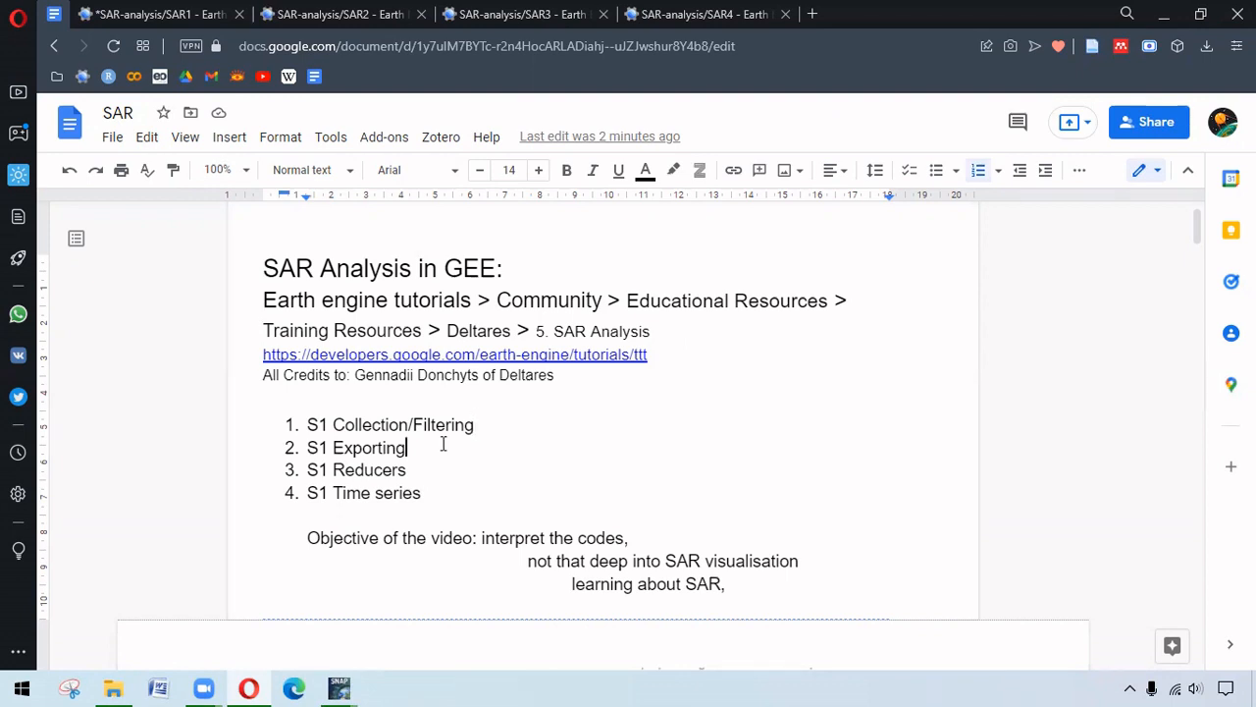
pyautogui.moveTo(429, 465)
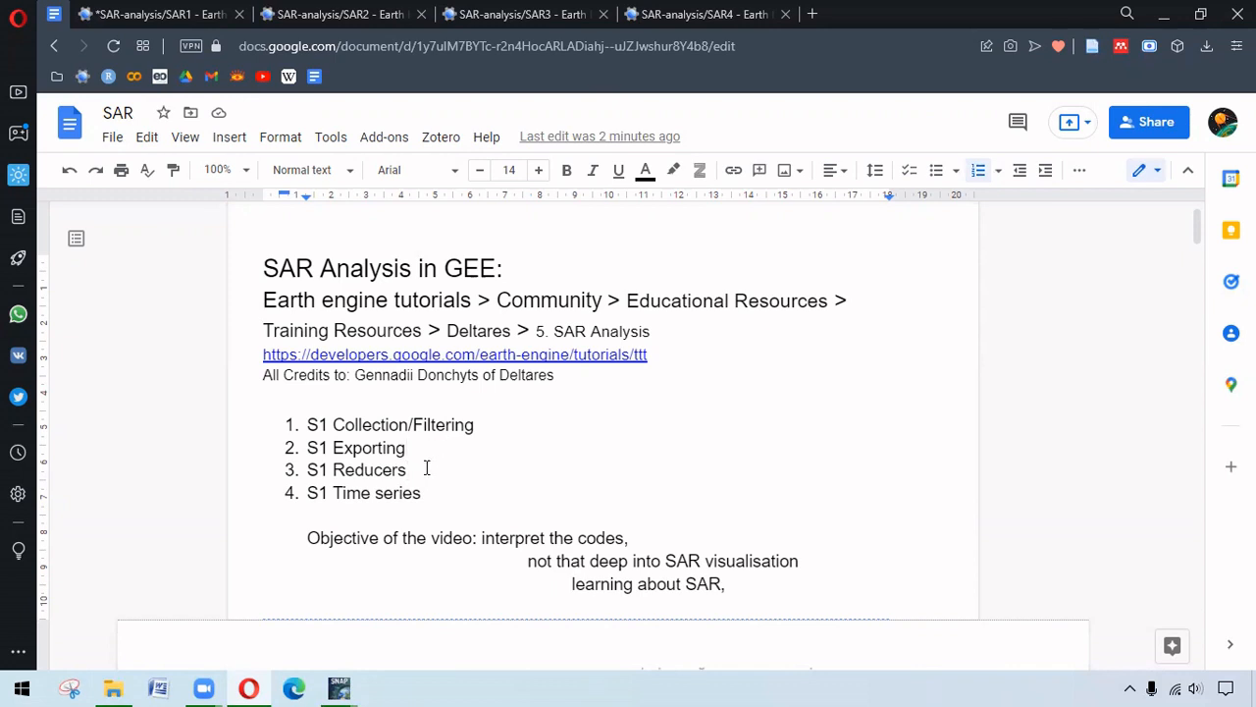
pyautogui.moveTo(425, 493)
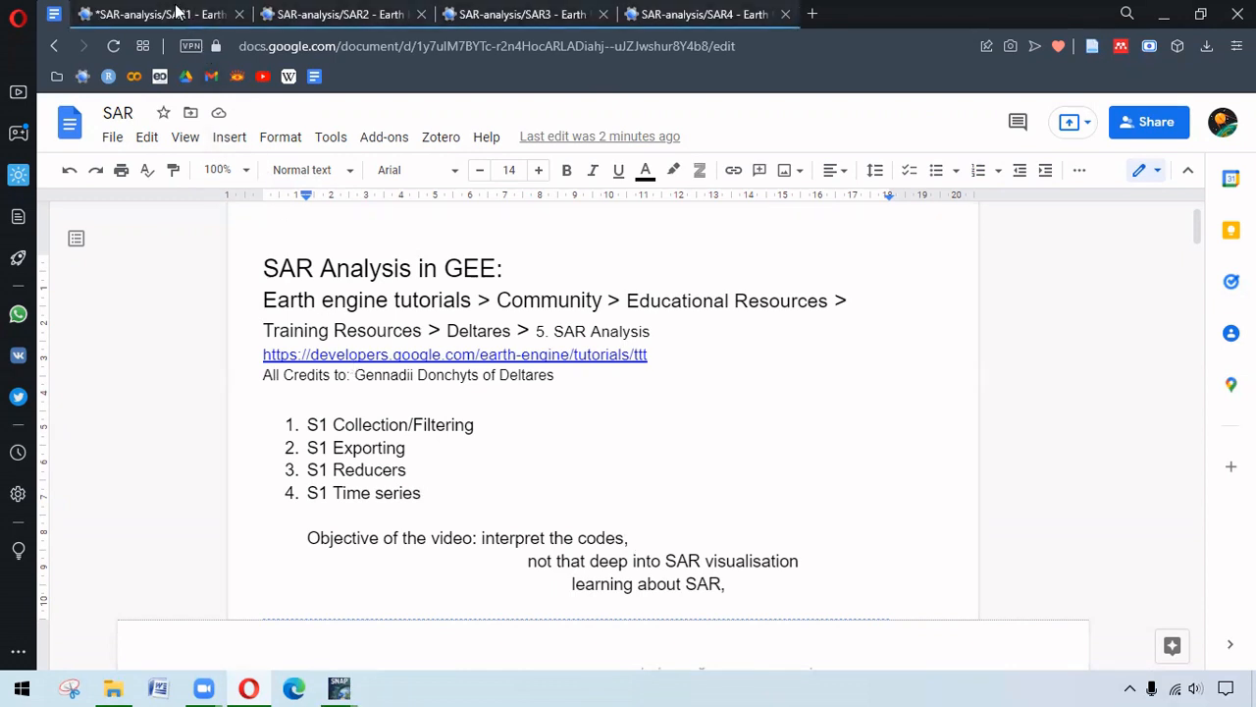
# Step: Switch from Google Docs to the SAR1 Sentinel-1 collection and filtering script
pyautogui.click(157, 14)
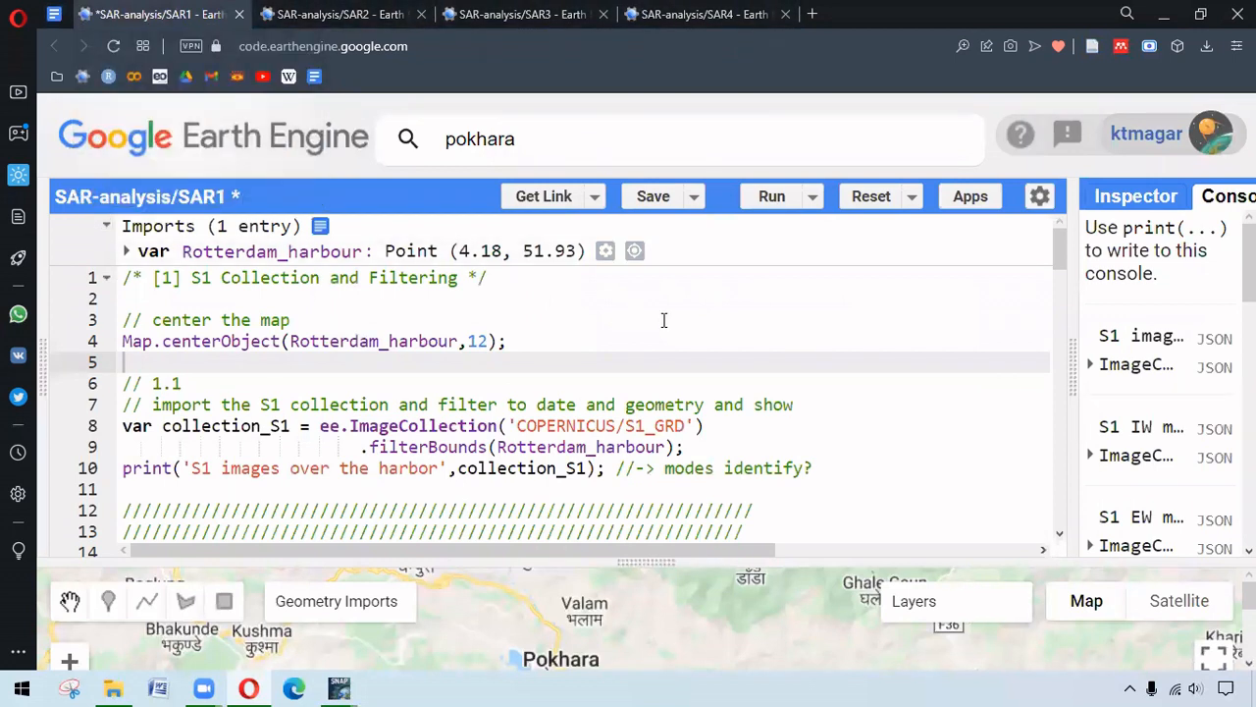
pyautogui.moveTo(443, 331)
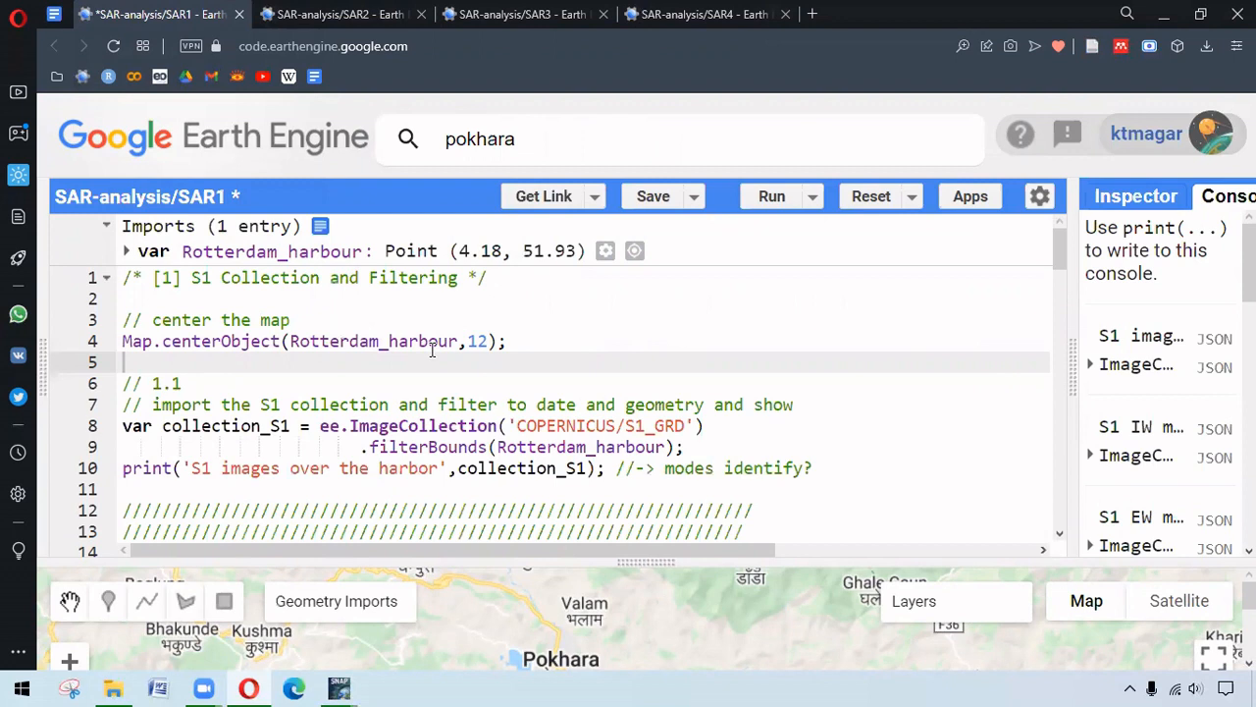
pyautogui.moveTo(510, 350)
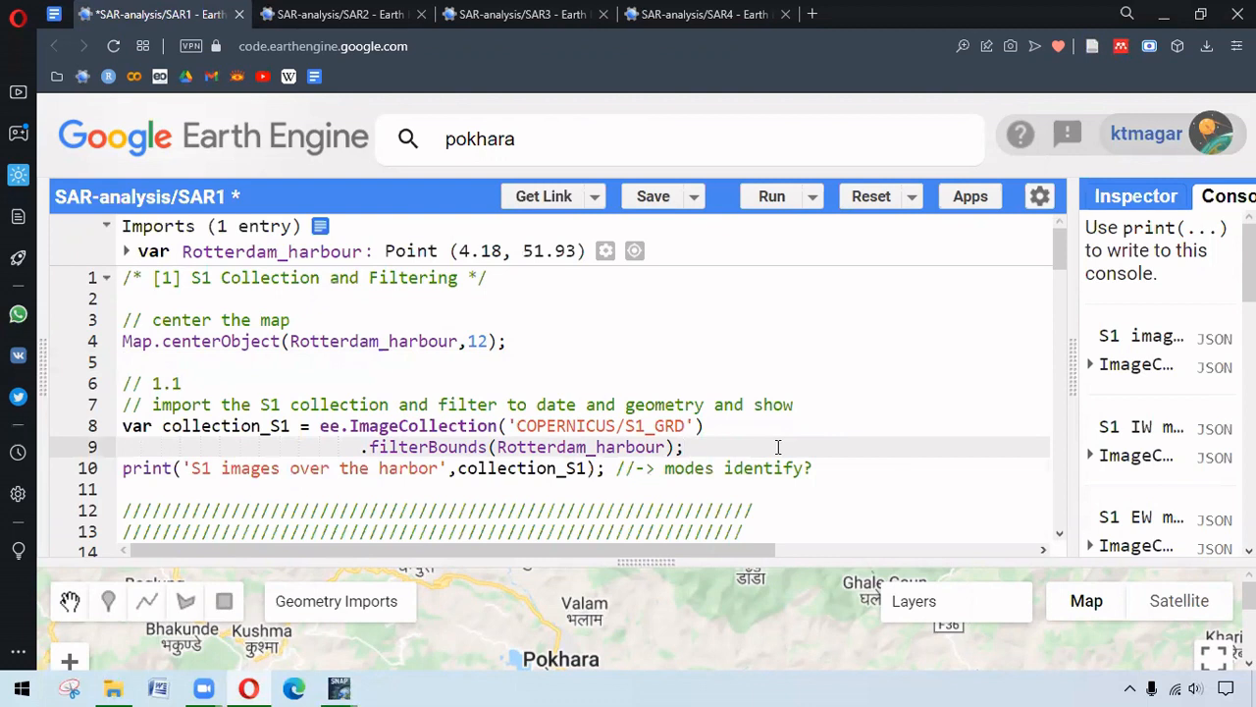
pyautogui.moveTo(760, 430)
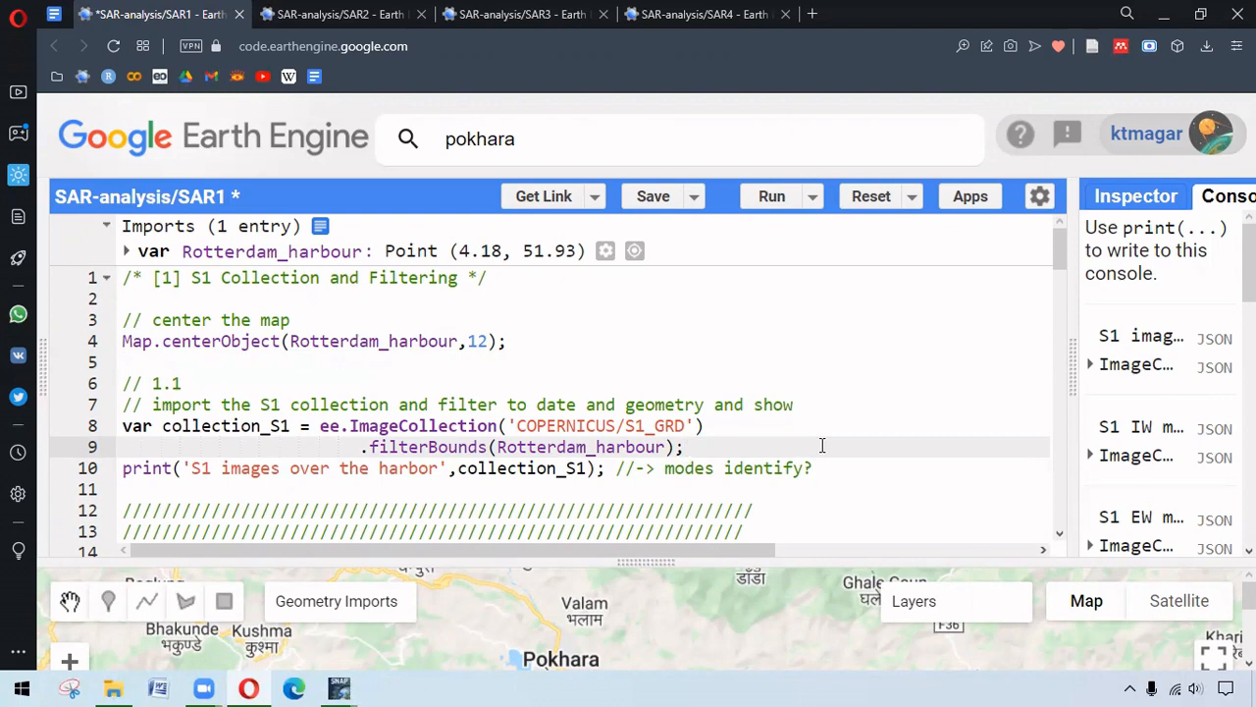
# Step: Reach the bounds filter line and collapse the right-hand Inspector/Console panel
pyautogui.scroll(-3)
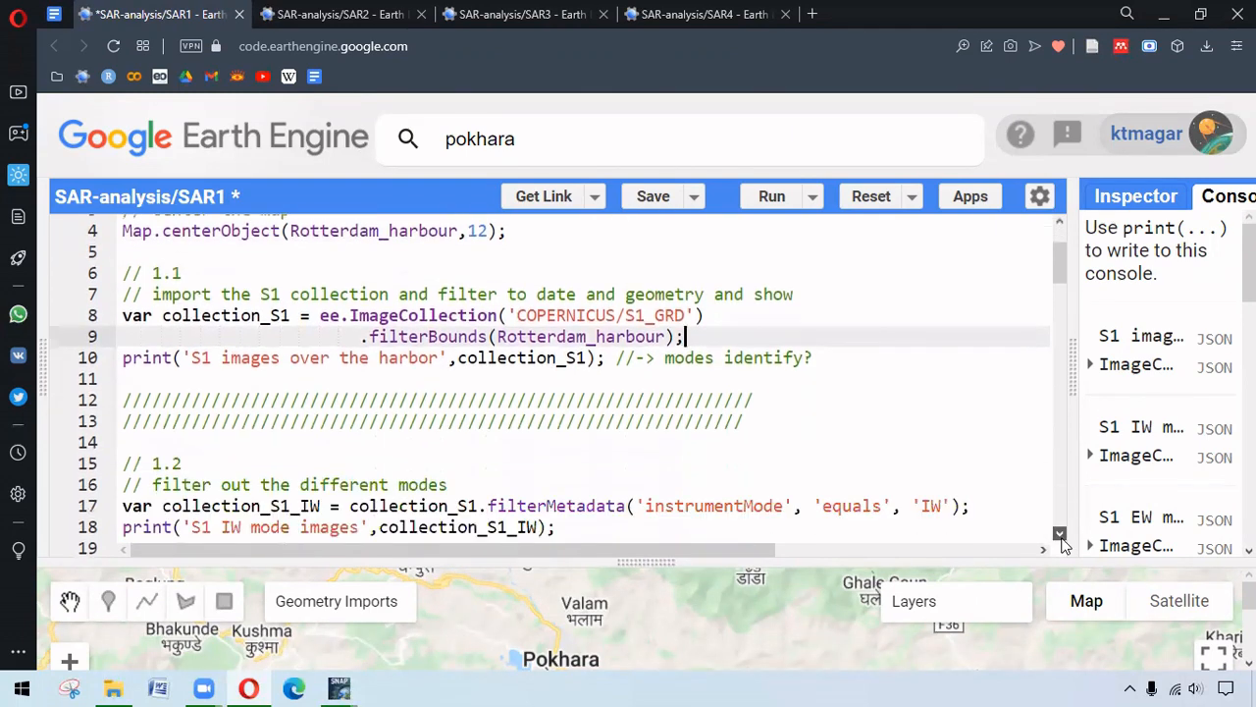
pyautogui.scroll(-3)
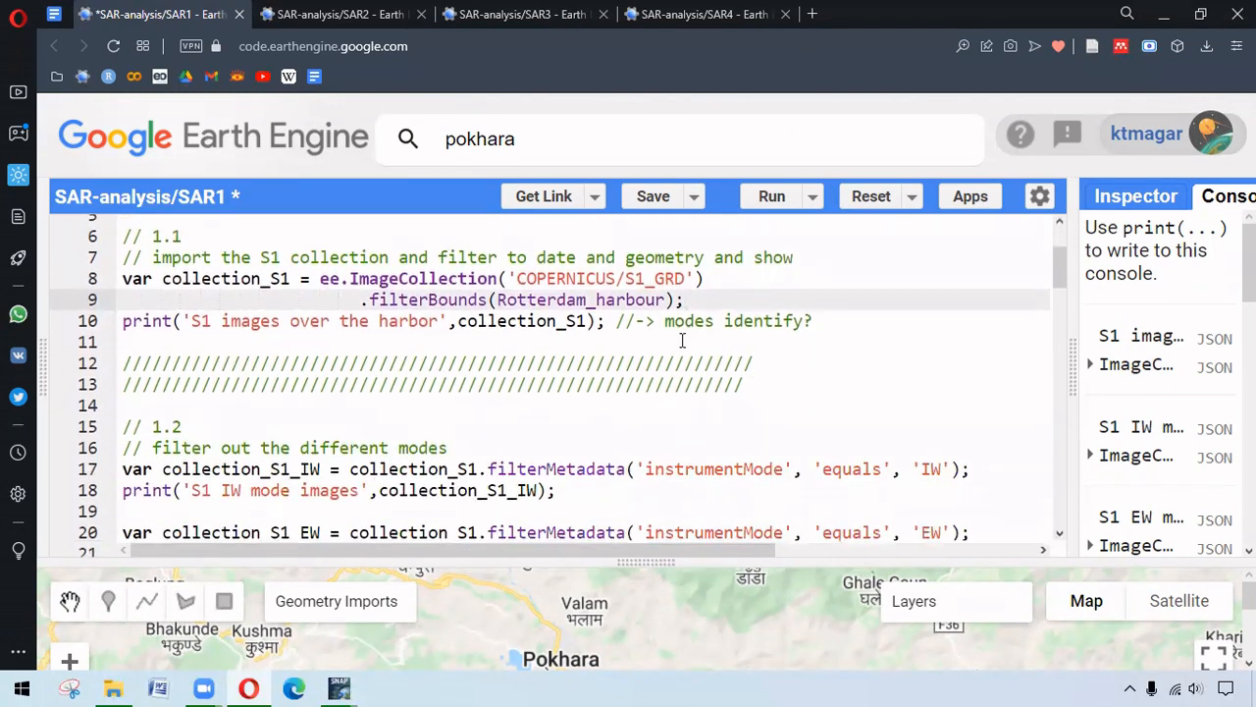
pyautogui.click(687, 299)
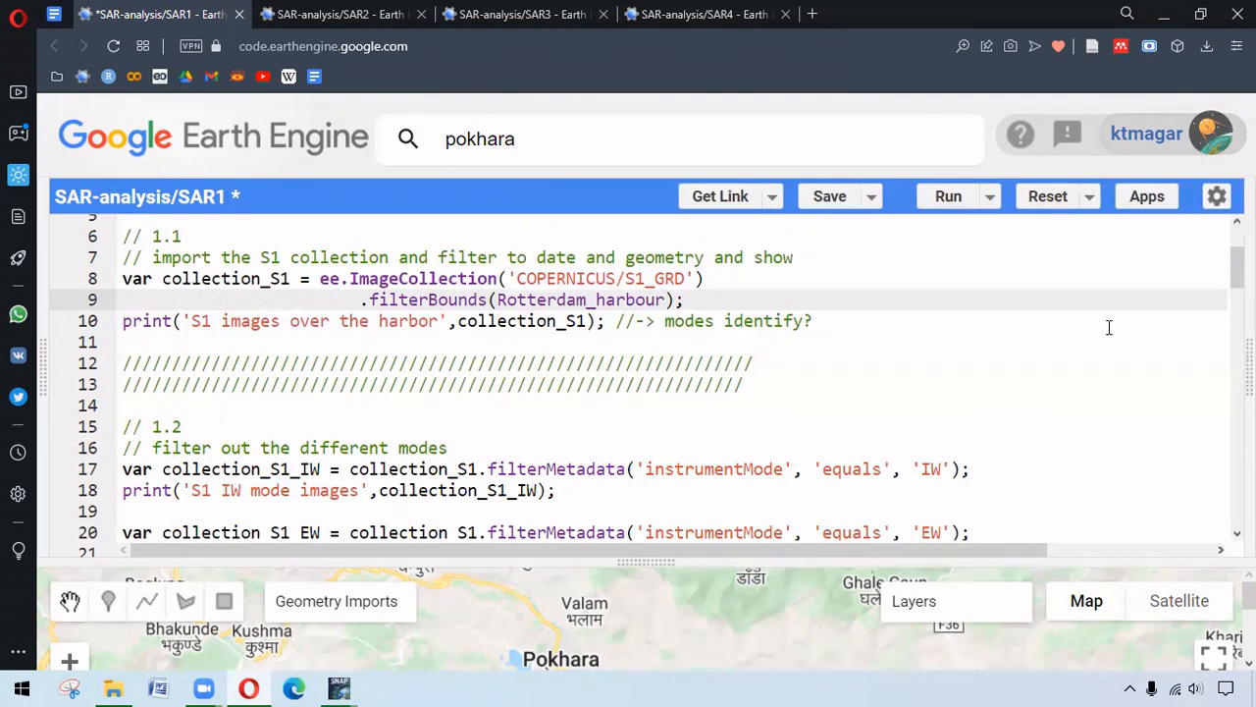
pyautogui.click(684, 299)
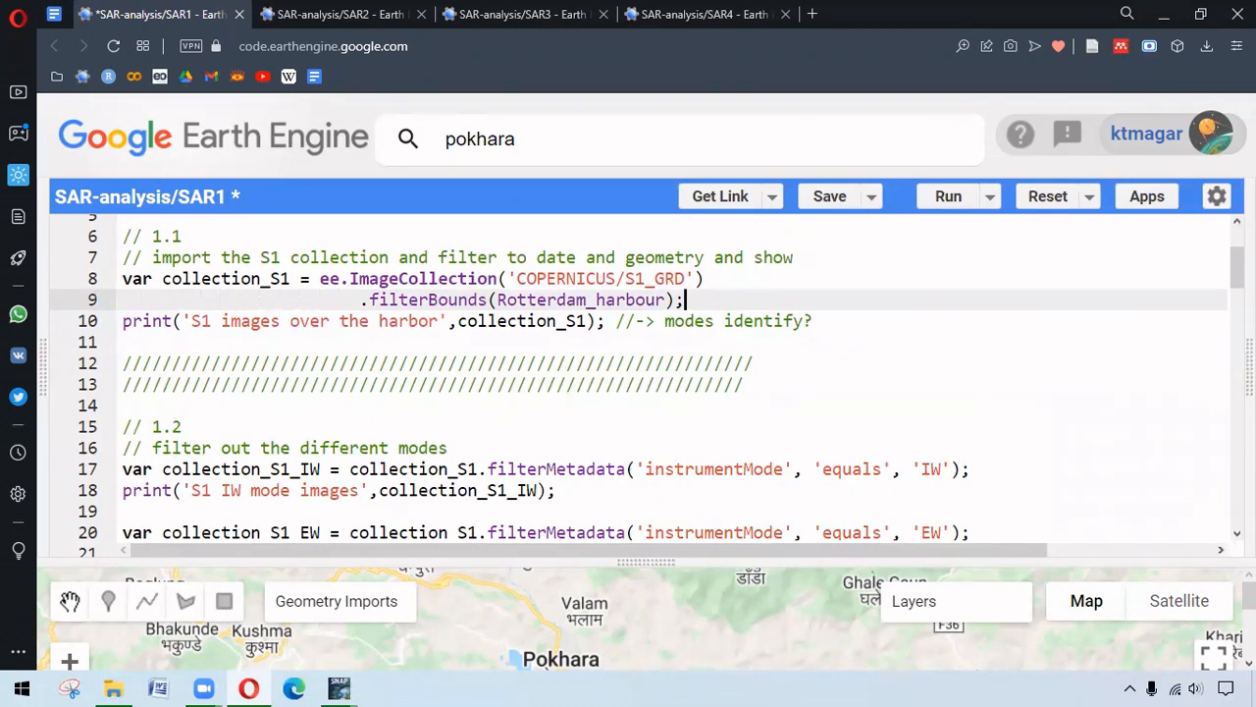
# Step: Move down to section 1.2 splitting S1 into IW and EW images sorted by time
pyautogui.scroll(-3)
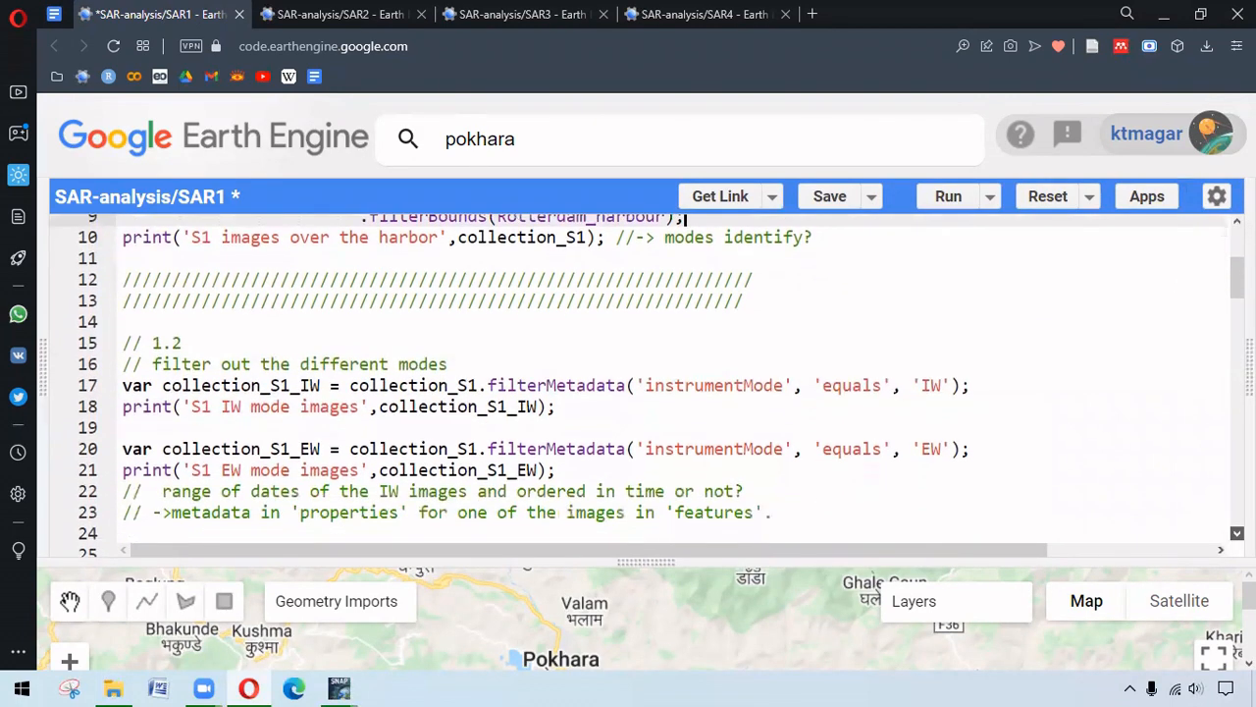
pyautogui.scroll(-3)
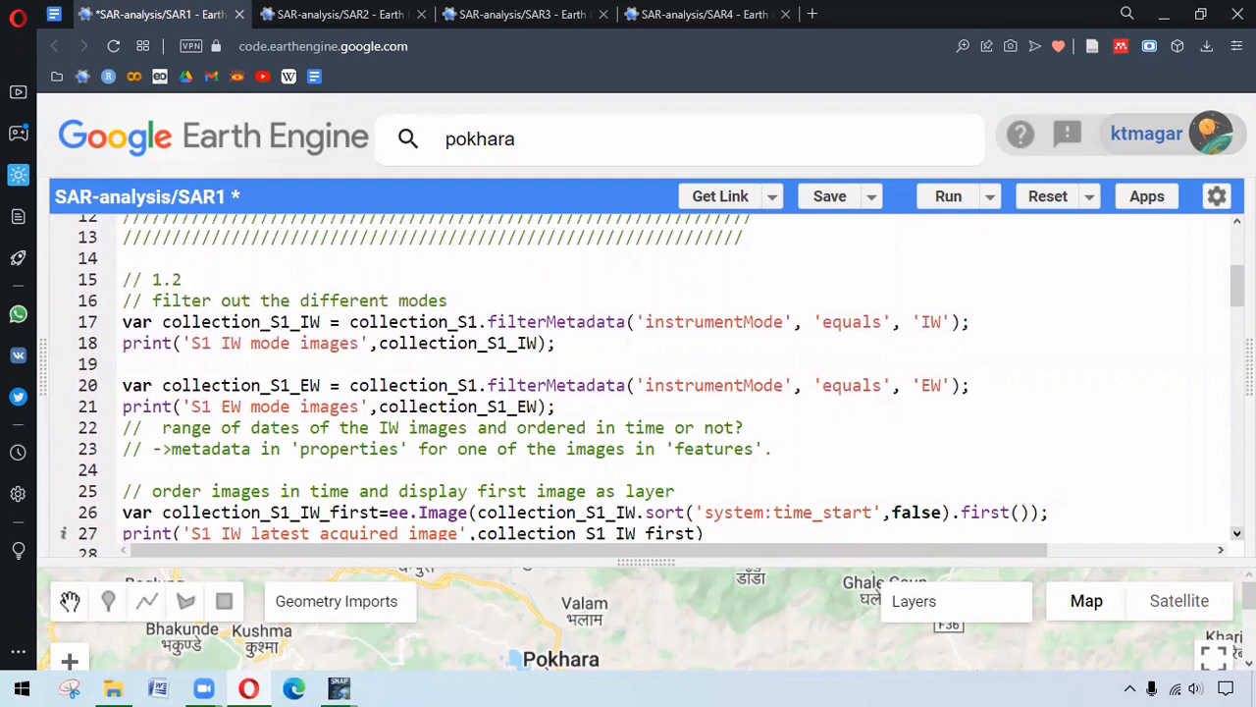
pyautogui.moveTo(1053, 432)
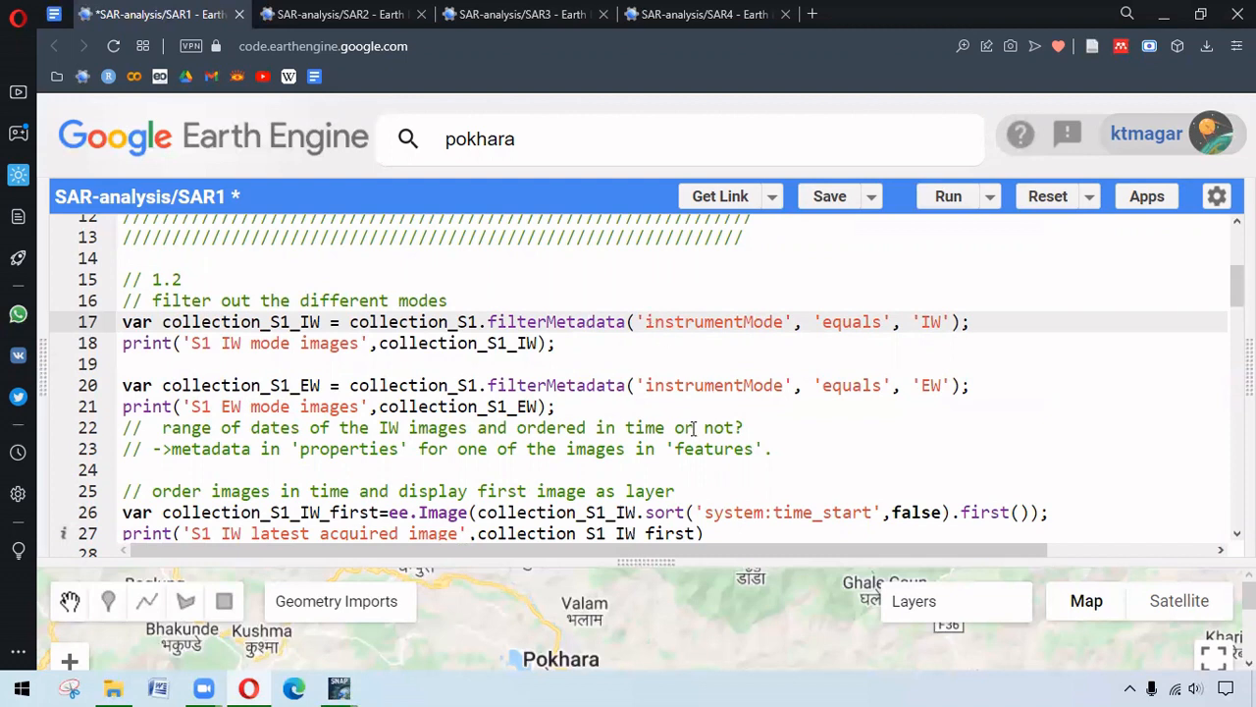
pyautogui.moveTo(839, 401)
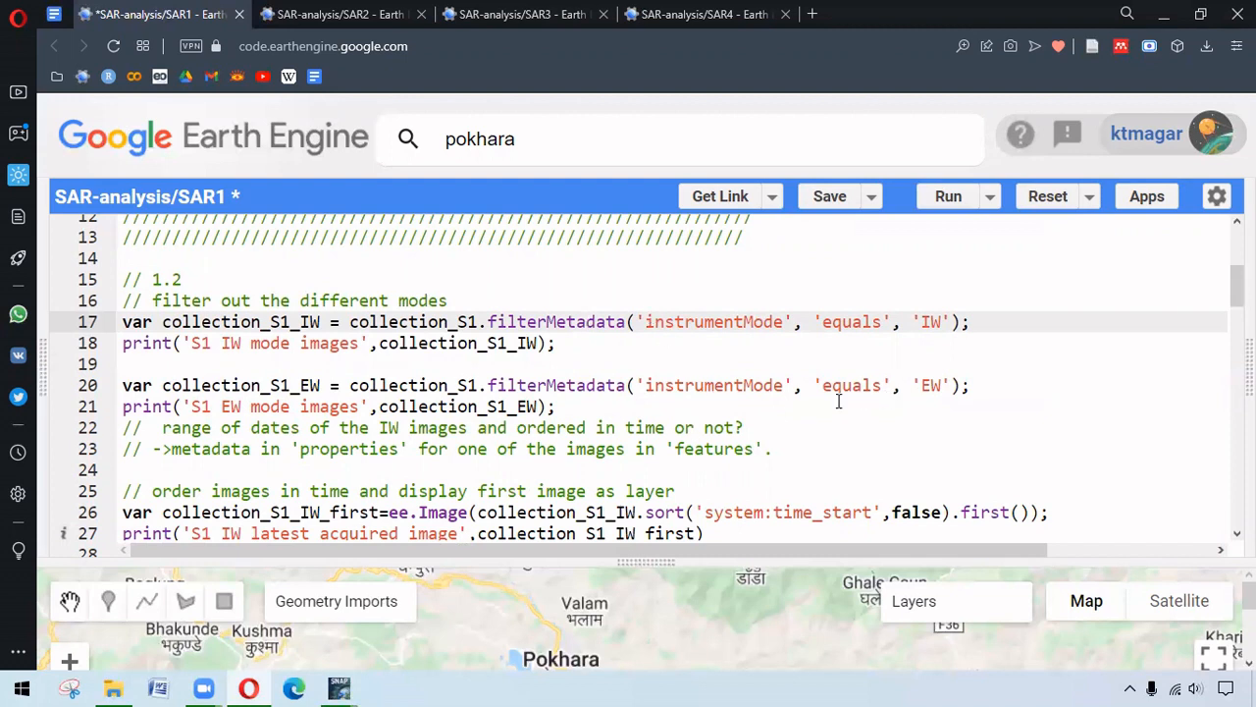
pyautogui.click(745, 427)
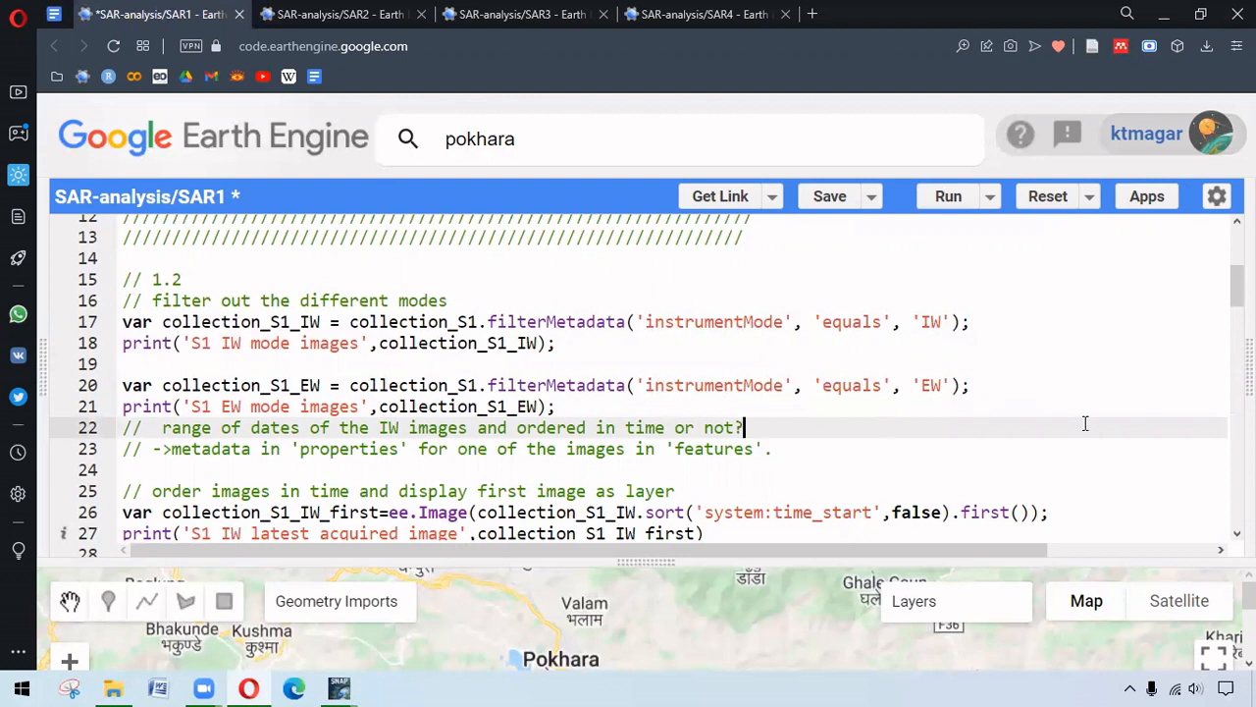
pyautogui.moveTo(1097, 417)
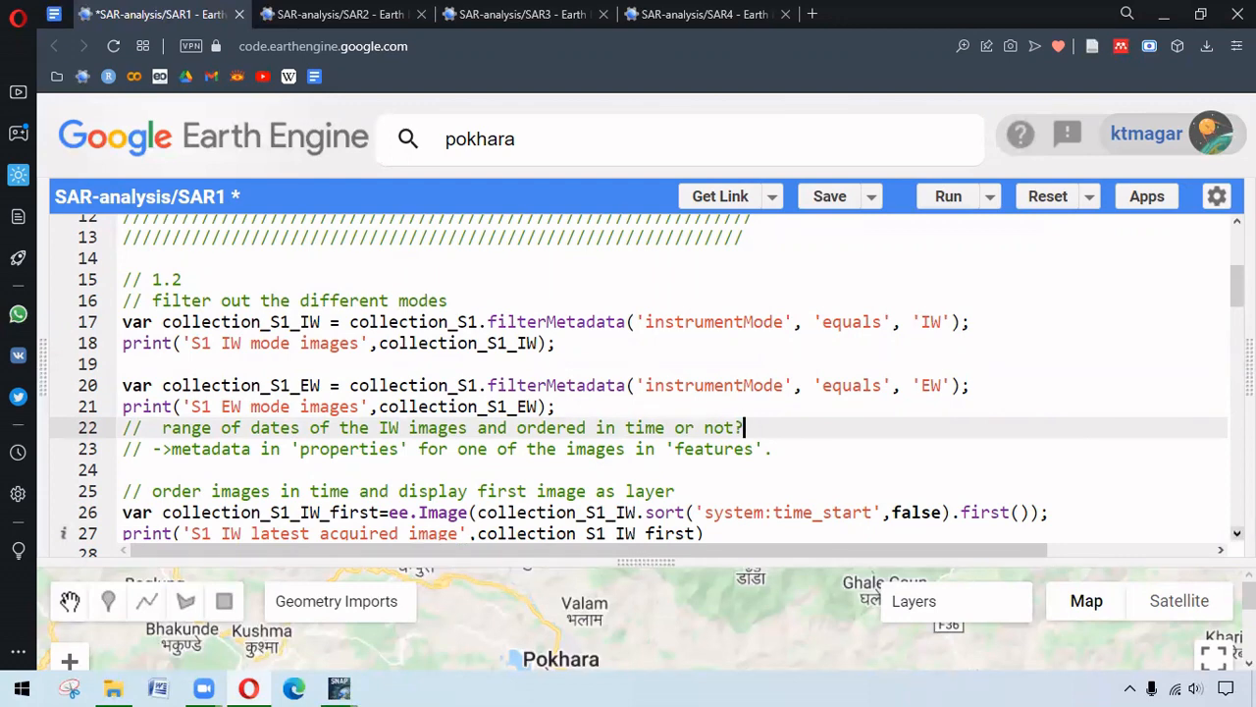
# Step: Review the IW/EW resolution prints and Map.addLayer polarization layer calls
pyautogui.scroll(-3)
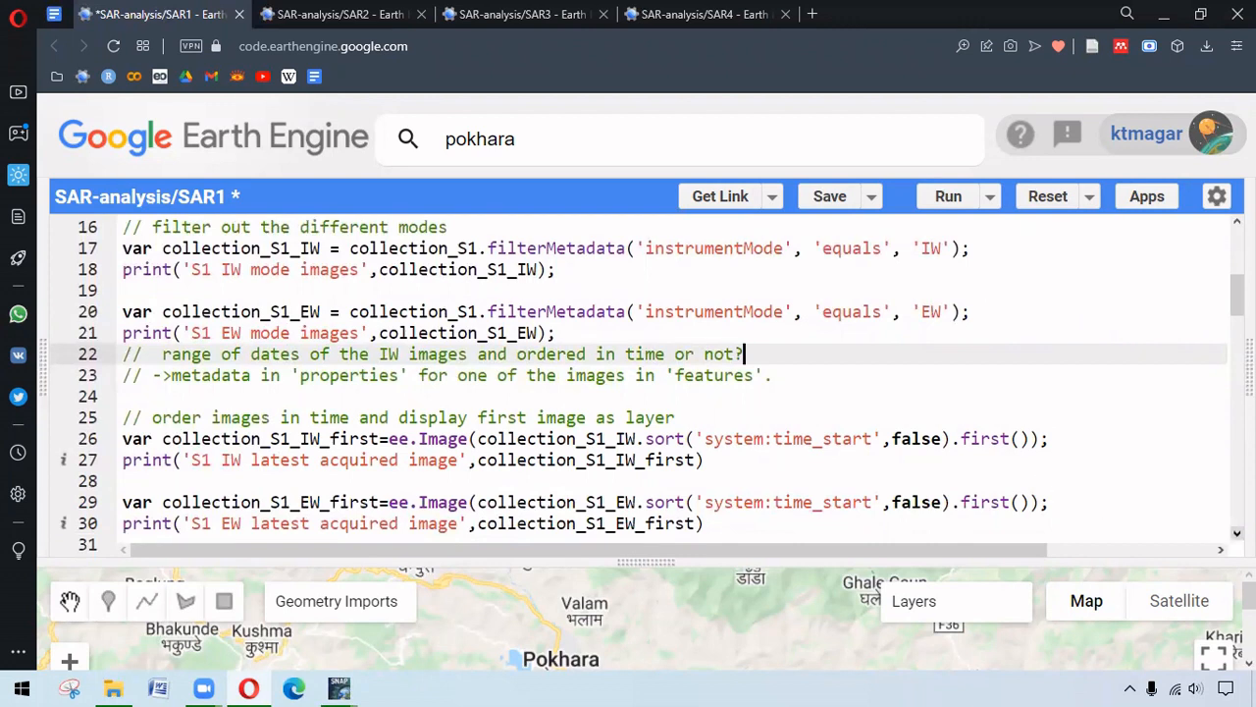
pyautogui.scroll(-3)
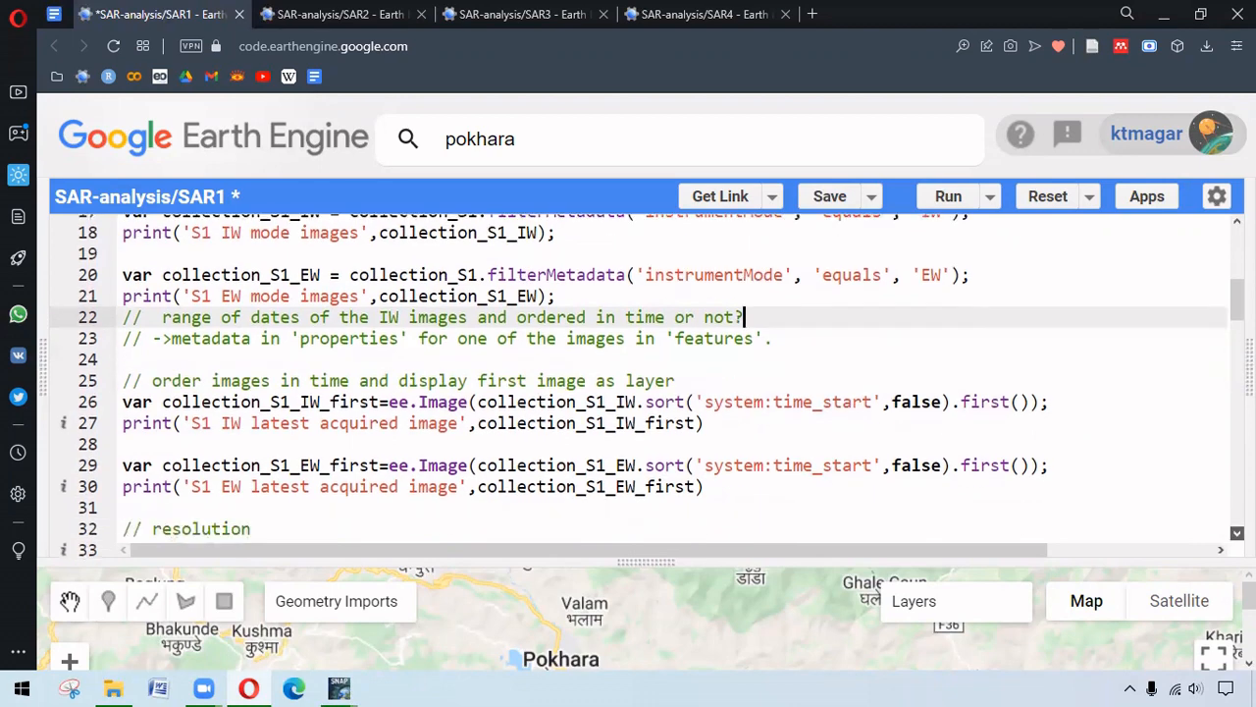
pyautogui.scroll(-3)
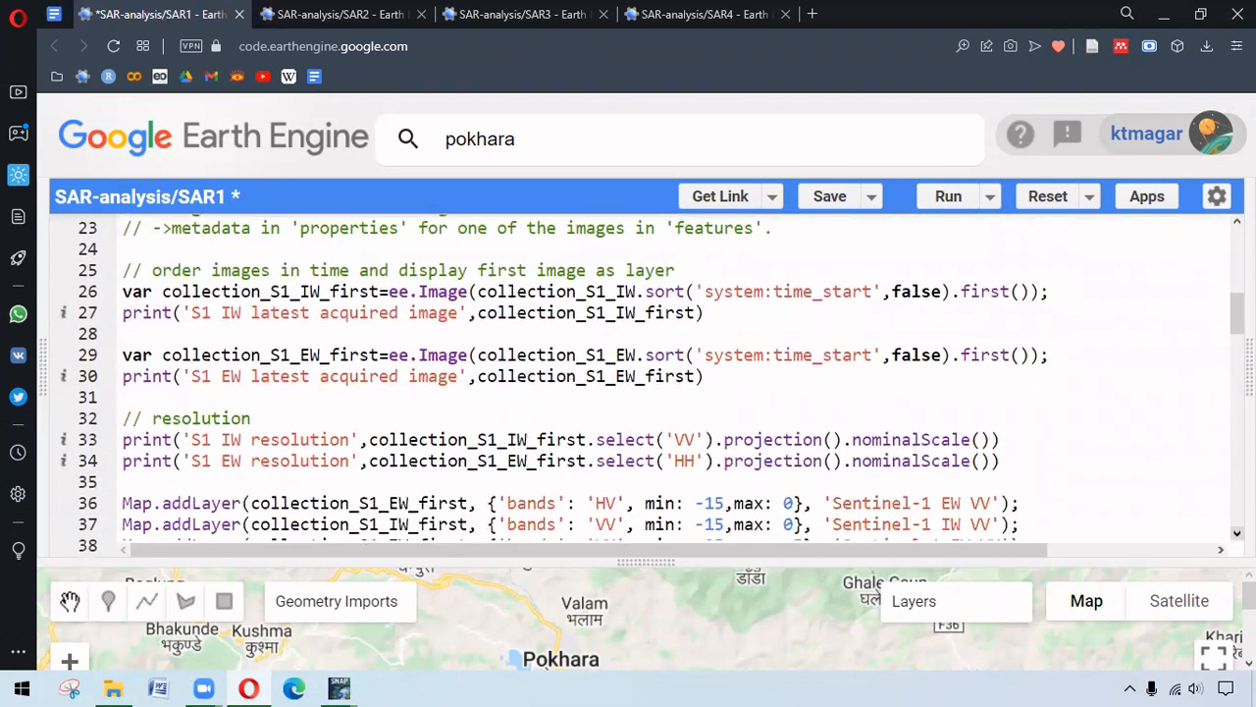
pyautogui.click(1001, 438)
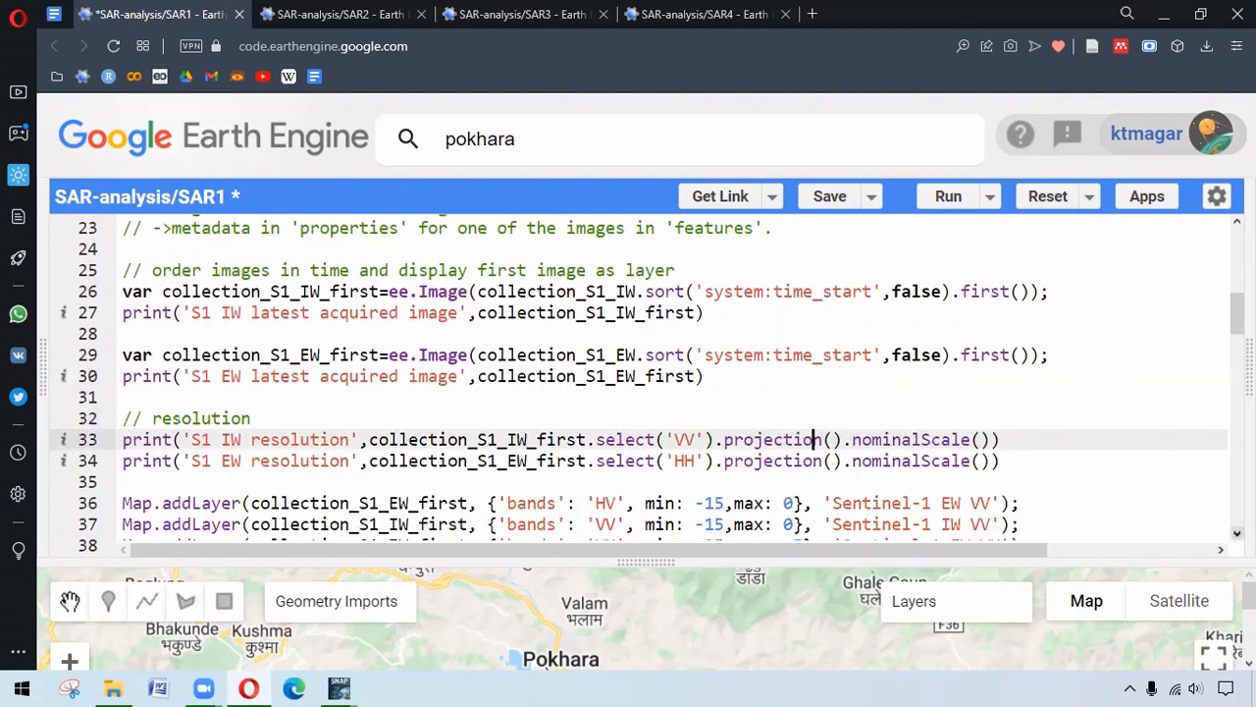
pyautogui.scroll(-3)
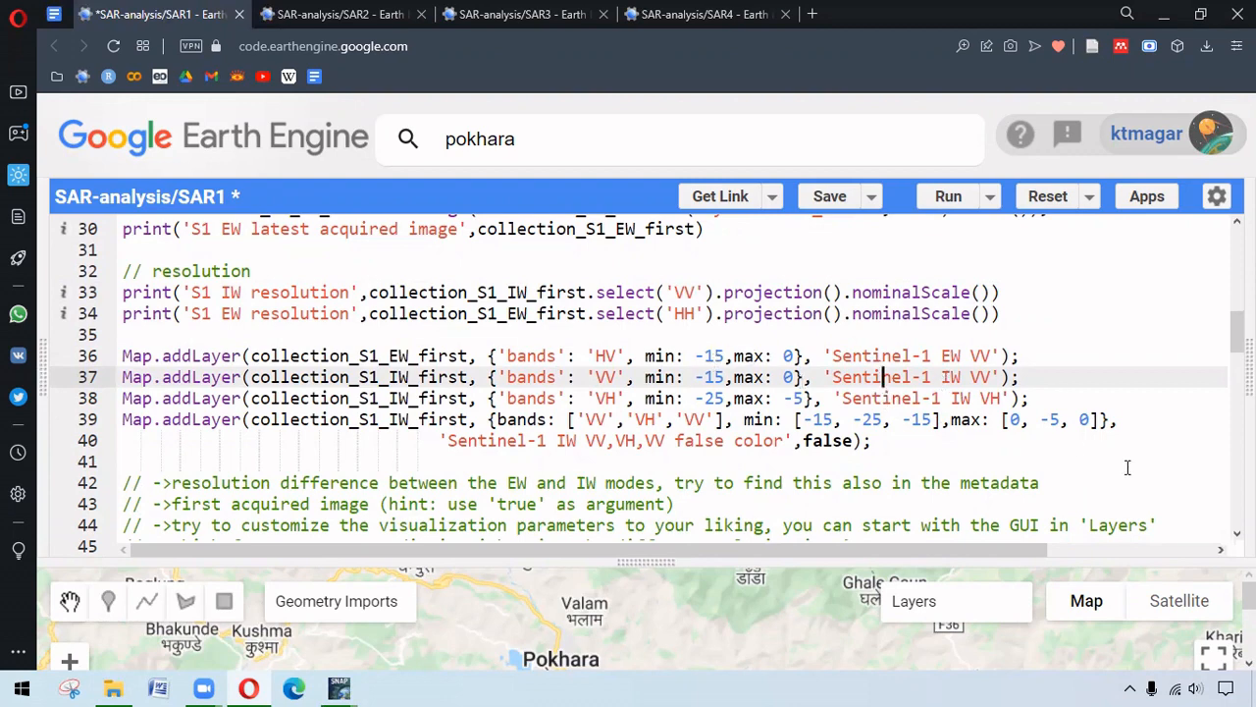
pyautogui.scroll(-3)
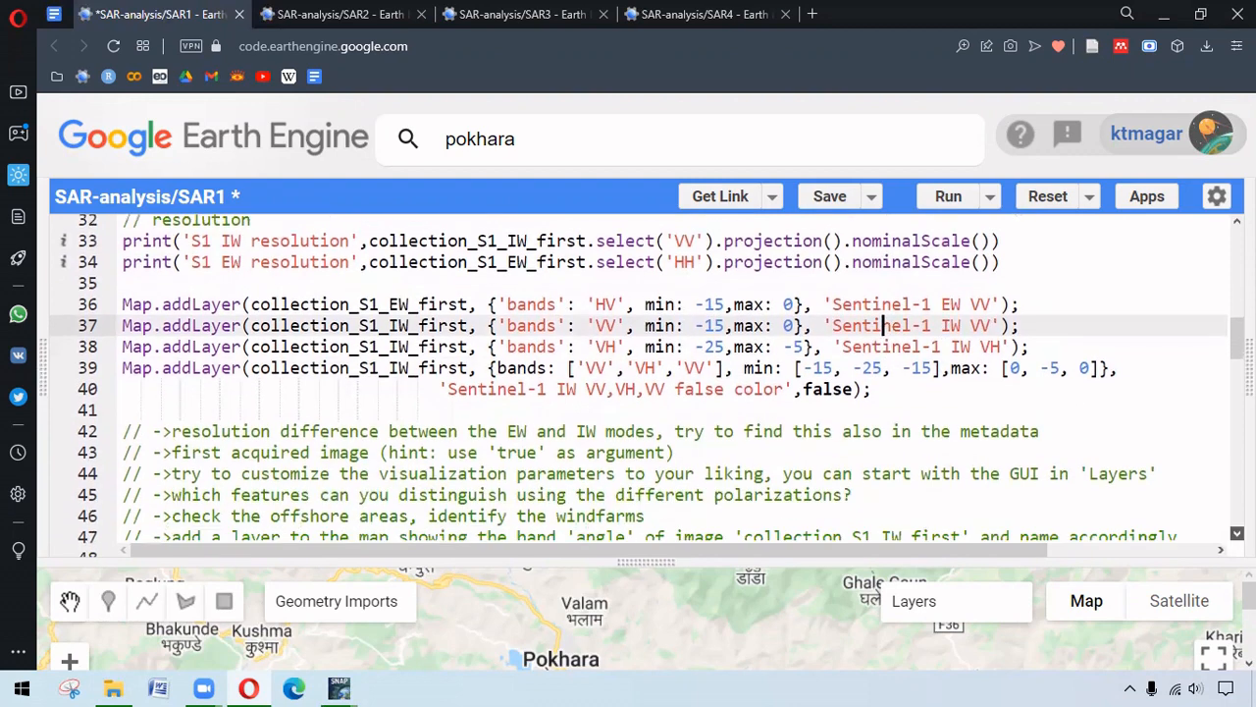
pyautogui.scroll(3)
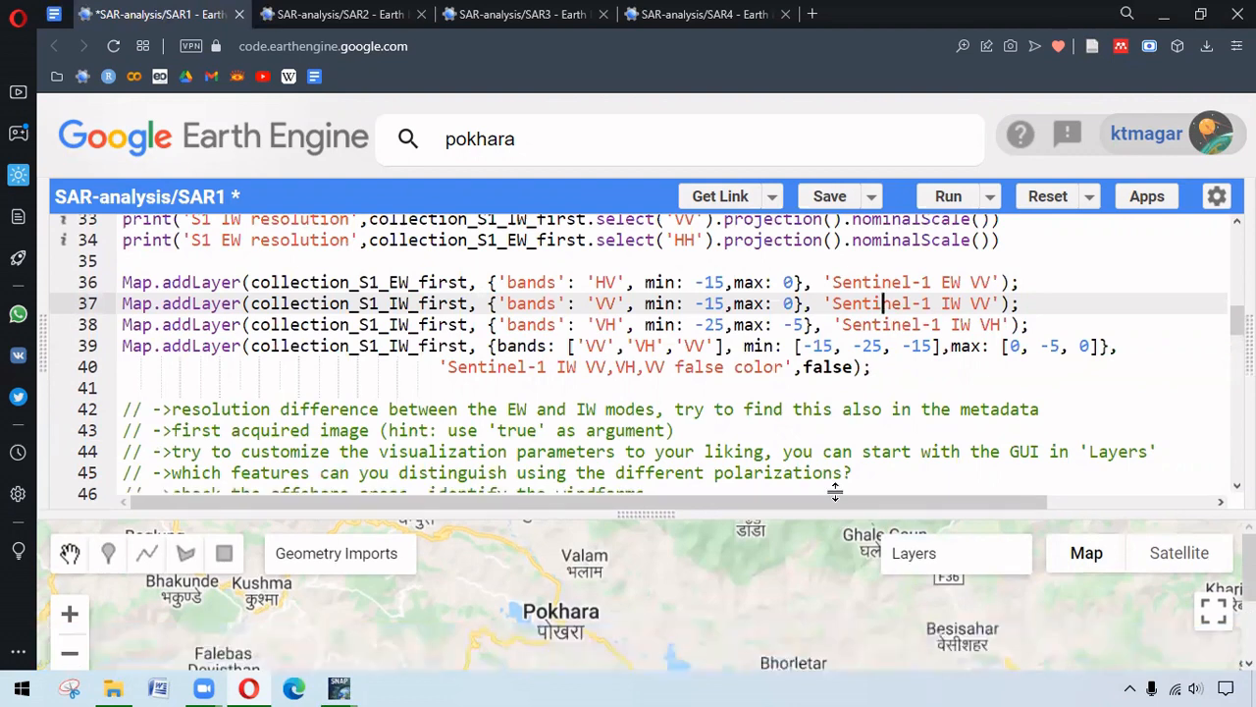
pyautogui.click(913, 552)
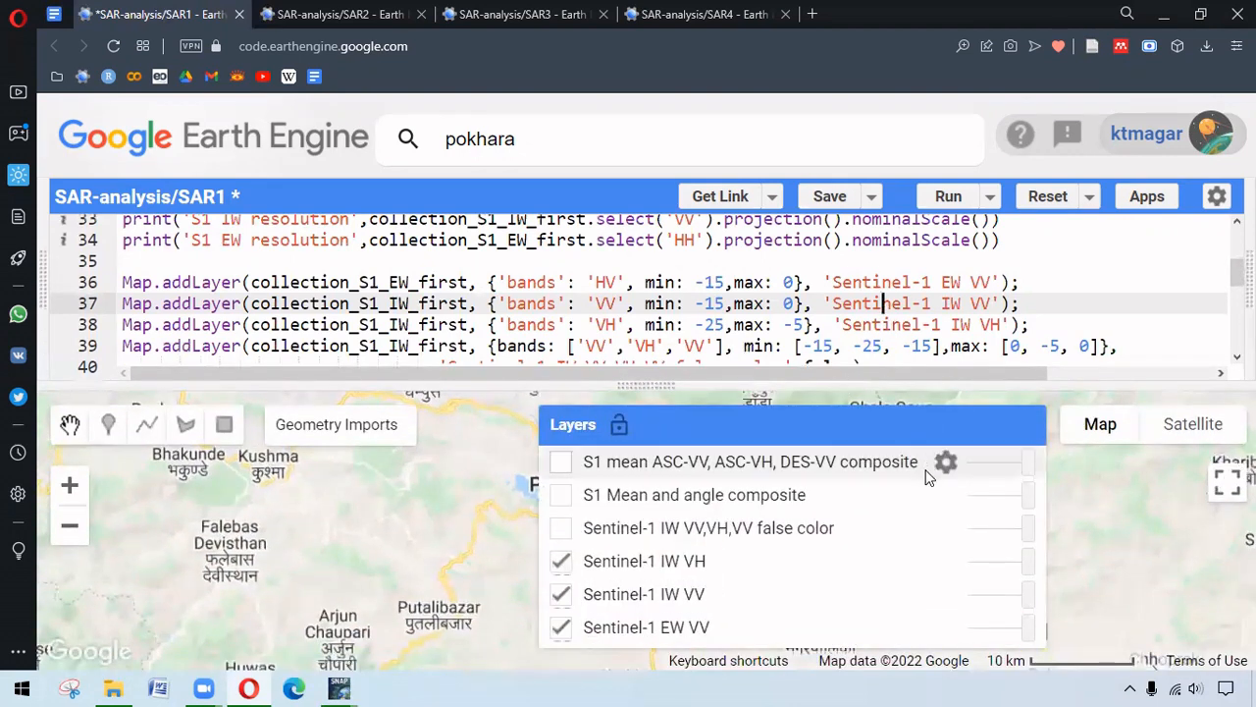
pyautogui.click(944, 462)
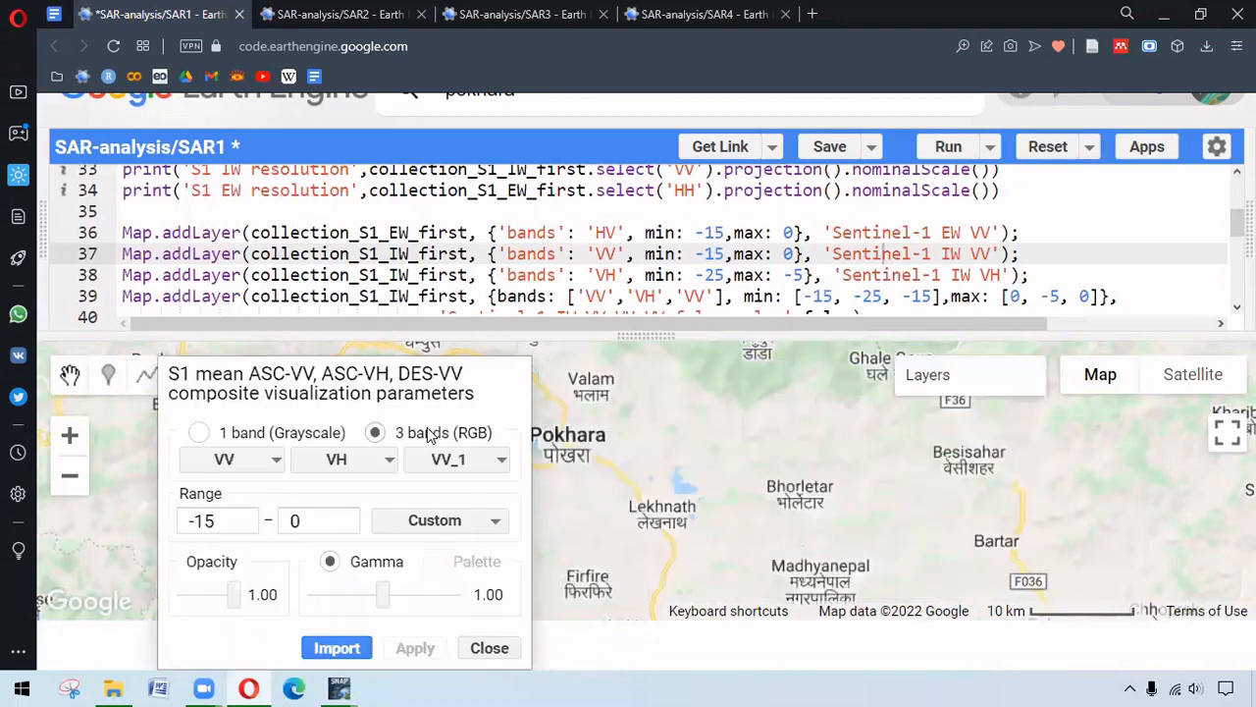
pyautogui.moveTo(365, 543)
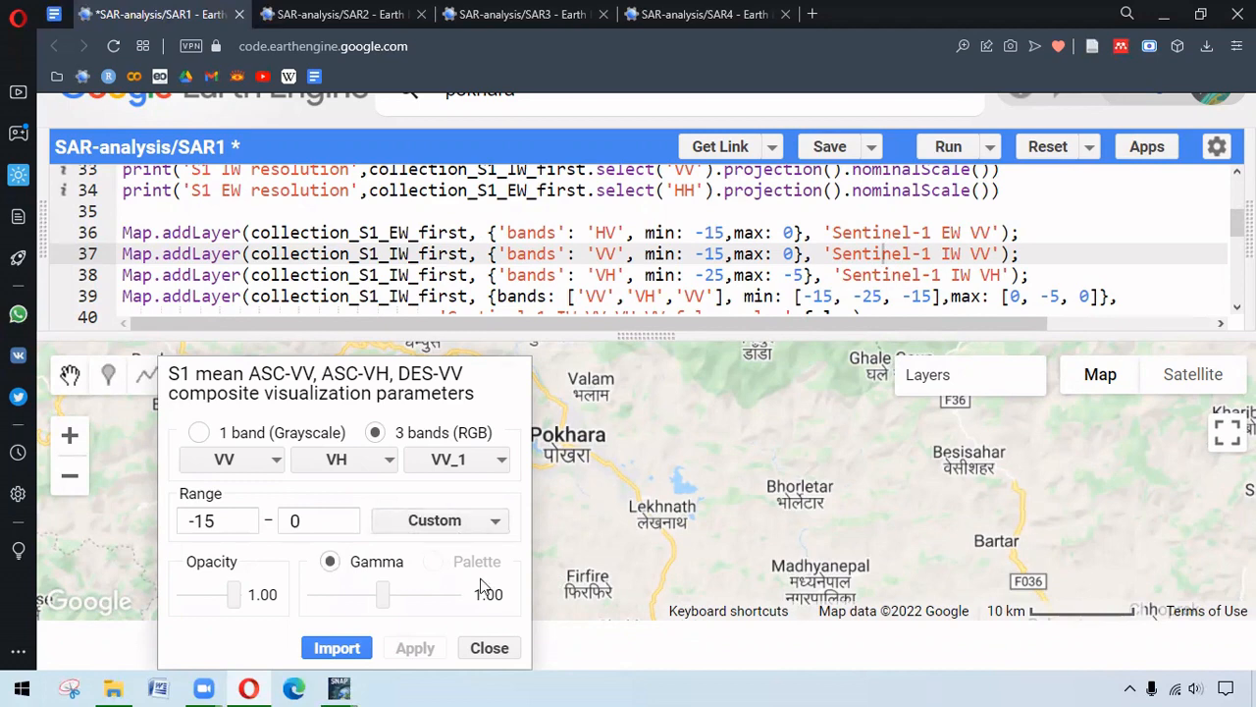
pyautogui.click(488, 646)
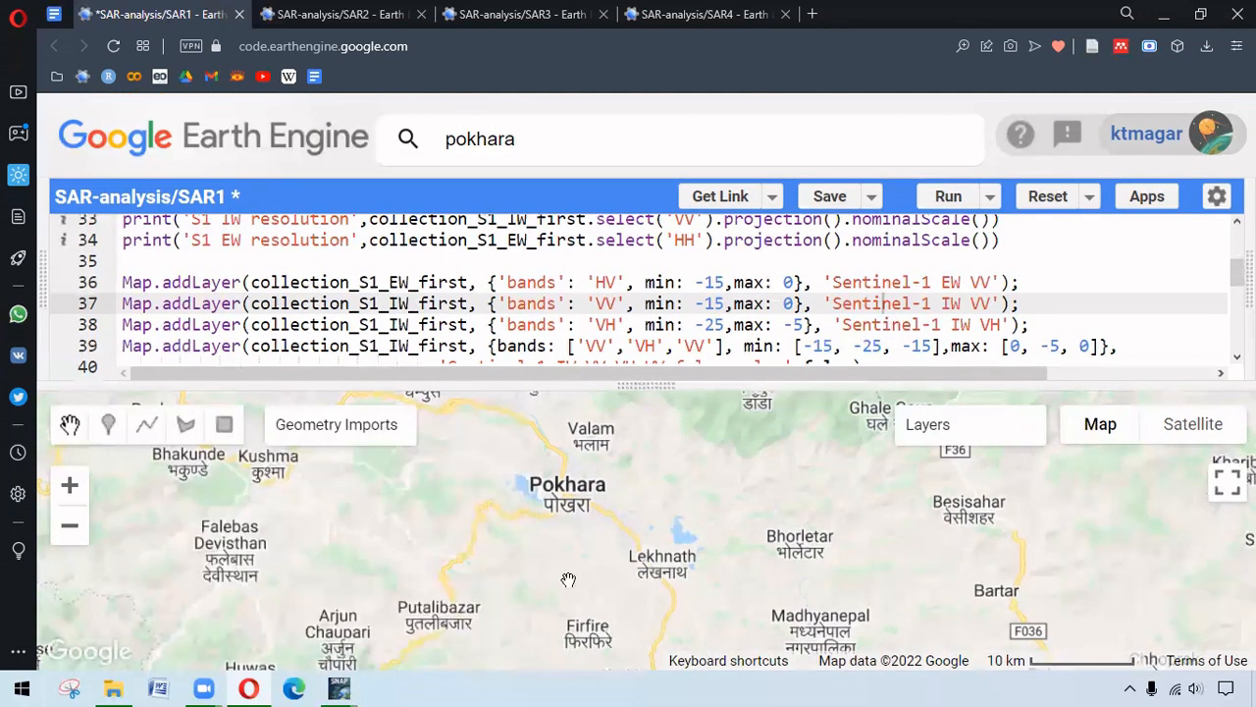
pyautogui.moveTo(631, 408)
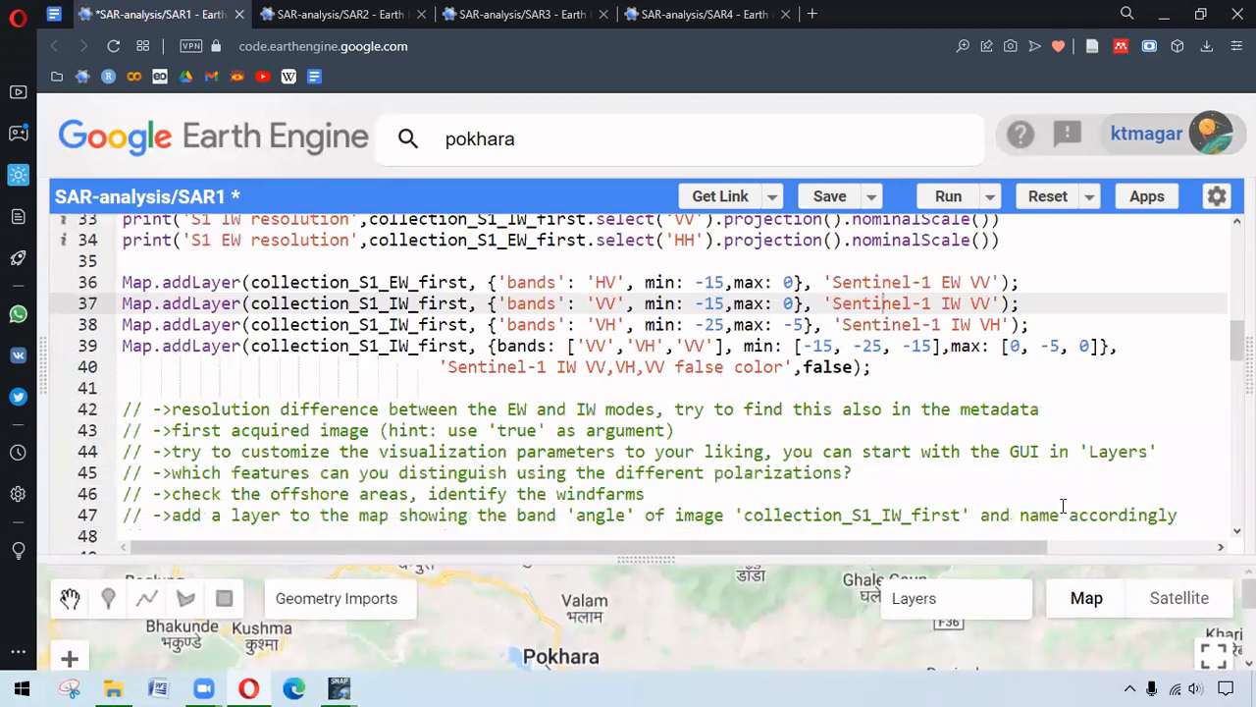
pyautogui.scroll(-3)
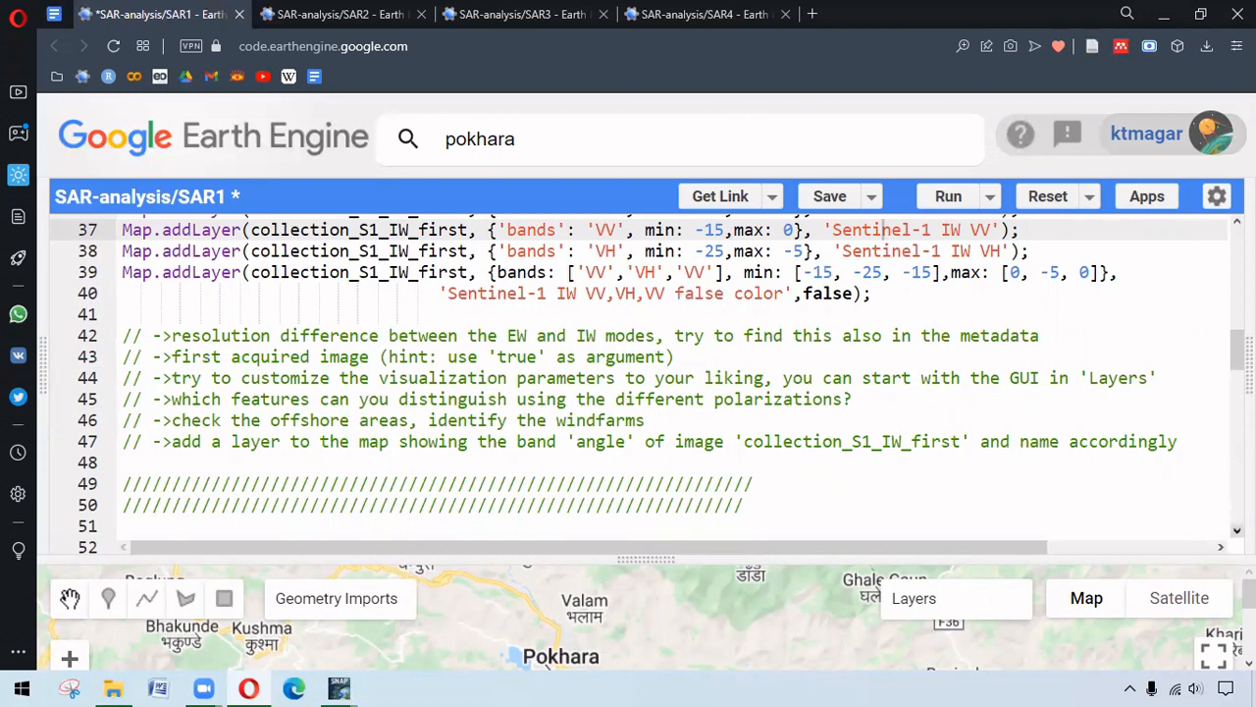
pyautogui.scroll(-3)
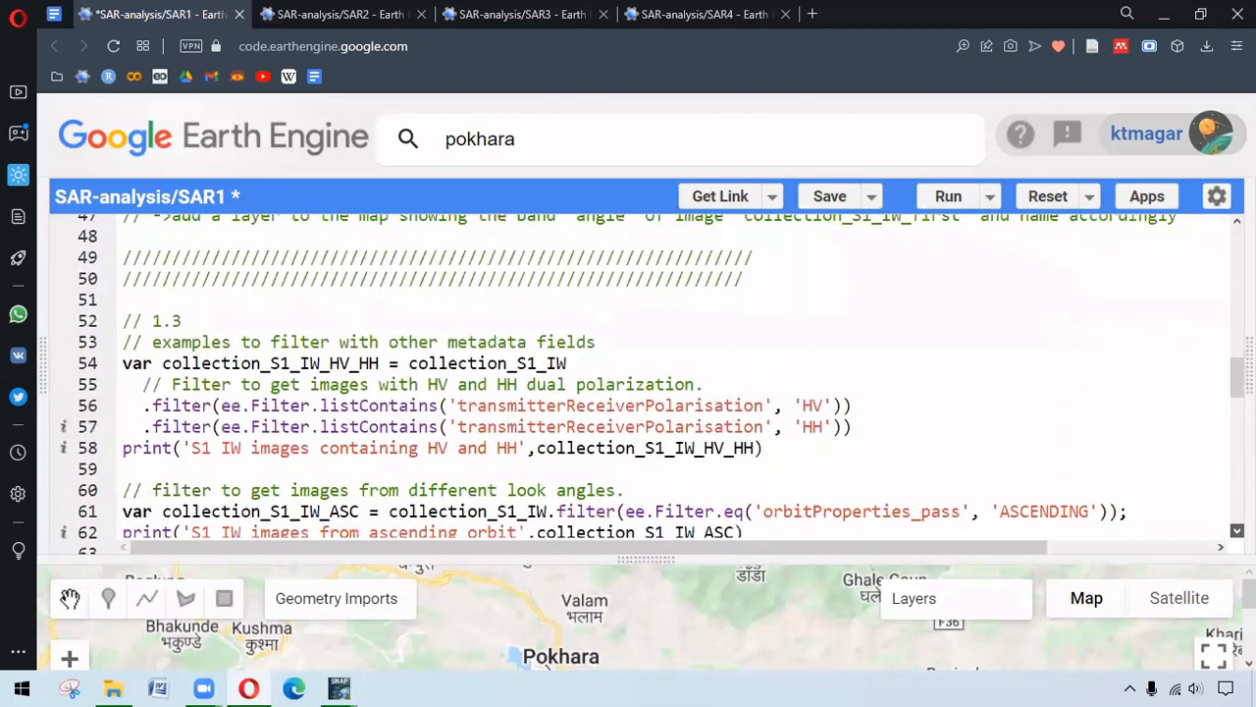
pyautogui.scroll(-3)
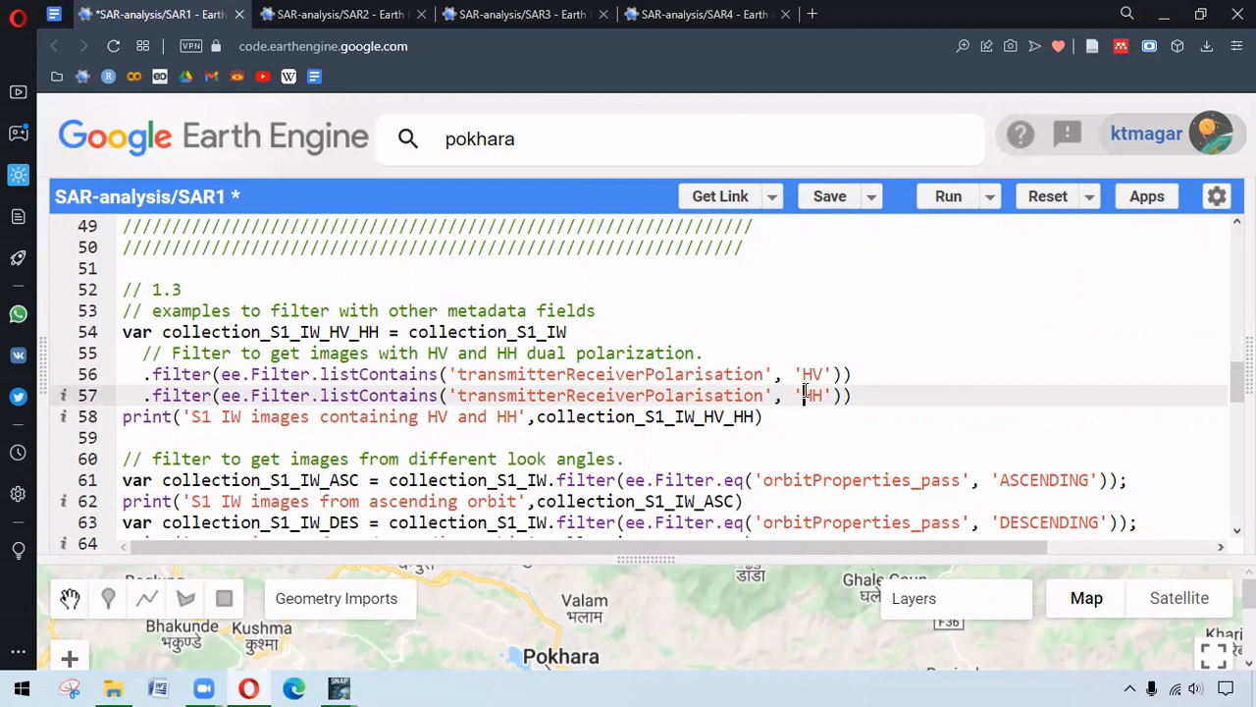
pyautogui.scroll(-3)
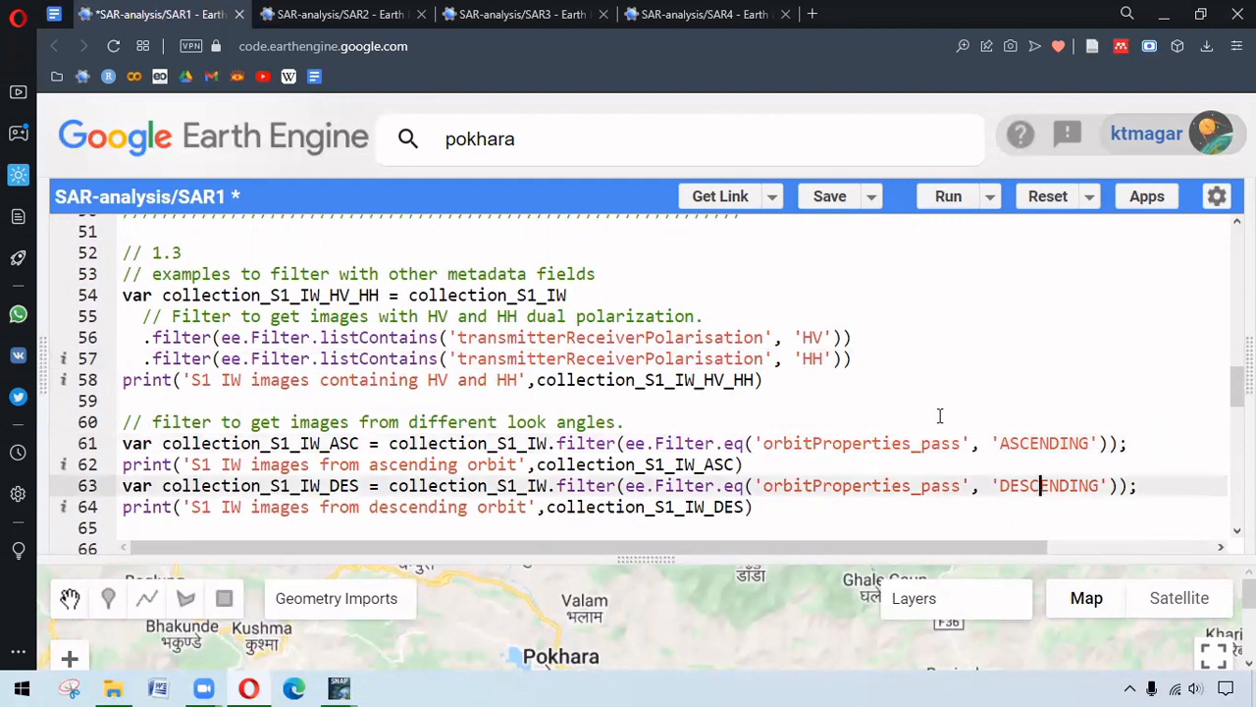
pyautogui.moveTo(929, 430)
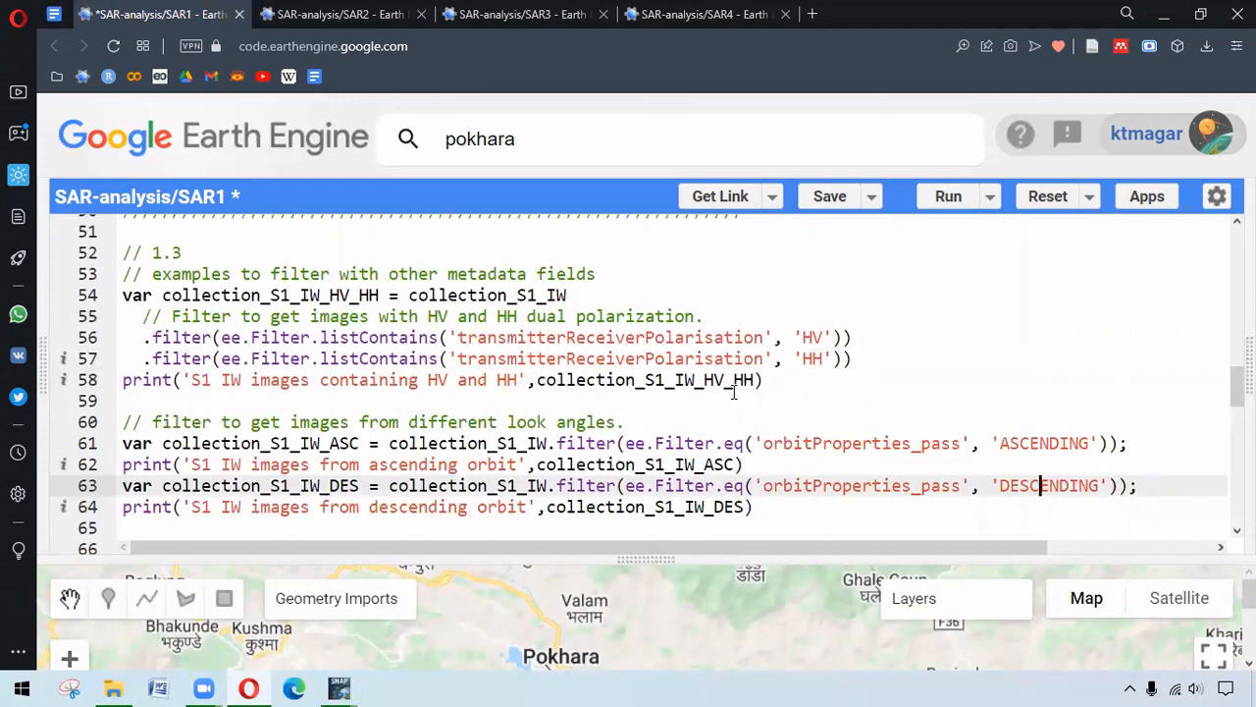
pyautogui.scroll(-3)
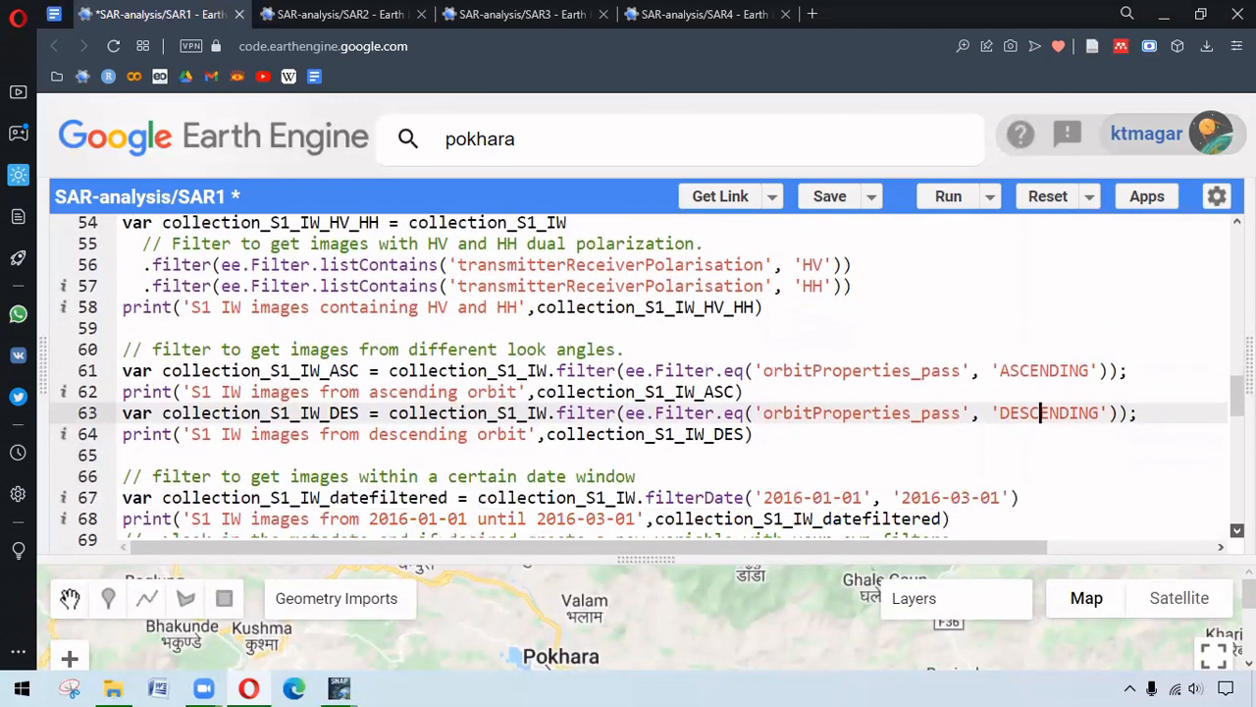
pyautogui.scroll(-3)
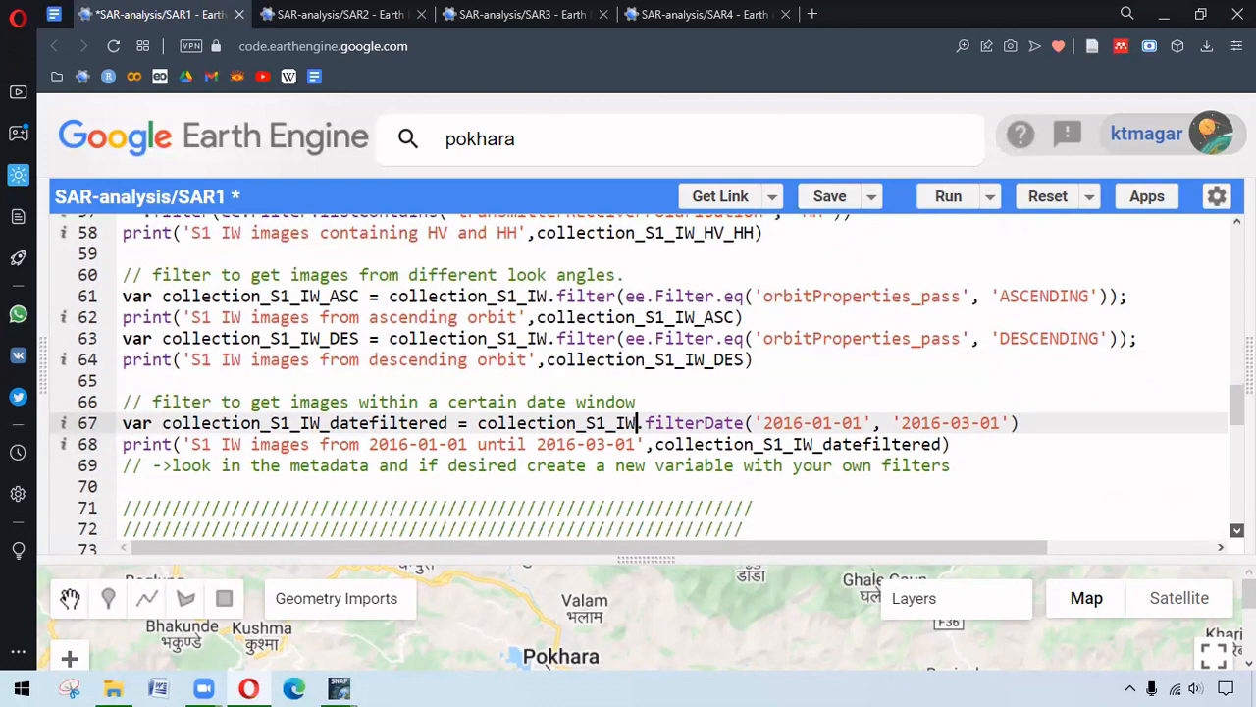
pyautogui.scroll(-3)
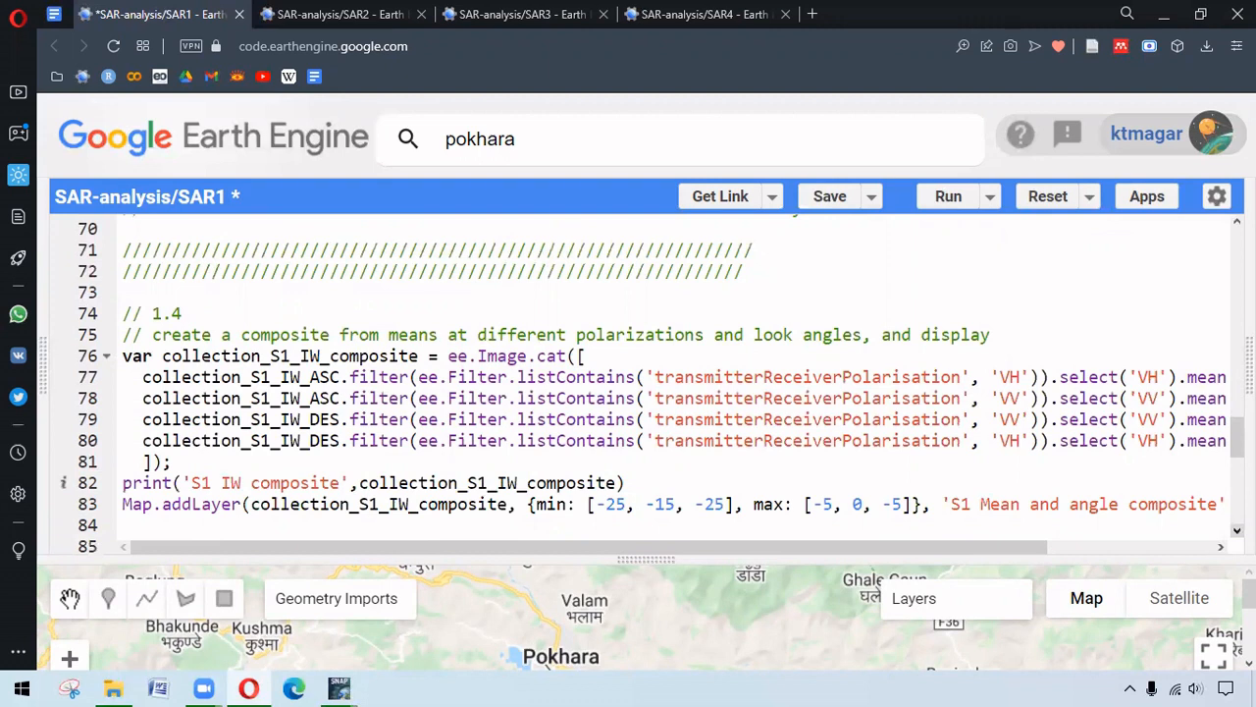
pyautogui.moveTo(1068, 373)
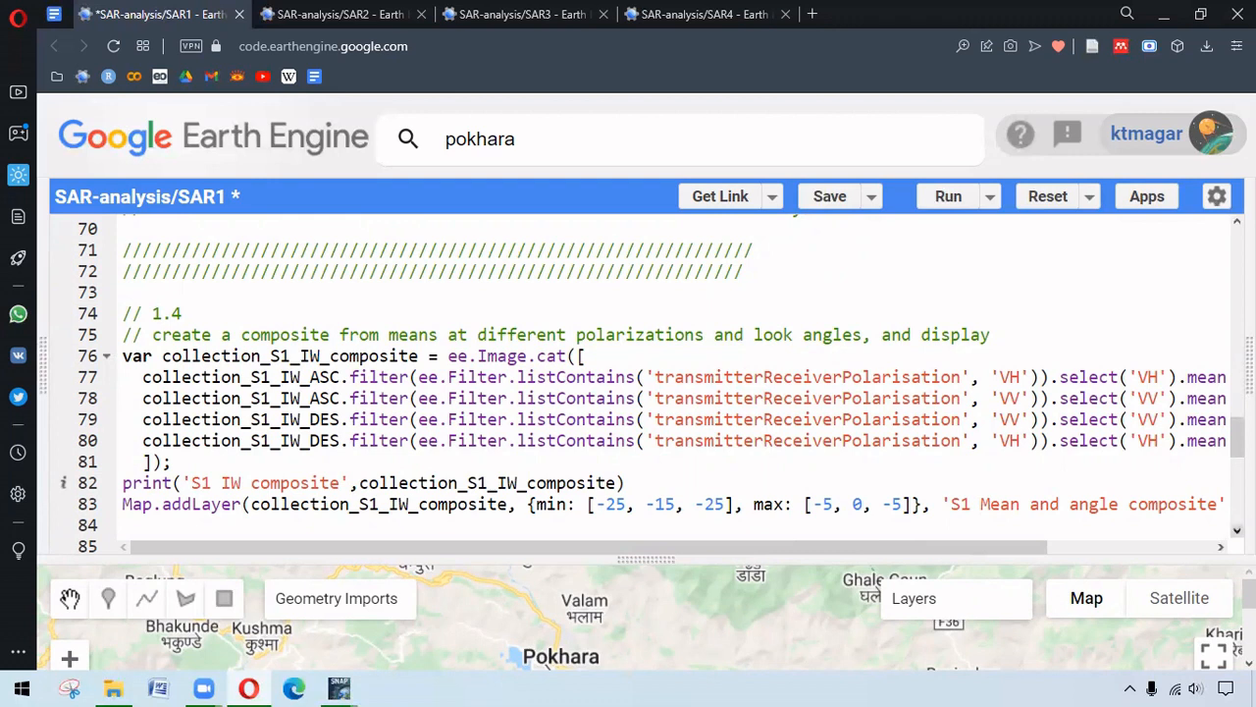
pyautogui.scroll(-3)
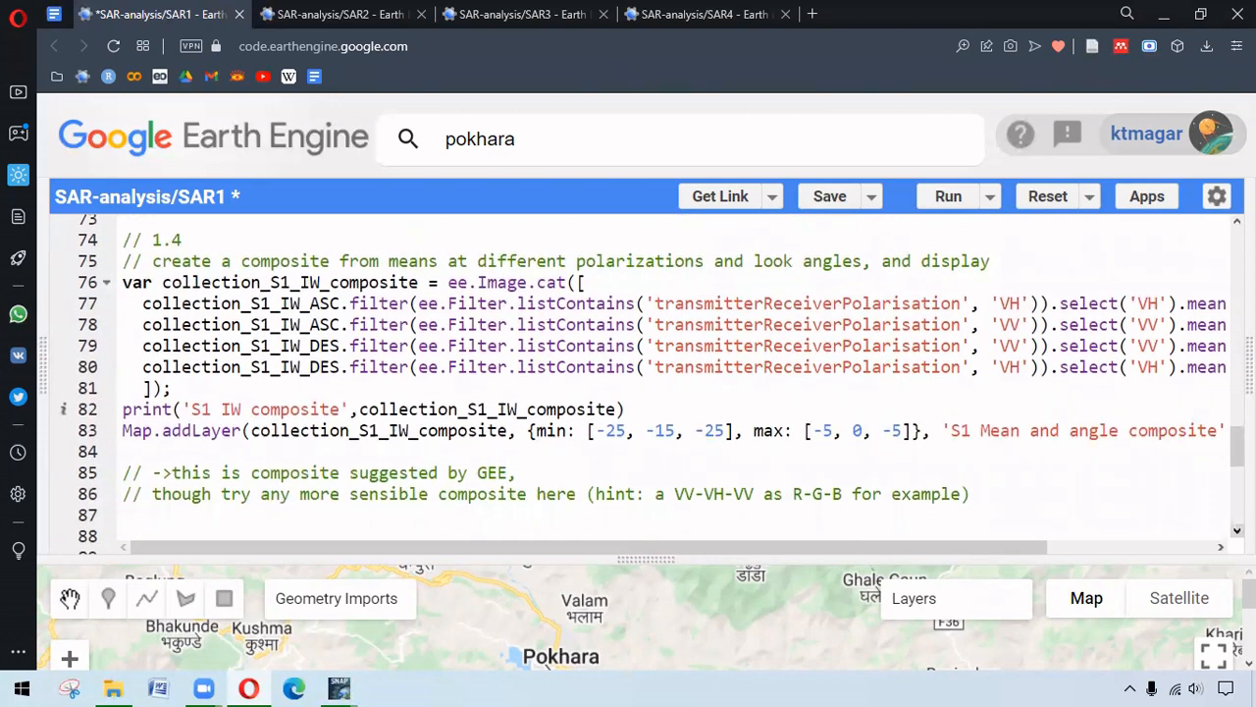
pyautogui.scroll(-3)
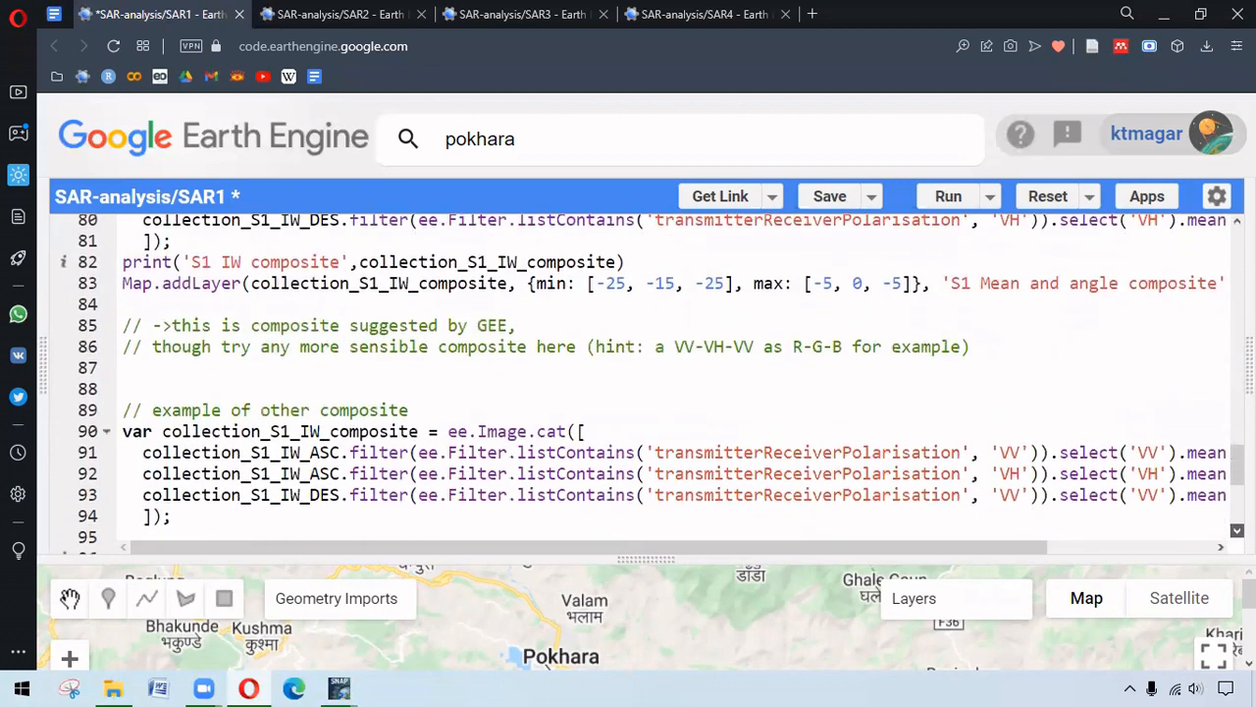
pyautogui.scroll(-3)
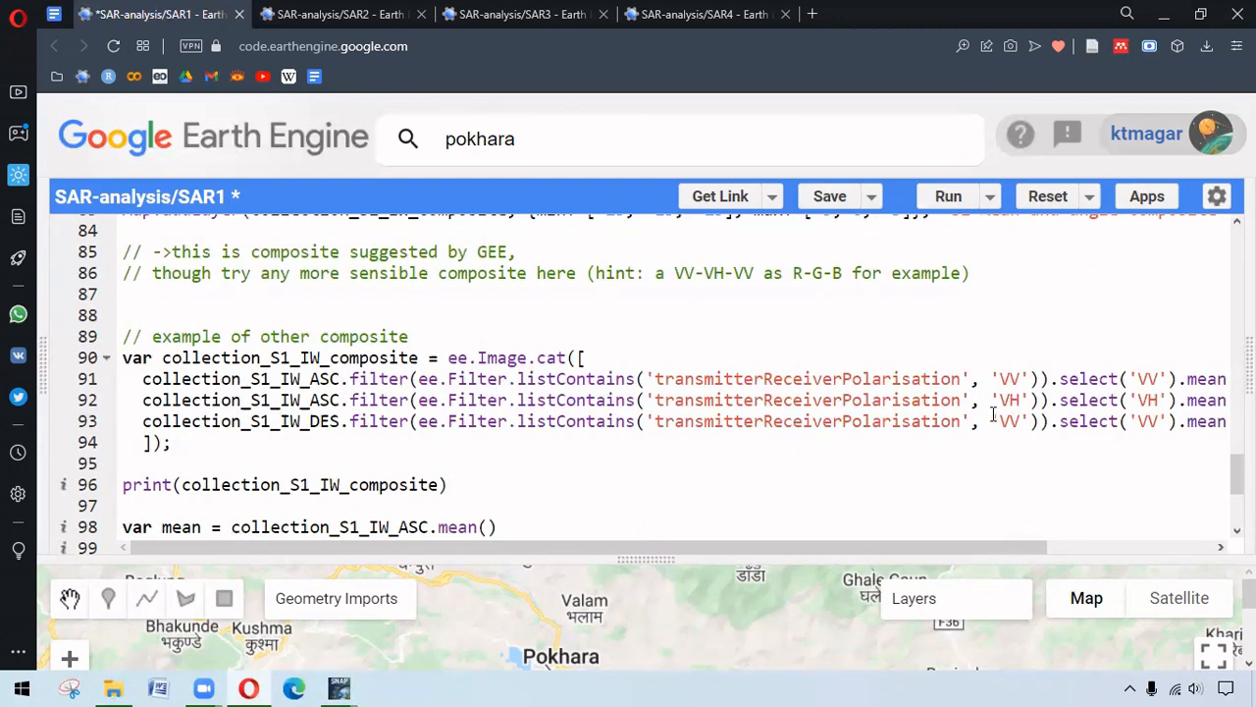
pyautogui.moveTo(836, 432)
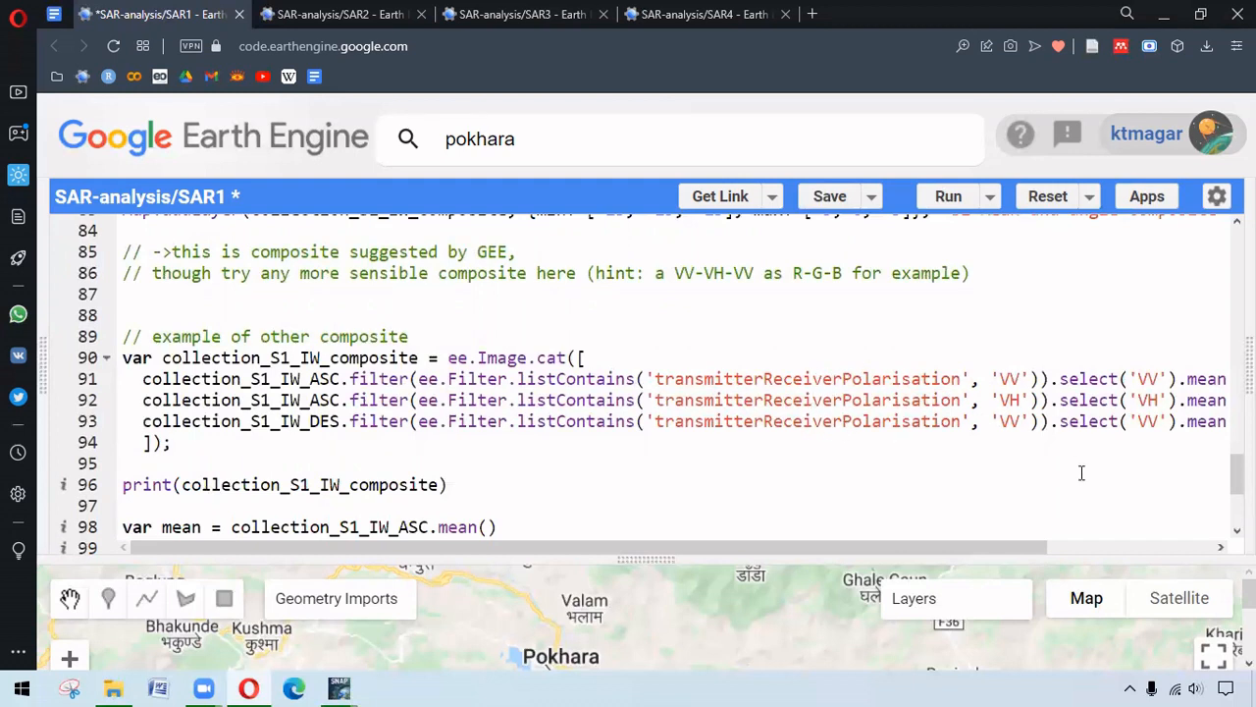
pyautogui.scroll(-3)
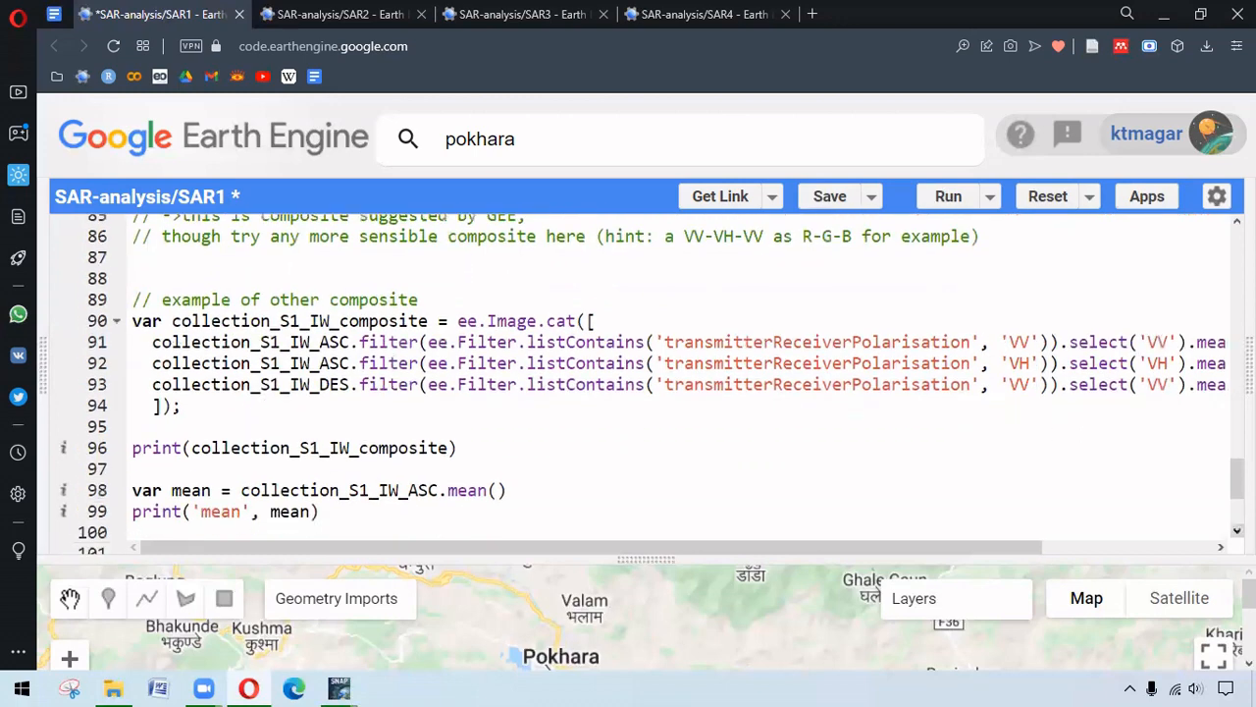
pyautogui.scroll(-3)
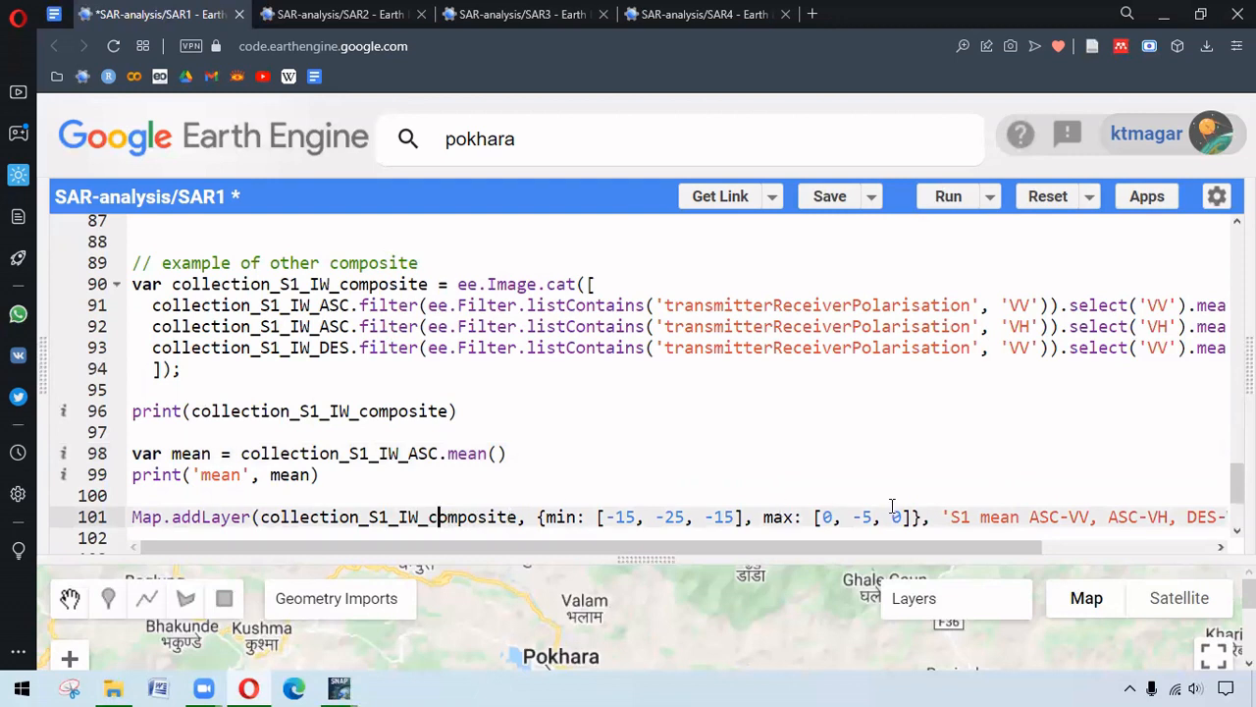
pyautogui.moveTo(893, 506)
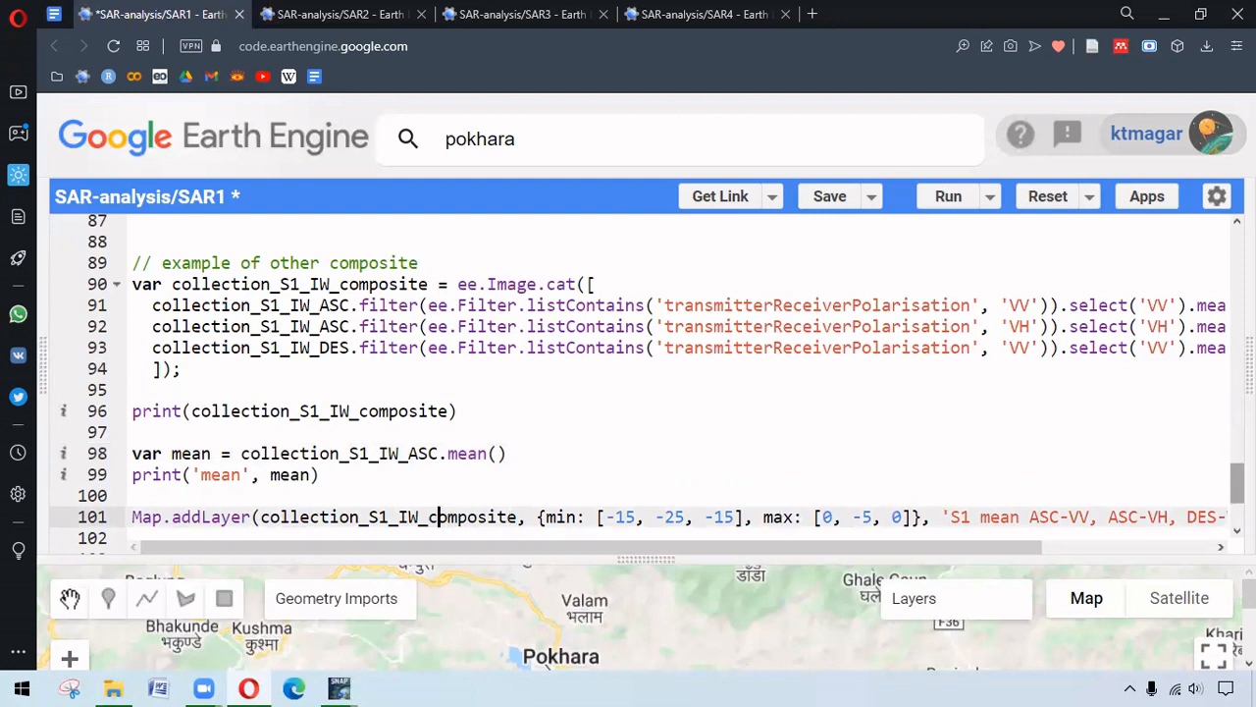
# Step: Comment out the Rotterdam SAR1 code with Ctrl+/, leaving the Pokhara section active
pyautogui.scroll(-3)
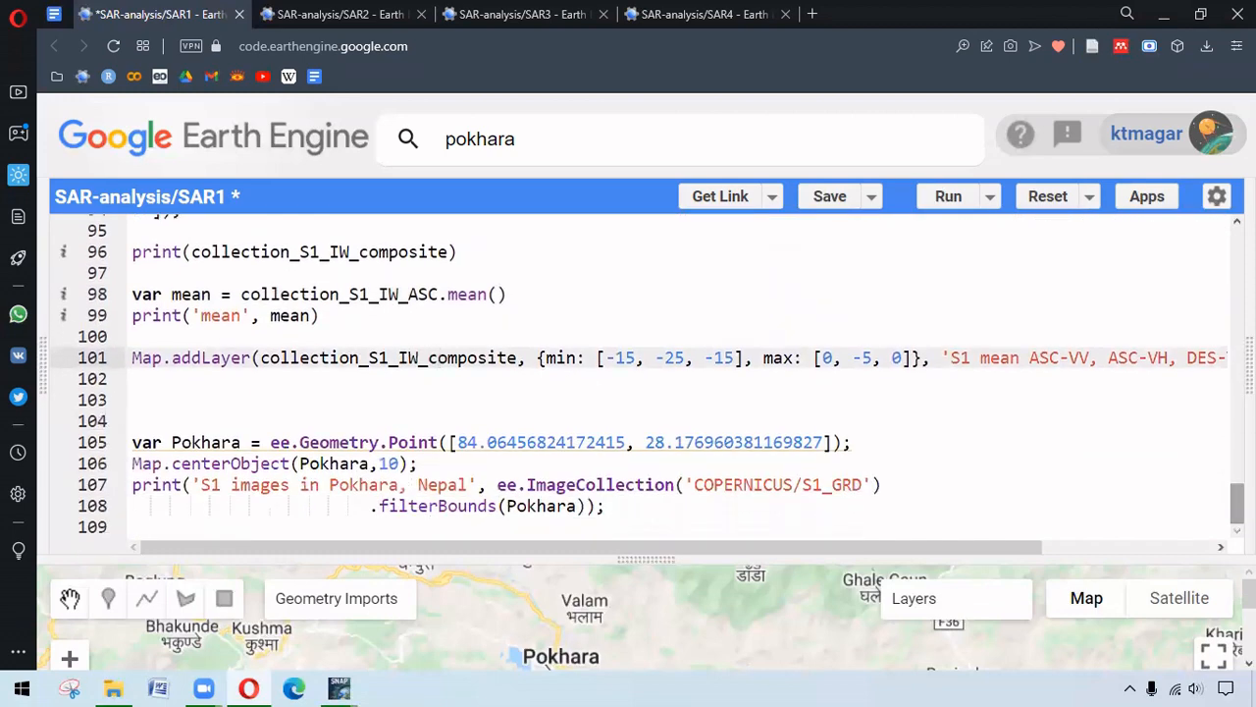
pyautogui.moveTo(112, 405)
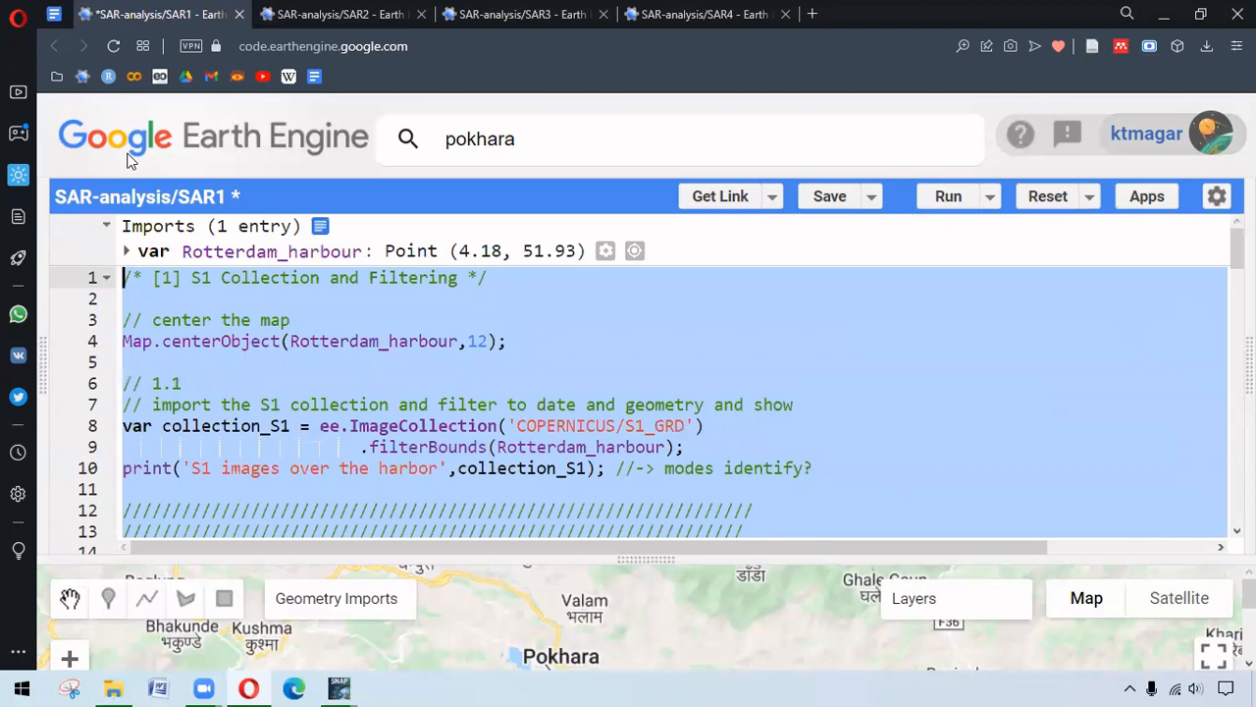
pyautogui.press('ctrl+/')
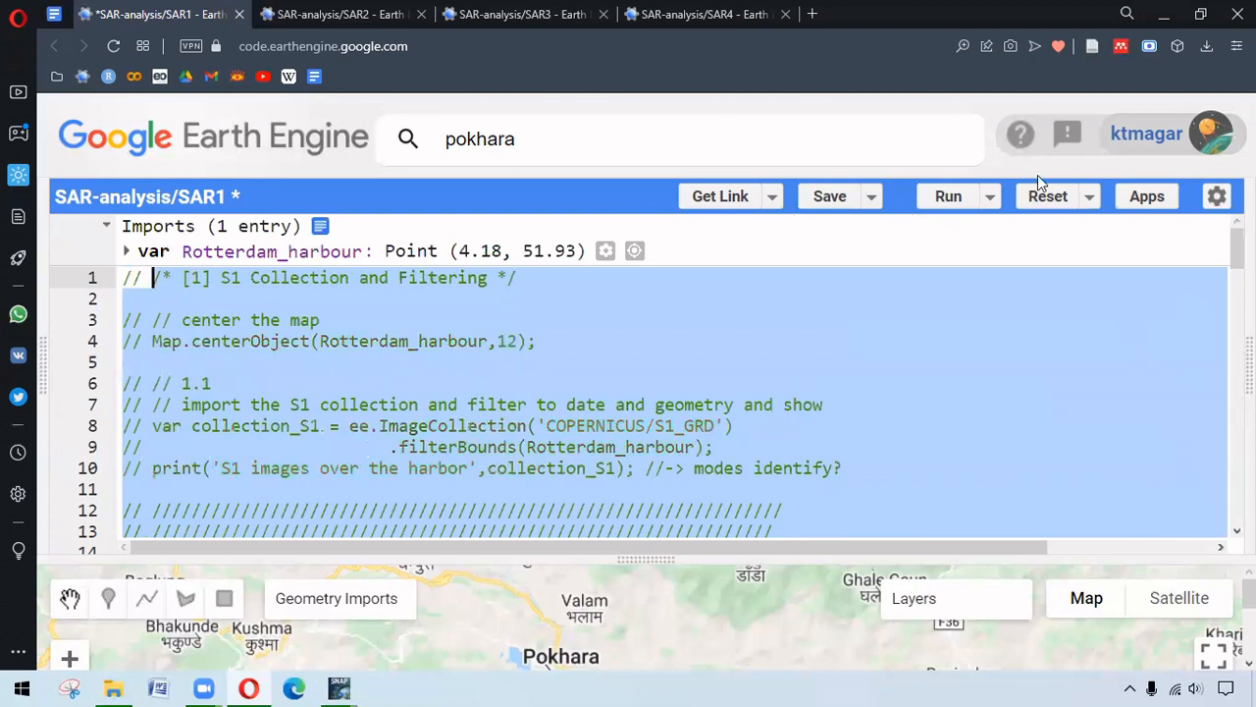
pyautogui.scroll(-3)
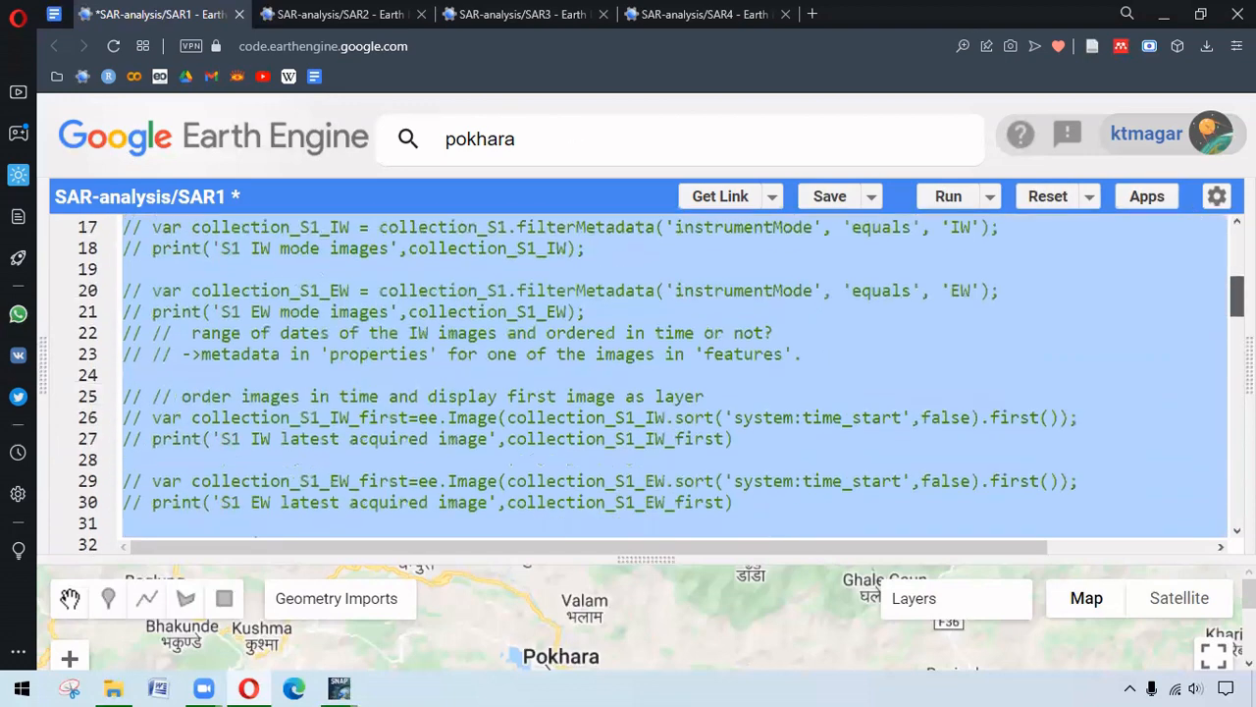
pyautogui.scroll(-3)
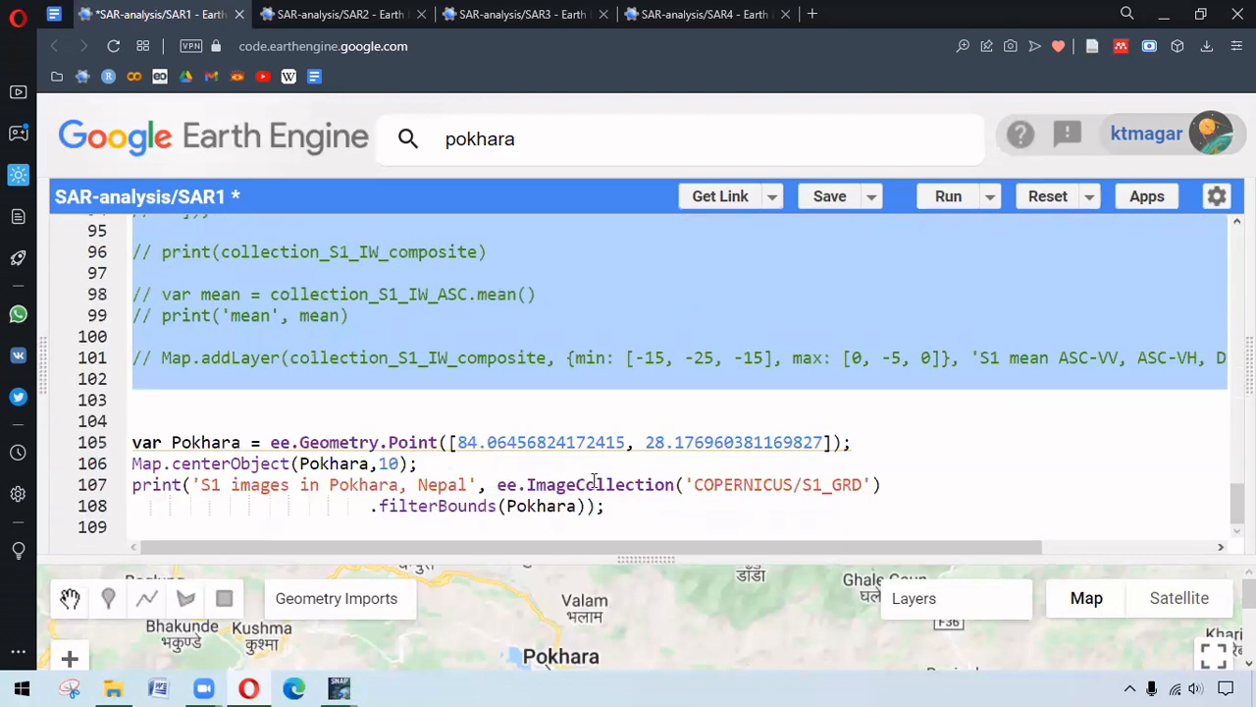
pyautogui.click(407, 442)
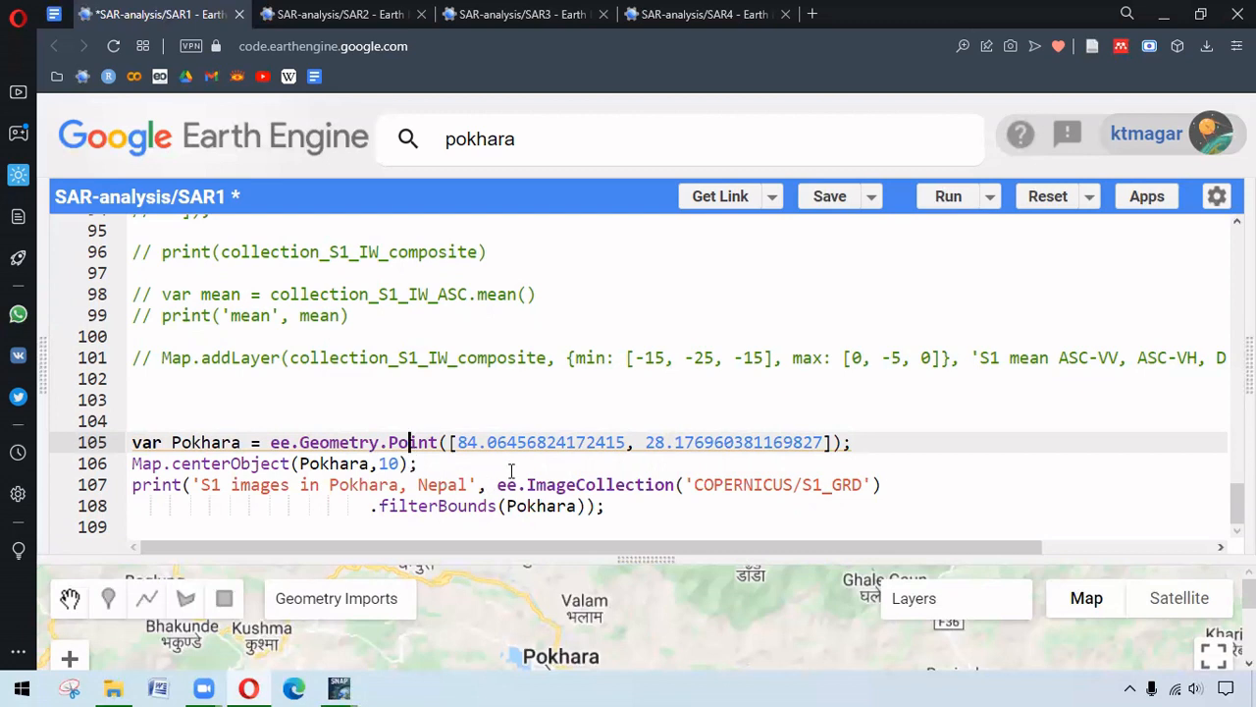
pyautogui.moveTo(601, 462)
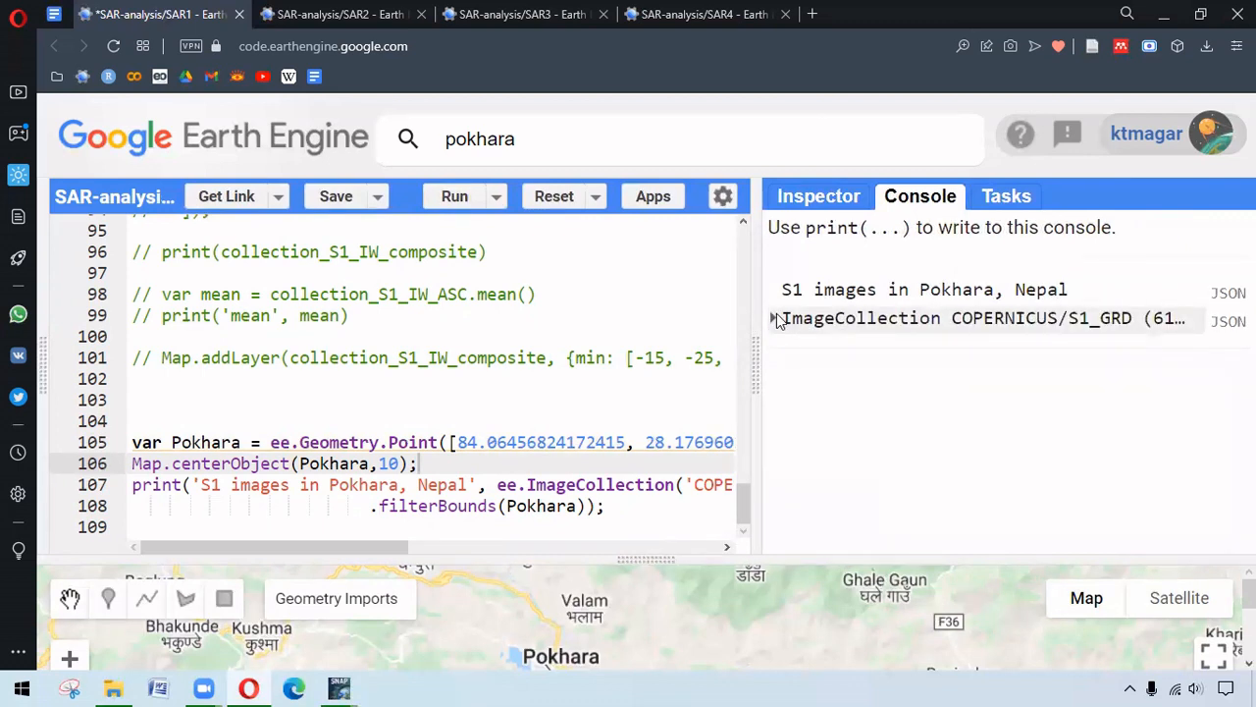
# Step: Expand the 613-image Pokhara collection to the first image's VV, VH and angle bands, then hide the console
pyautogui.click(774, 318)
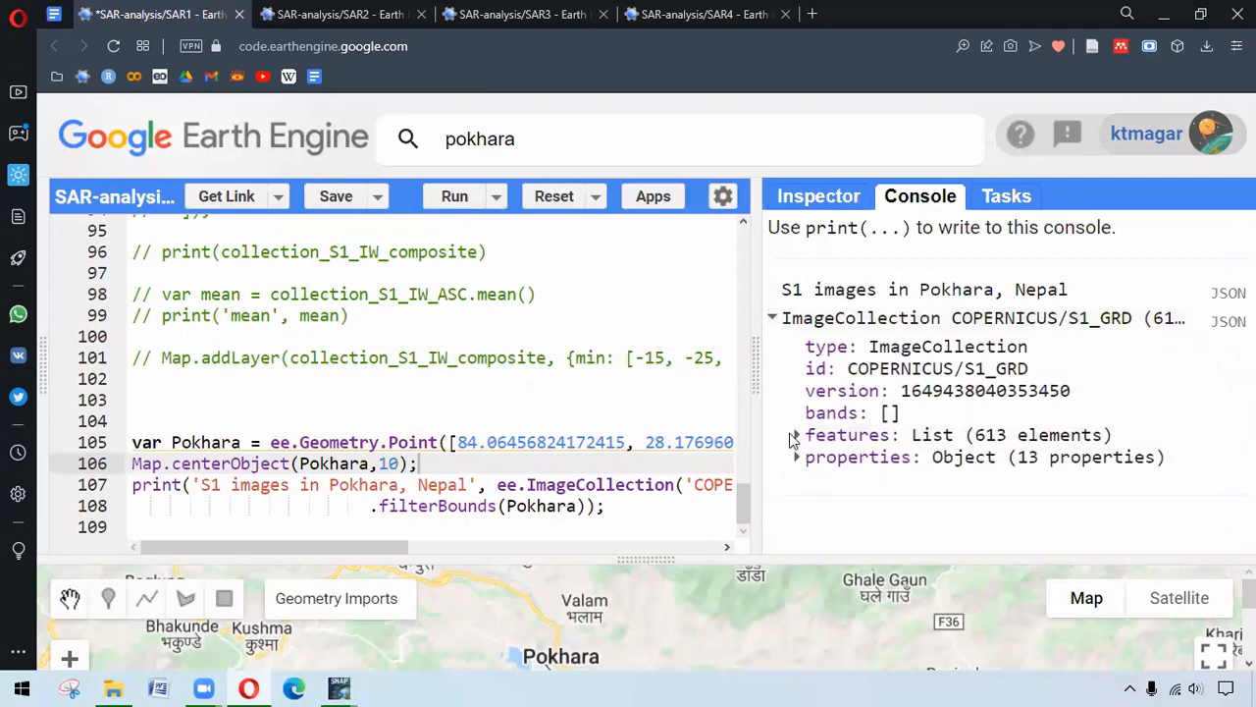
pyautogui.click(797, 434)
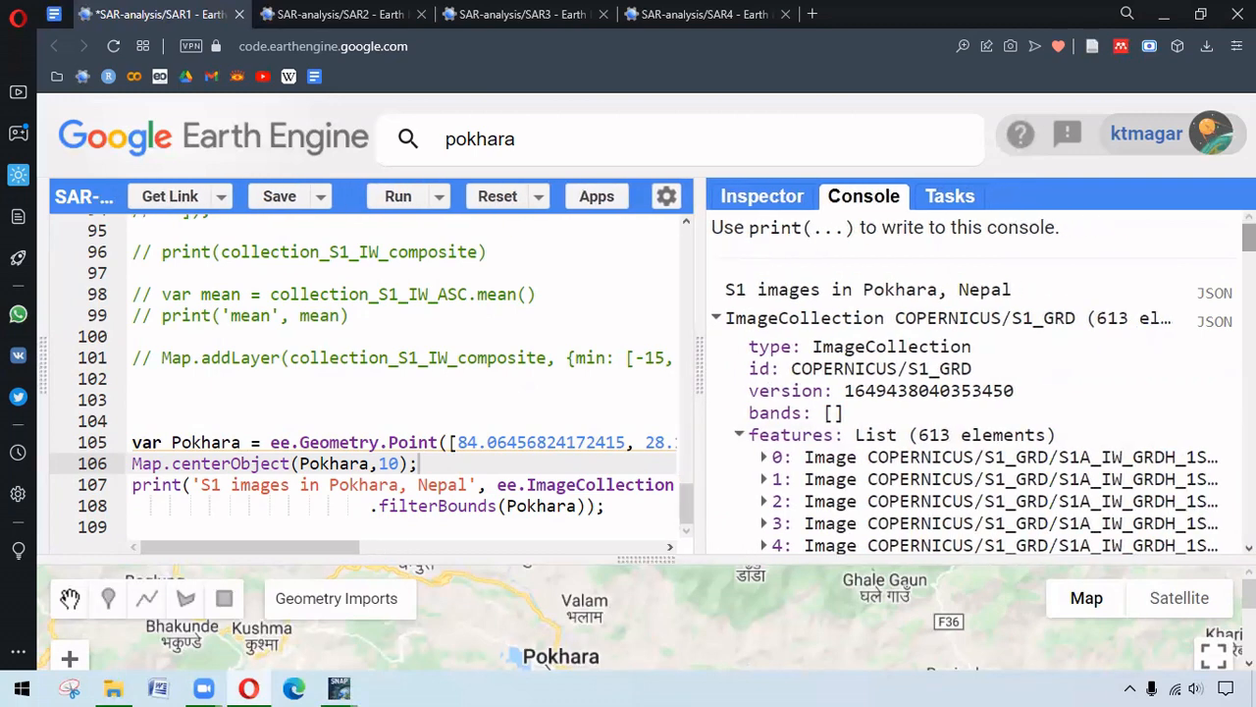
pyautogui.scroll(-3)
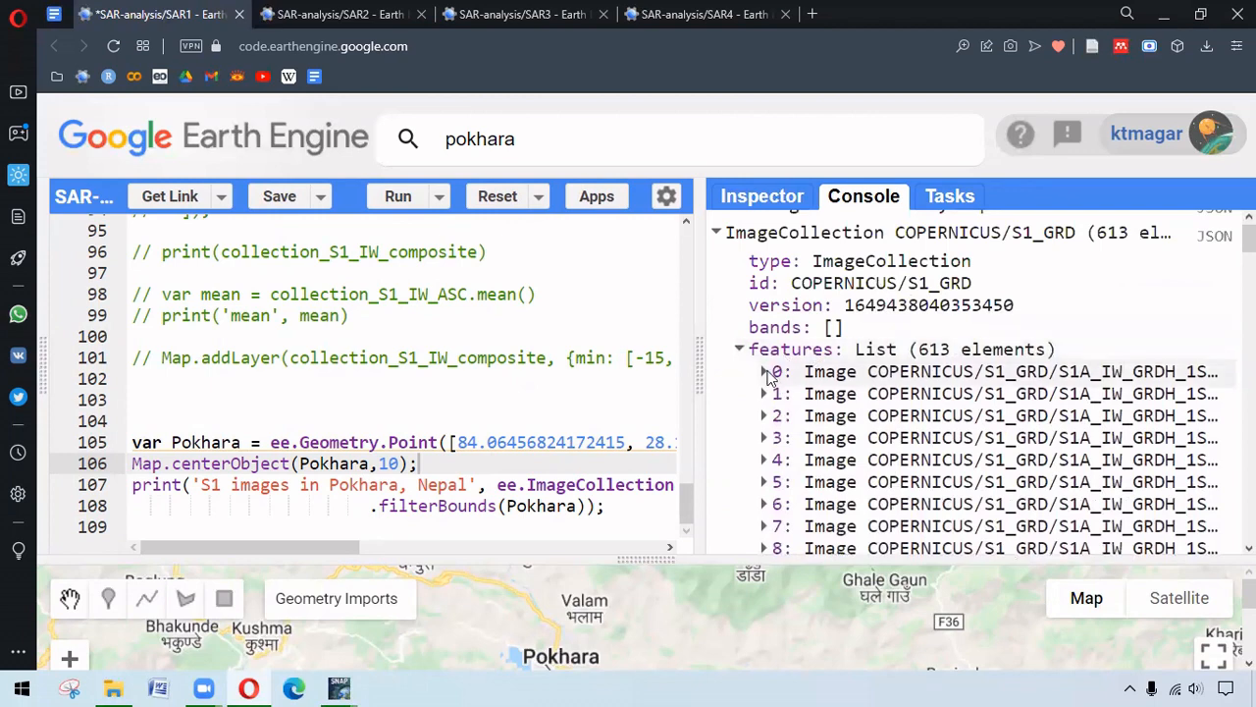
pyautogui.click(763, 371)
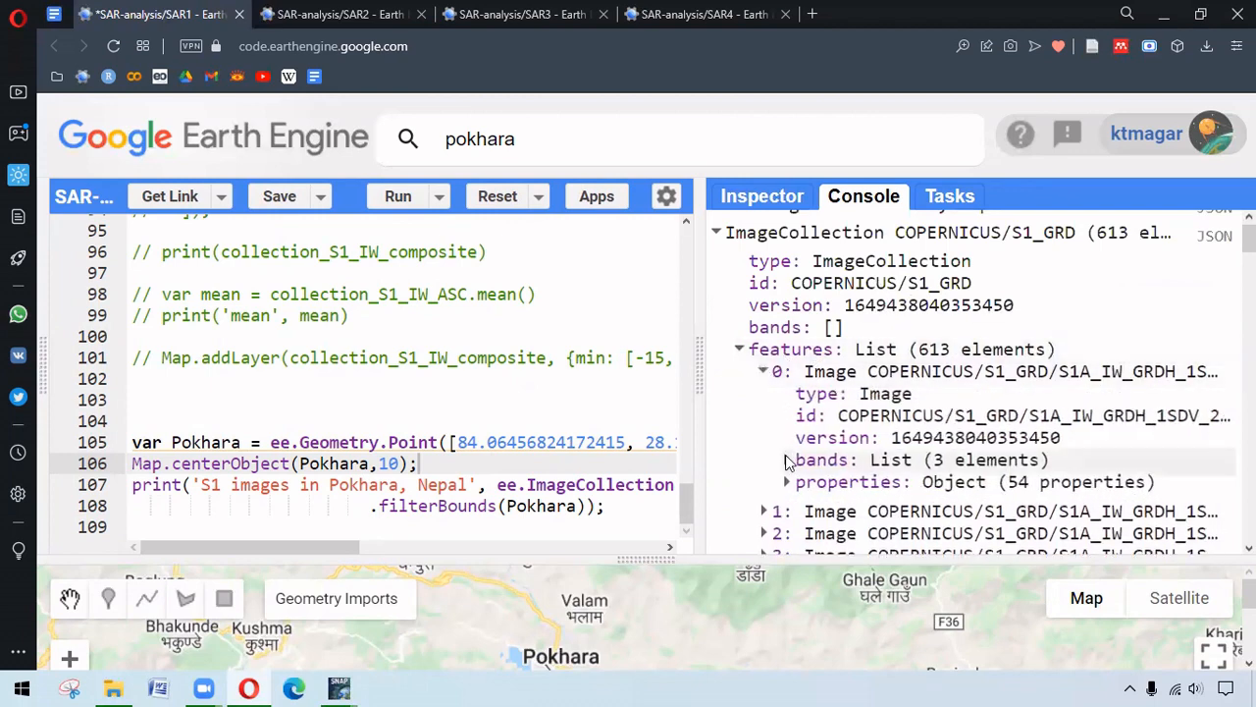
pyautogui.click(764, 460)
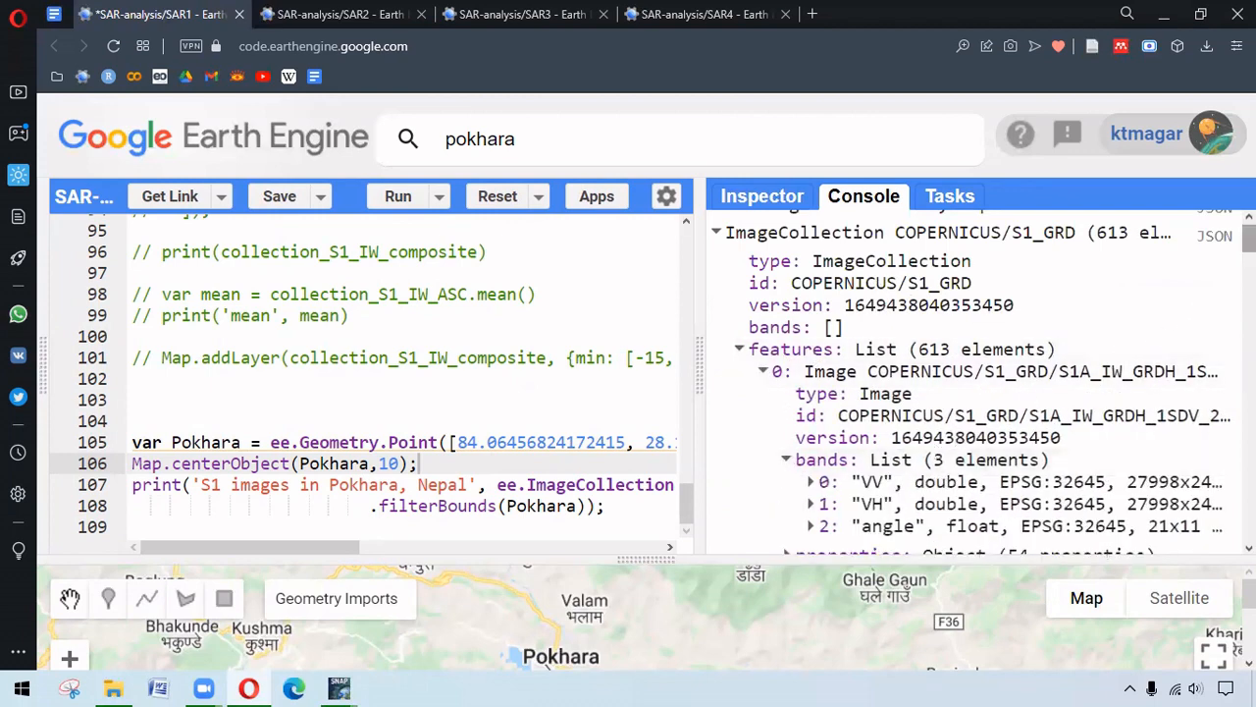
pyautogui.scroll(-3)
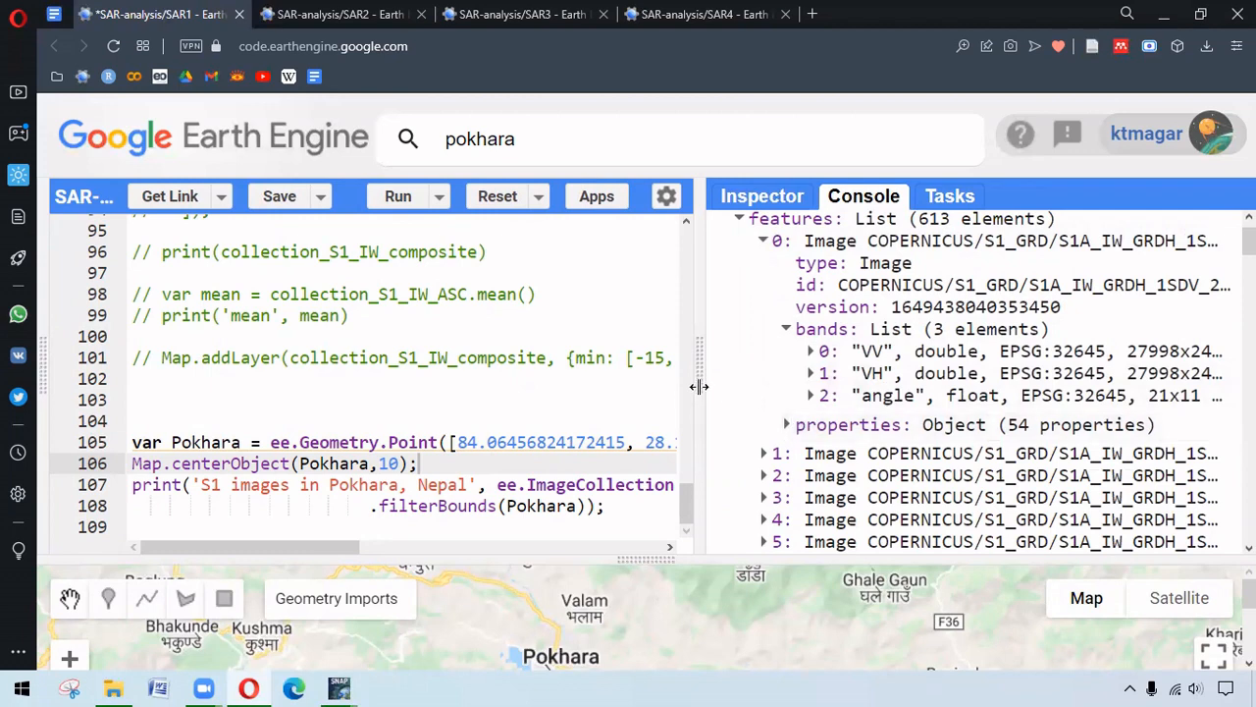
pyautogui.moveTo(744, 392)
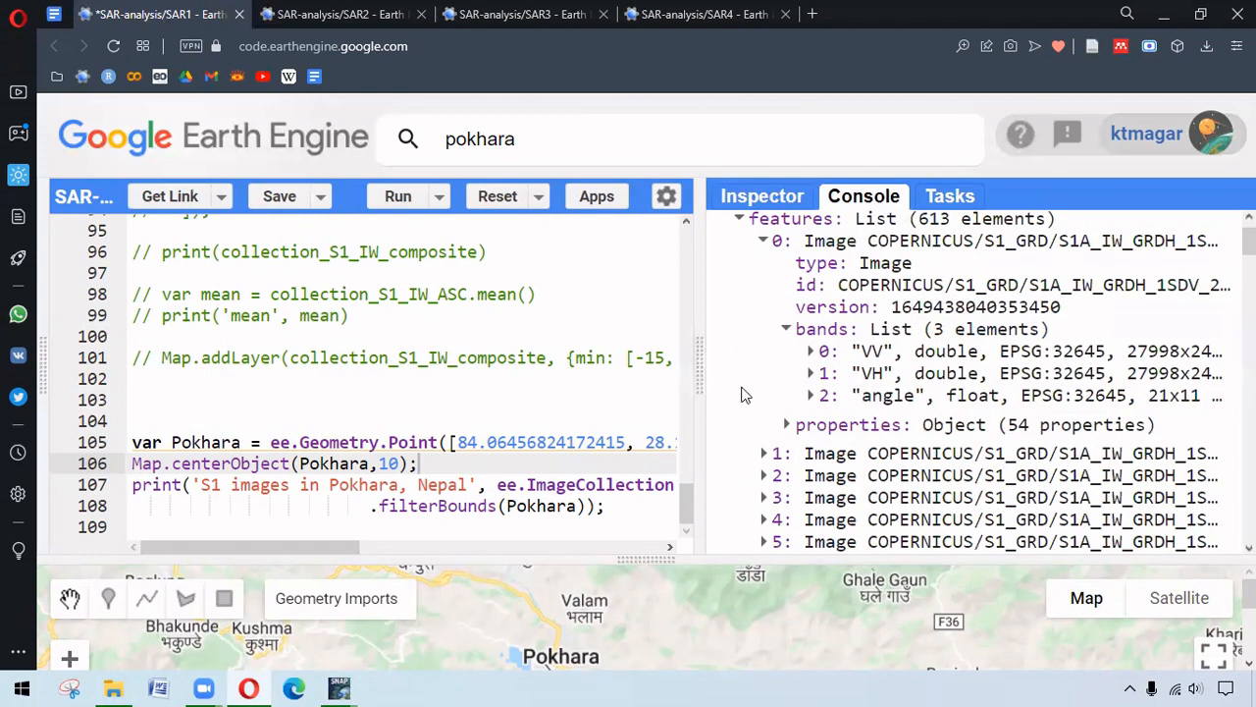
pyautogui.moveTo(706, 383); pyautogui.dragTo(947, 382)
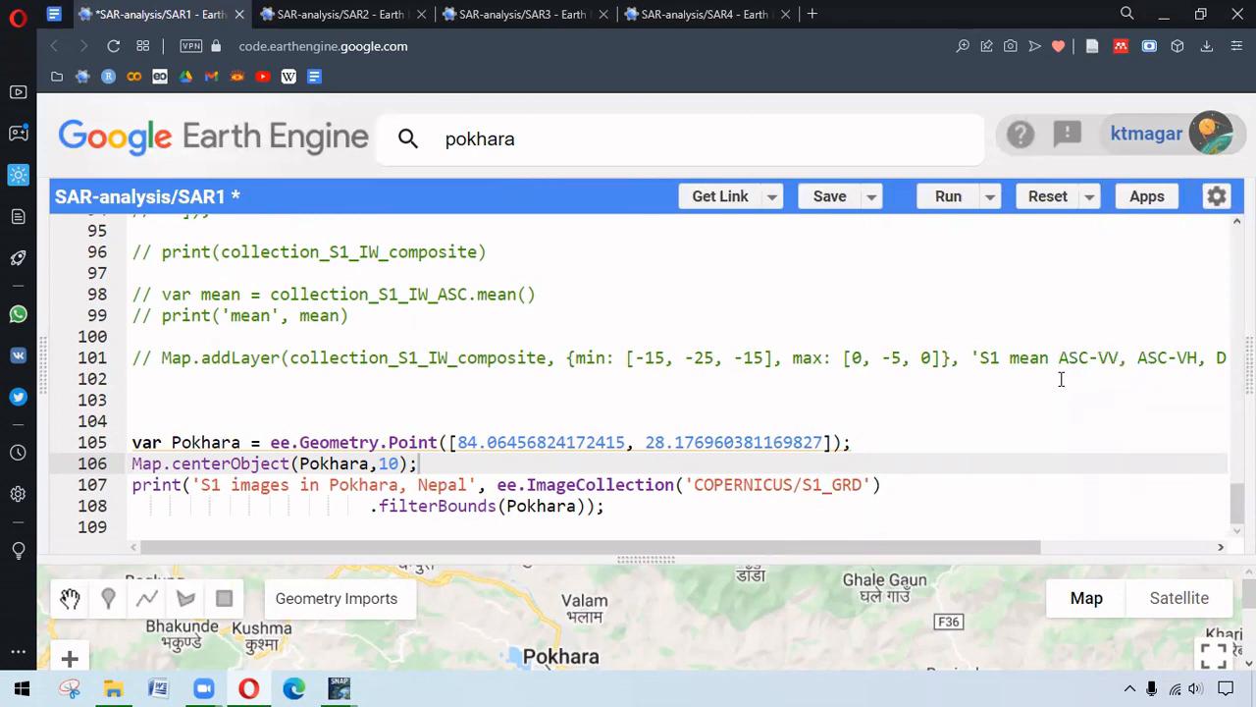
pyautogui.moveTo(590, 266)
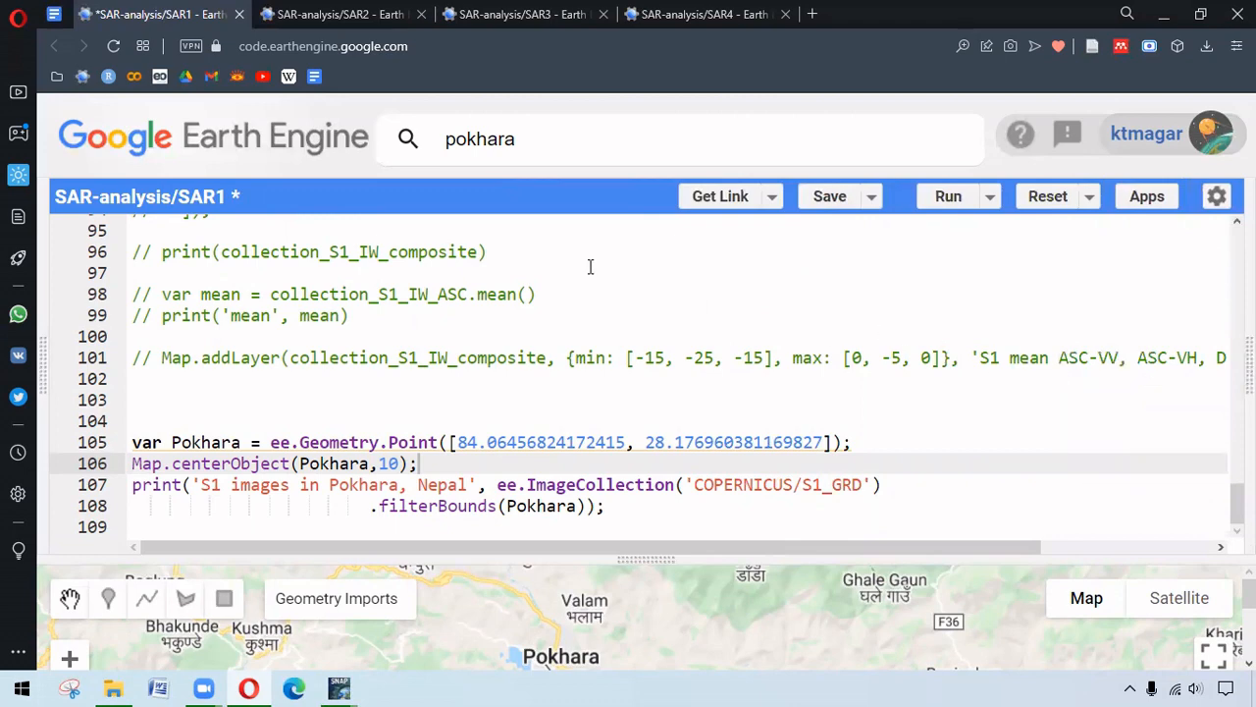
pyautogui.click(338, 13)
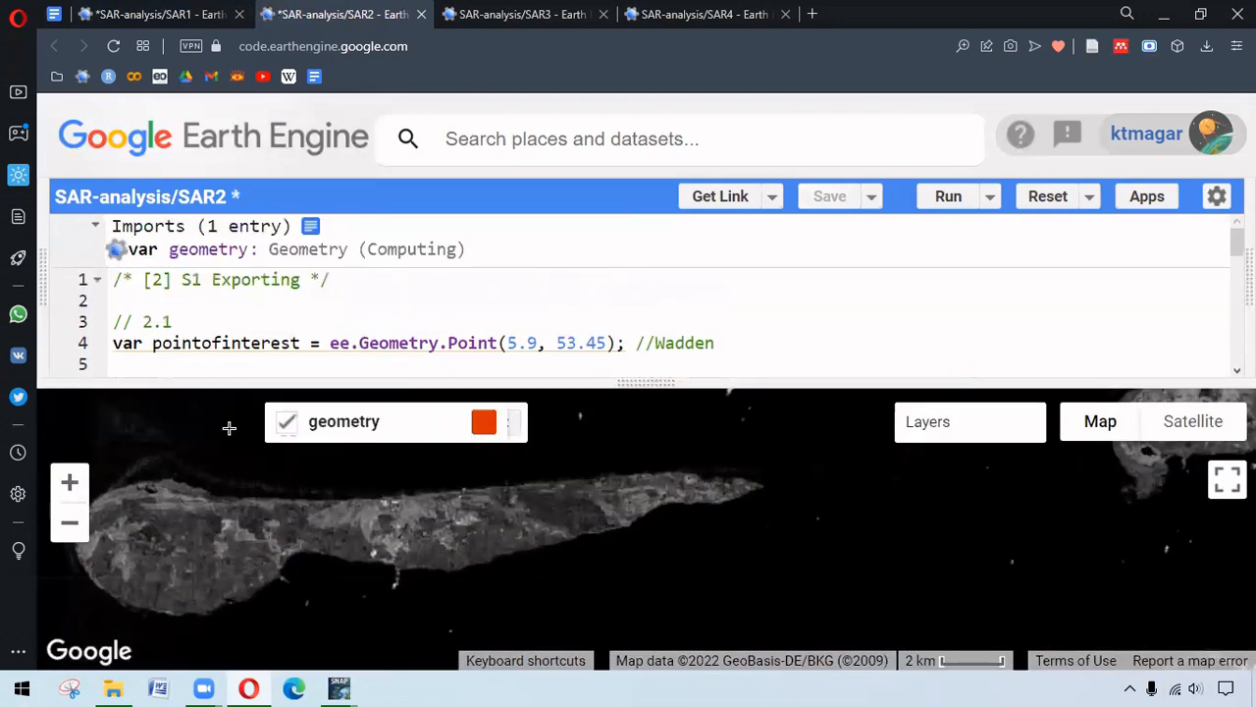
# Step: Draw a rectangle geometry over the middle of the island and check the geometry layers list
pyautogui.click(223, 421)
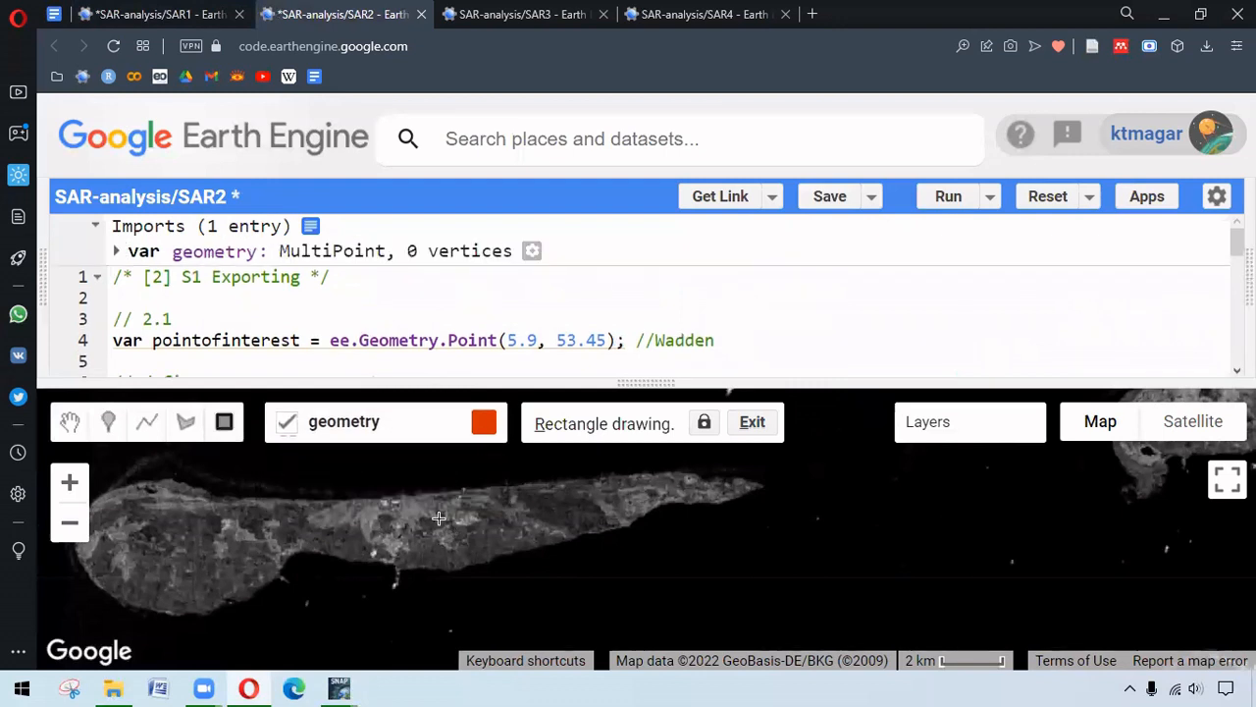
pyautogui.moveTo(441, 525); pyautogui.dragTo(522, 569)
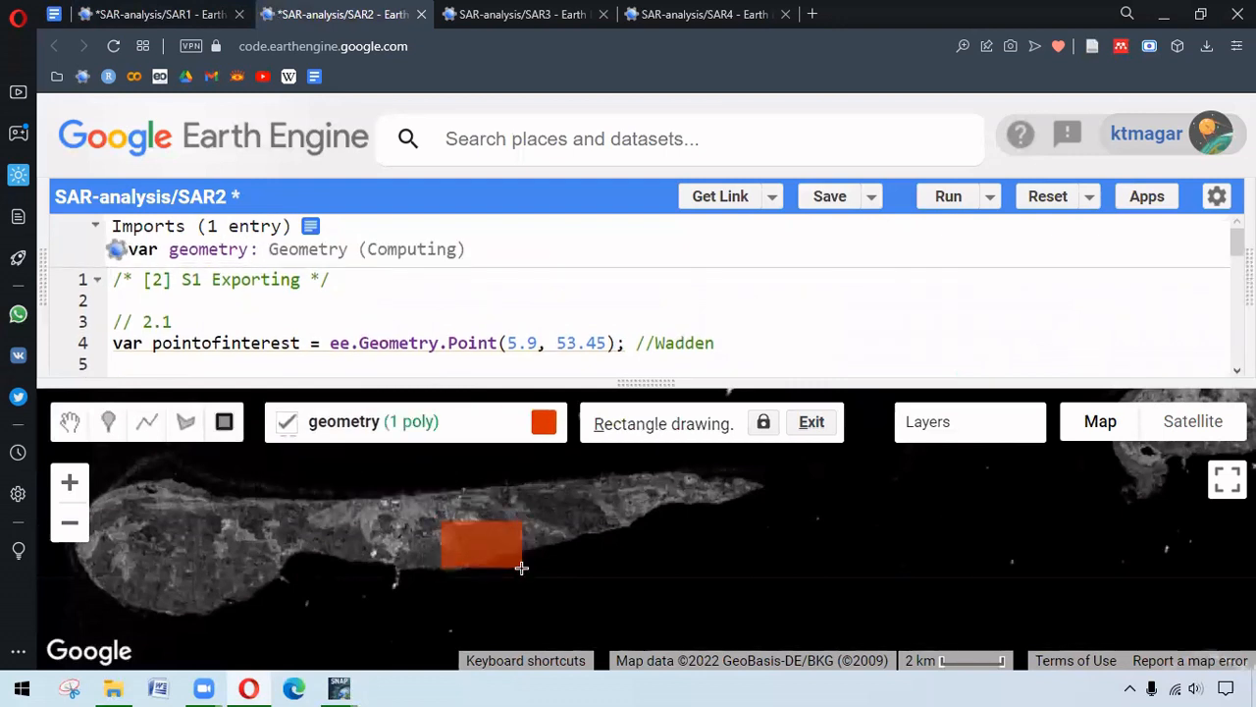
pyautogui.click(373, 421)
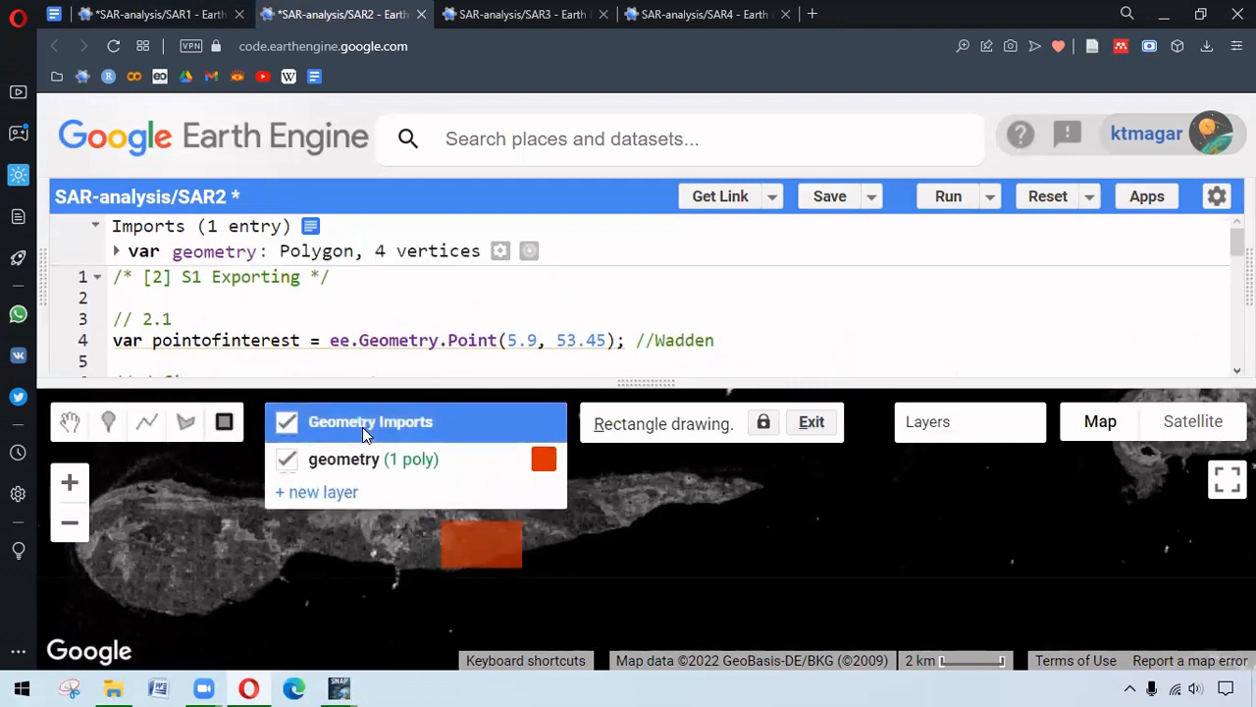
pyautogui.click(370, 421)
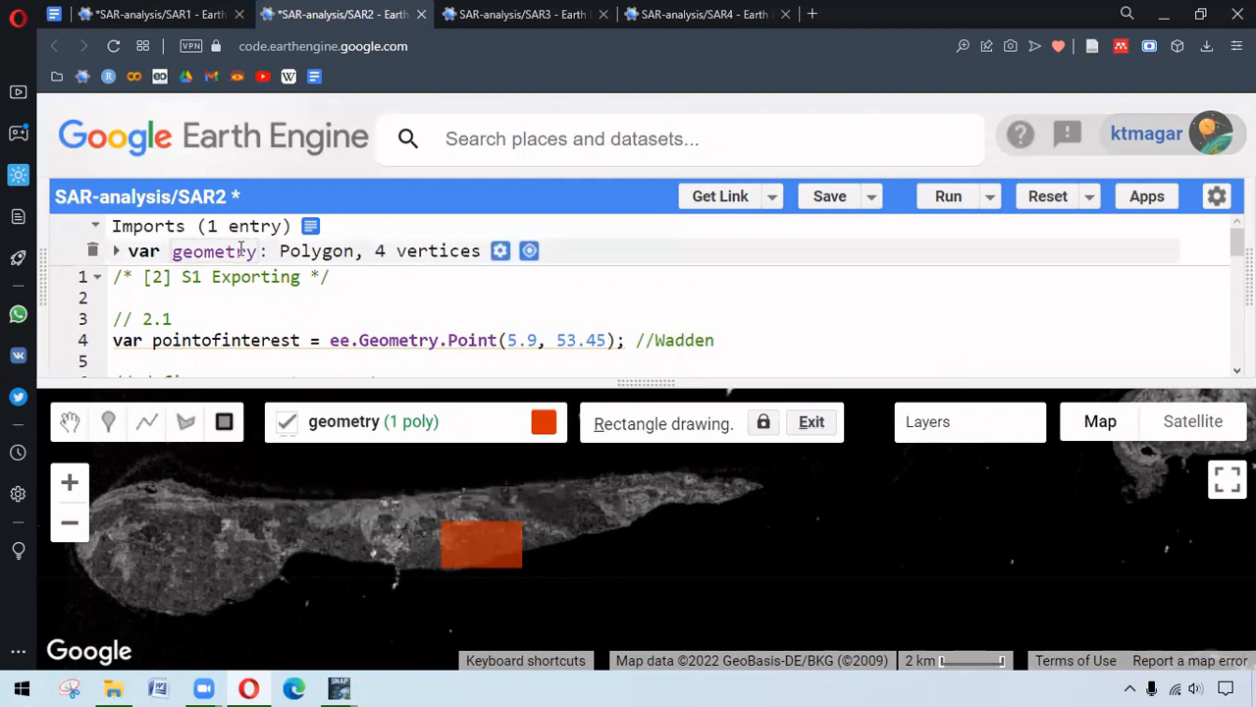
pyautogui.moveTo(298, 257)
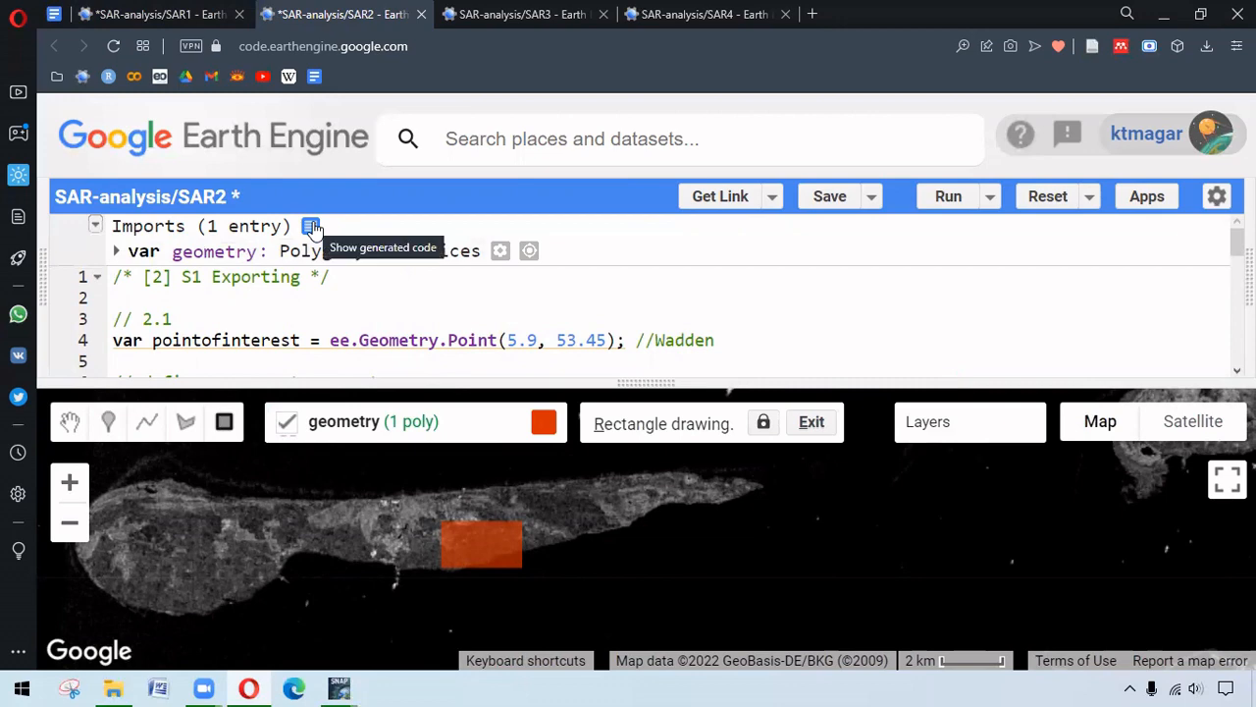
# Step: Review the generated polygon code for the imports, then exit rectangle drawing mode
pyautogui.click(311, 226)
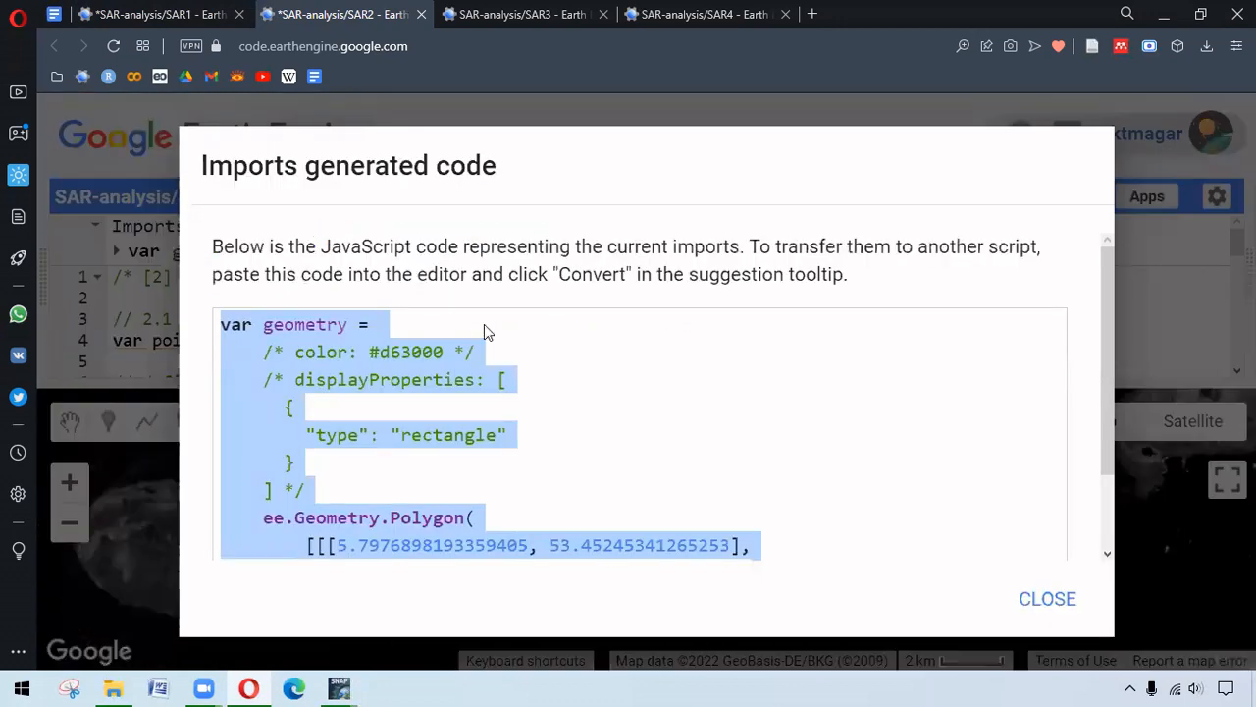
pyautogui.moveTo(491, 411)
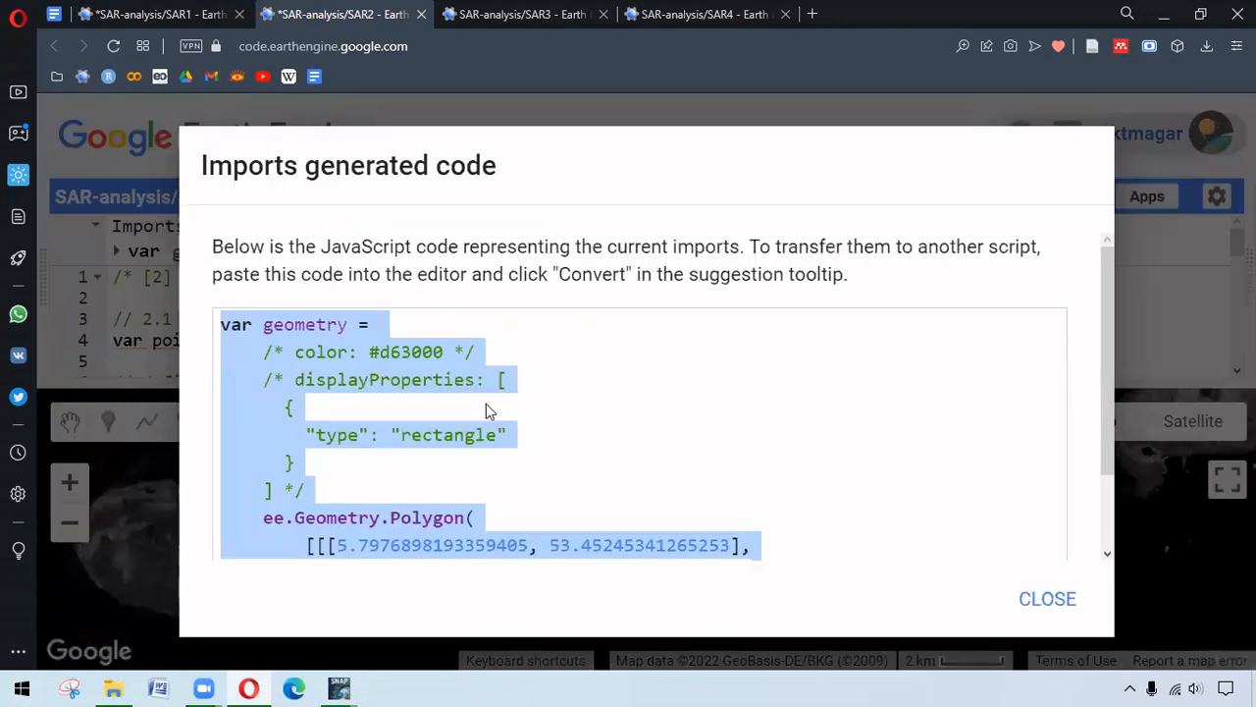
pyautogui.moveTo(988, 567)
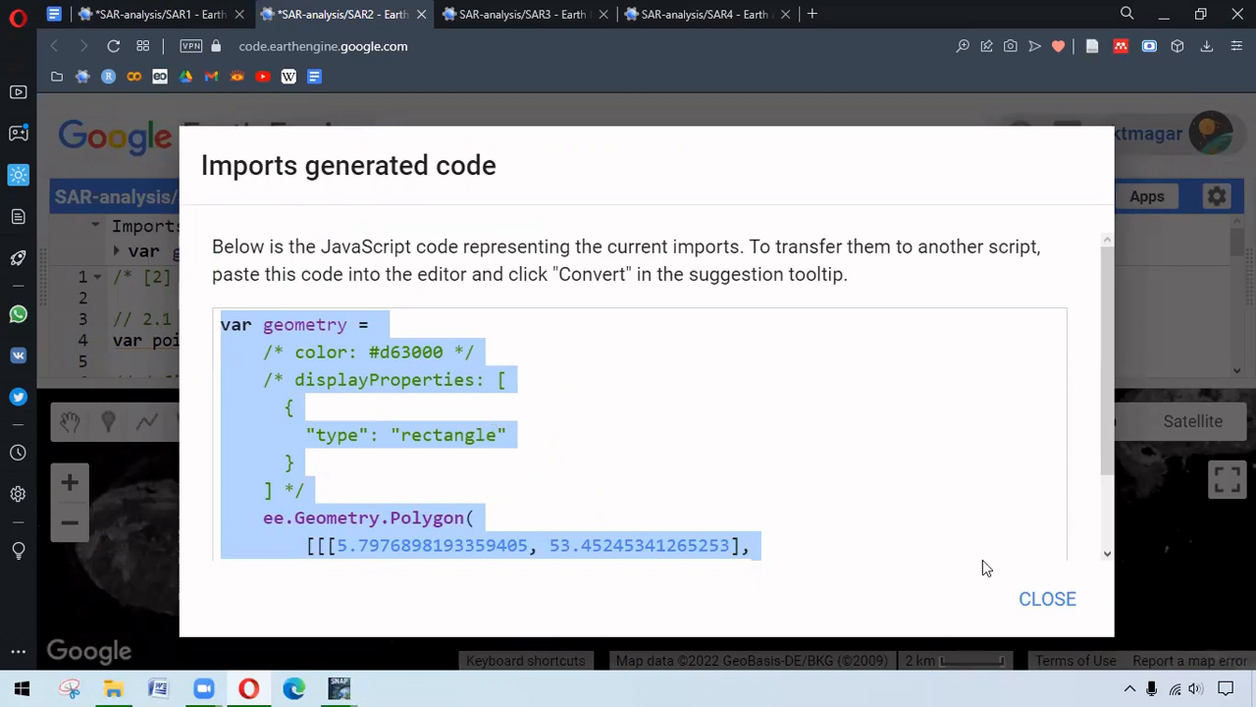
pyautogui.click(1048, 597)
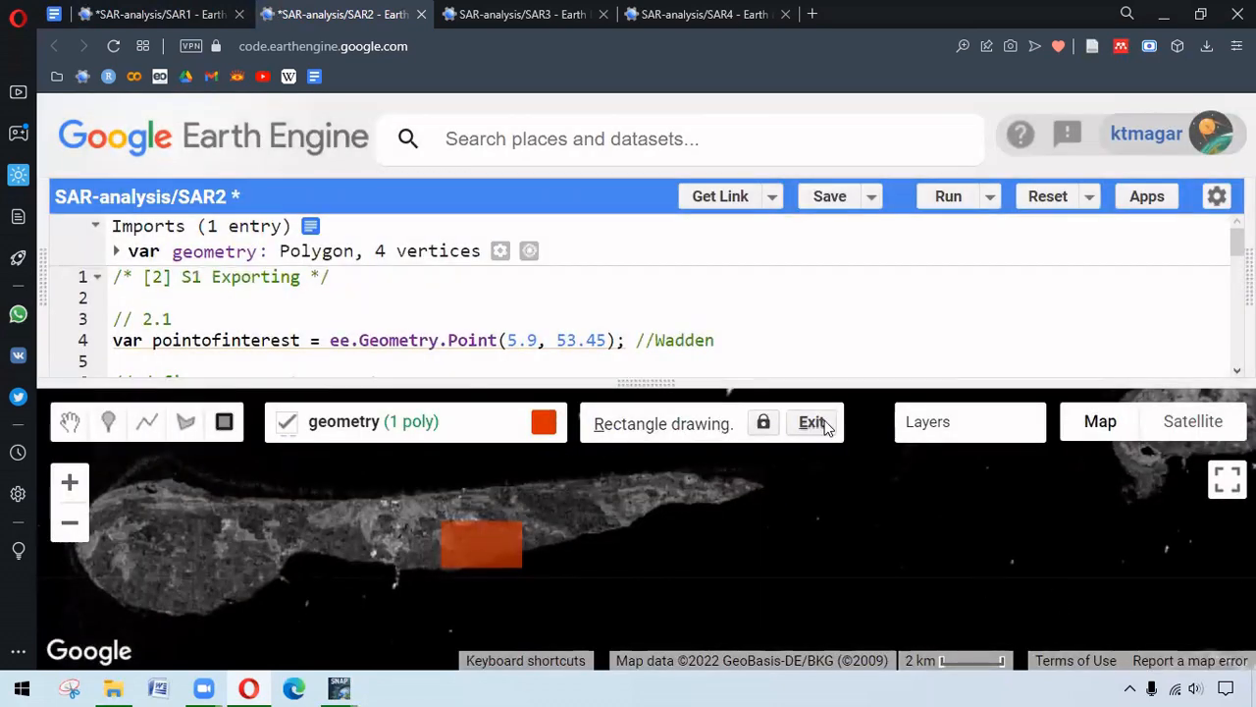
pyautogui.click(812, 422)
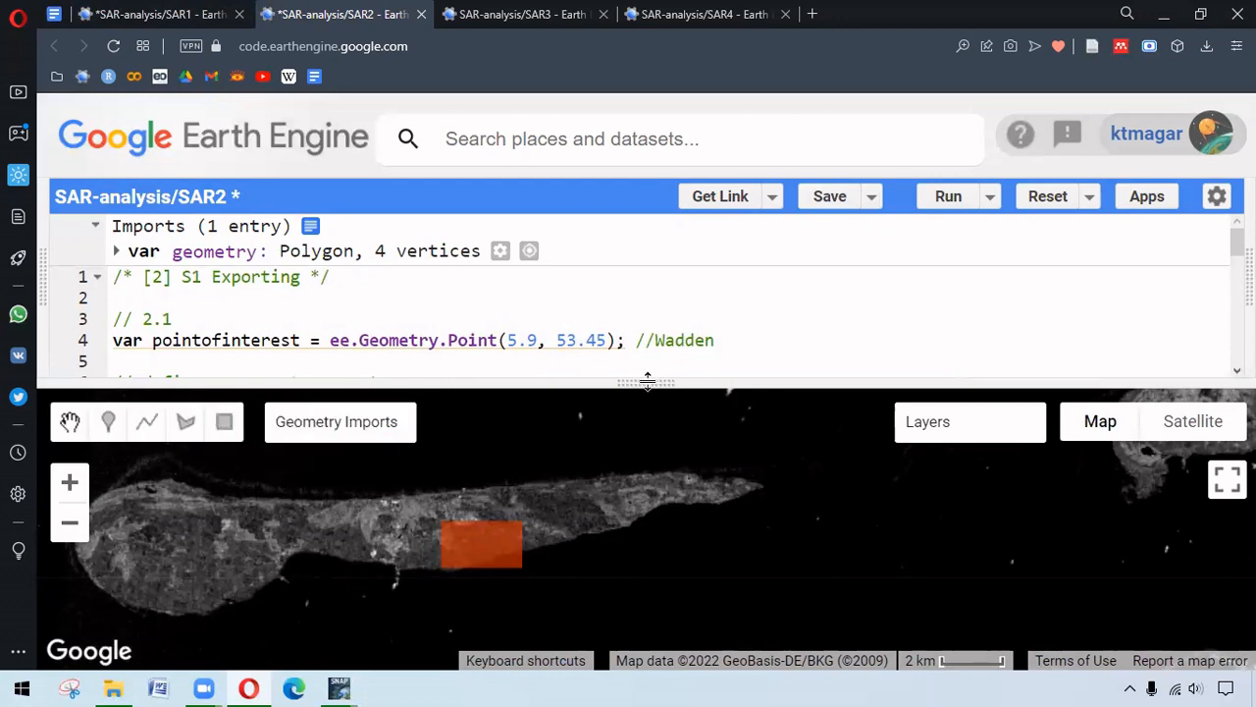
# Step: Enlarge the SAR2 script area over the map and collapse its Imports section
pyautogui.moveTo(648, 381); pyautogui.dragTo(647, 530)
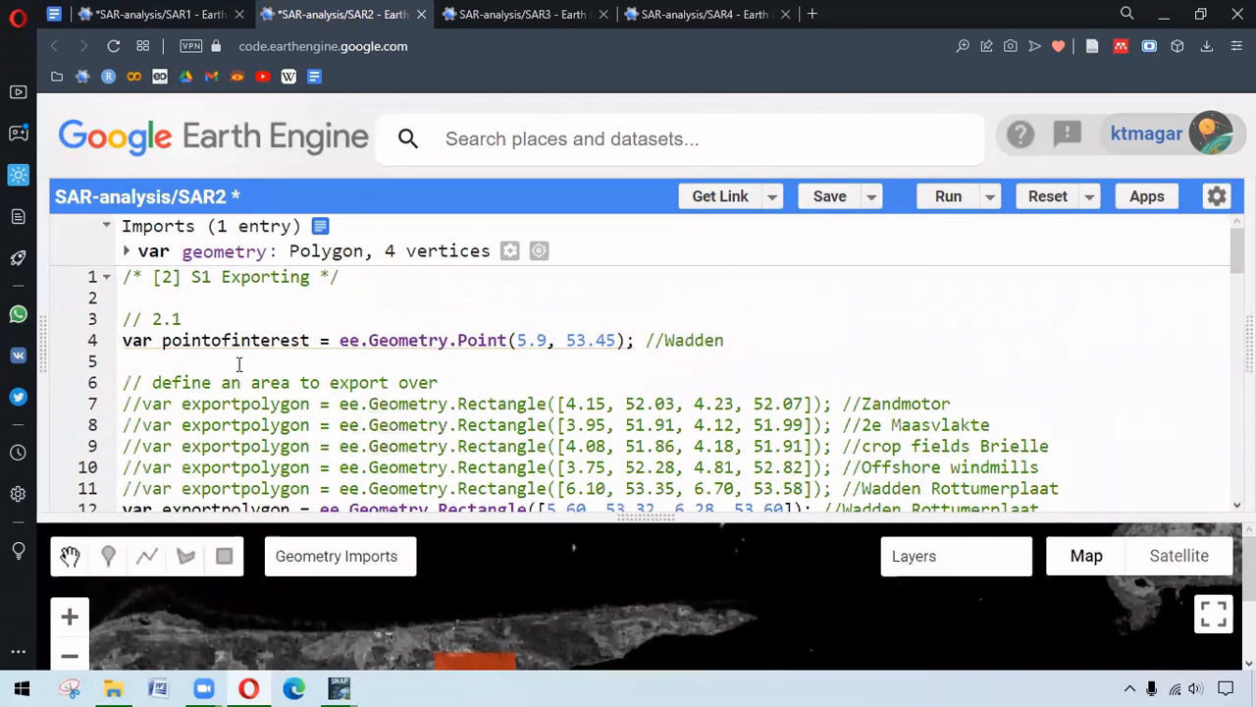
pyautogui.click(106, 226)
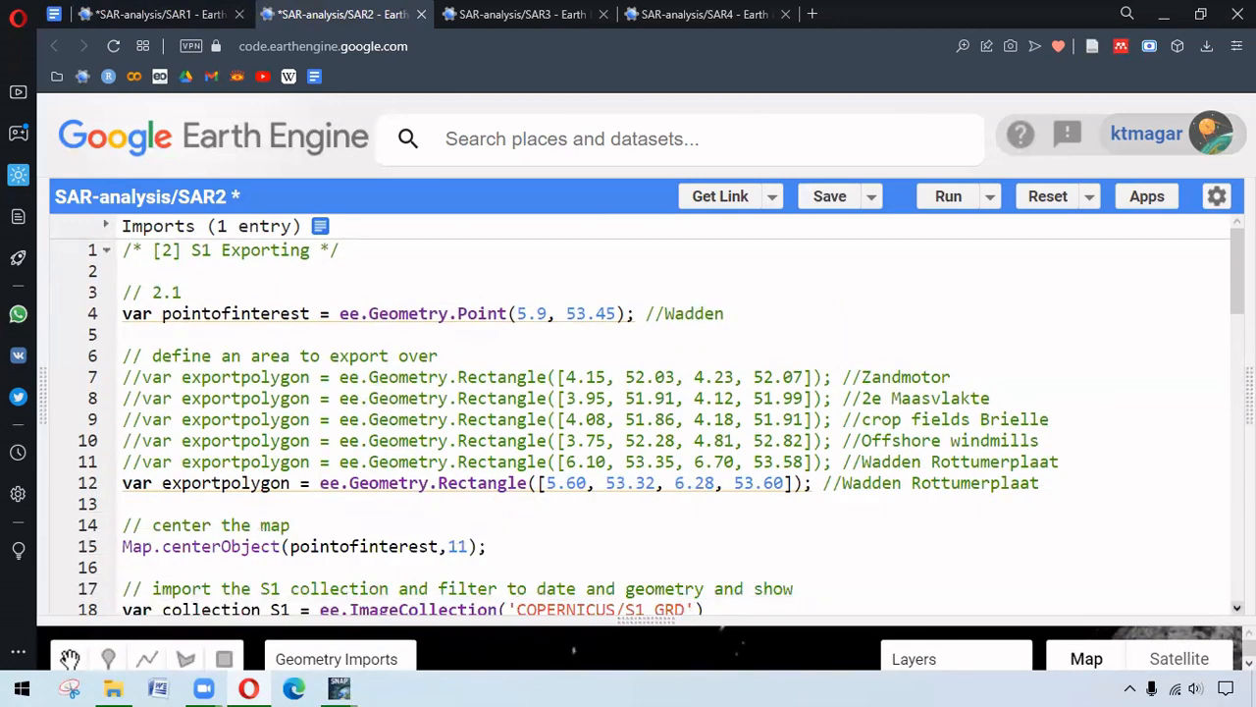
pyautogui.scroll(-3)
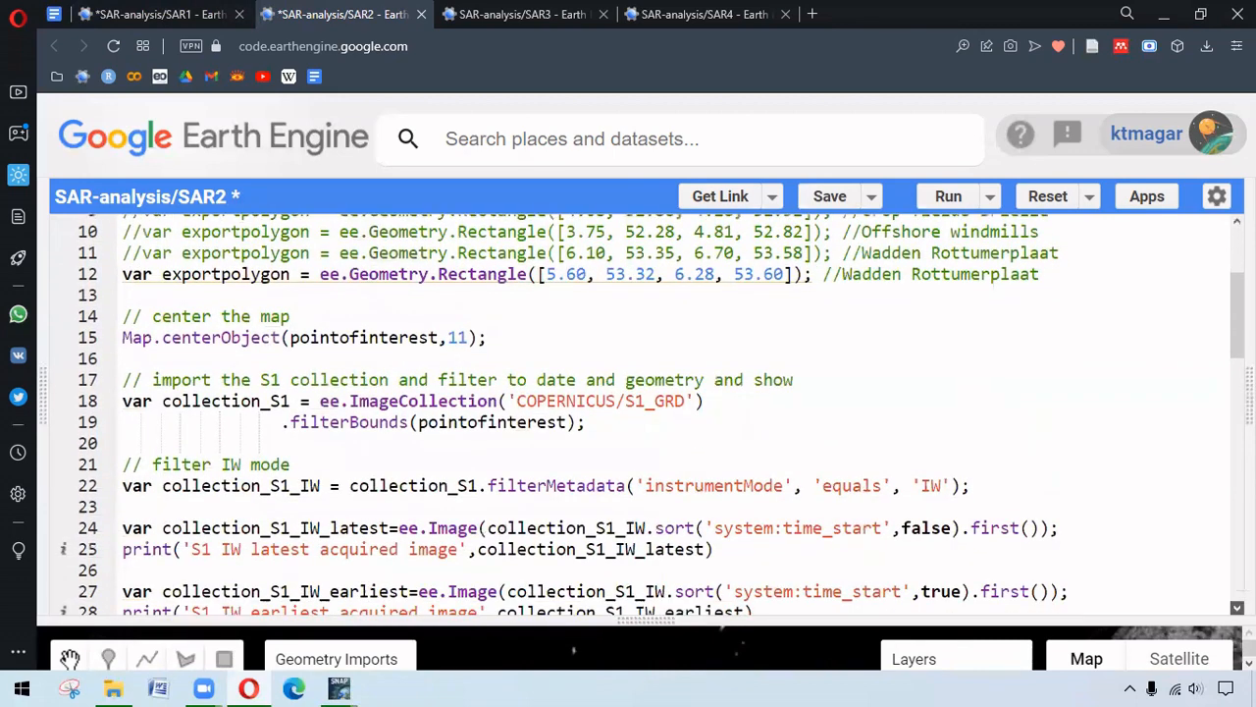
pyautogui.scroll(-3)
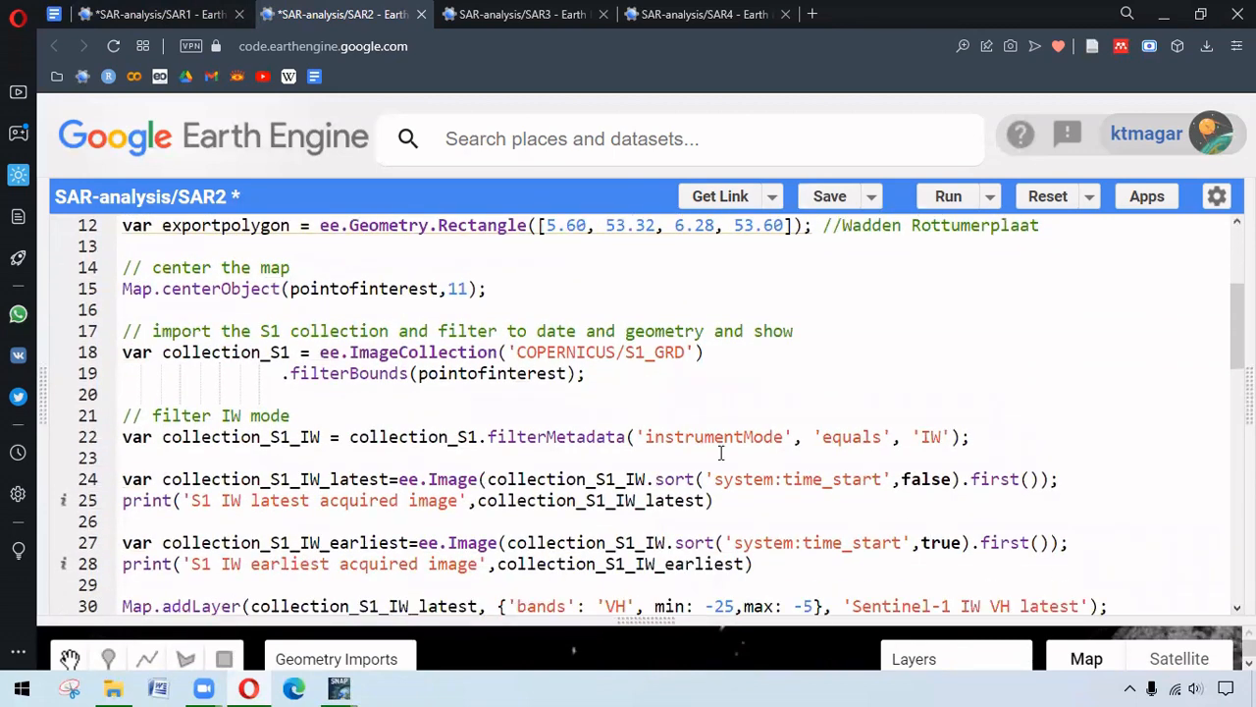
pyautogui.moveTo(580, 395)
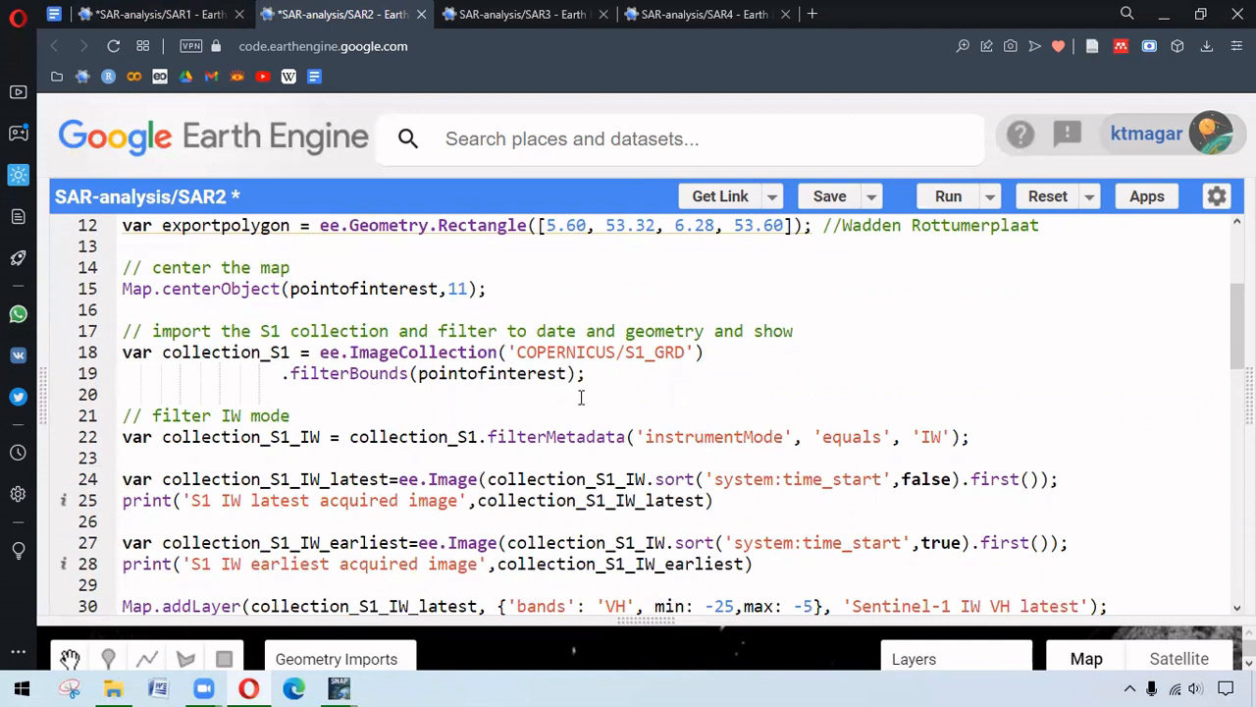
pyautogui.moveTo(579, 382)
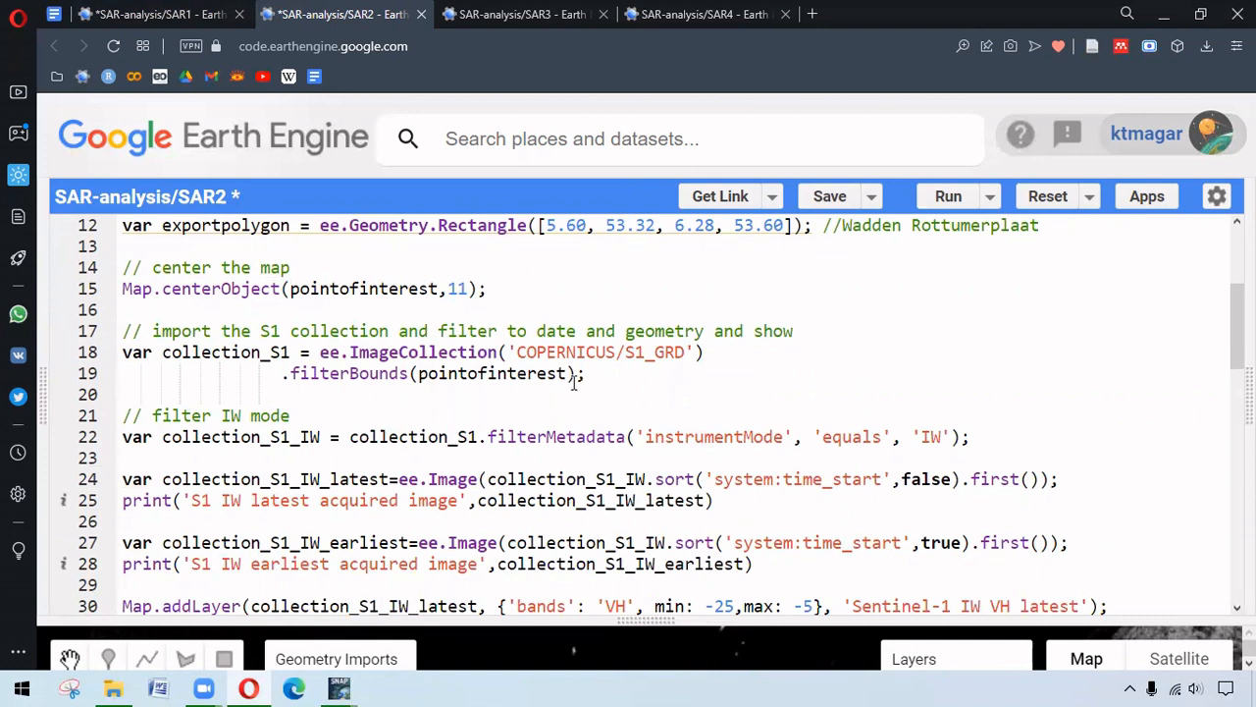
pyautogui.moveTo(751, 407)
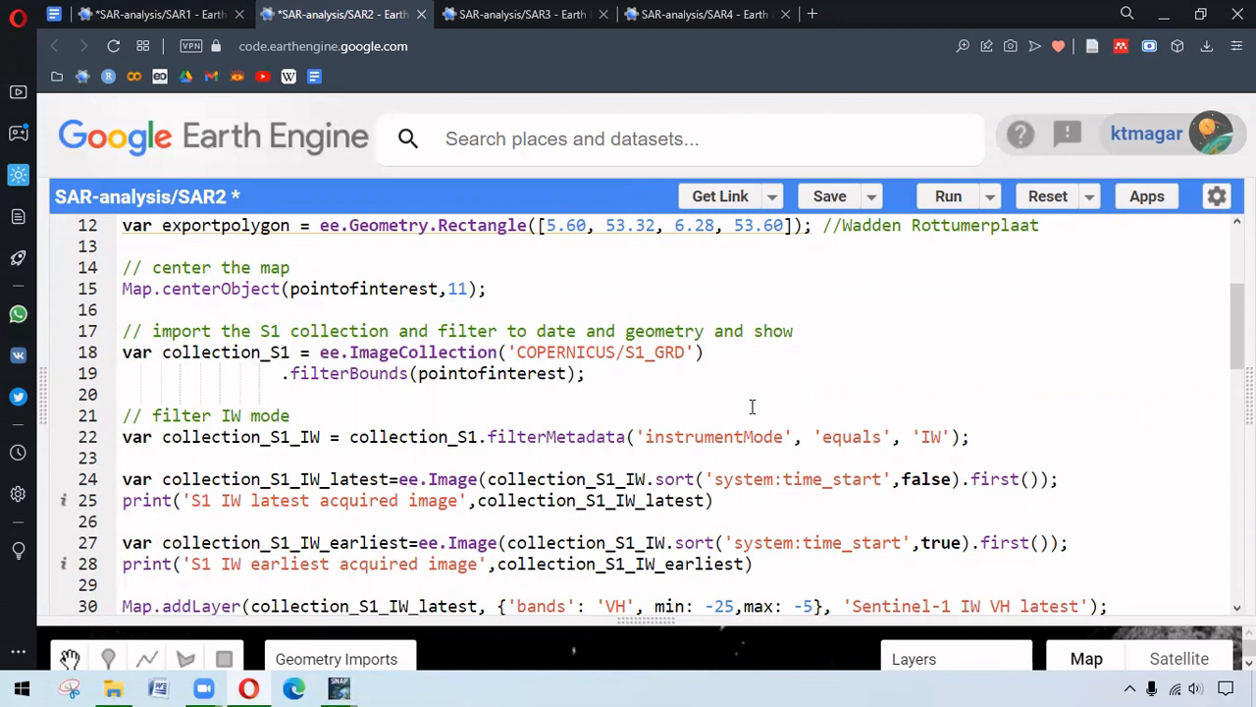
# Step: Review the IW latest/earliest image code and VH/VV ascending-pass filter lines
pyautogui.scroll(-3)
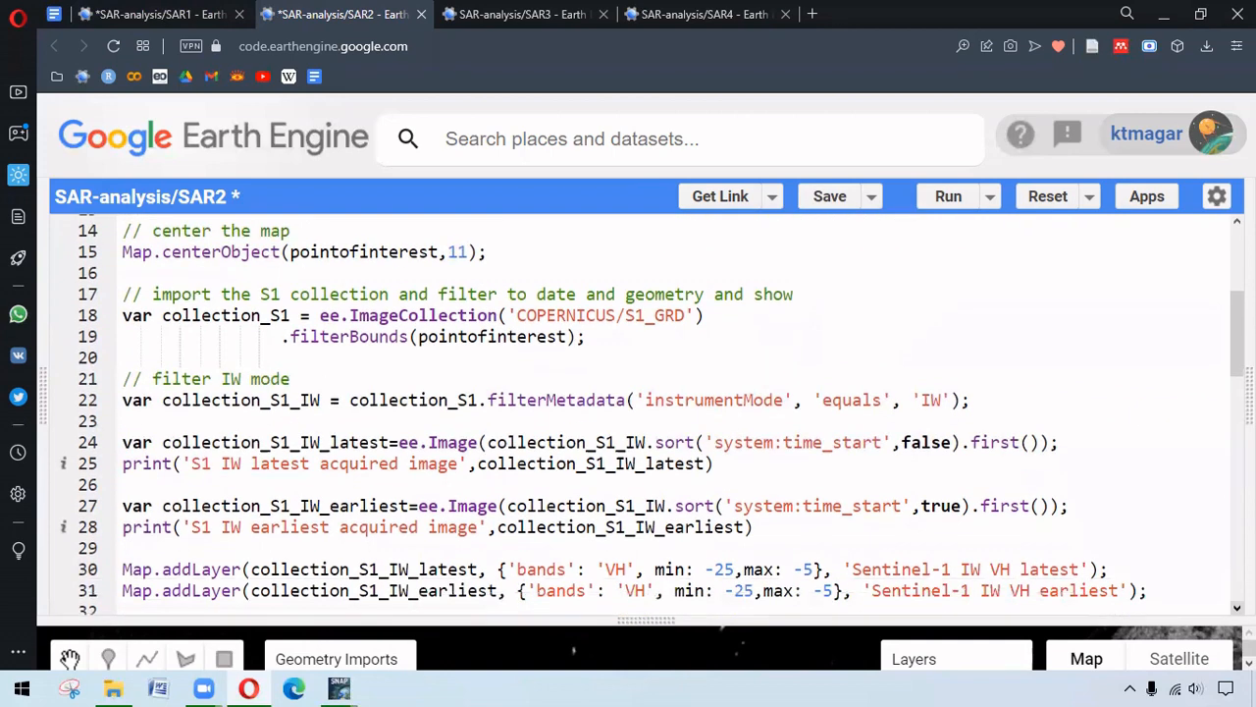
pyautogui.scroll(-3)
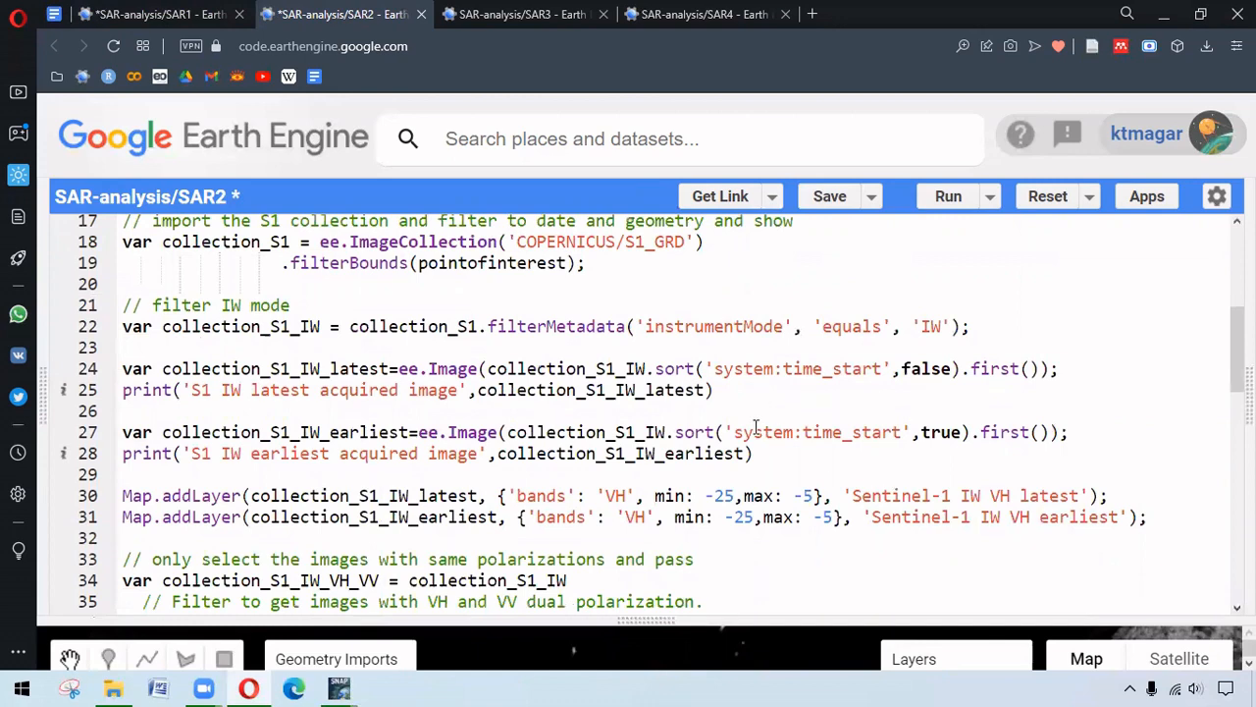
pyautogui.moveTo(744, 426)
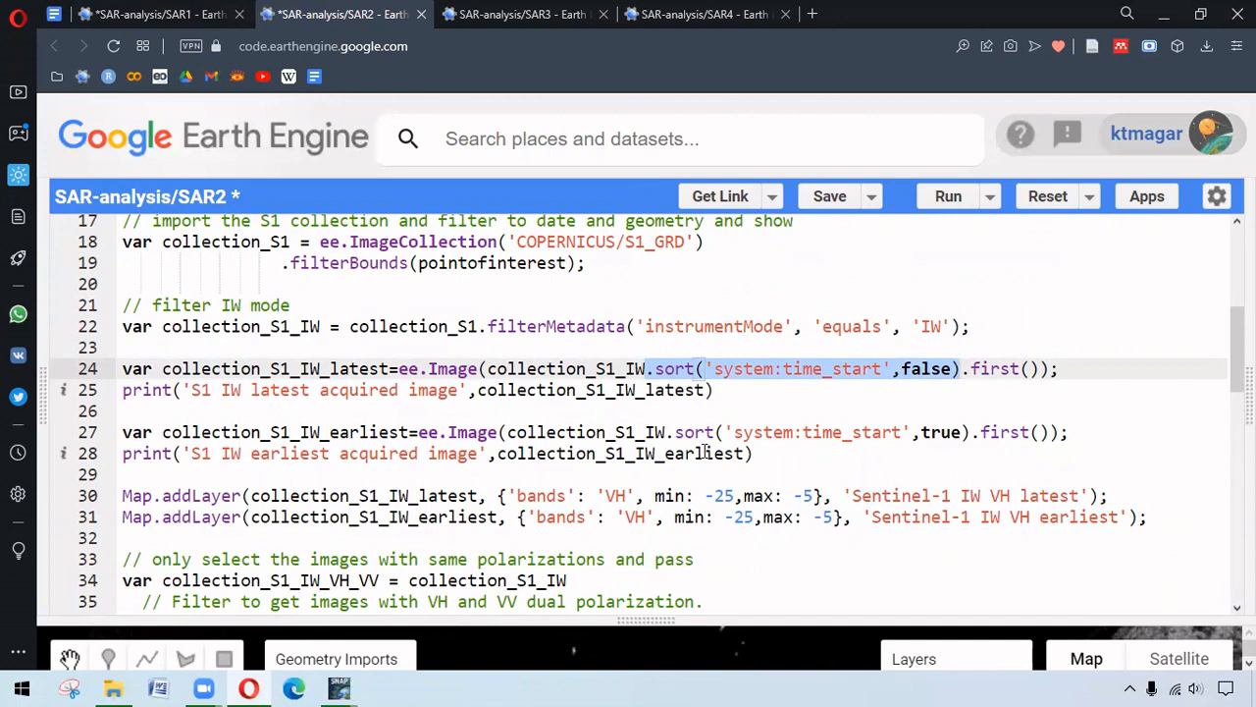
pyautogui.moveTo(939, 425)
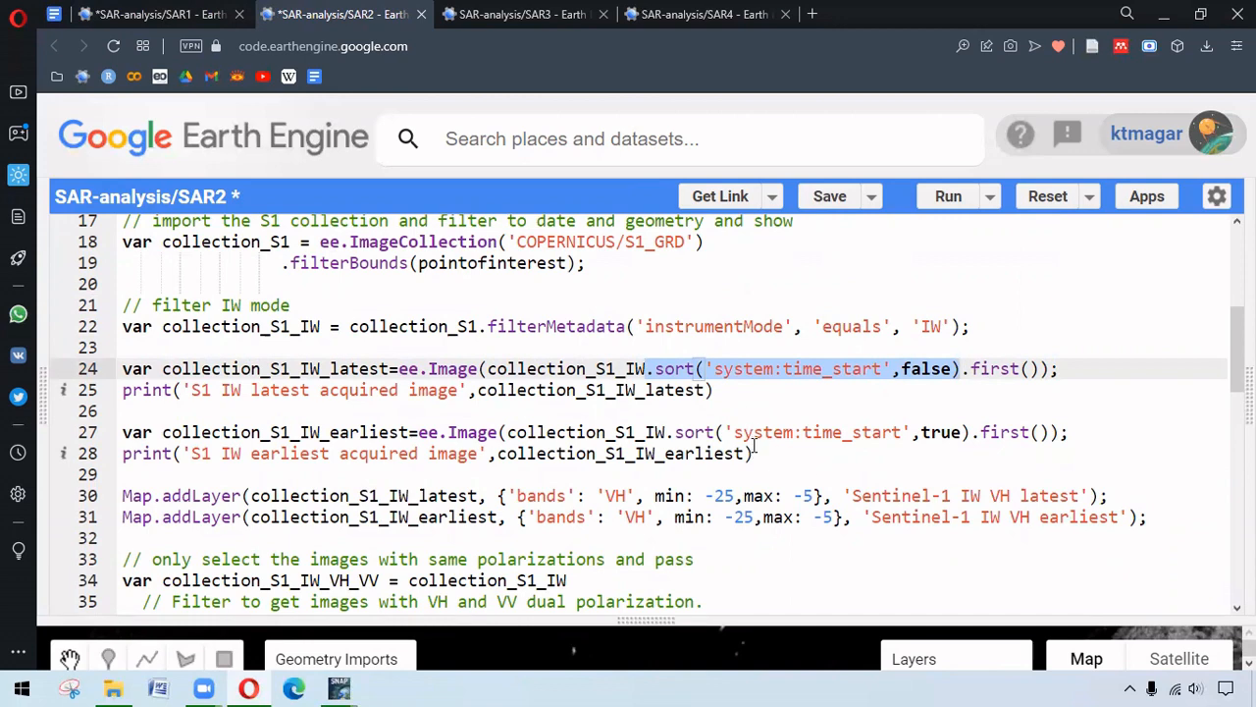
pyautogui.moveTo(644, 303)
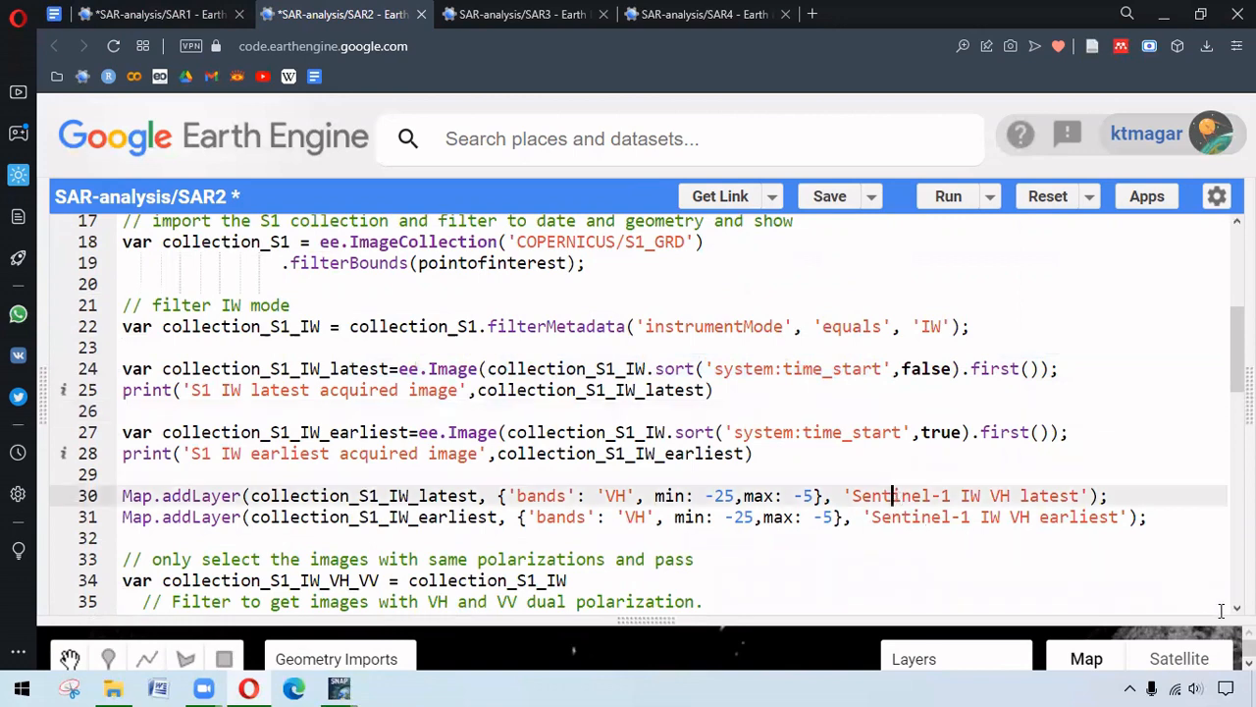
pyautogui.scroll(-3)
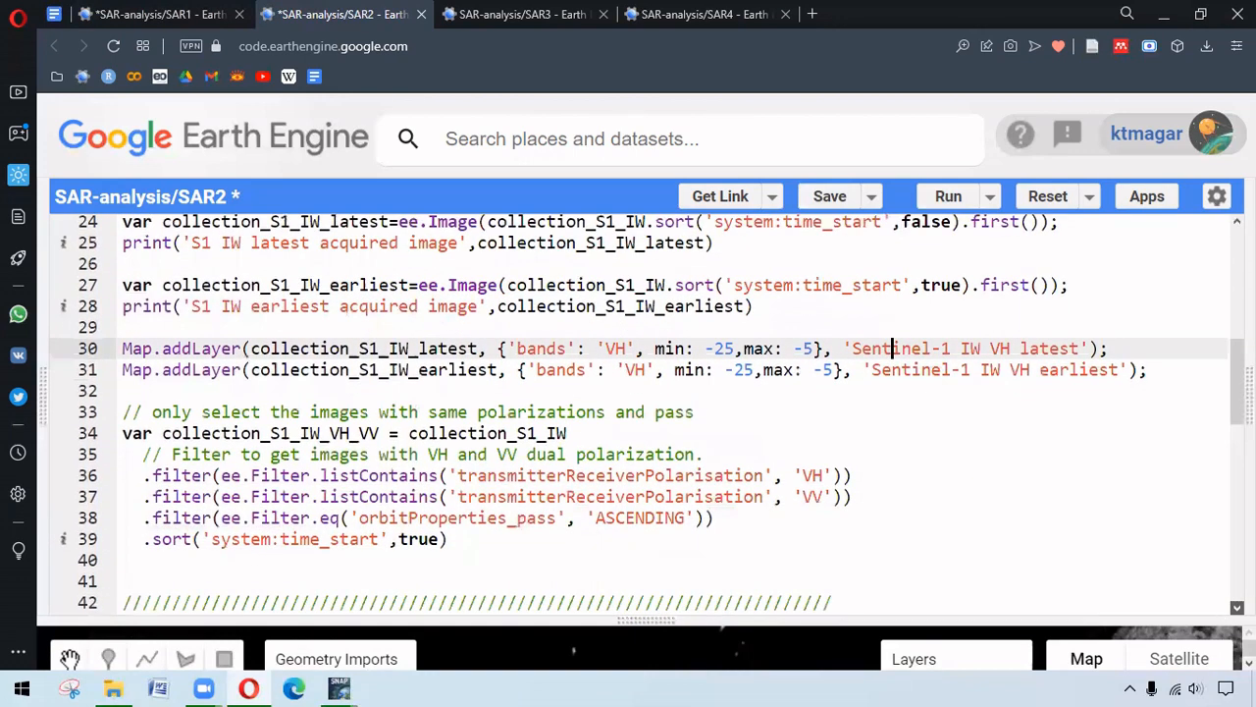
pyautogui.scroll(-3)
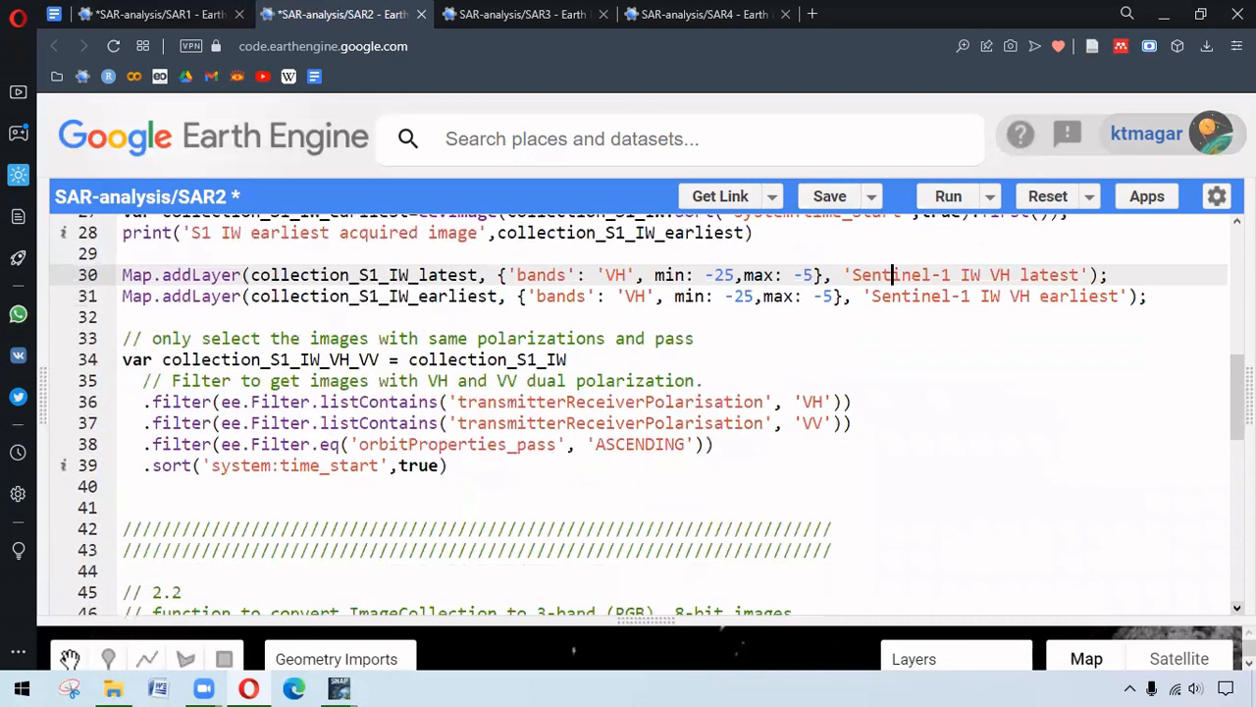
pyautogui.moveTo(593, 469)
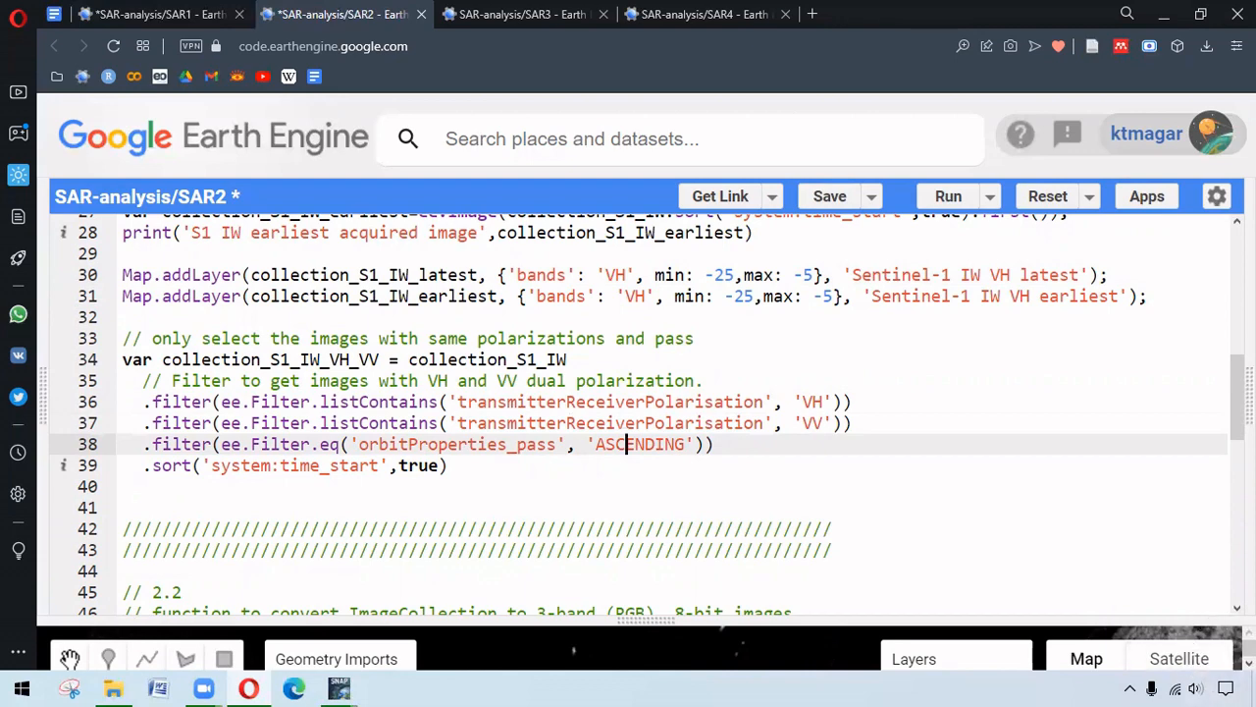
# Step: Review the RGB visualize function and the video and image Export-to-Drive blocks
pyautogui.scroll(-3)
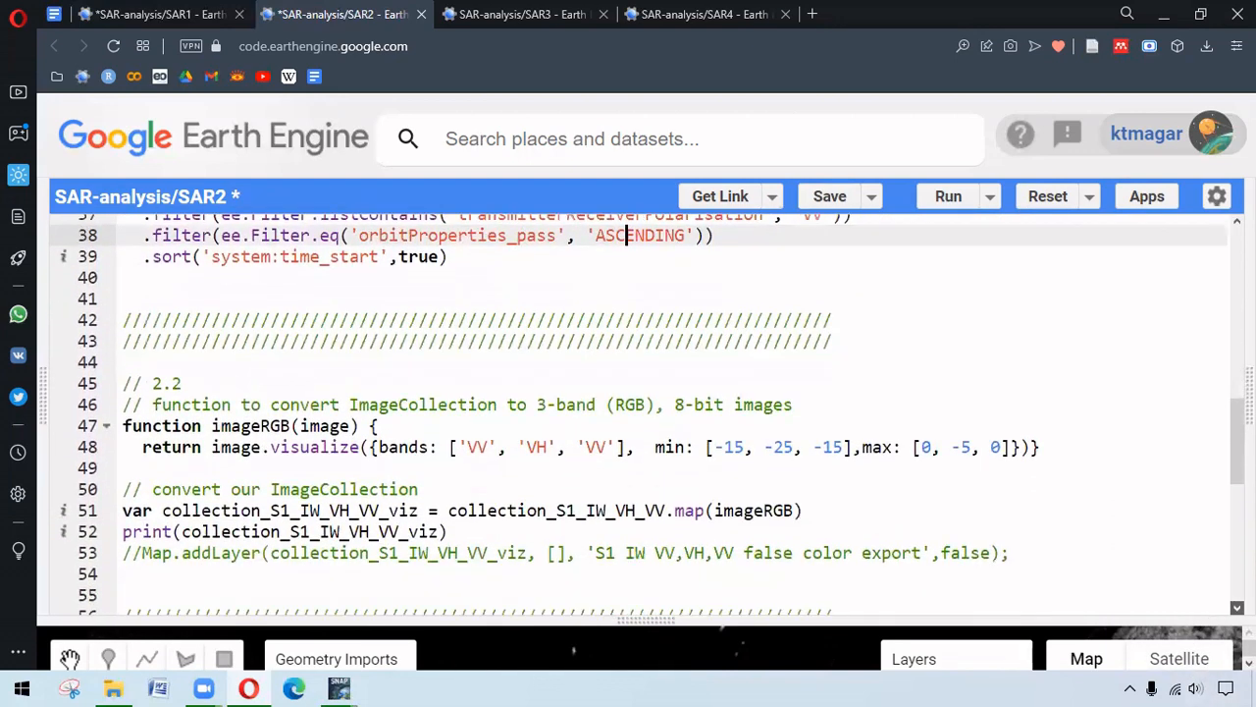
pyautogui.scroll(-3)
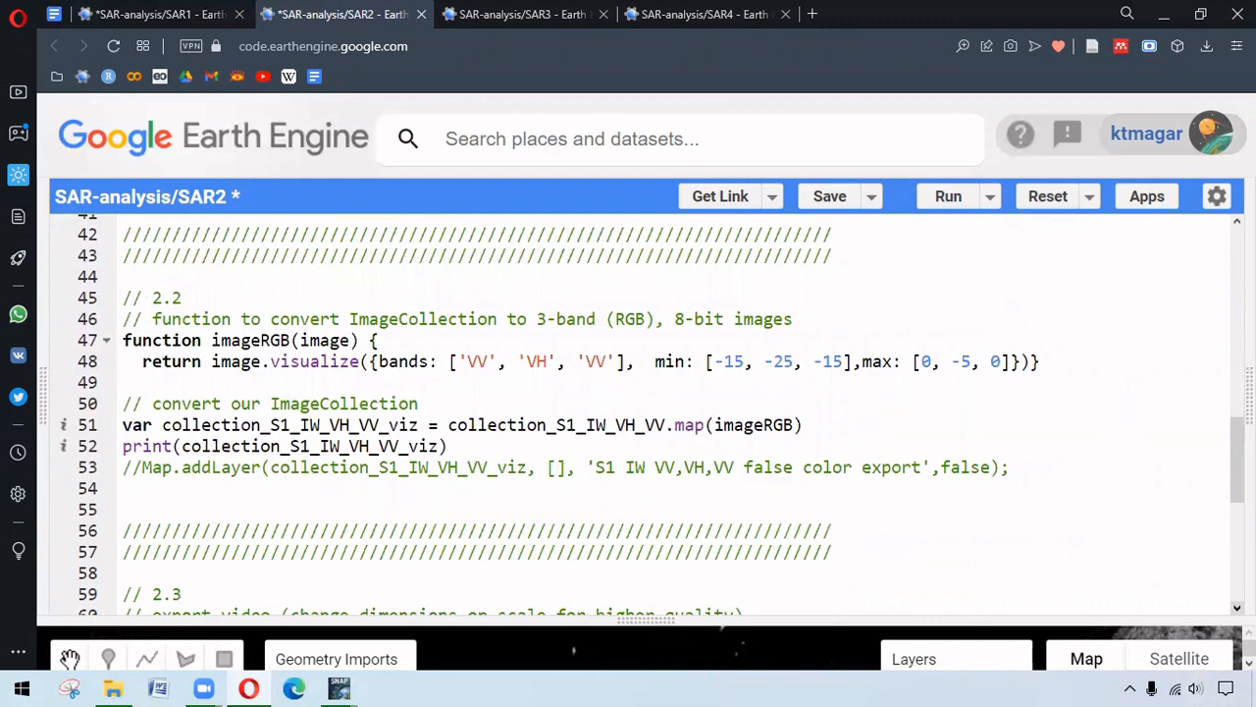
pyautogui.moveTo(1021, 537)
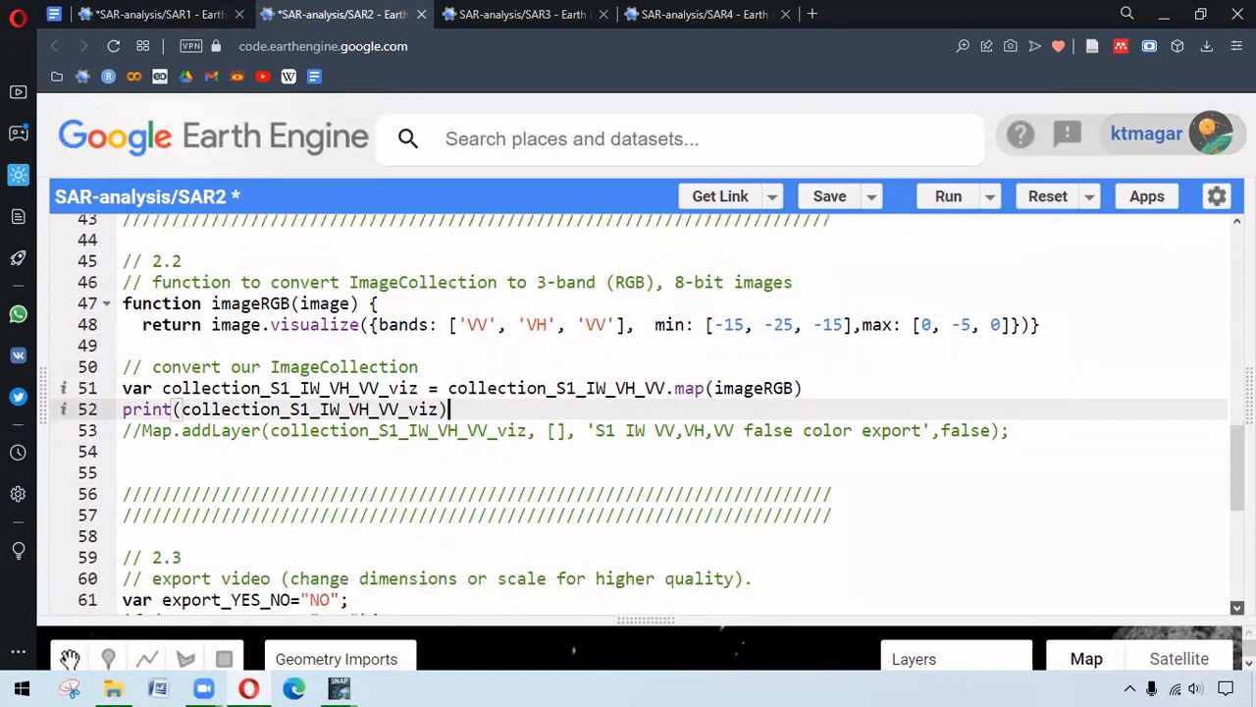
pyautogui.scroll(-3)
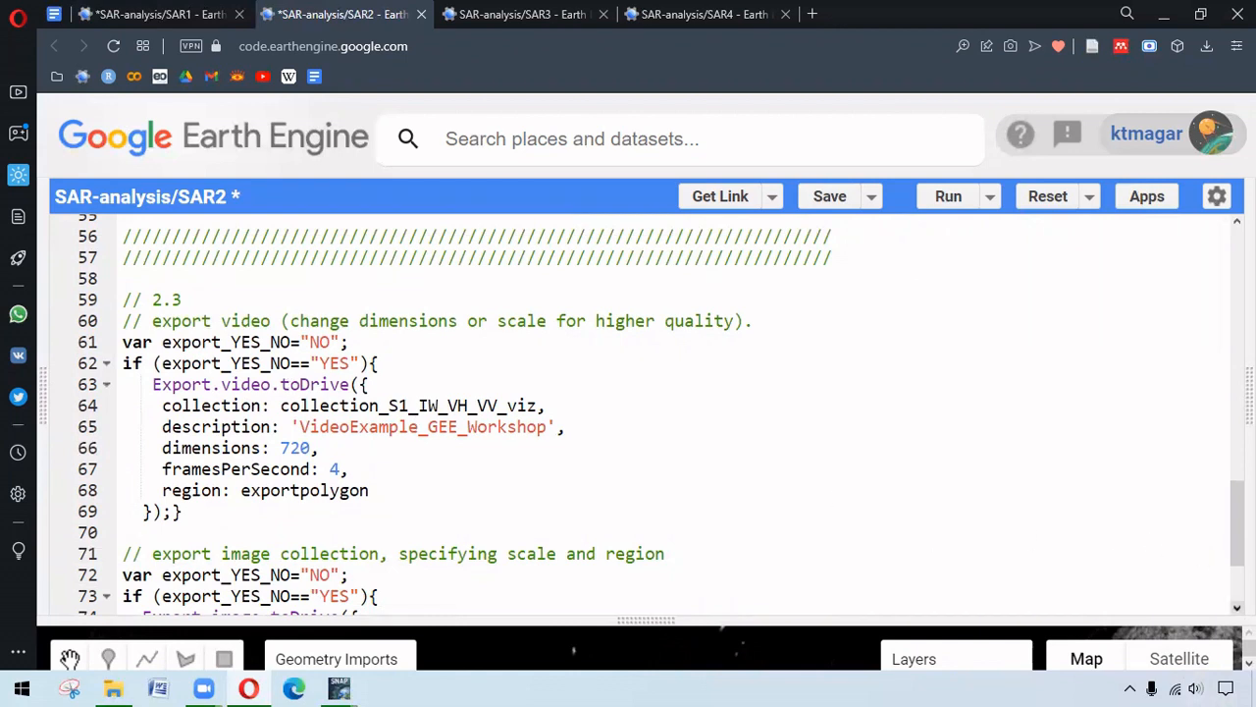
pyautogui.scroll(-3)
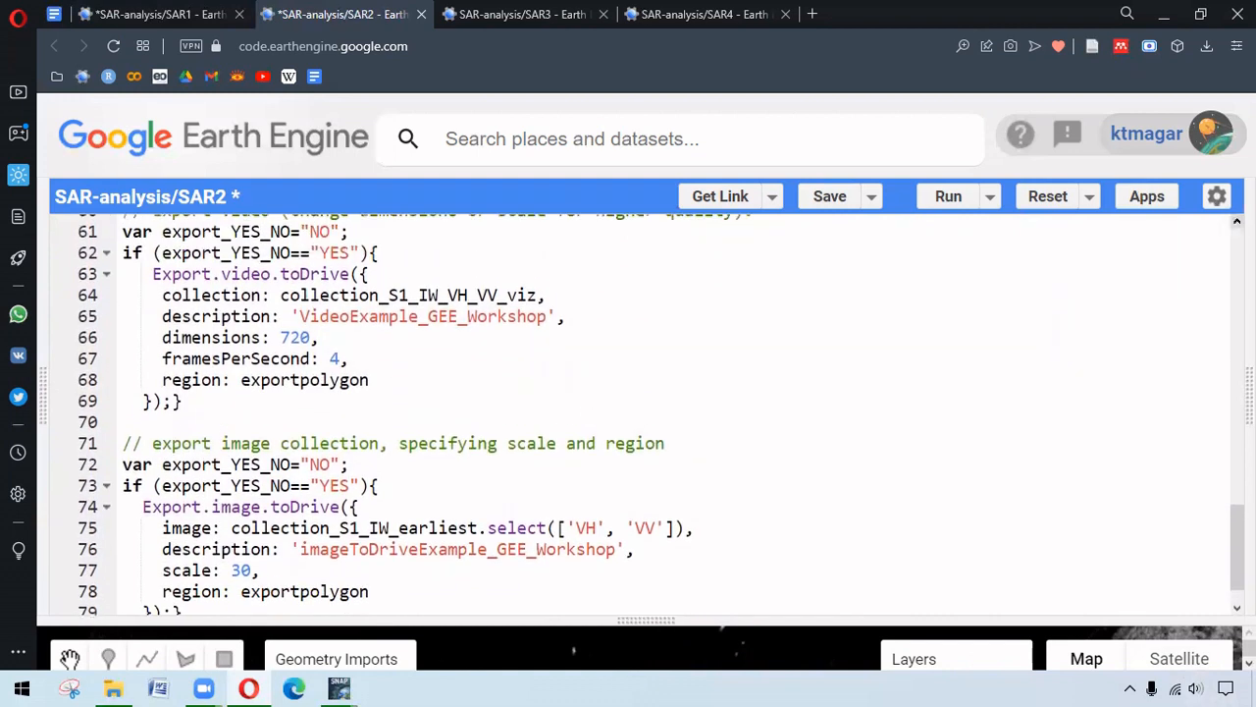
pyautogui.scroll(3)
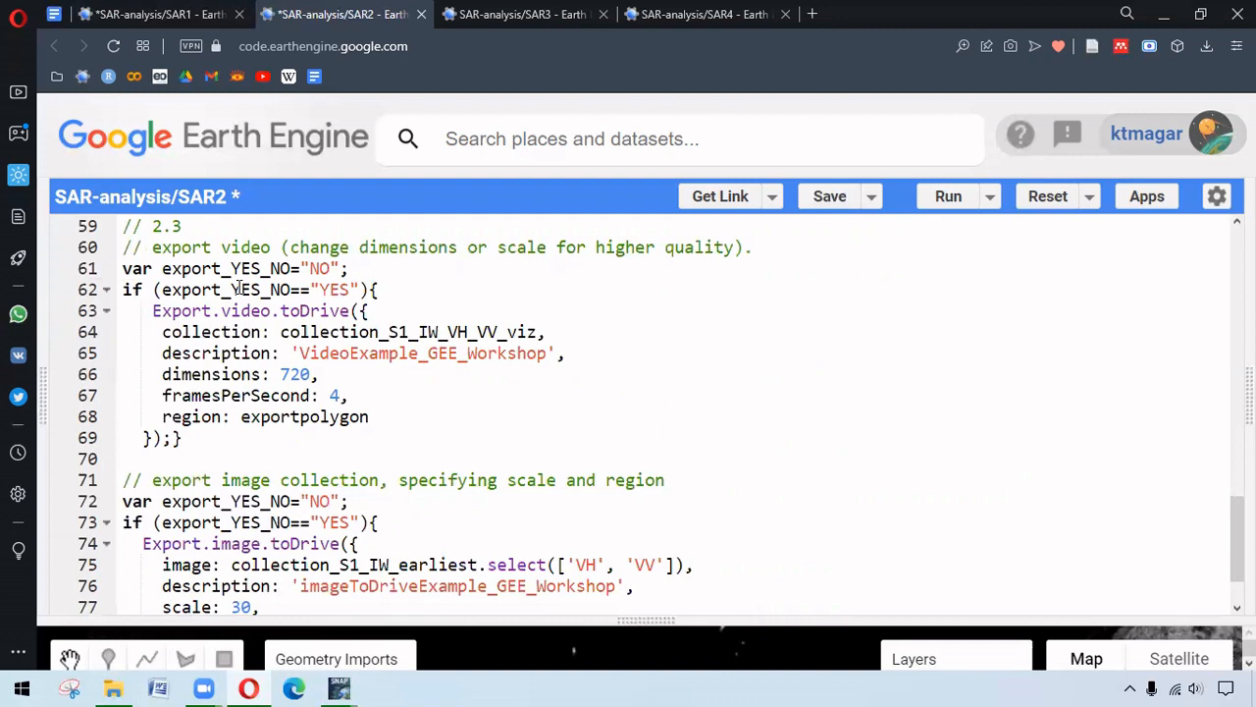
pyautogui.moveTo(267, 287)
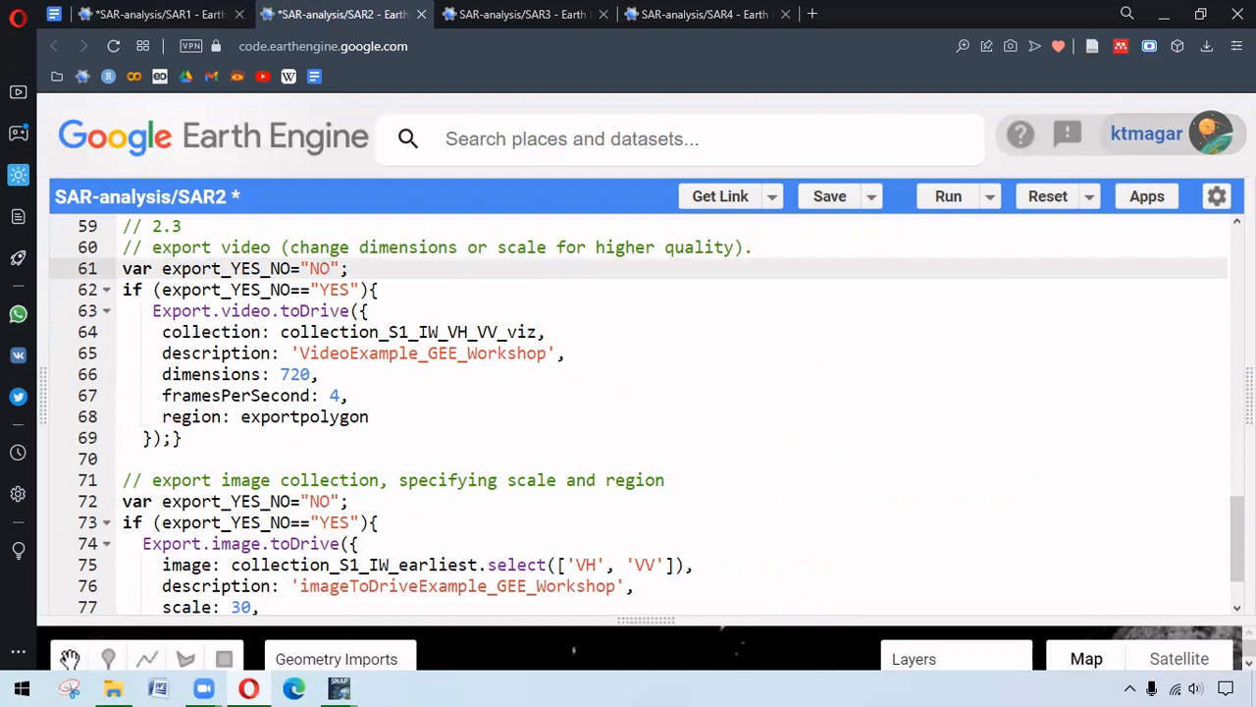
pyautogui.scroll(-3)
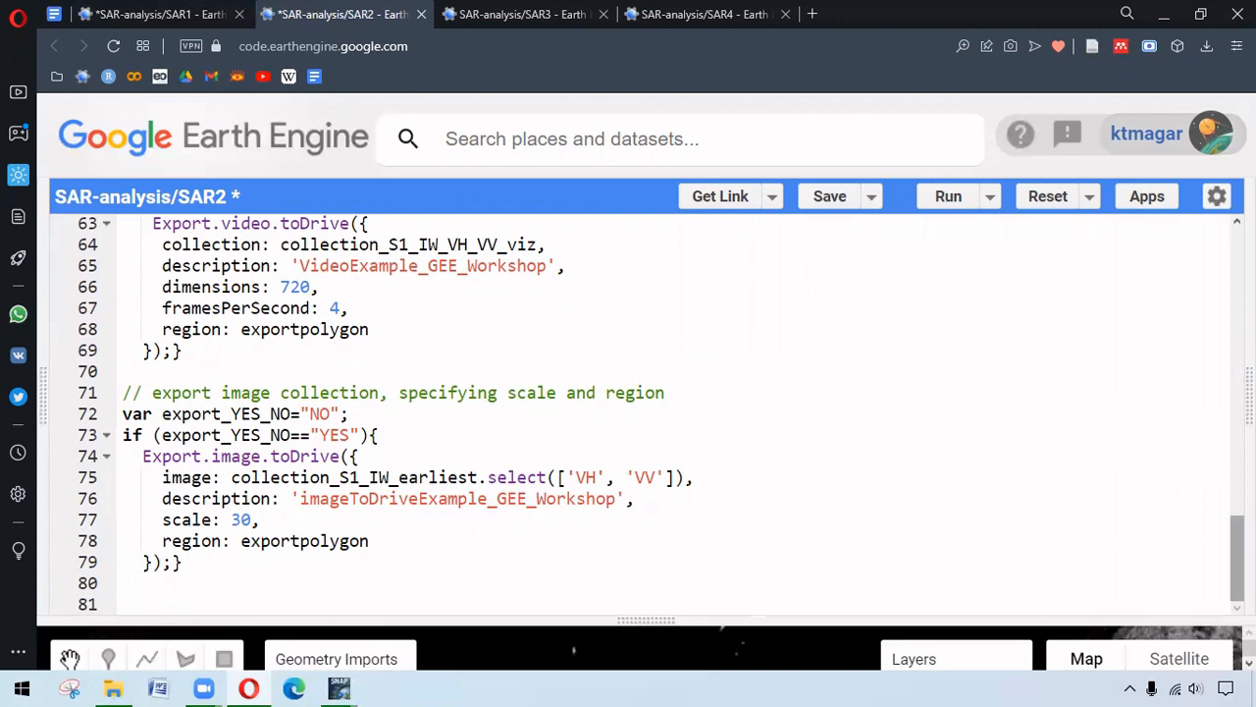
pyautogui.moveTo(1109, 477)
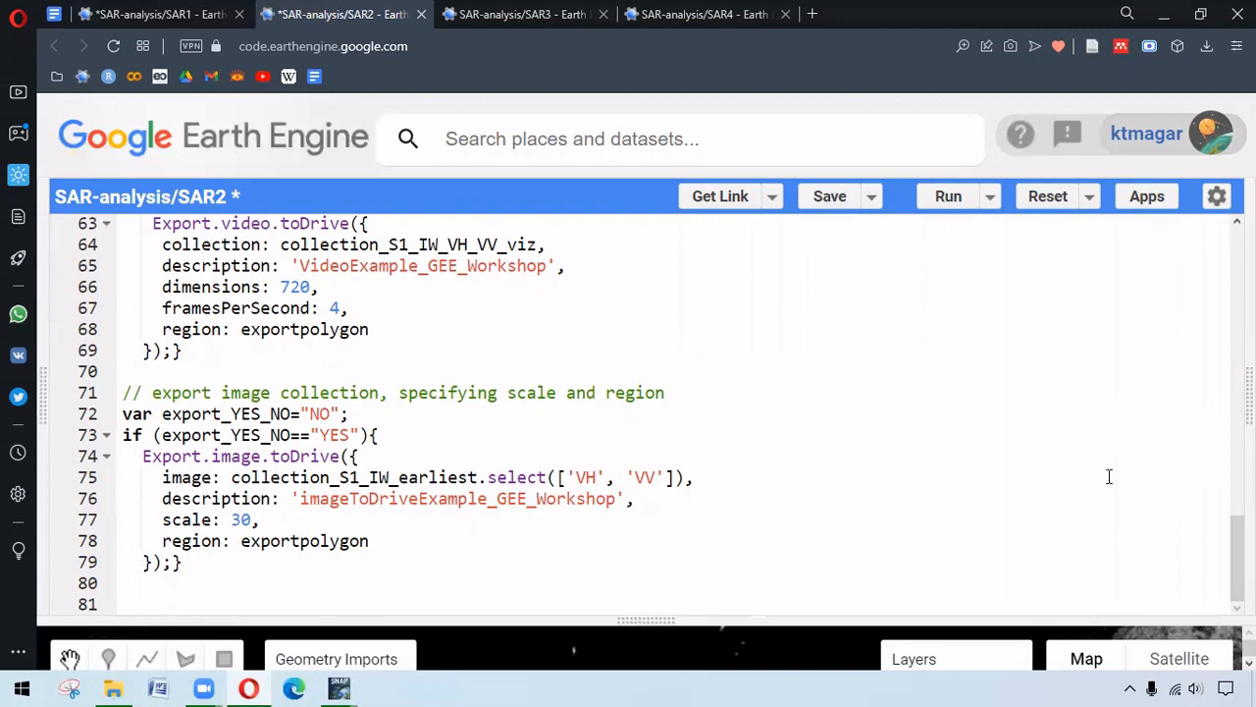
pyautogui.moveTo(511, 196)
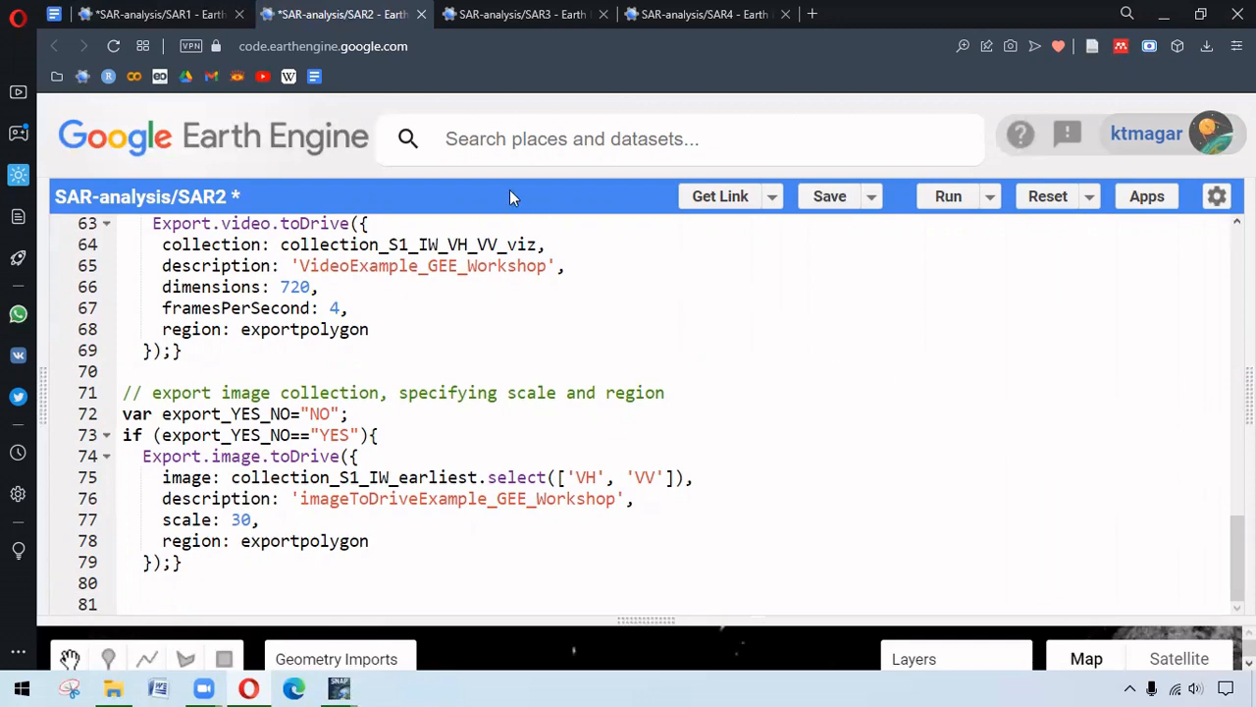
# Step: Switch to the SAR3 reducer script and read its 3.1 temporal standard-deviation reducer
pyautogui.click(523, 14)
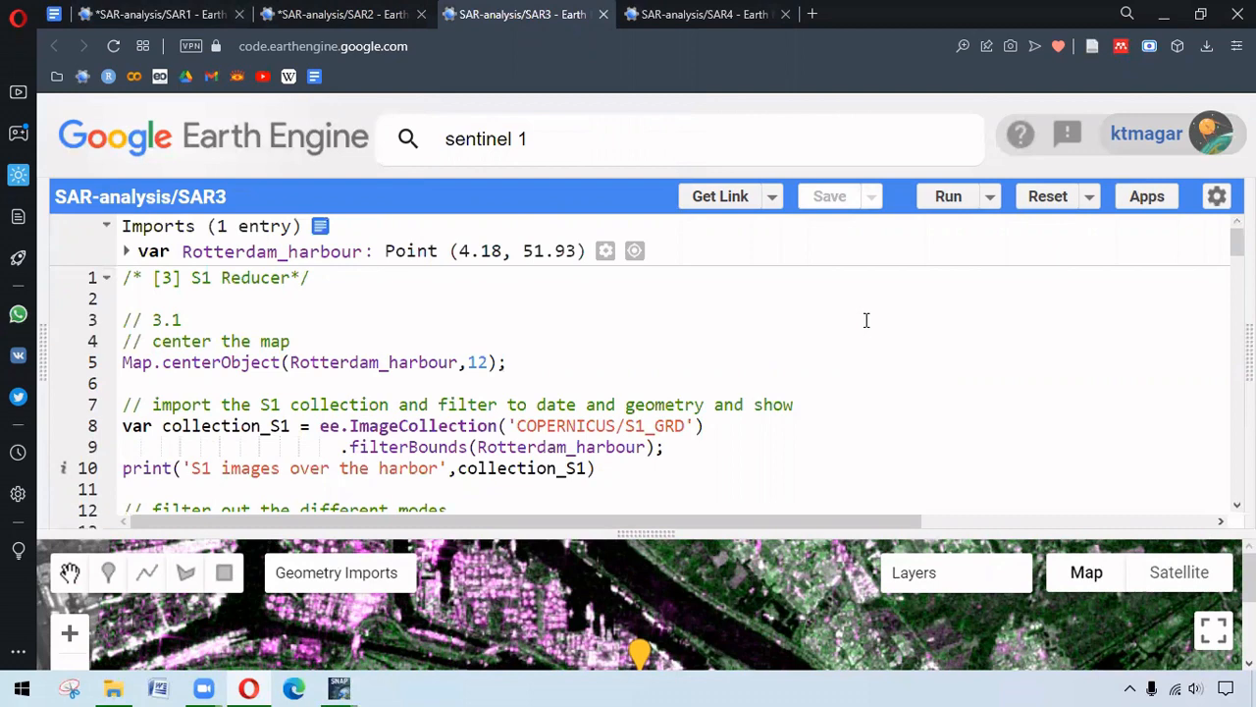
pyautogui.moveTo(1005, 371)
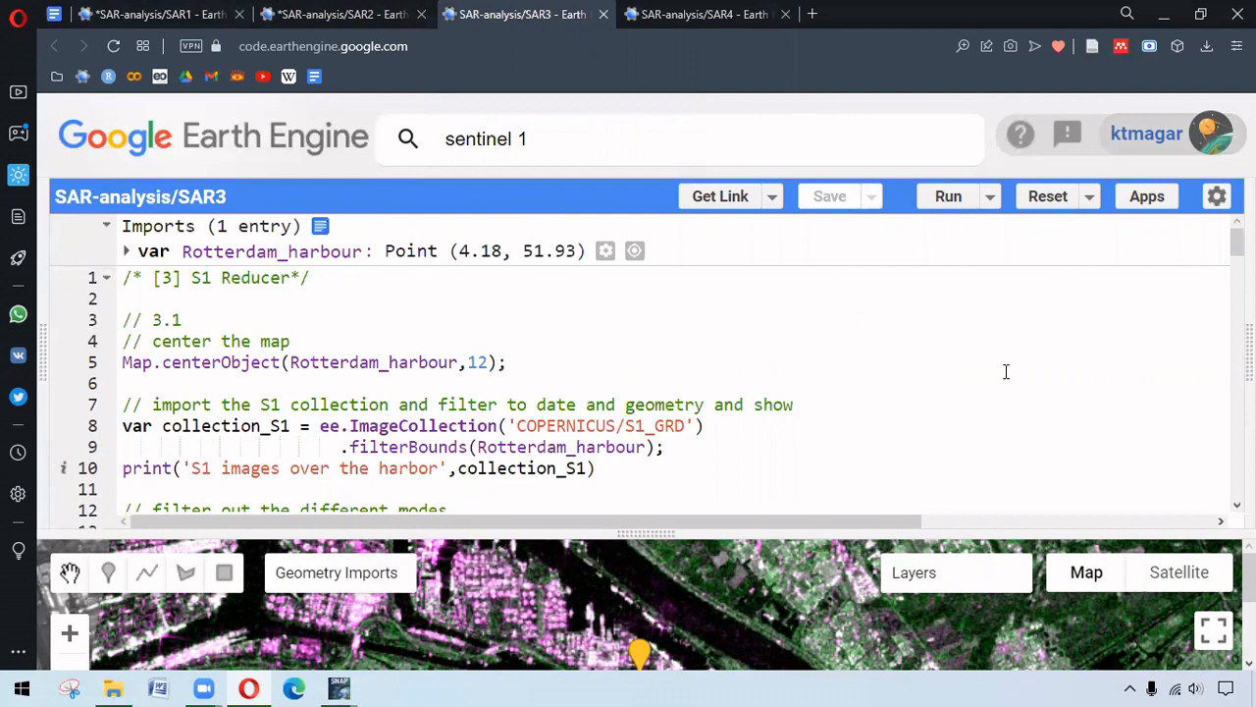
pyautogui.moveTo(1069, 433)
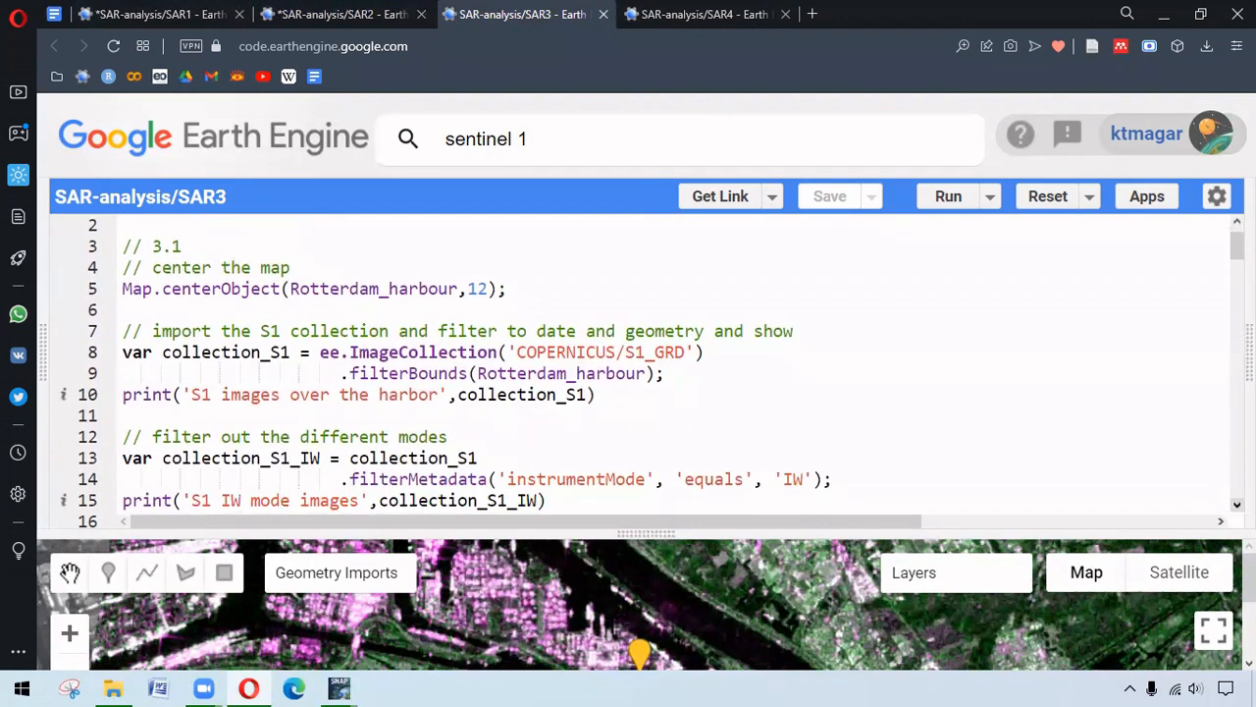
pyautogui.scroll(-3)
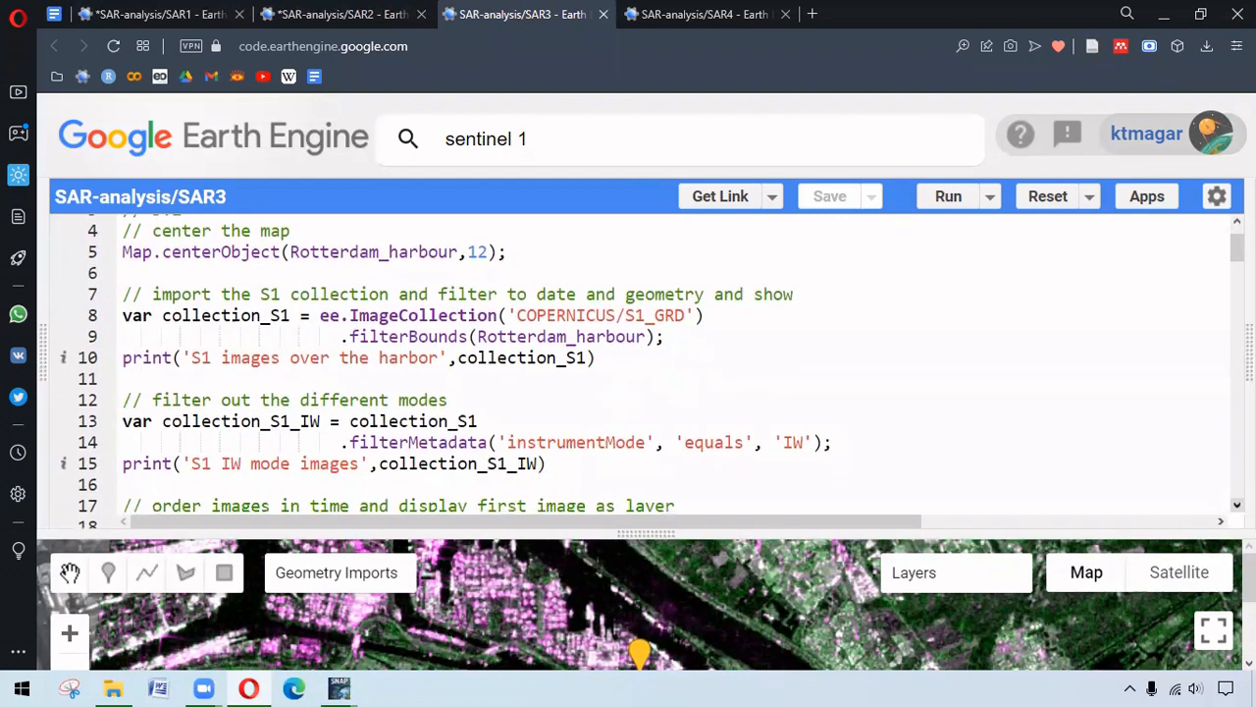
pyautogui.scroll(-3)
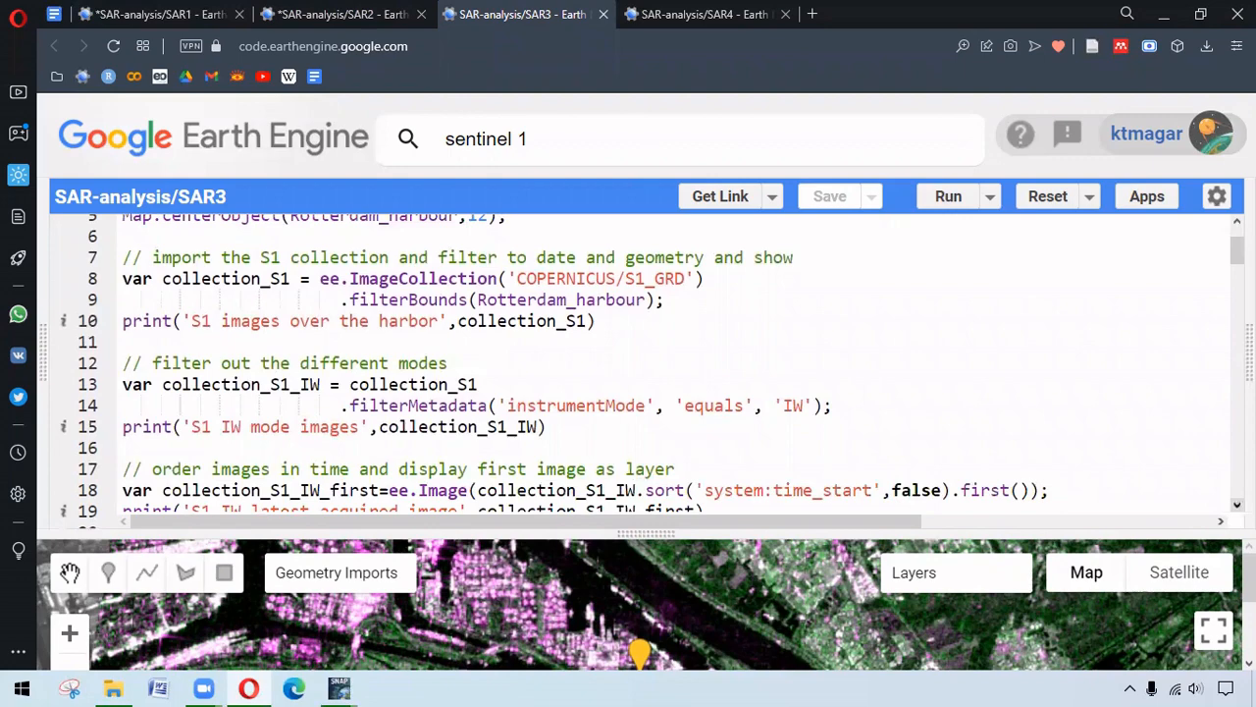
pyautogui.scroll(-3)
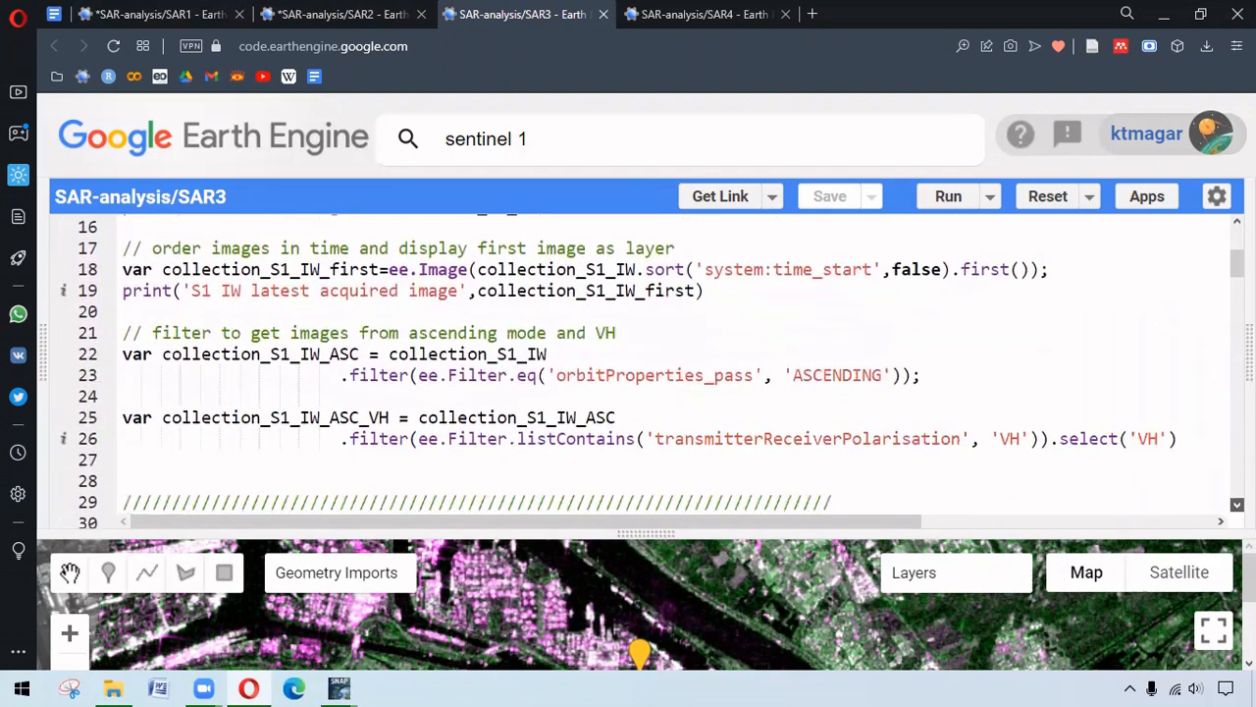
pyautogui.scroll(-3)
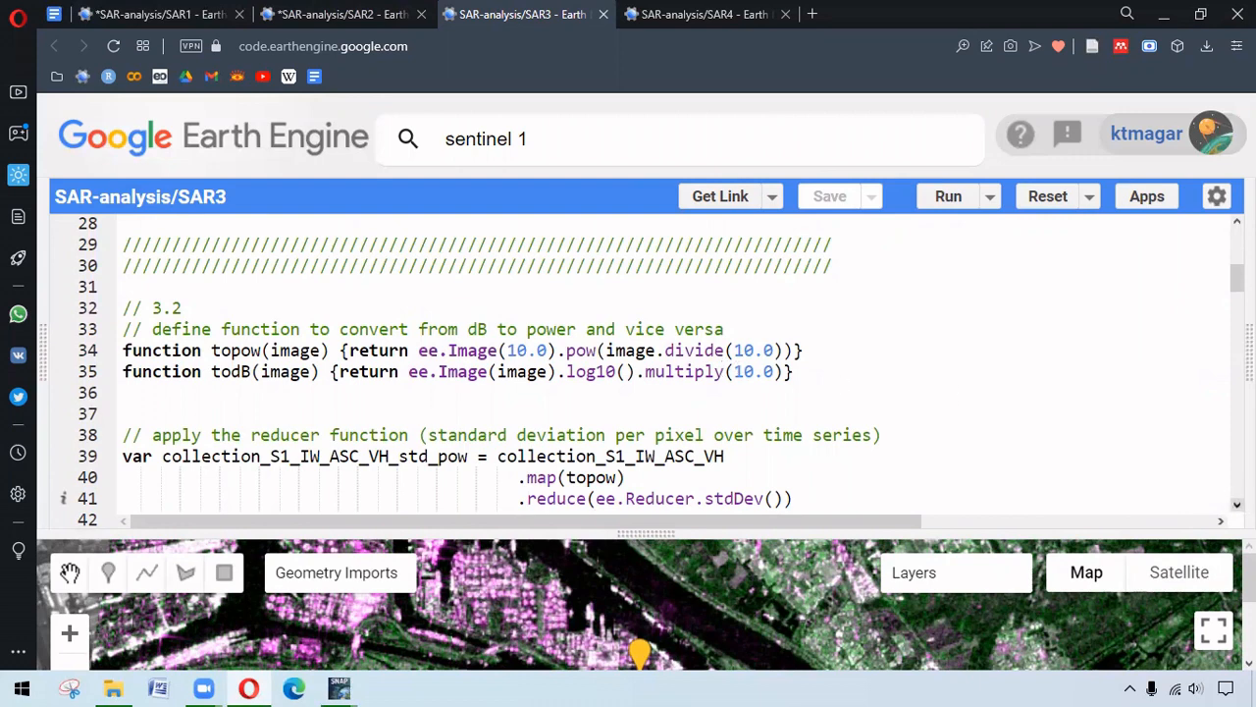
# Step: Continue to the 3.2 neighborhood standard-deviation reducer code
pyautogui.scroll(-3)
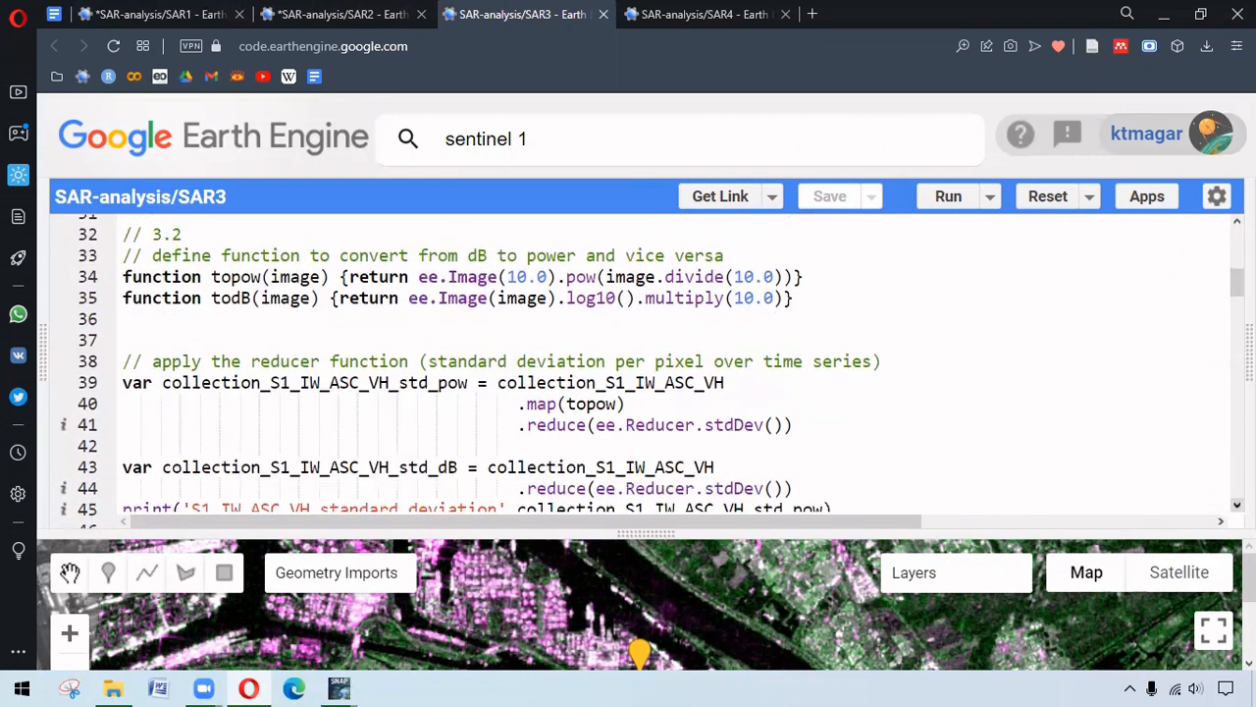
pyautogui.scroll(-3)
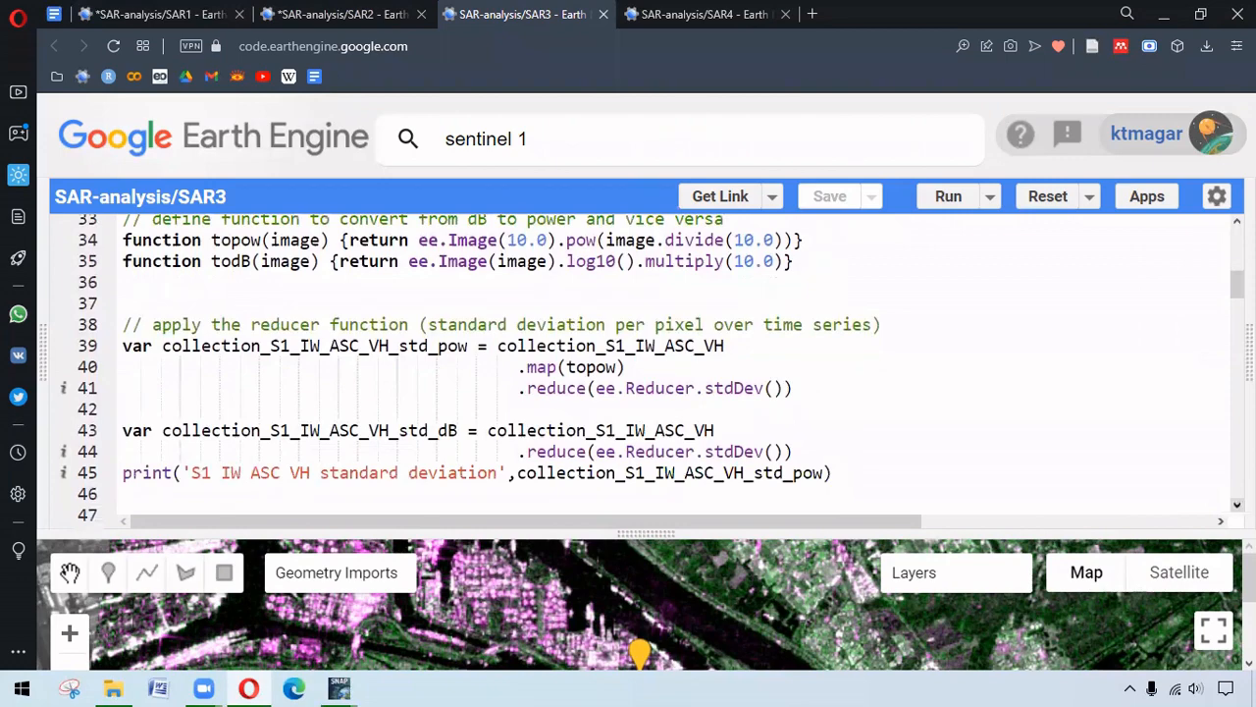
pyautogui.scroll(-3)
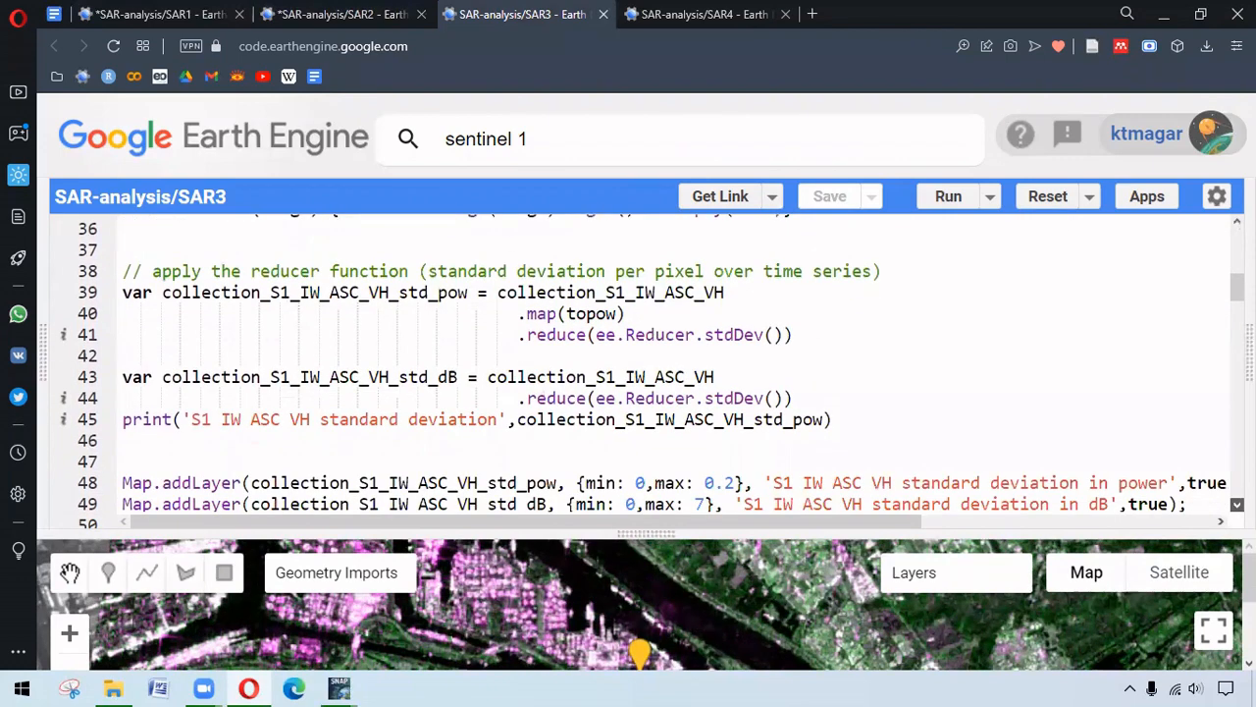
pyautogui.scroll(-3)
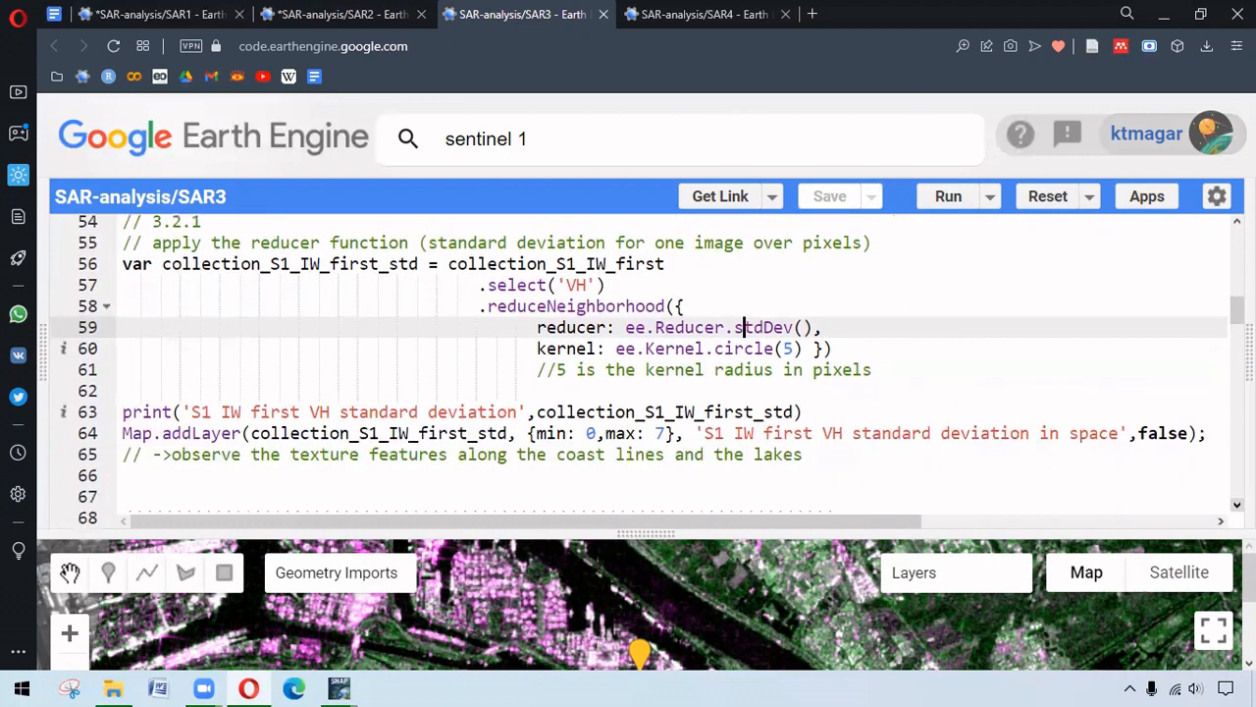
# Step: Move past section 3.2.1 to the section 3.3 RefinedLee speckle filter function
pyautogui.scroll(-3)
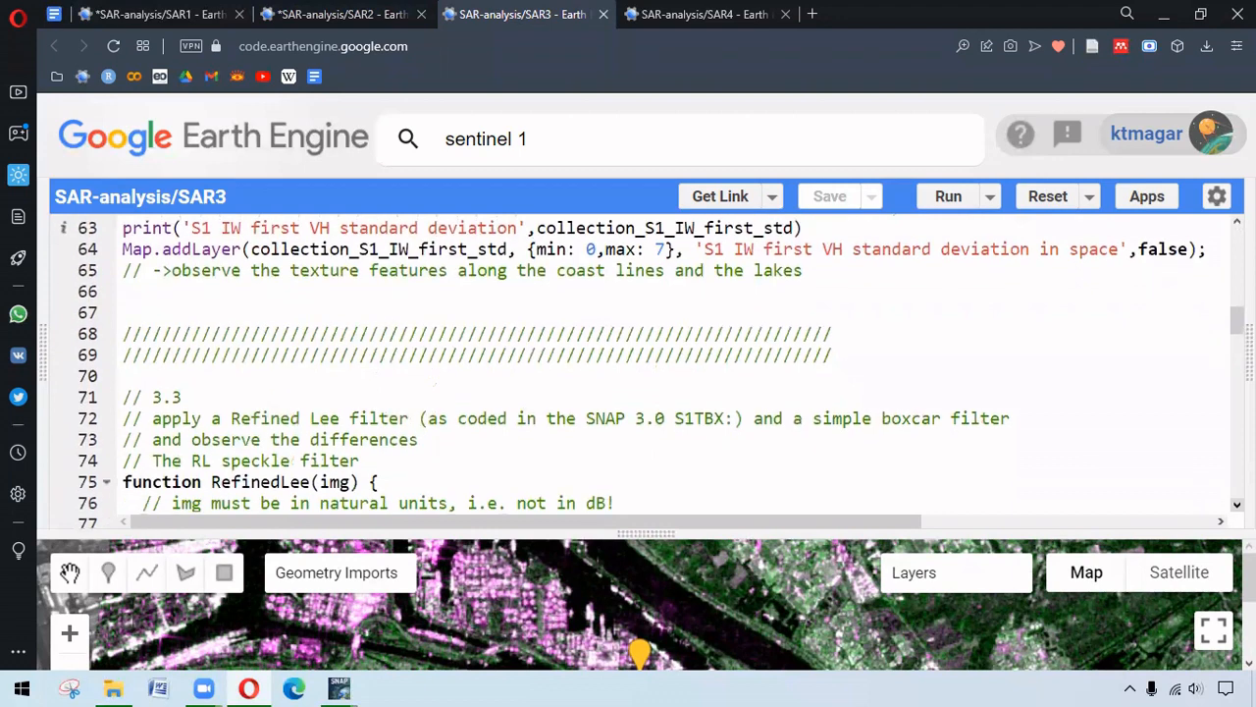
pyautogui.scroll(-3)
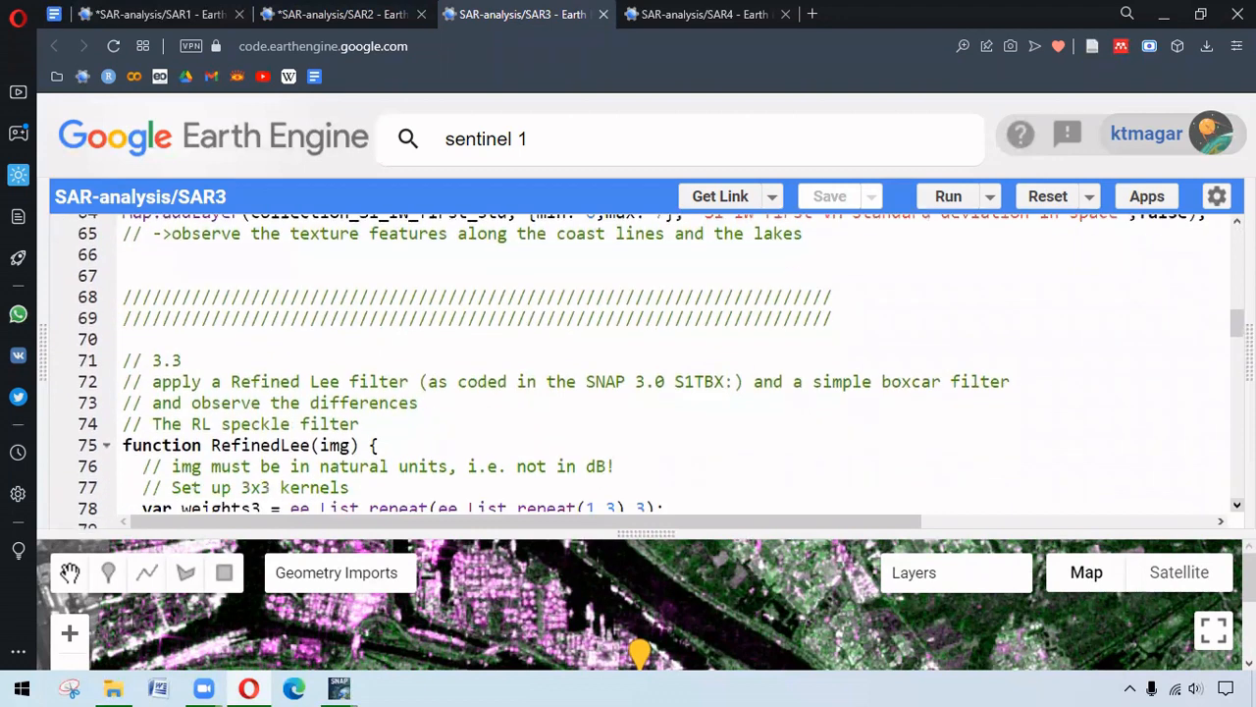
pyautogui.scroll(-3)
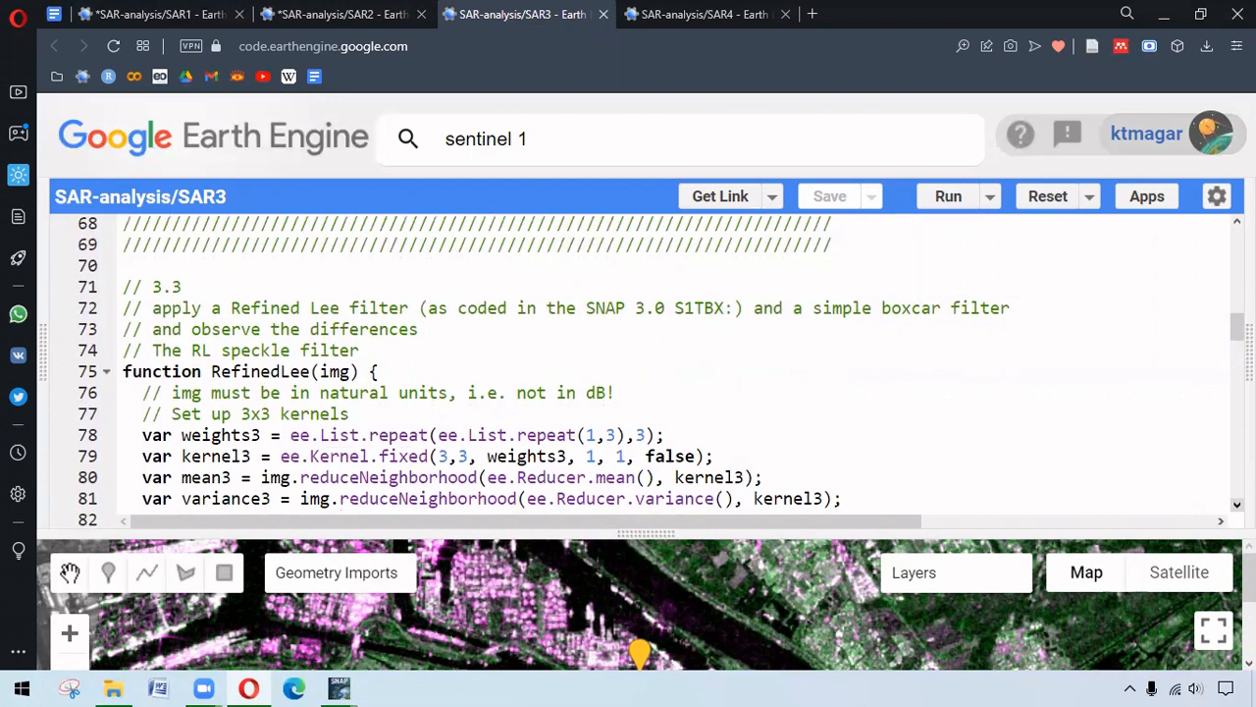
pyautogui.scroll(-3)
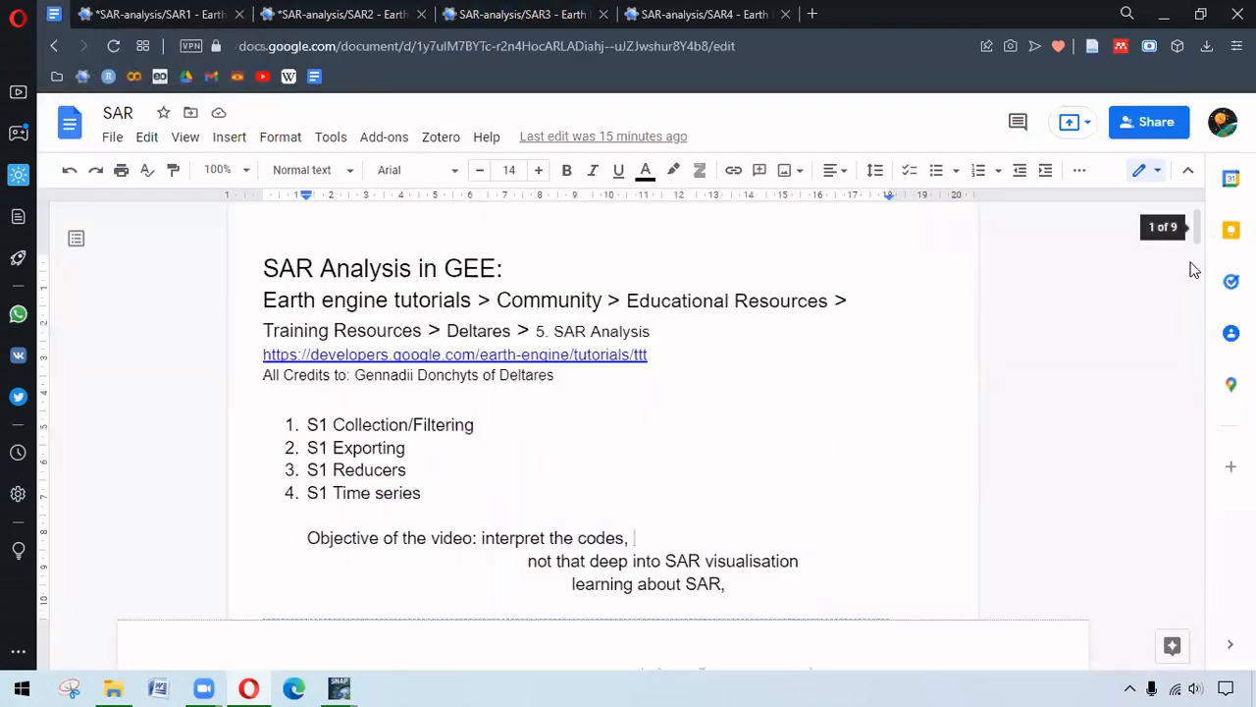
# Step: Scroll to the SAR Handbook speckle-filter table, then return to the SAR3 Earth Engine script
pyautogui.scroll(-3)
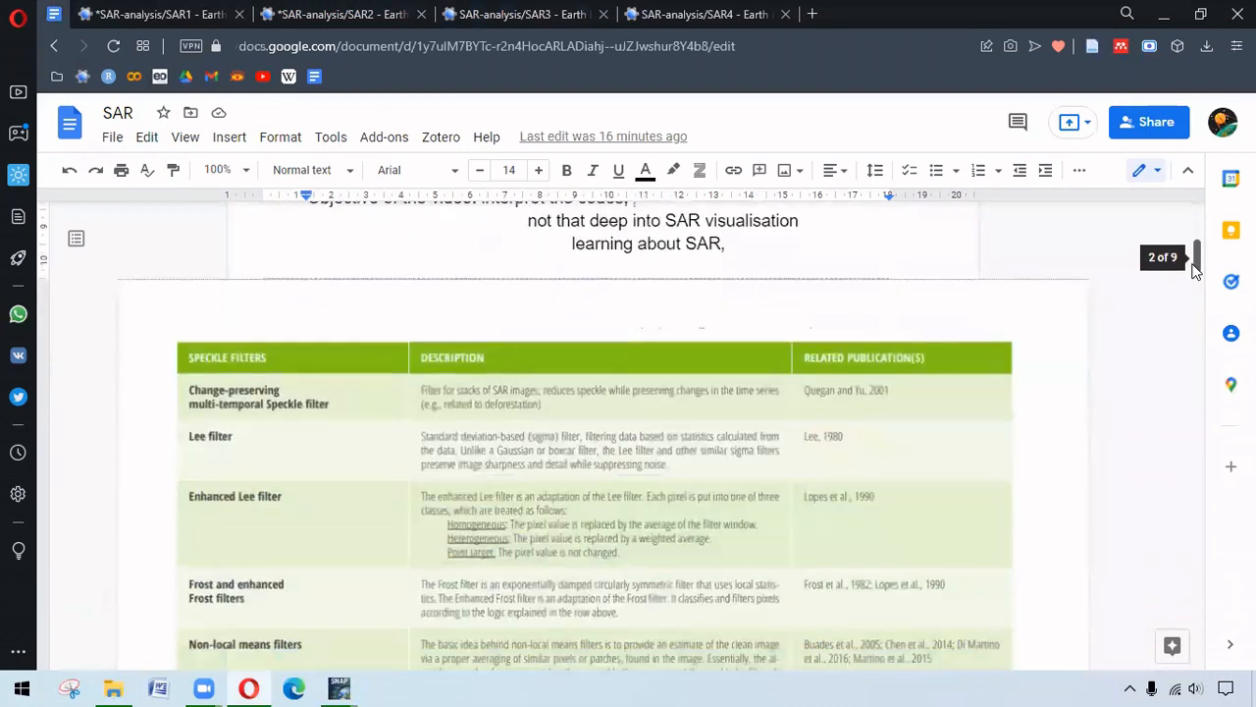
pyautogui.scroll(-3)
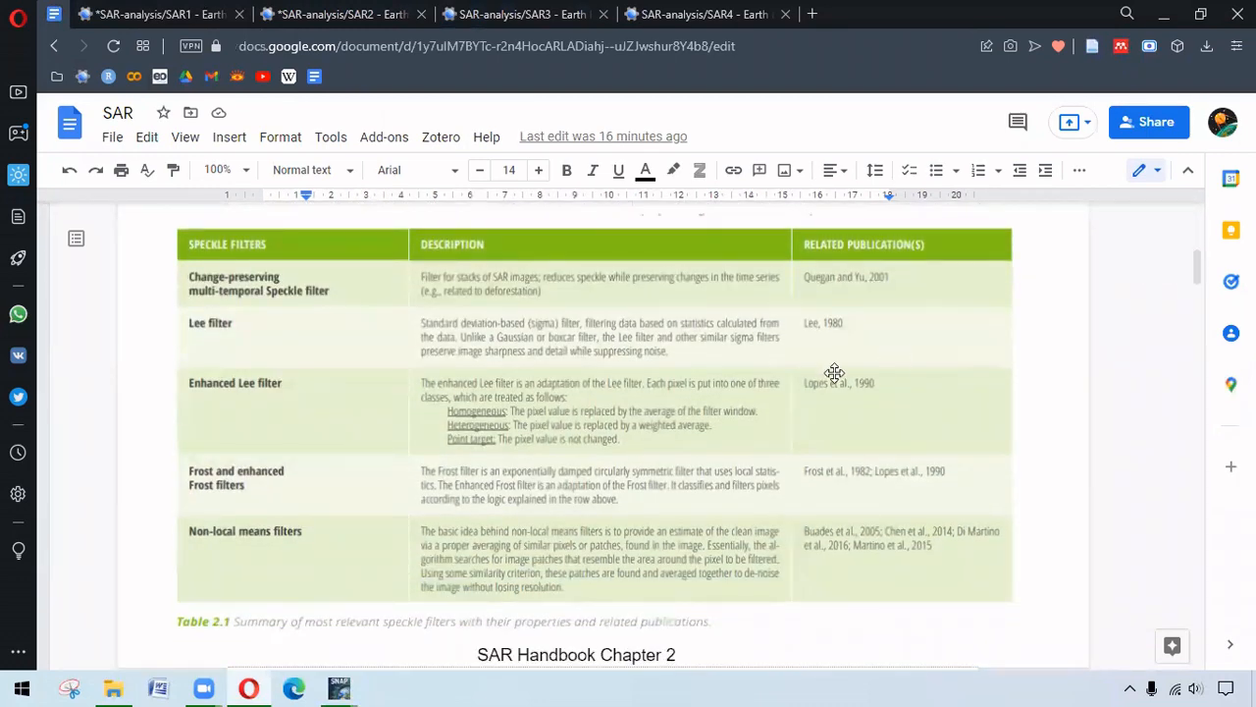
pyautogui.moveTo(586, 405)
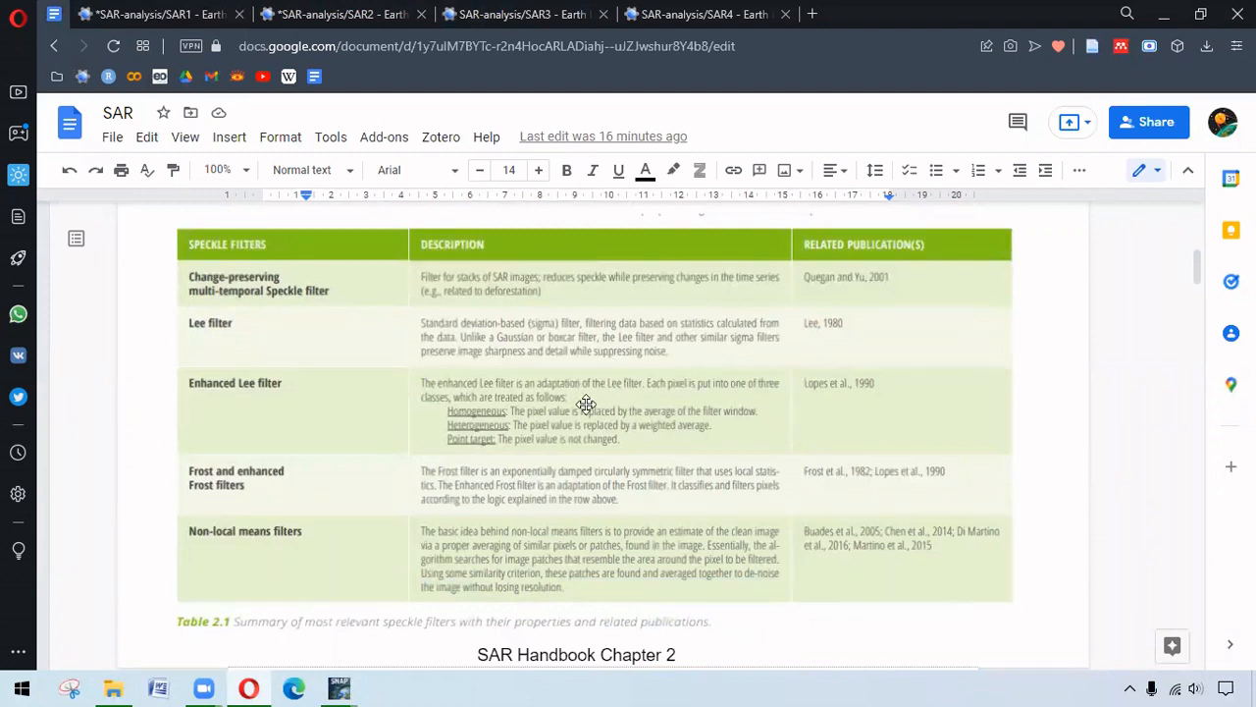
pyautogui.moveTo(595, 377)
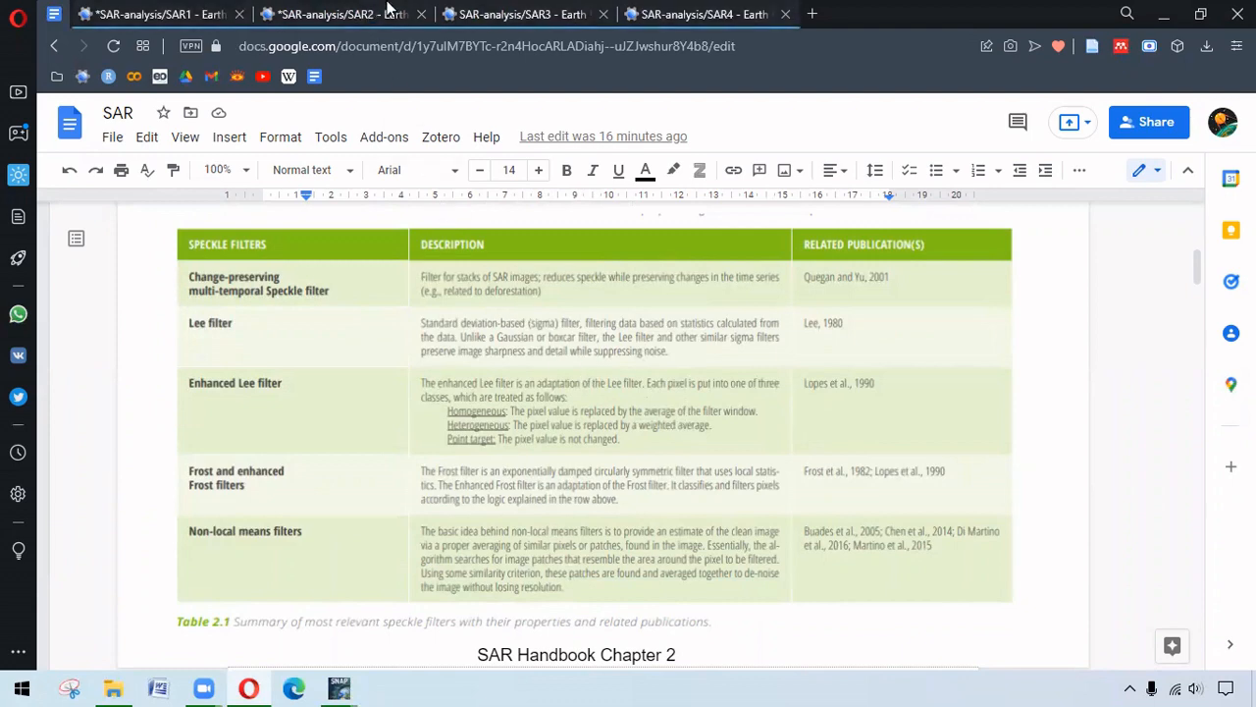
pyautogui.click(520, 14)
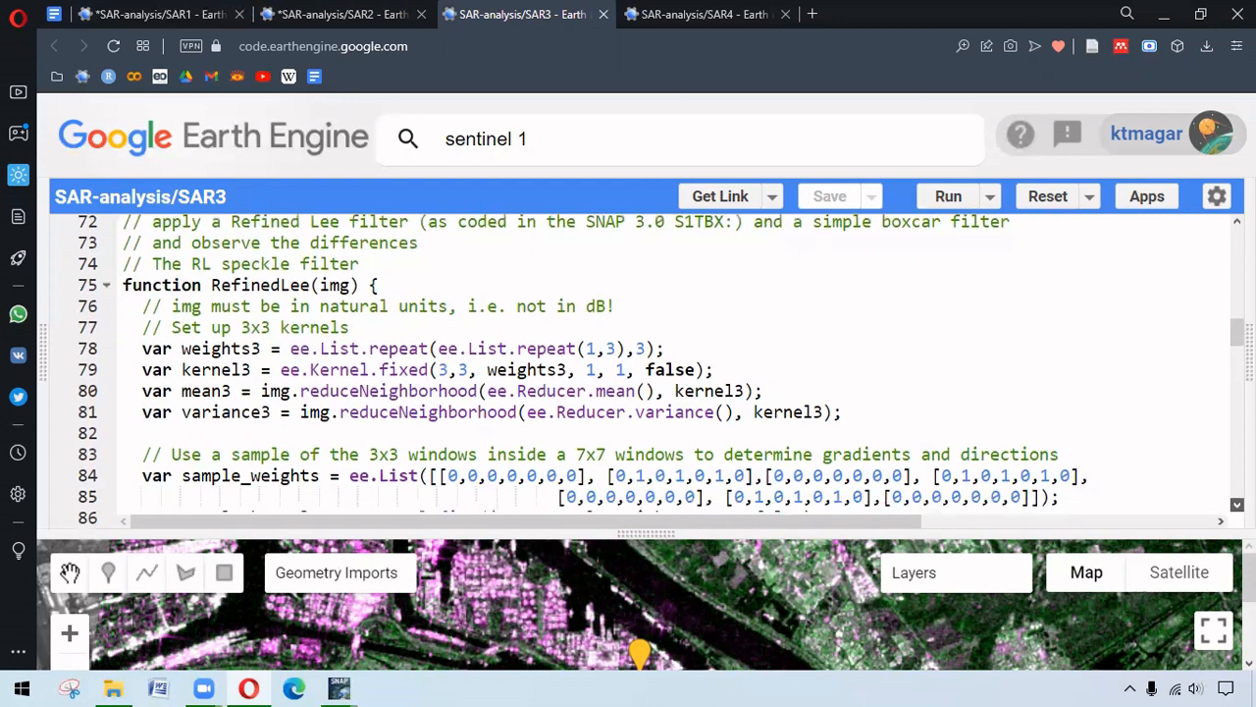
# Step: Scroll through the RefinedLee function to section 3.4's Boxcar 3x3 VH/VV stacks and Map.addLayer call
pyautogui.scroll(-3)
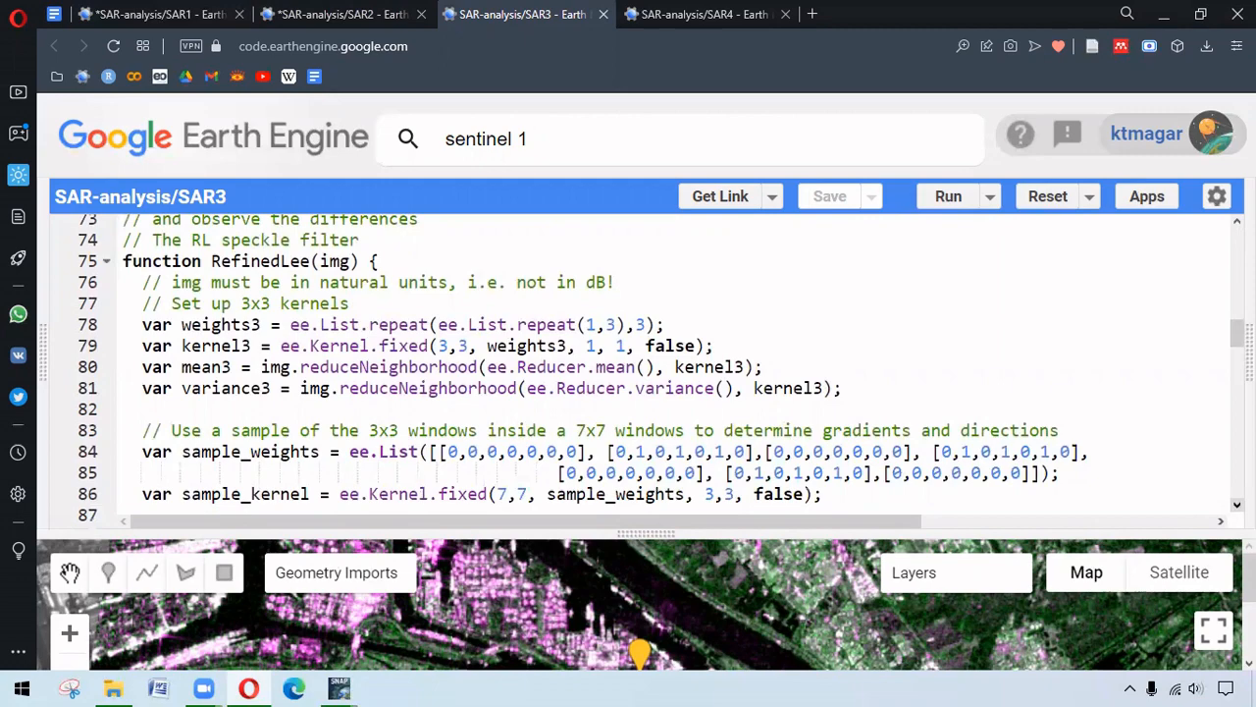
pyautogui.scroll(-3)
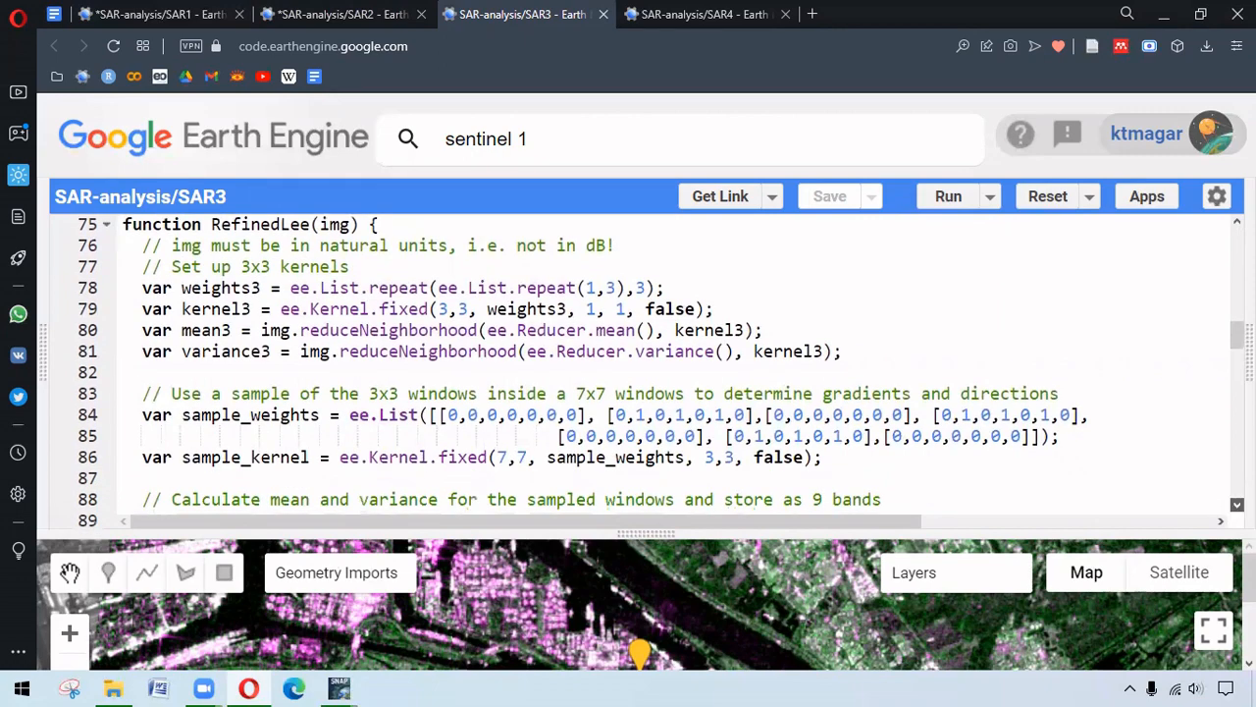
pyautogui.scroll(-3)
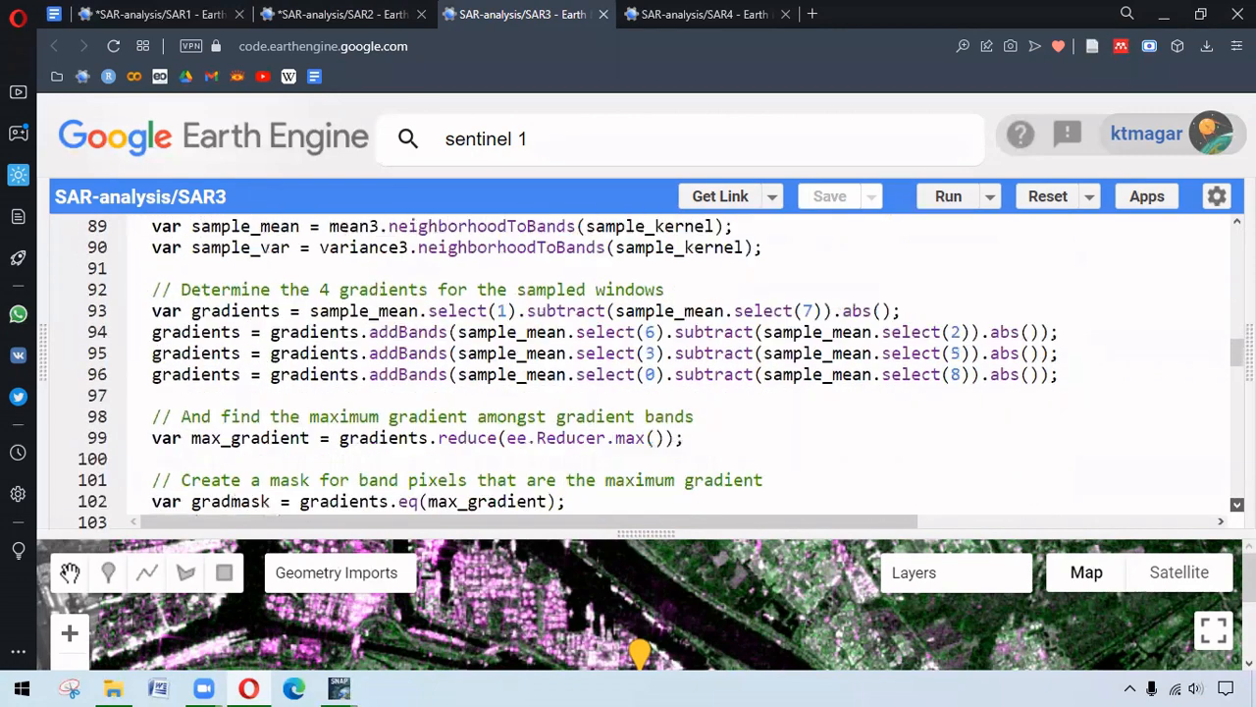
pyautogui.scroll(-3)
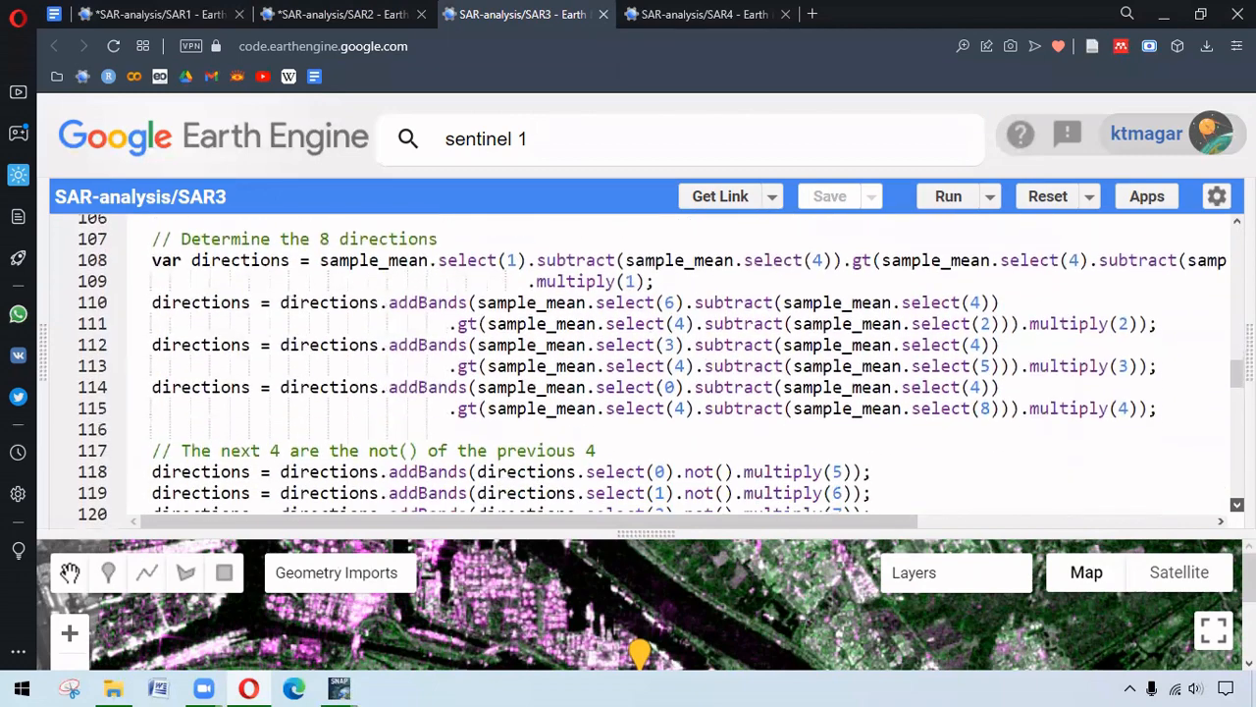
pyautogui.scroll(-3)
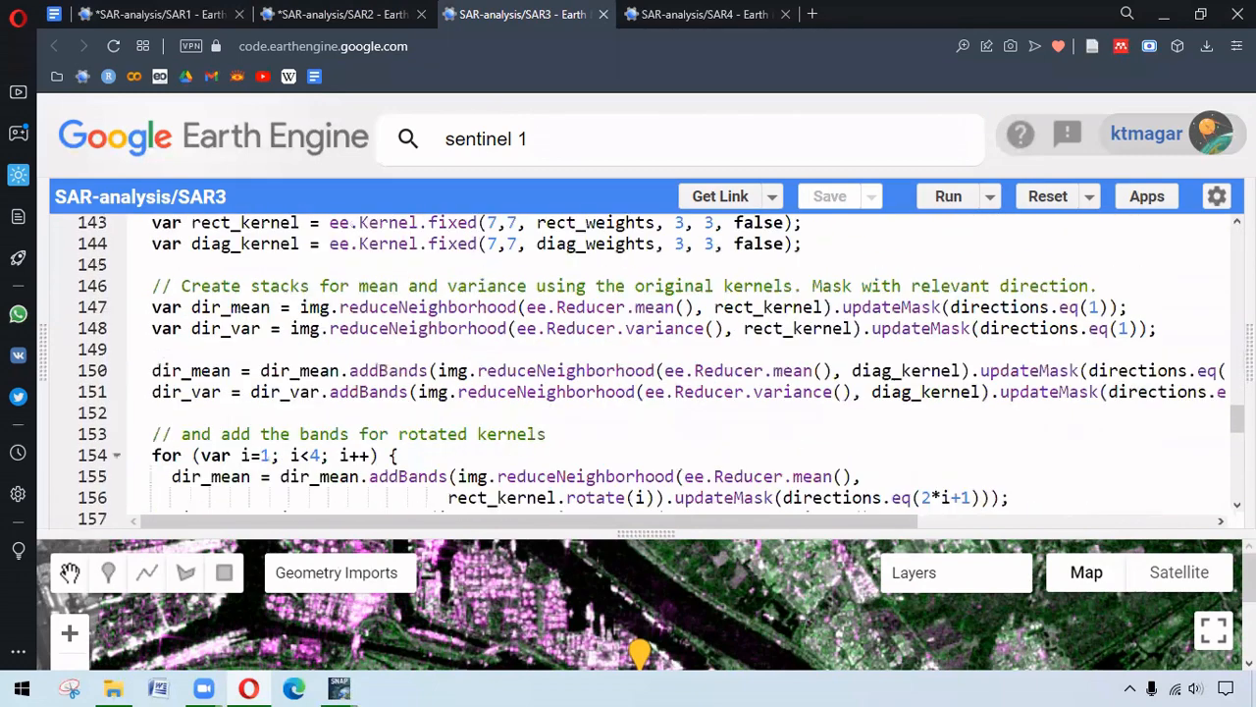
pyautogui.scroll(-3)
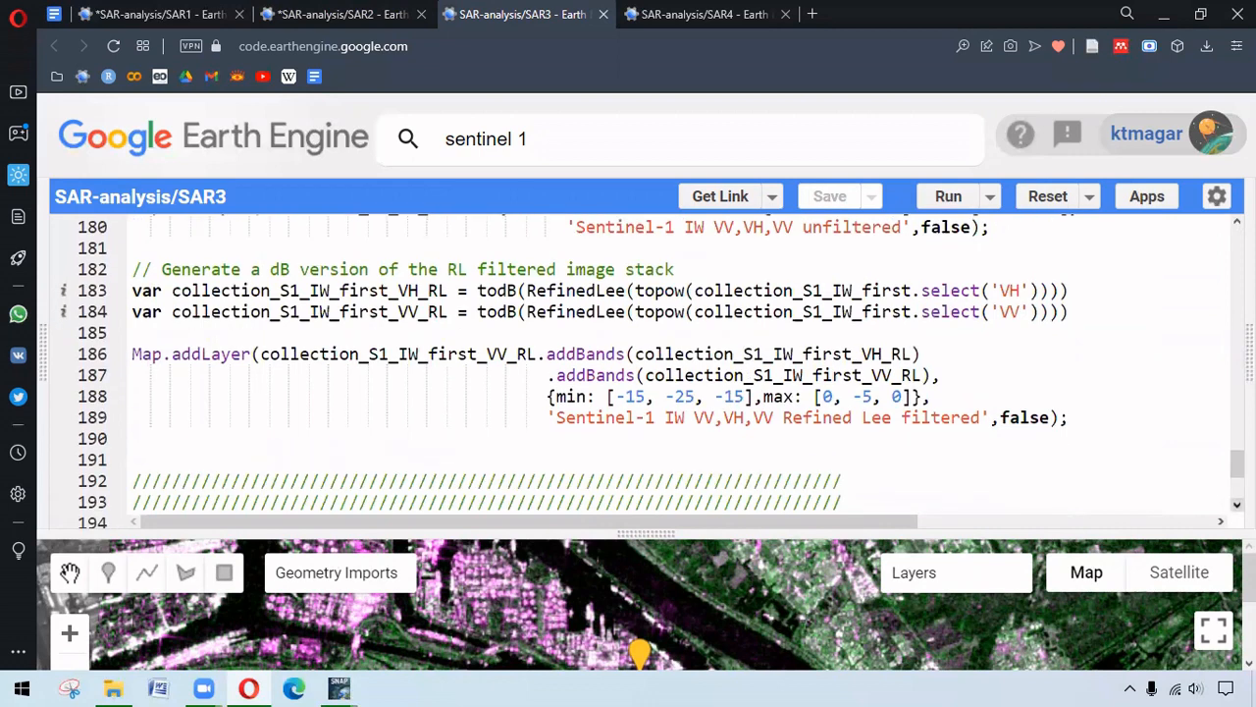
pyautogui.scroll(-3)
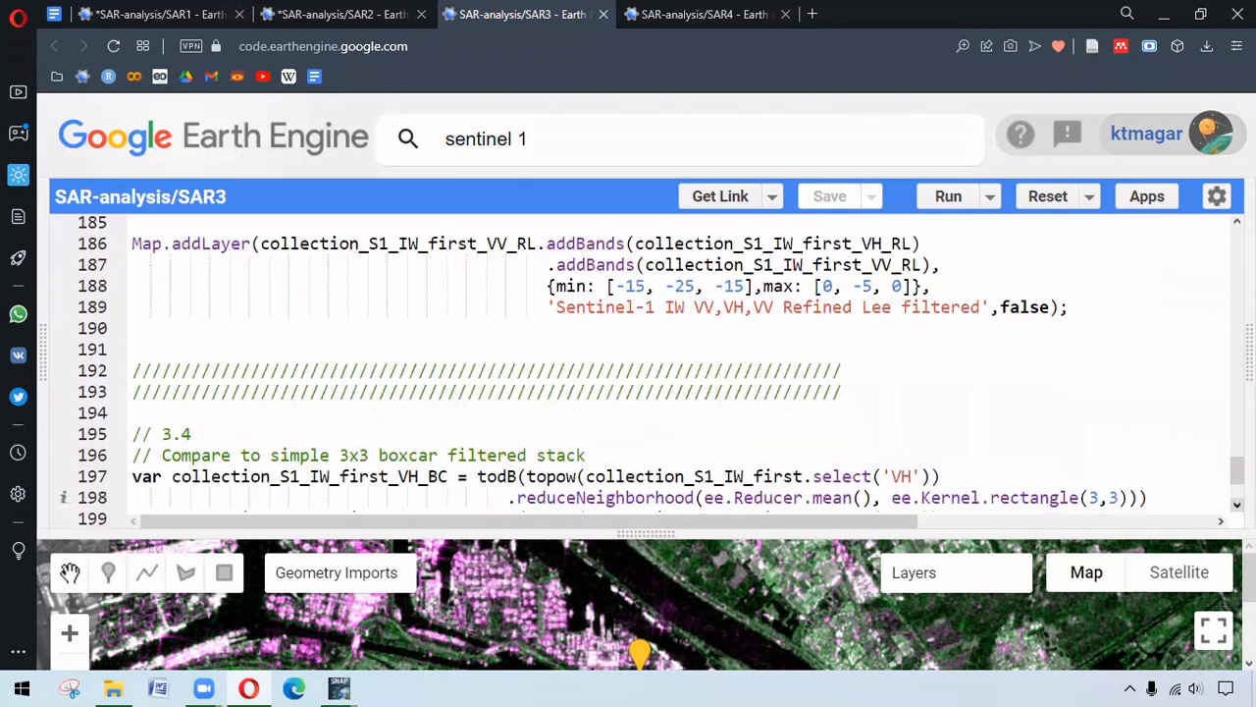
pyautogui.scroll(-3)
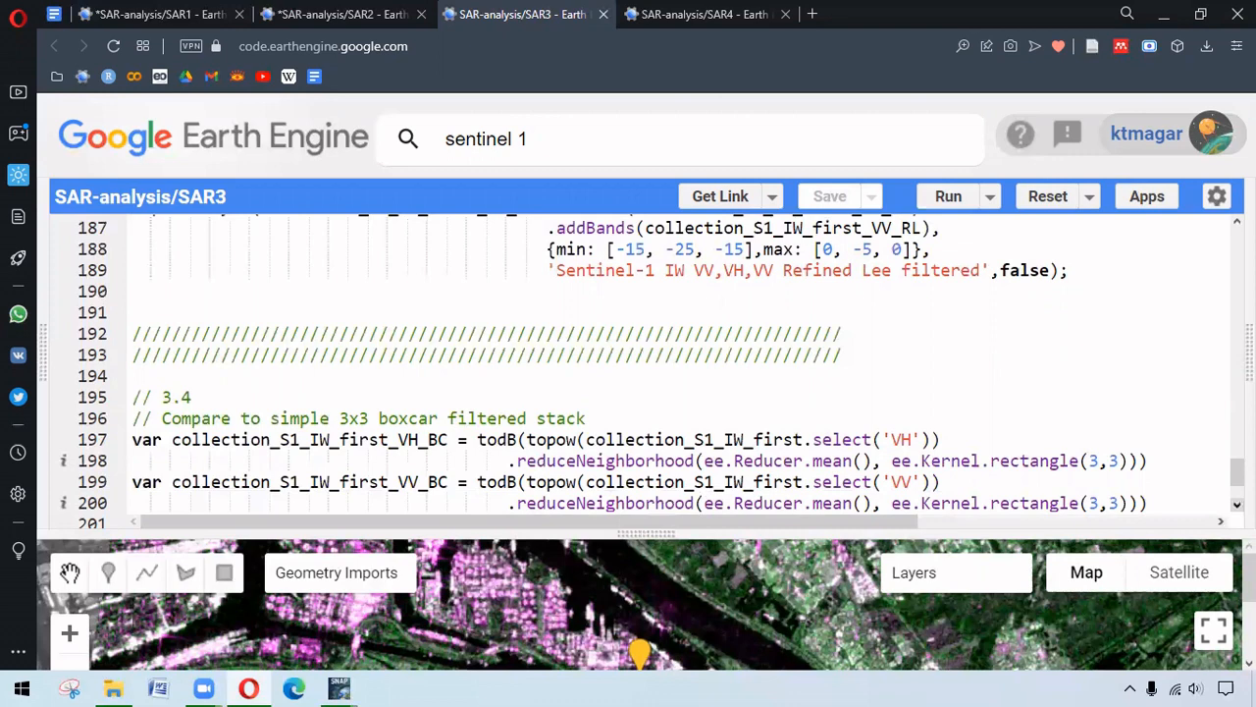
pyautogui.scroll(-3)
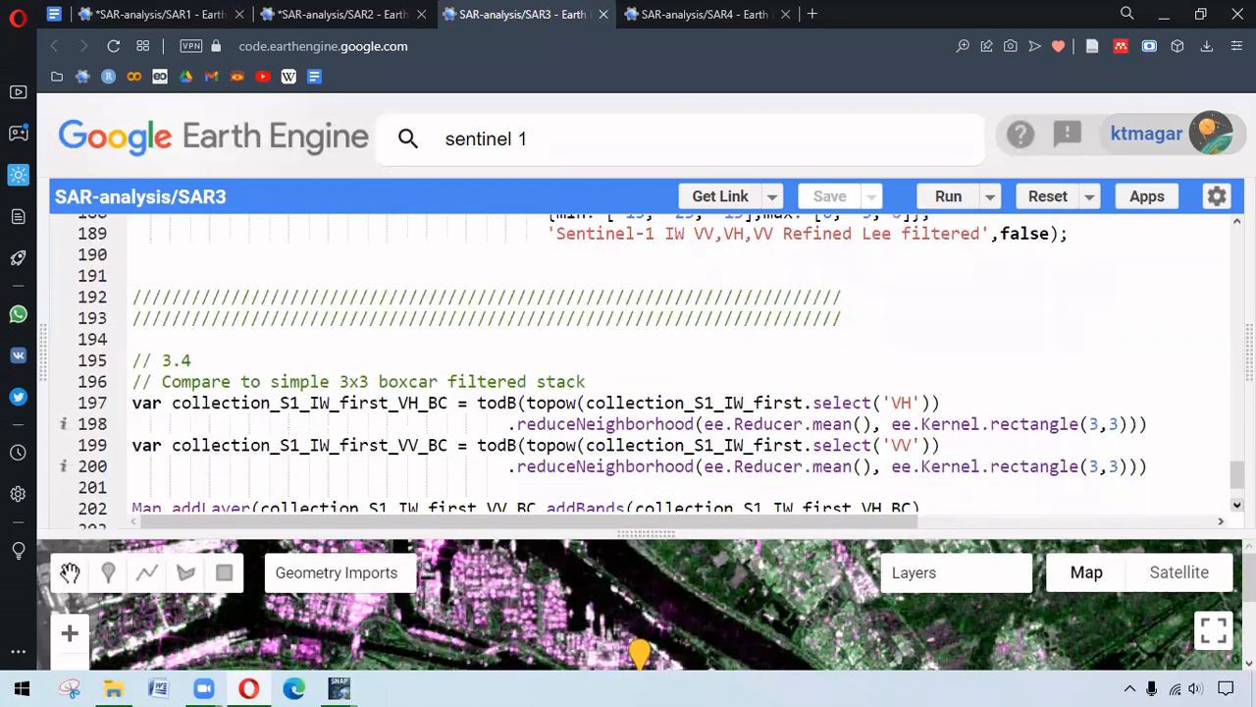
pyautogui.scroll(-3)
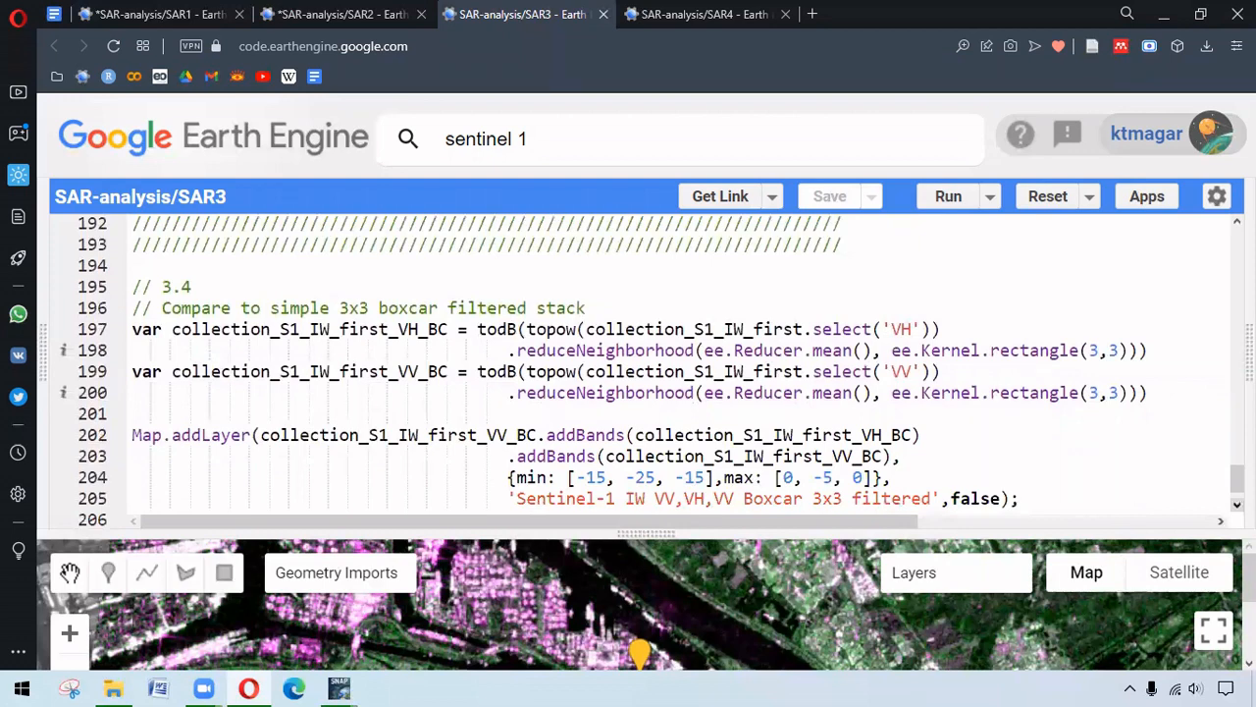
pyautogui.moveTo(1214, 451)
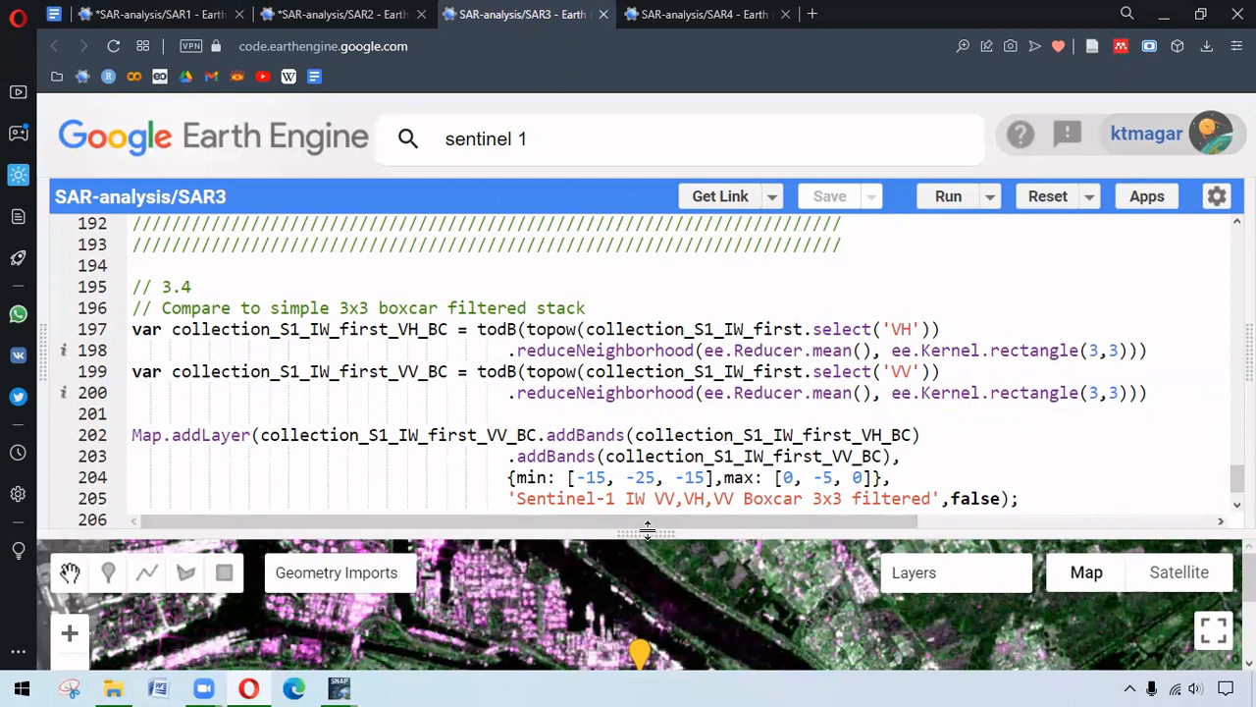
# Step: Enlarge the map and toggle the Boxcar 3x3 and Refined Lee layers against the unfiltered image
pyautogui.moveTo(648, 532); pyautogui.dragTo(634, 388)
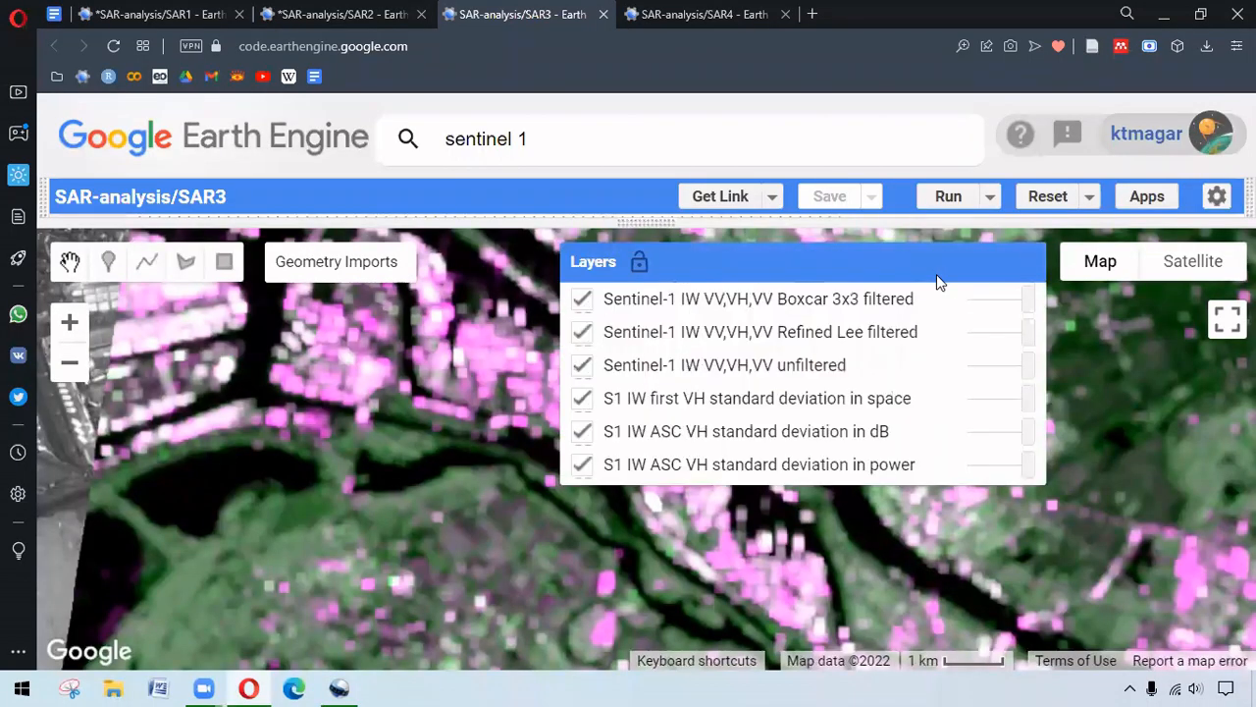
pyautogui.moveTo(589, 305)
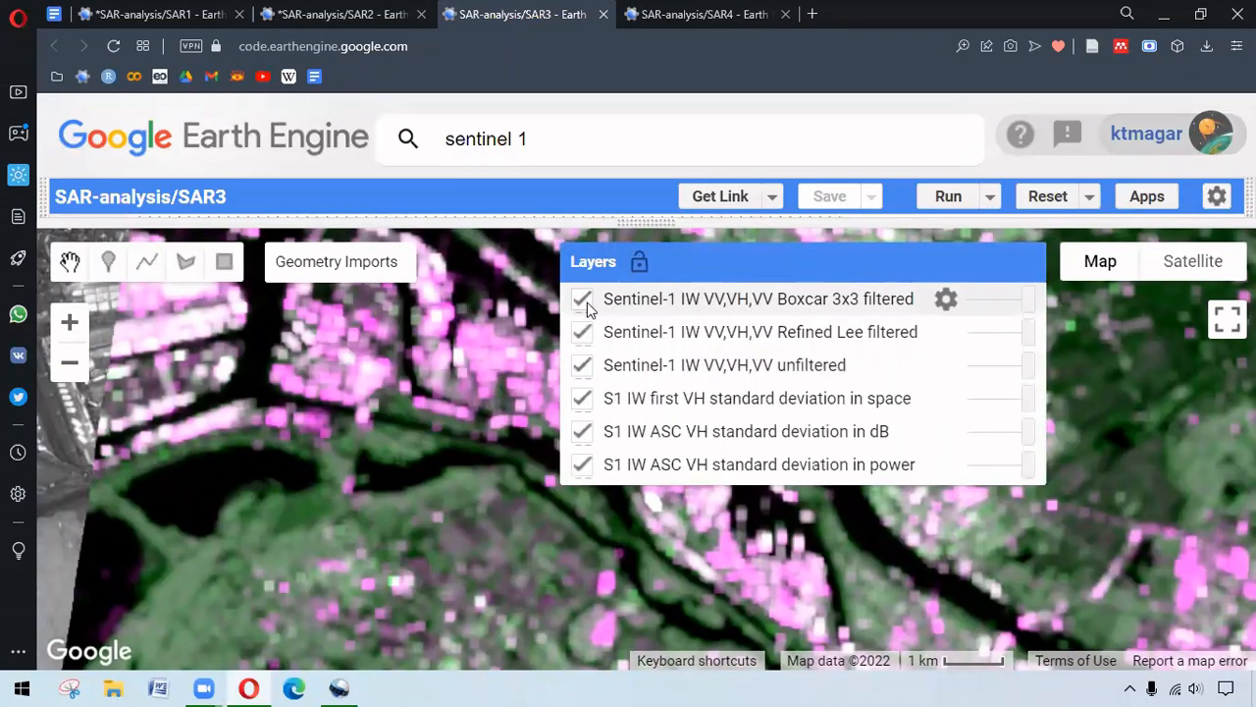
pyautogui.click(582, 298)
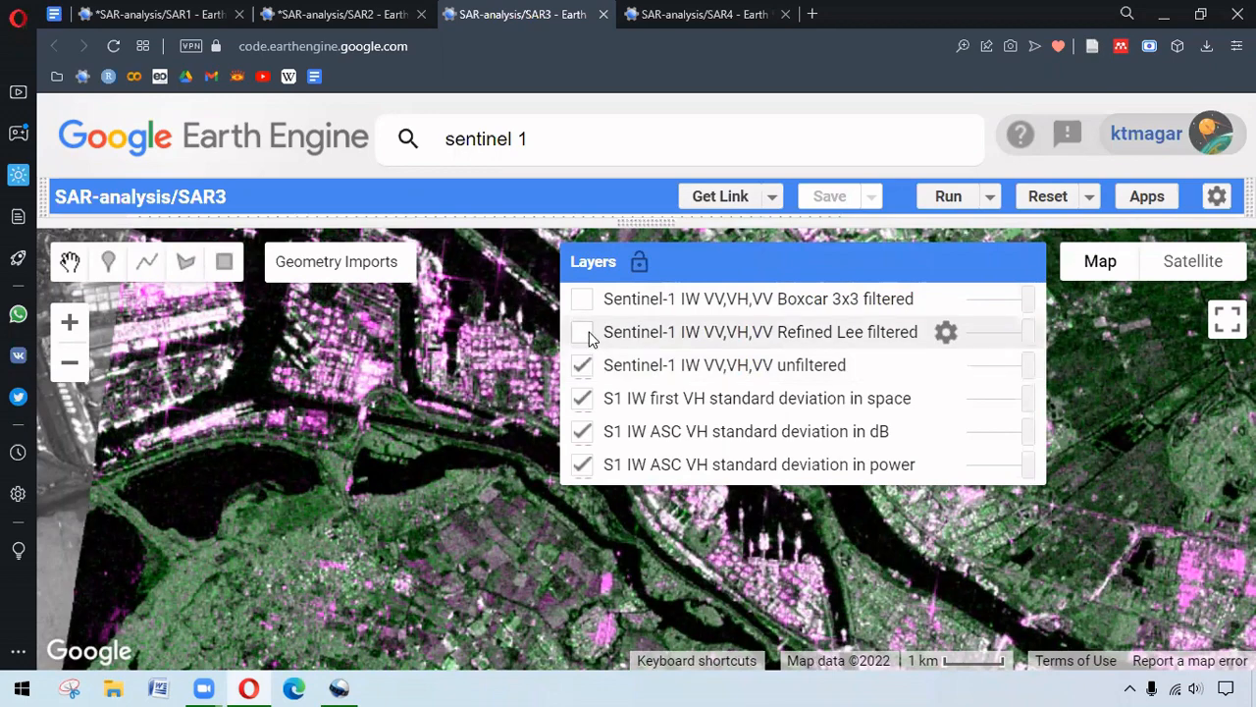
pyautogui.click(582, 332)
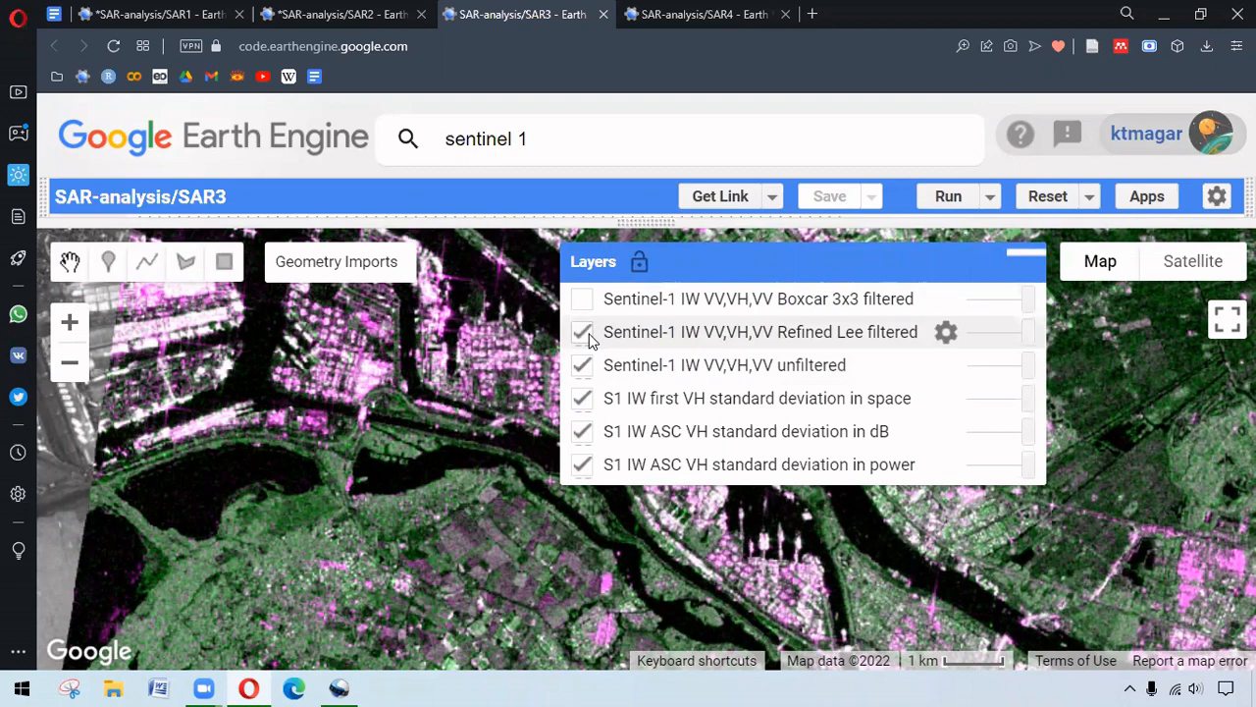
pyautogui.click(582, 331)
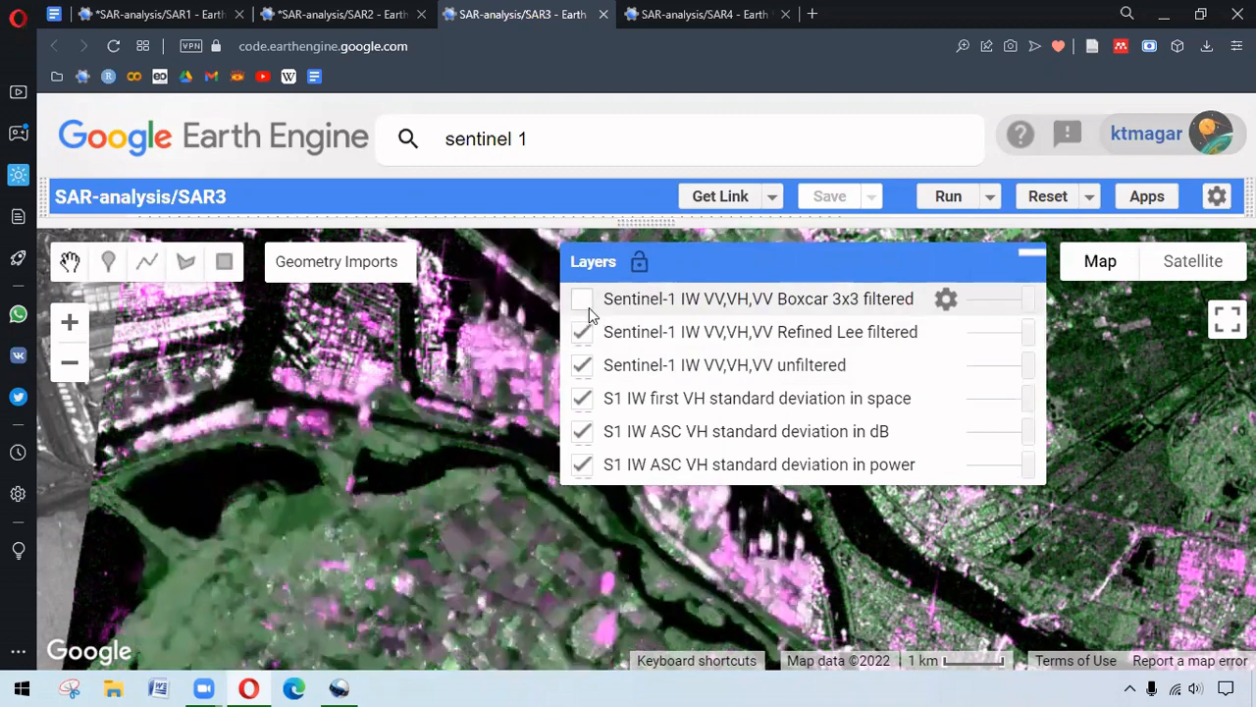
pyautogui.click(582, 299)
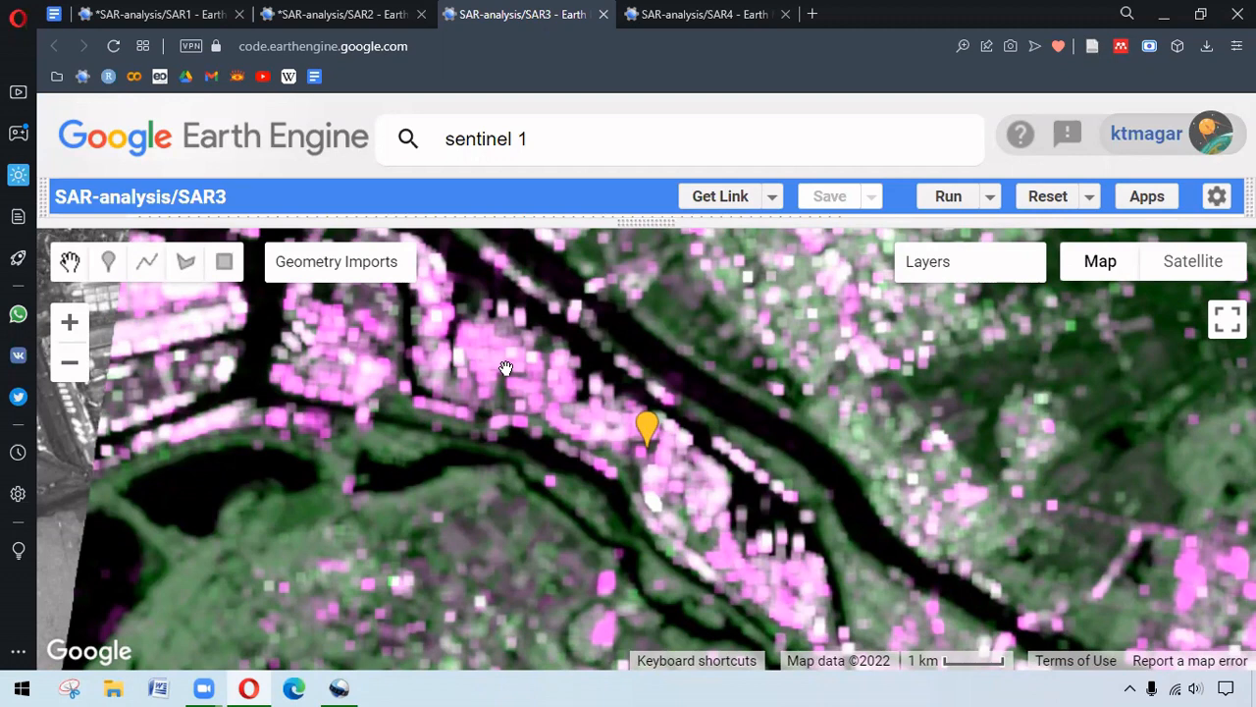
pyautogui.moveTo(578, 229)
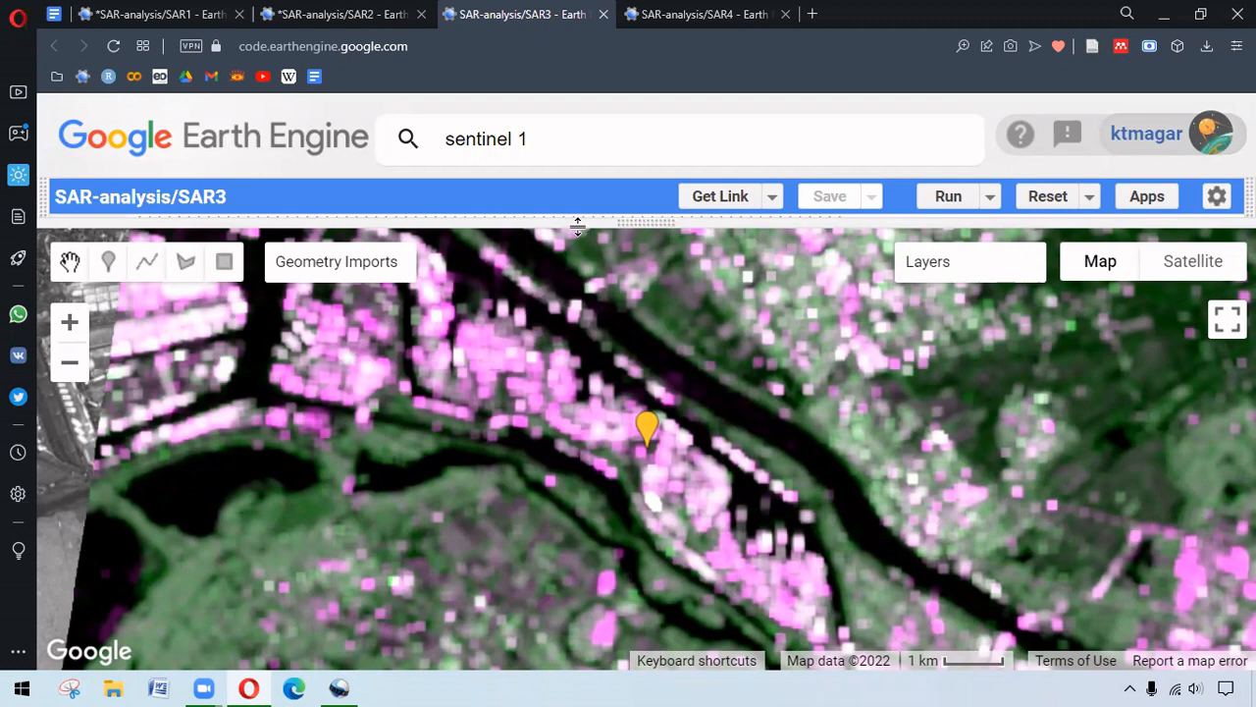
# Step: Switch to the SAR4 time-series script
pyautogui.click(704, 14)
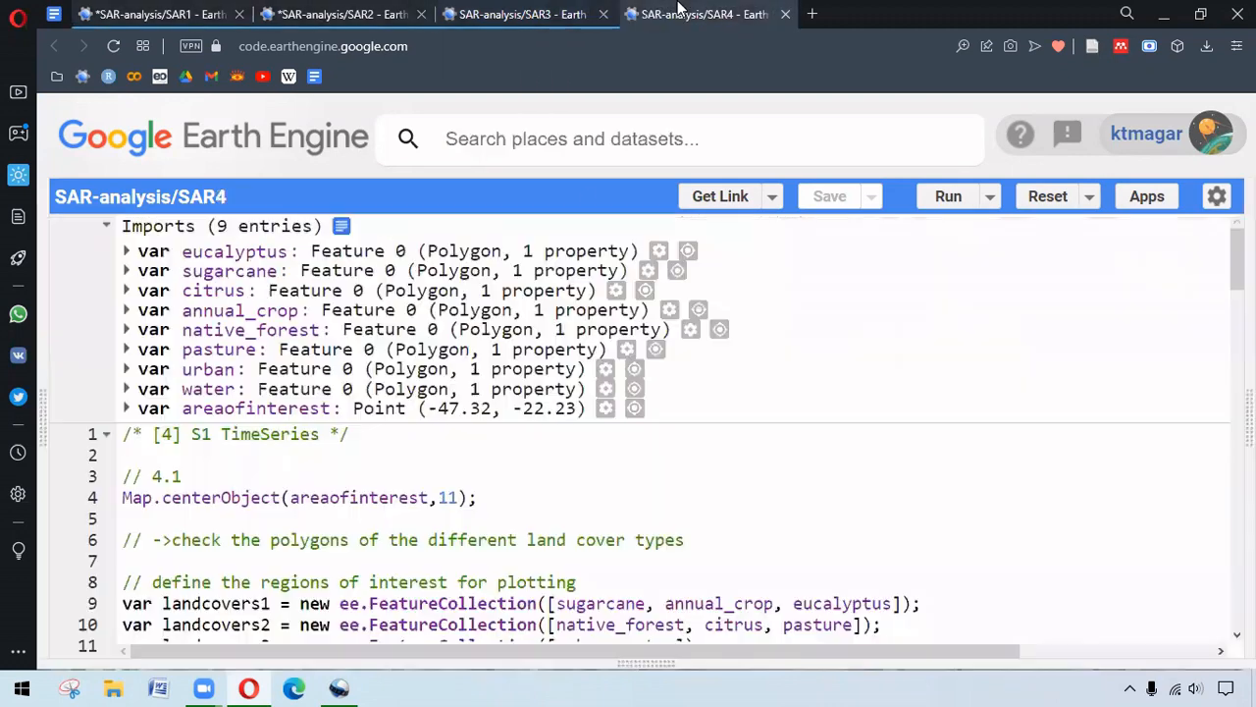
pyautogui.moveTo(701, 14)
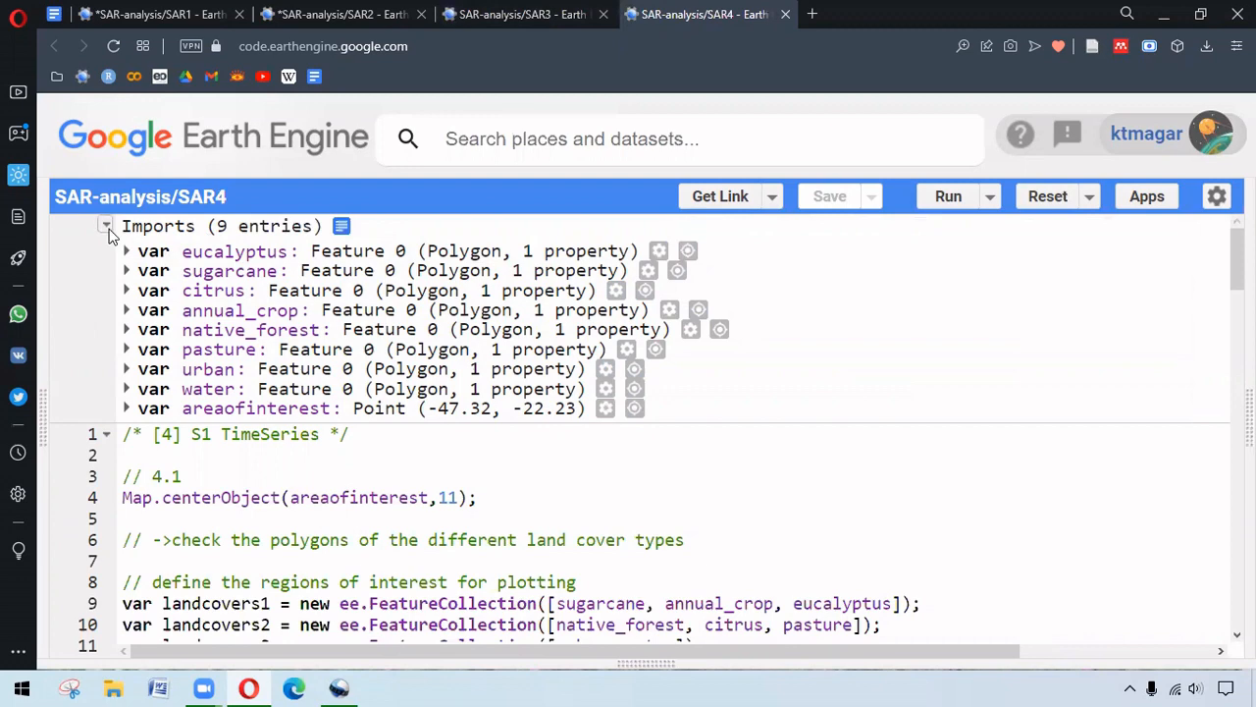
# Step: Collapse the 'Imports (9 entries)' list to reveal the land-cover and EW HV collection code
pyautogui.click(105, 225)
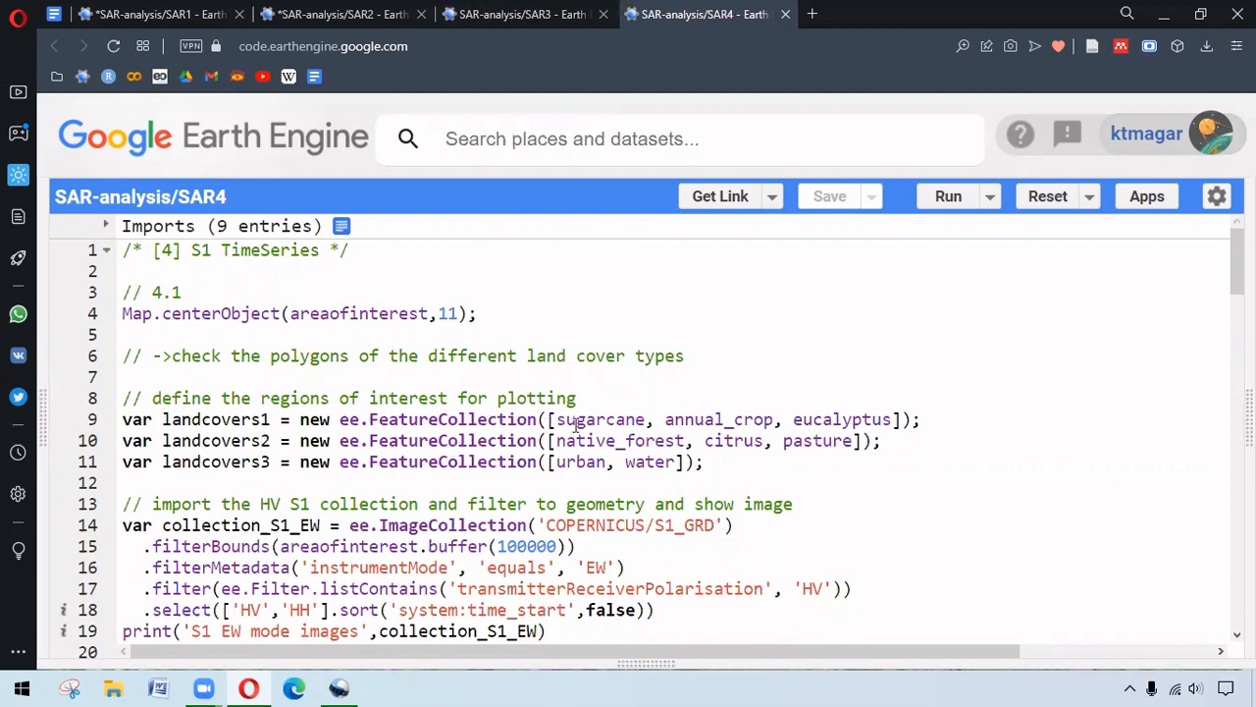
pyautogui.moveTo(753, 415)
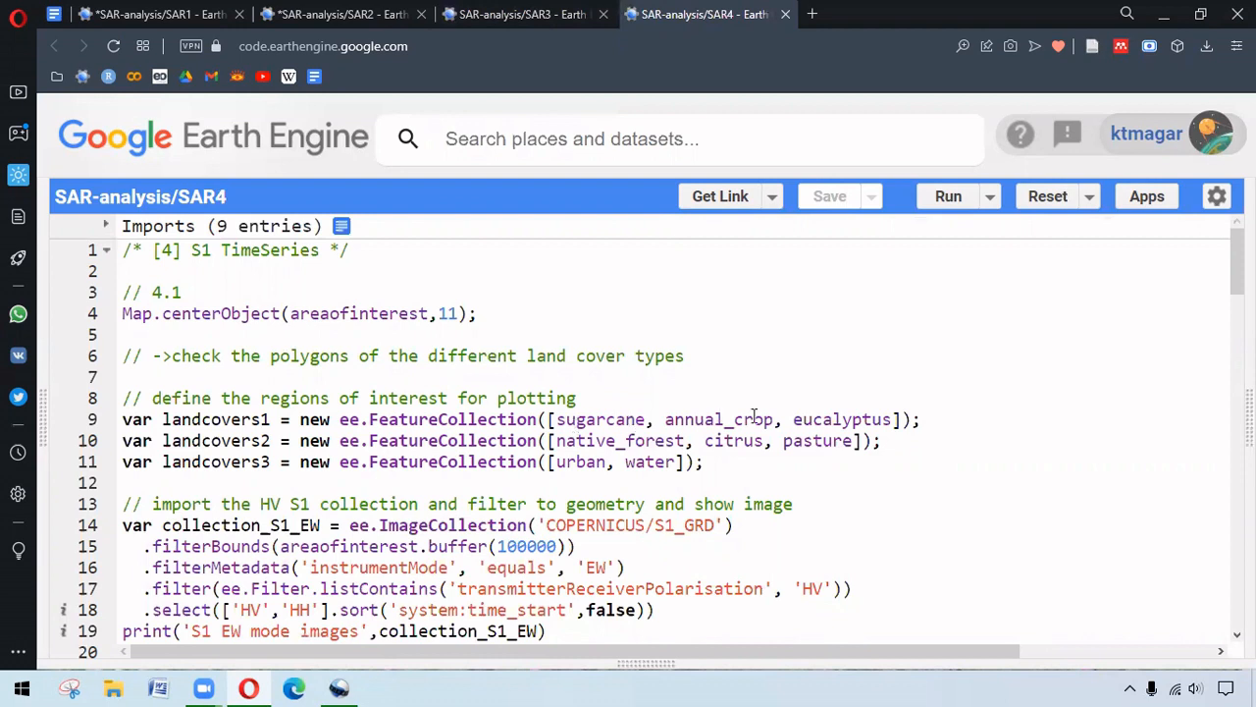
pyautogui.moveTo(505, 426)
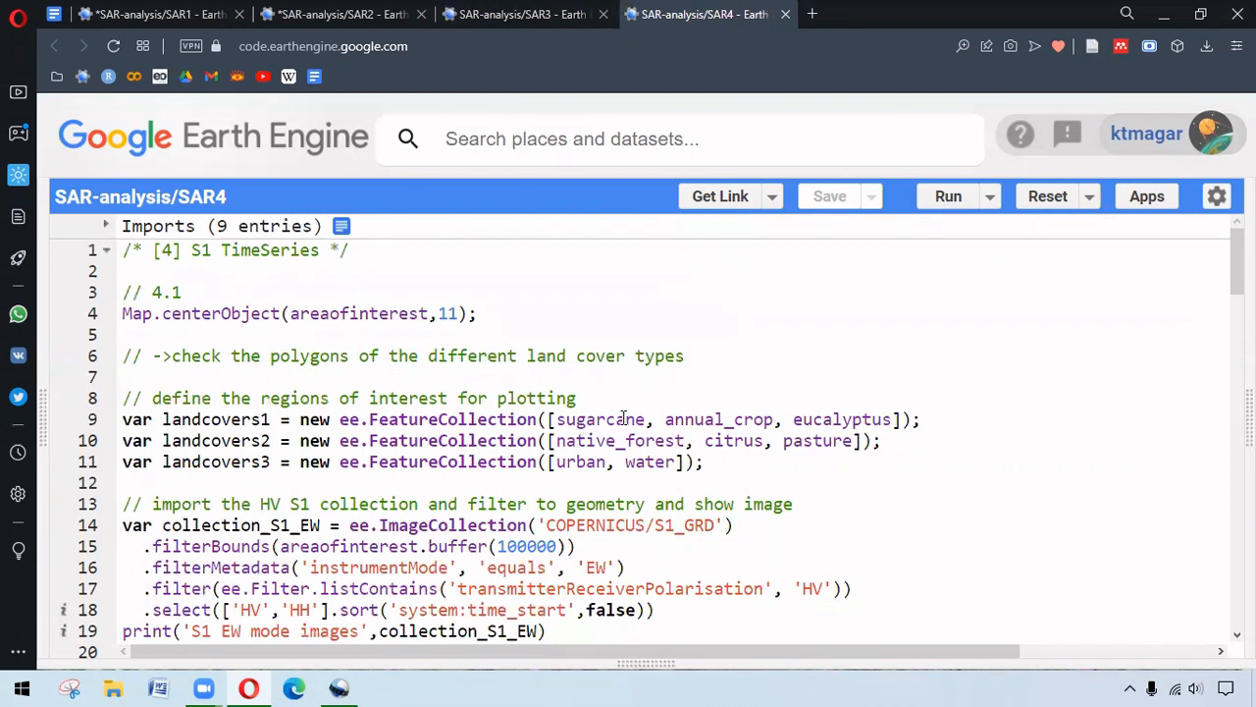
pyautogui.moveTo(1202, 563)
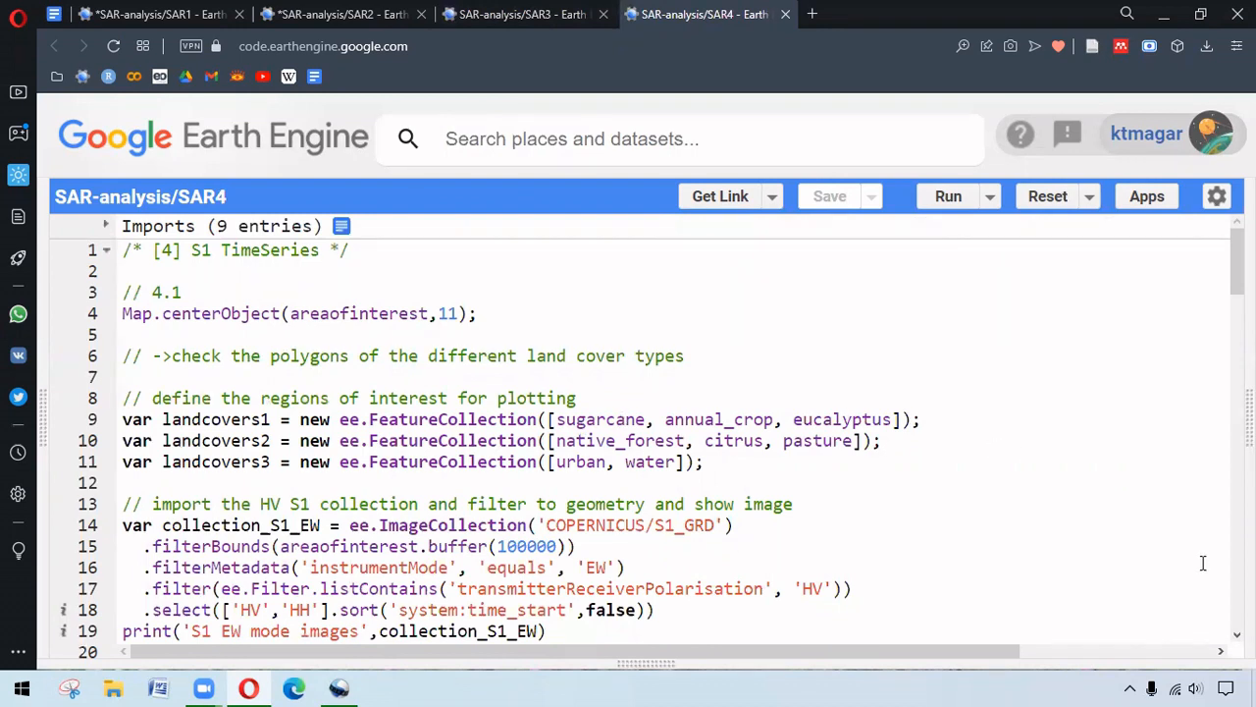
pyautogui.scroll(-3)
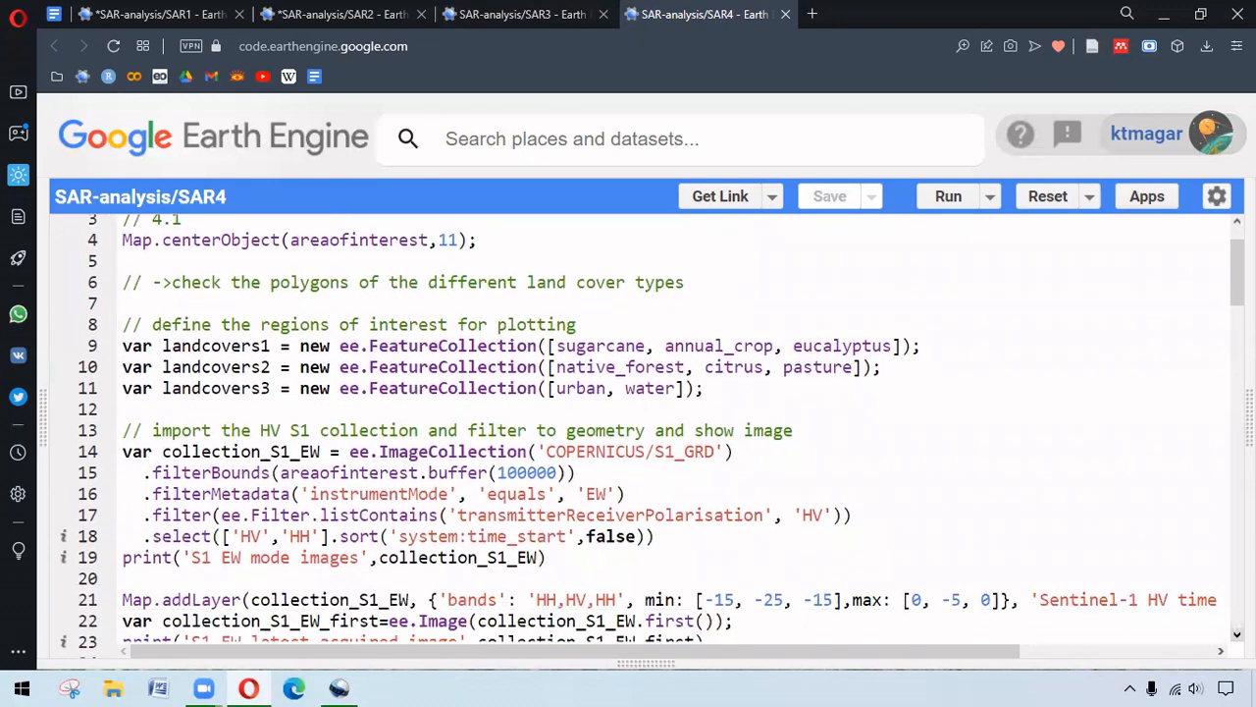
pyautogui.scroll(-3)
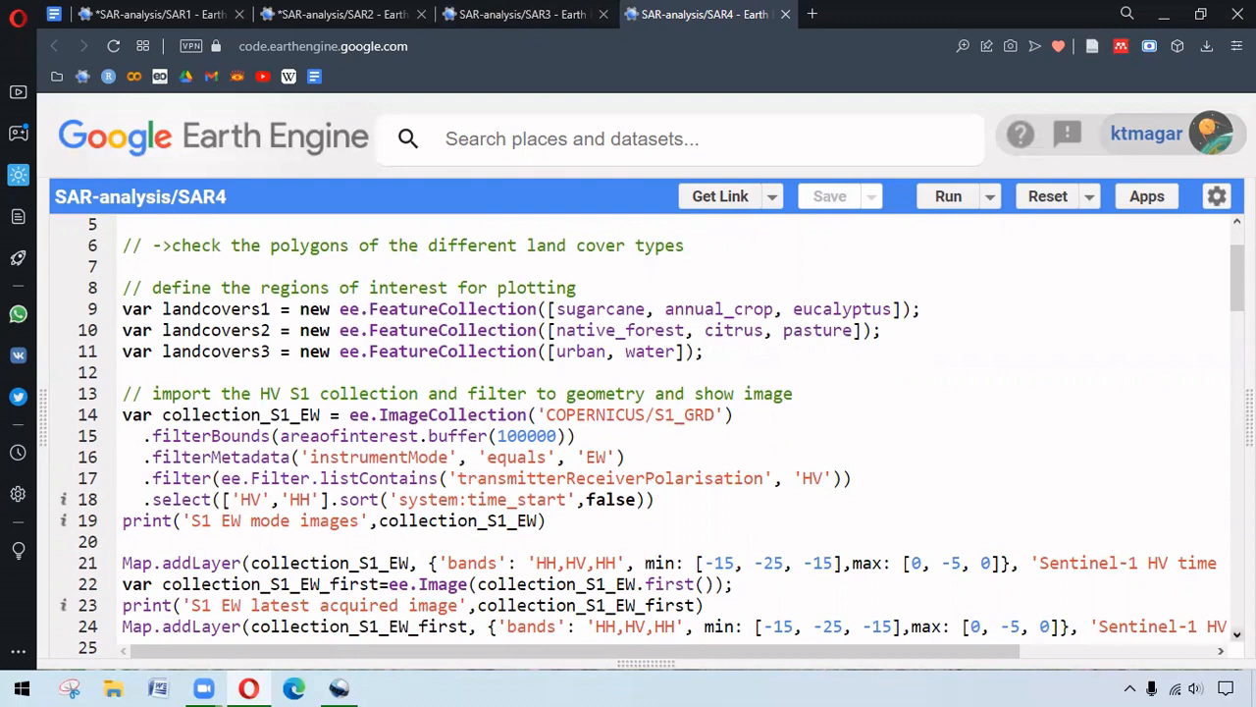
pyautogui.scroll(-3)
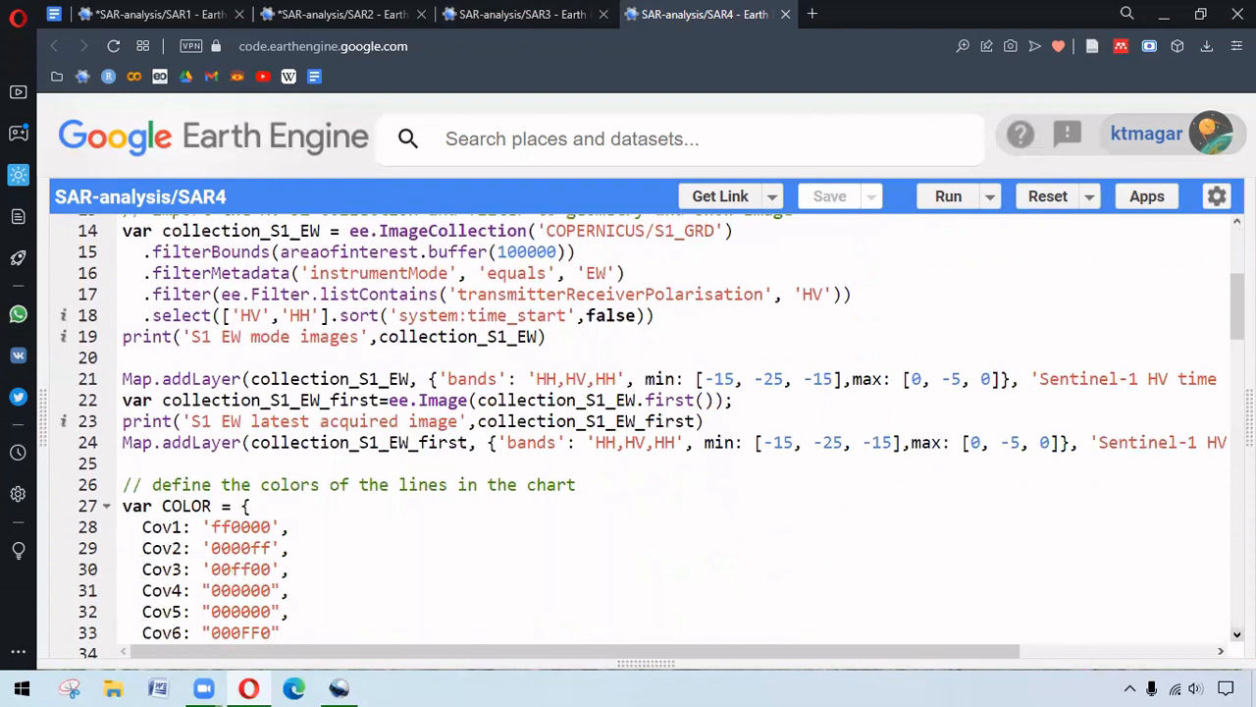
pyautogui.scroll(-3)
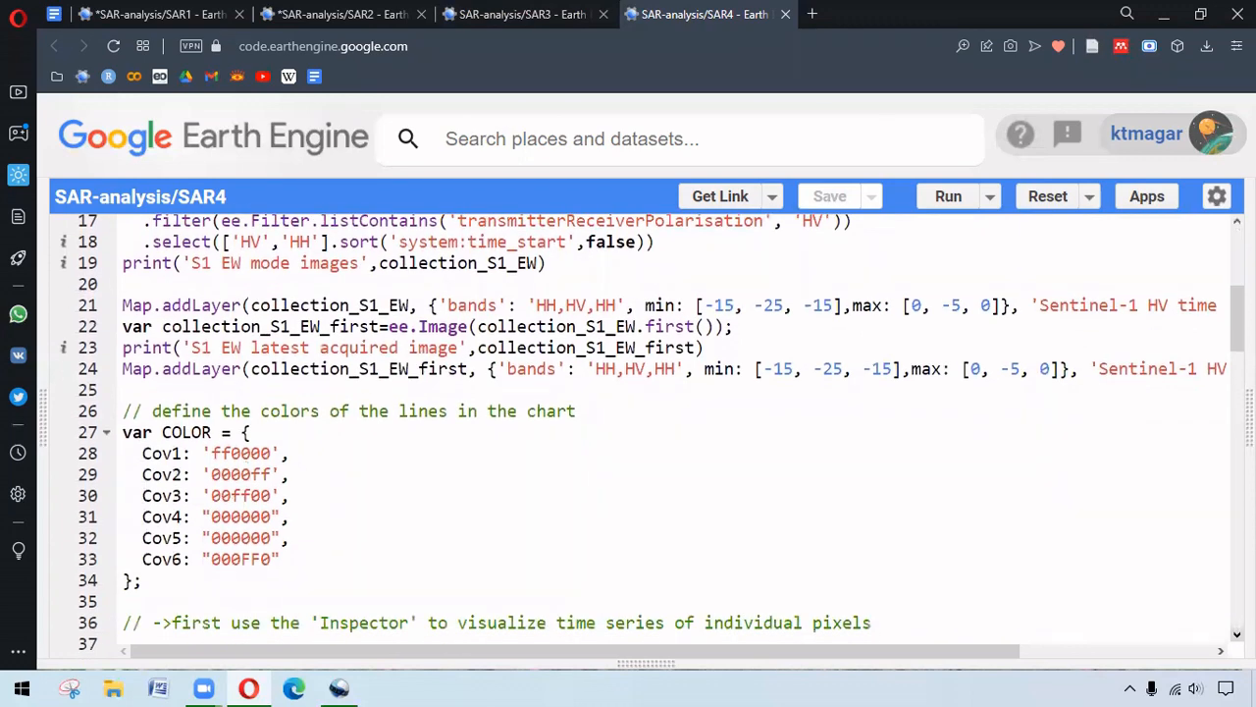
pyautogui.scroll(-3)
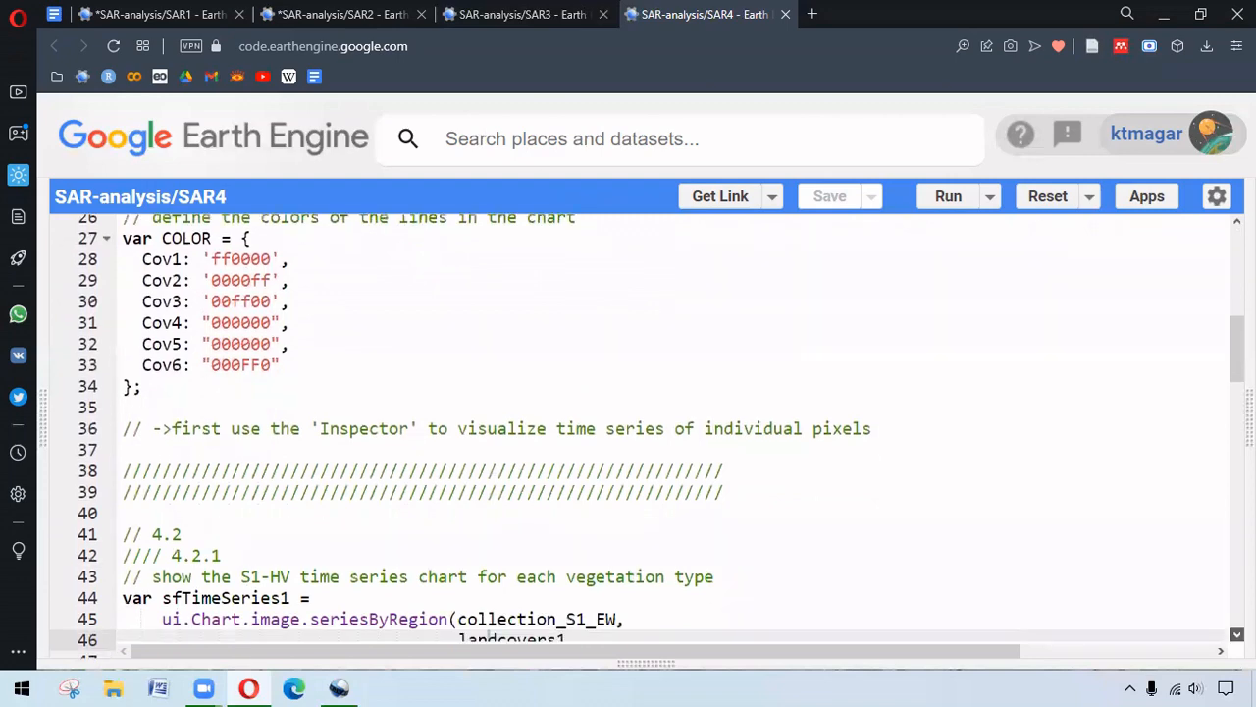
pyautogui.scroll(-3)
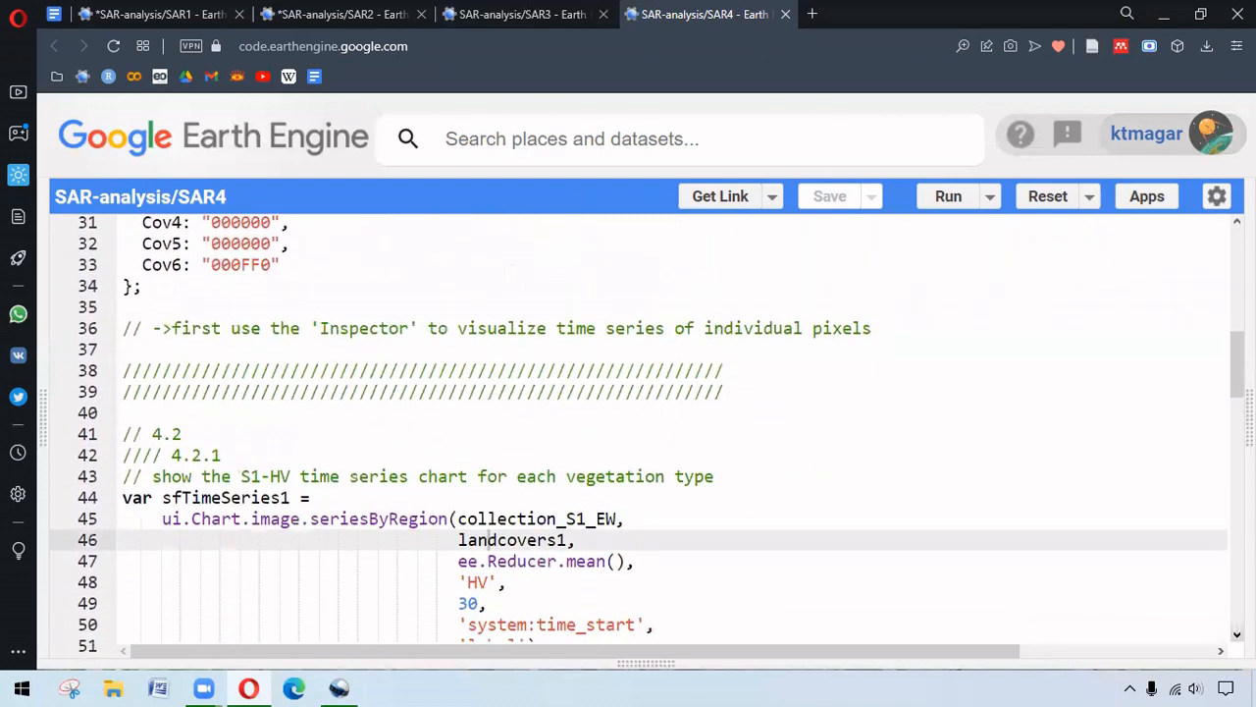
pyautogui.scroll(-3)
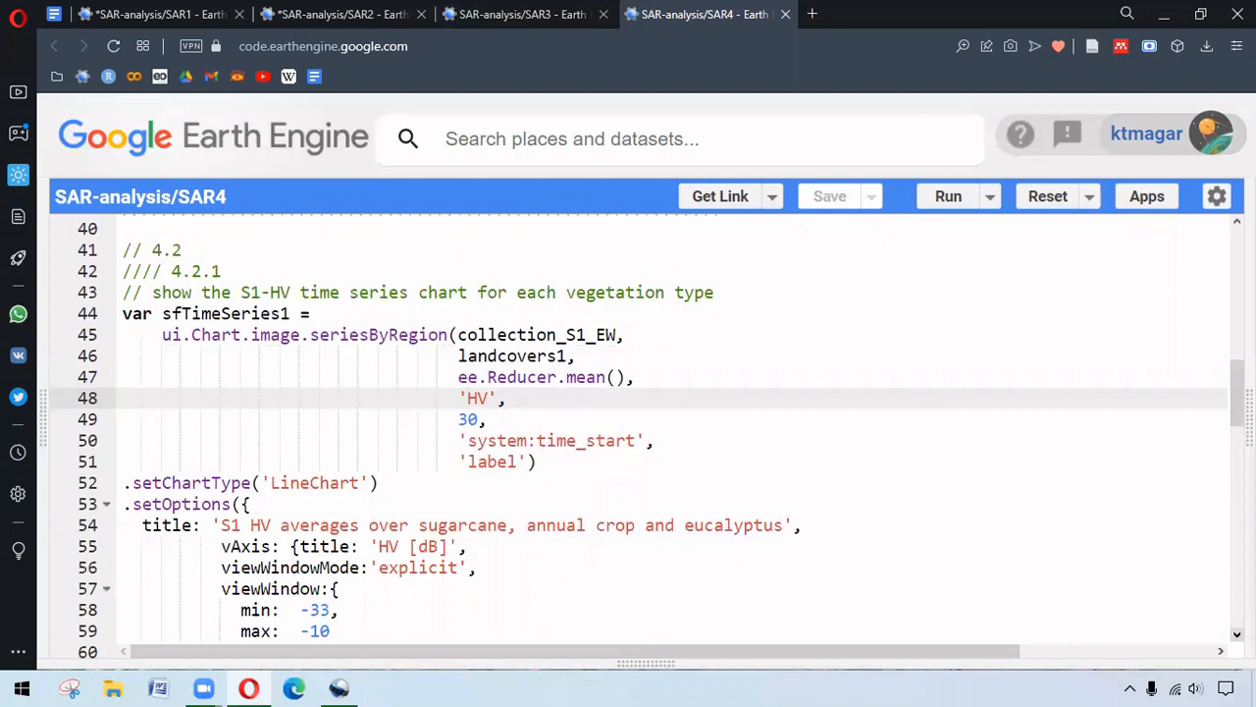
pyautogui.scroll(-3)
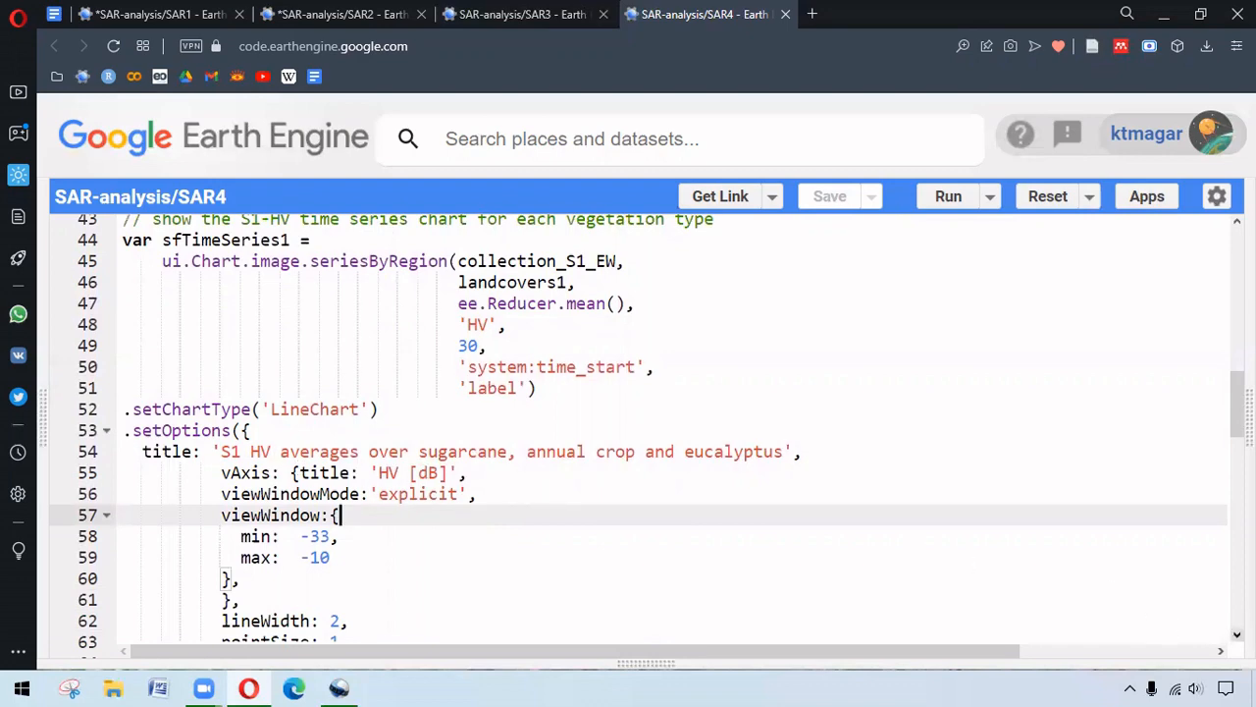
pyautogui.scroll(-3)
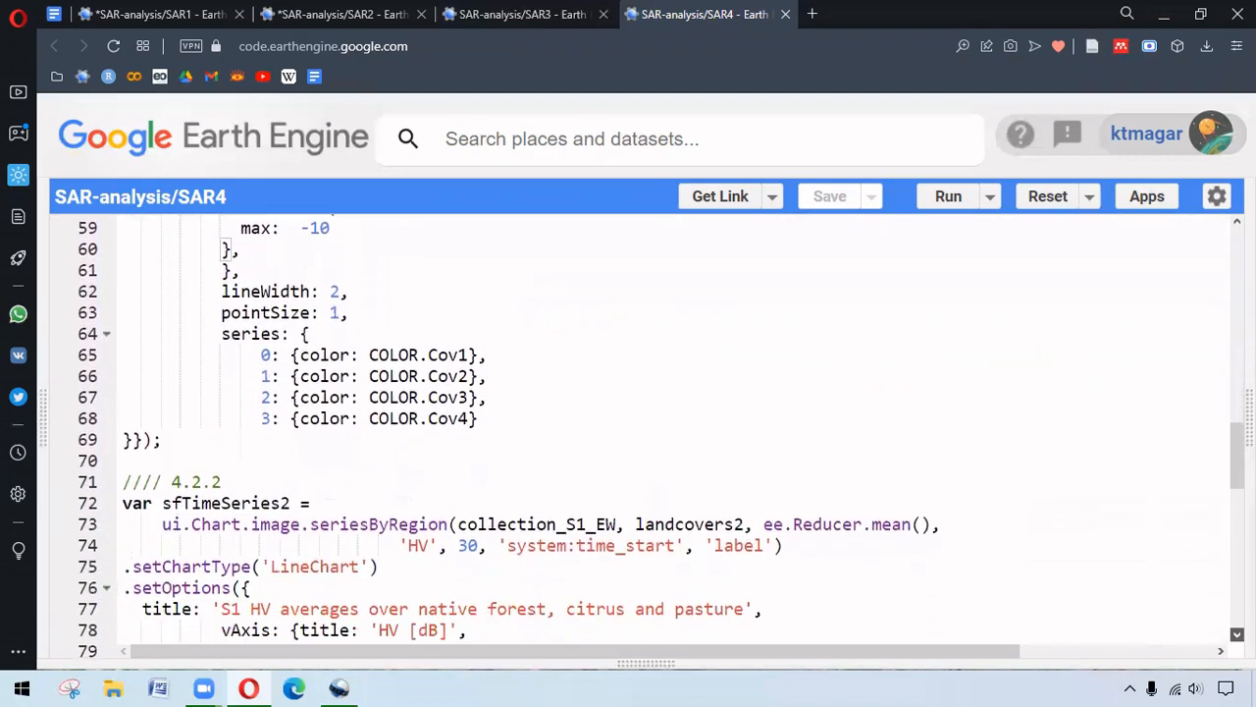
pyautogui.scroll(-3)
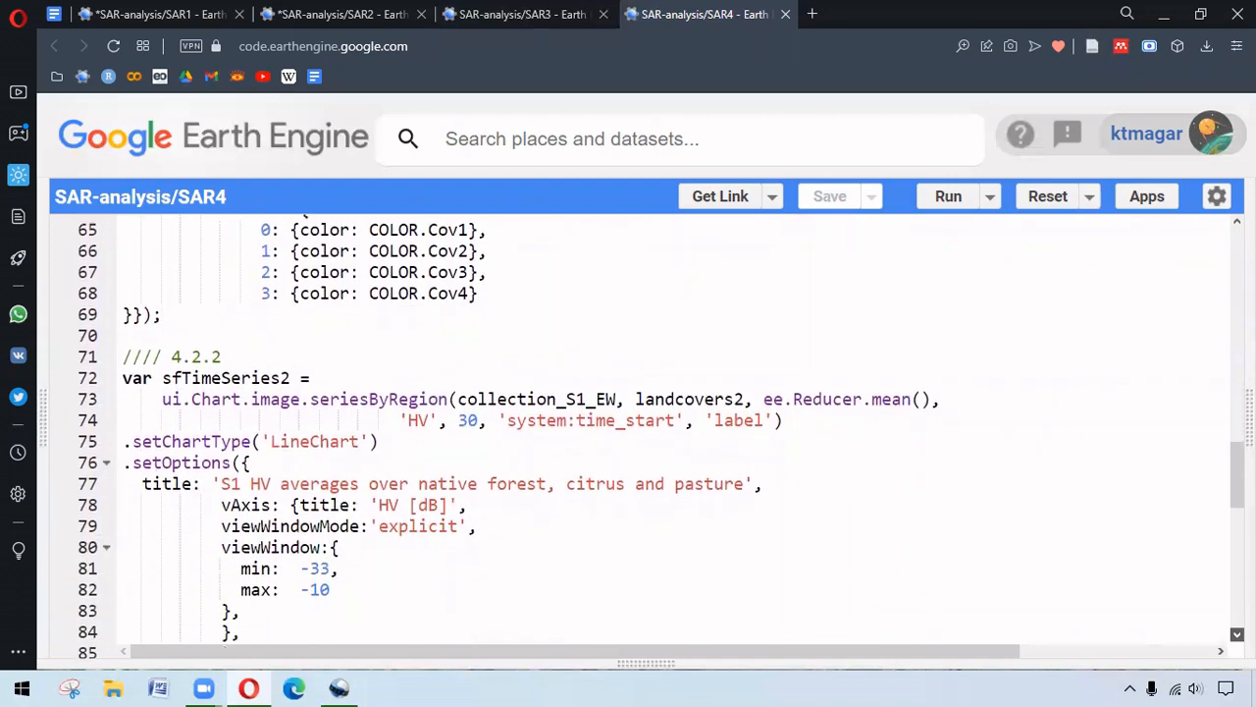
pyautogui.scroll(-3)
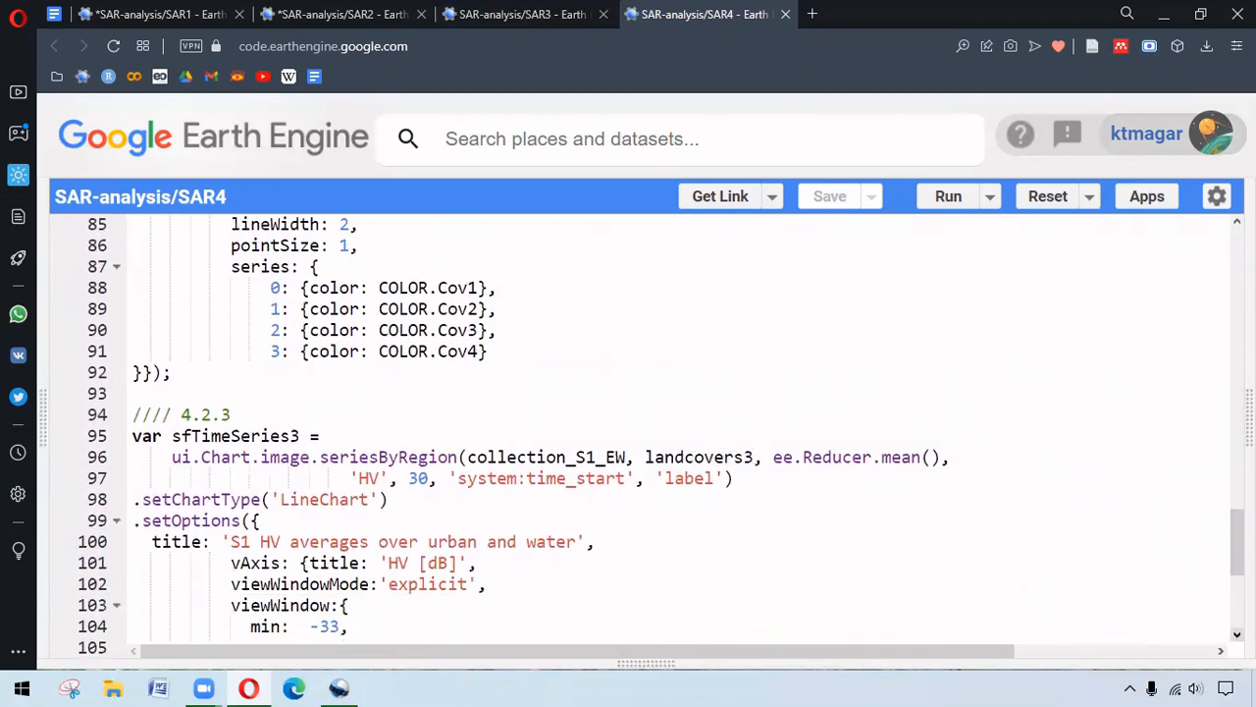
pyautogui.scroll(-3)
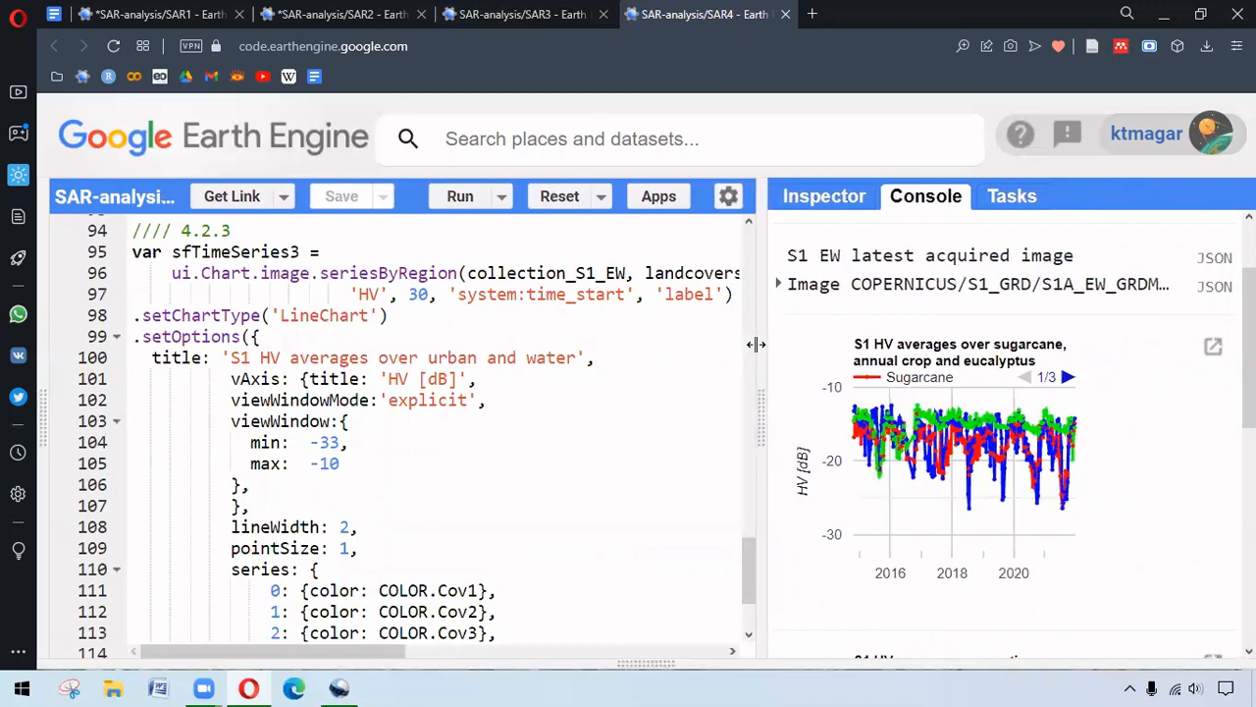
# Step: Scroll the console to the native forest, citrus and pasture HV chart and the script's final print lines
pyautogui.scroll(-3)
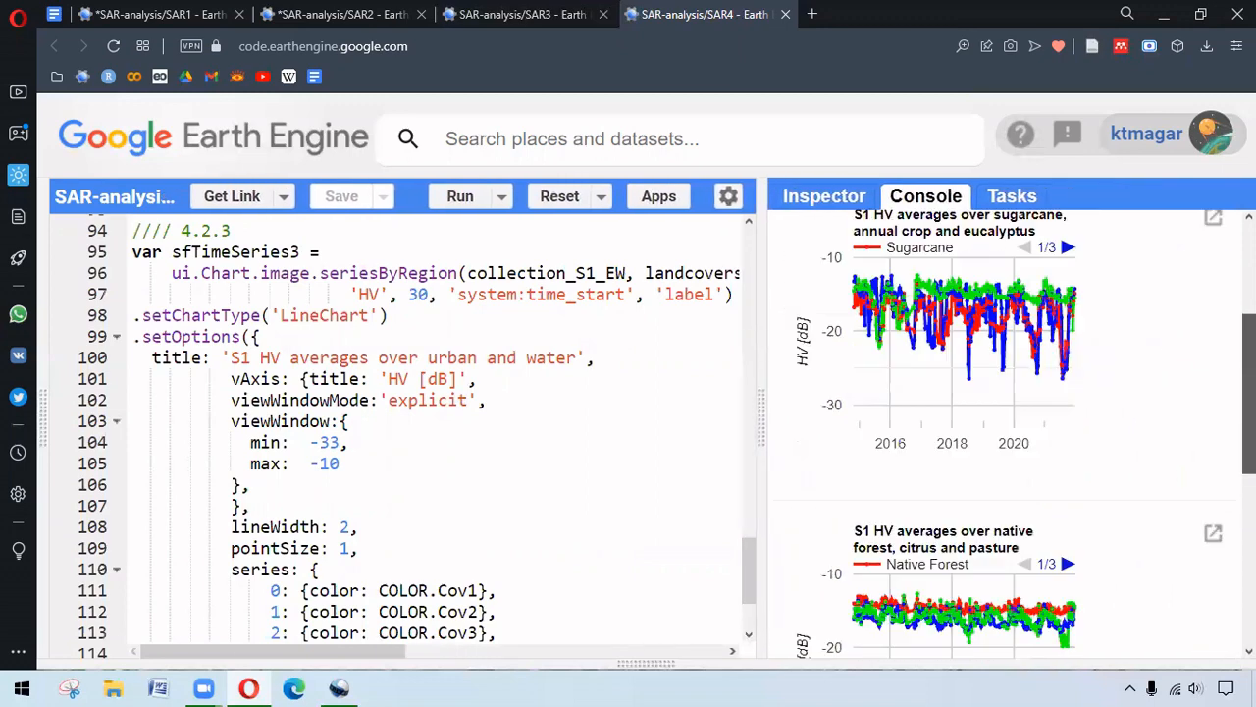
pyautogui.scroll(-3)
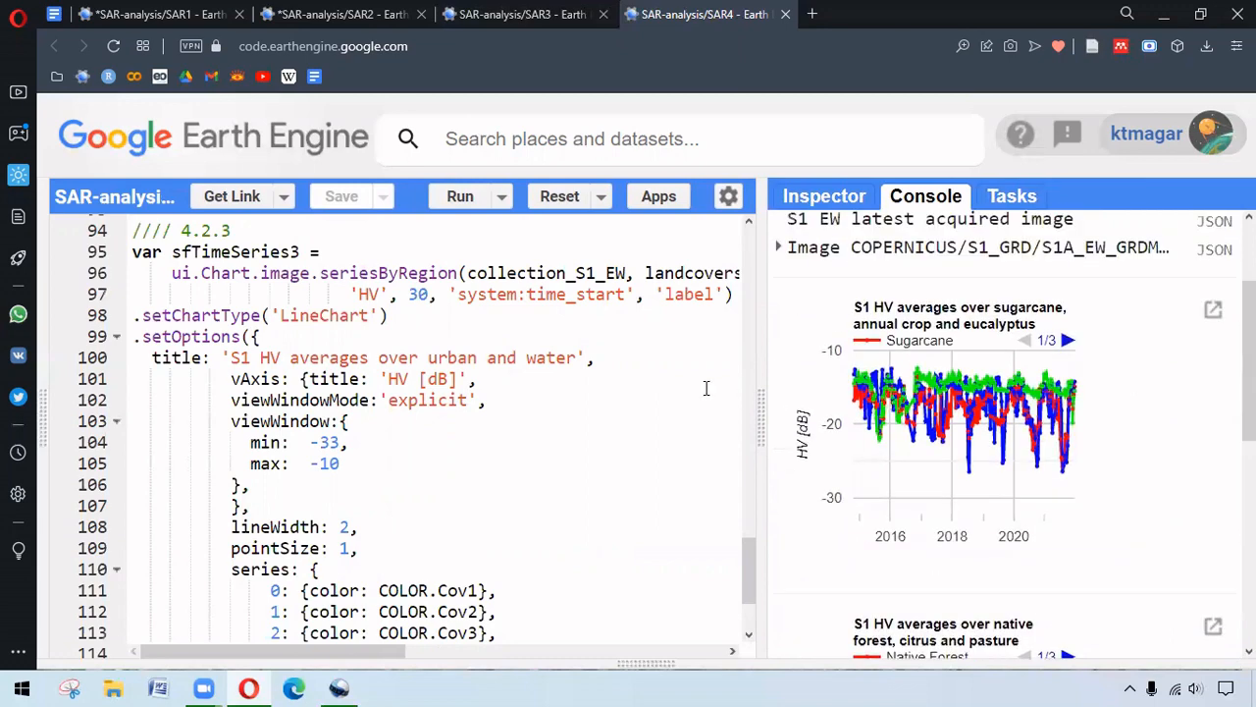
pyautogui.moveTo(756, 378)
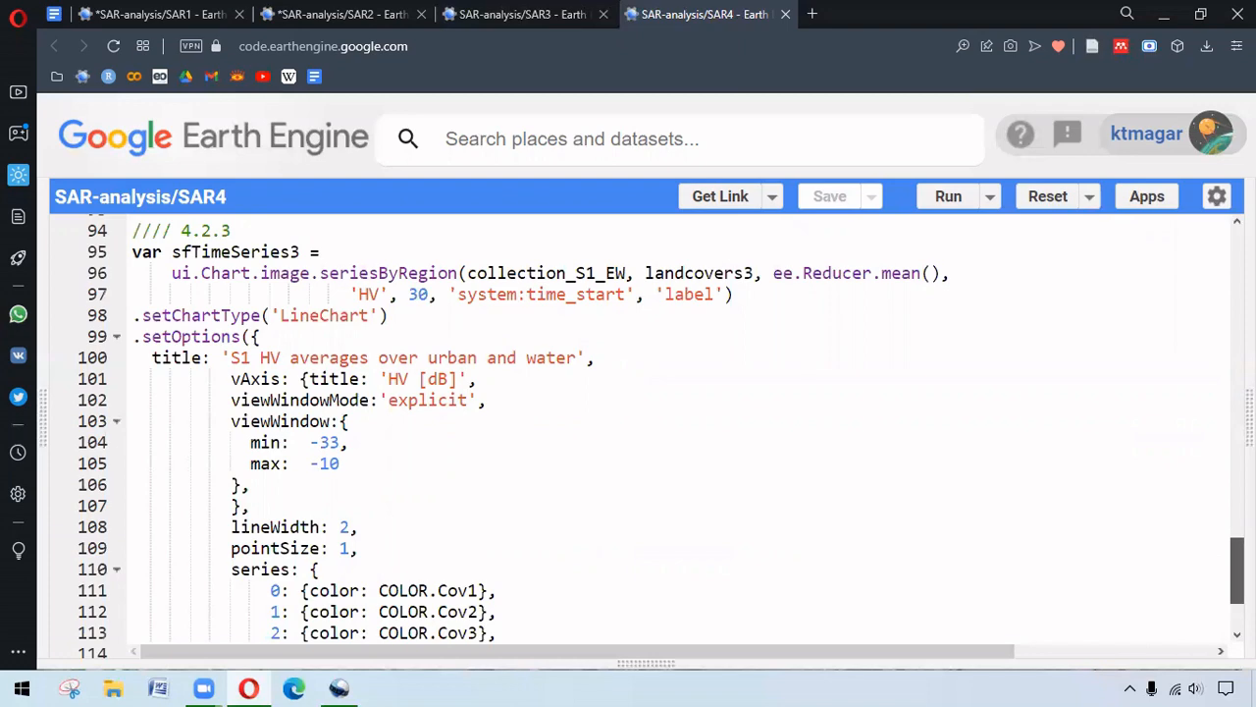
pyautogui.scroll(-3)
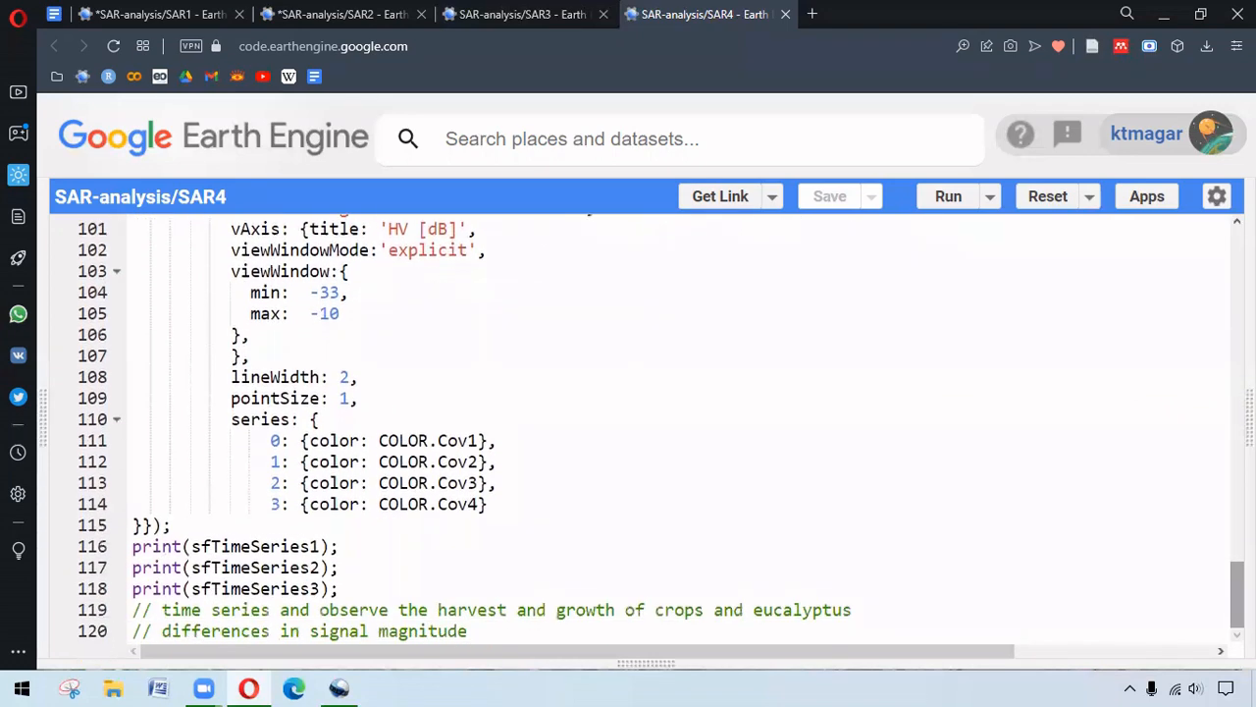